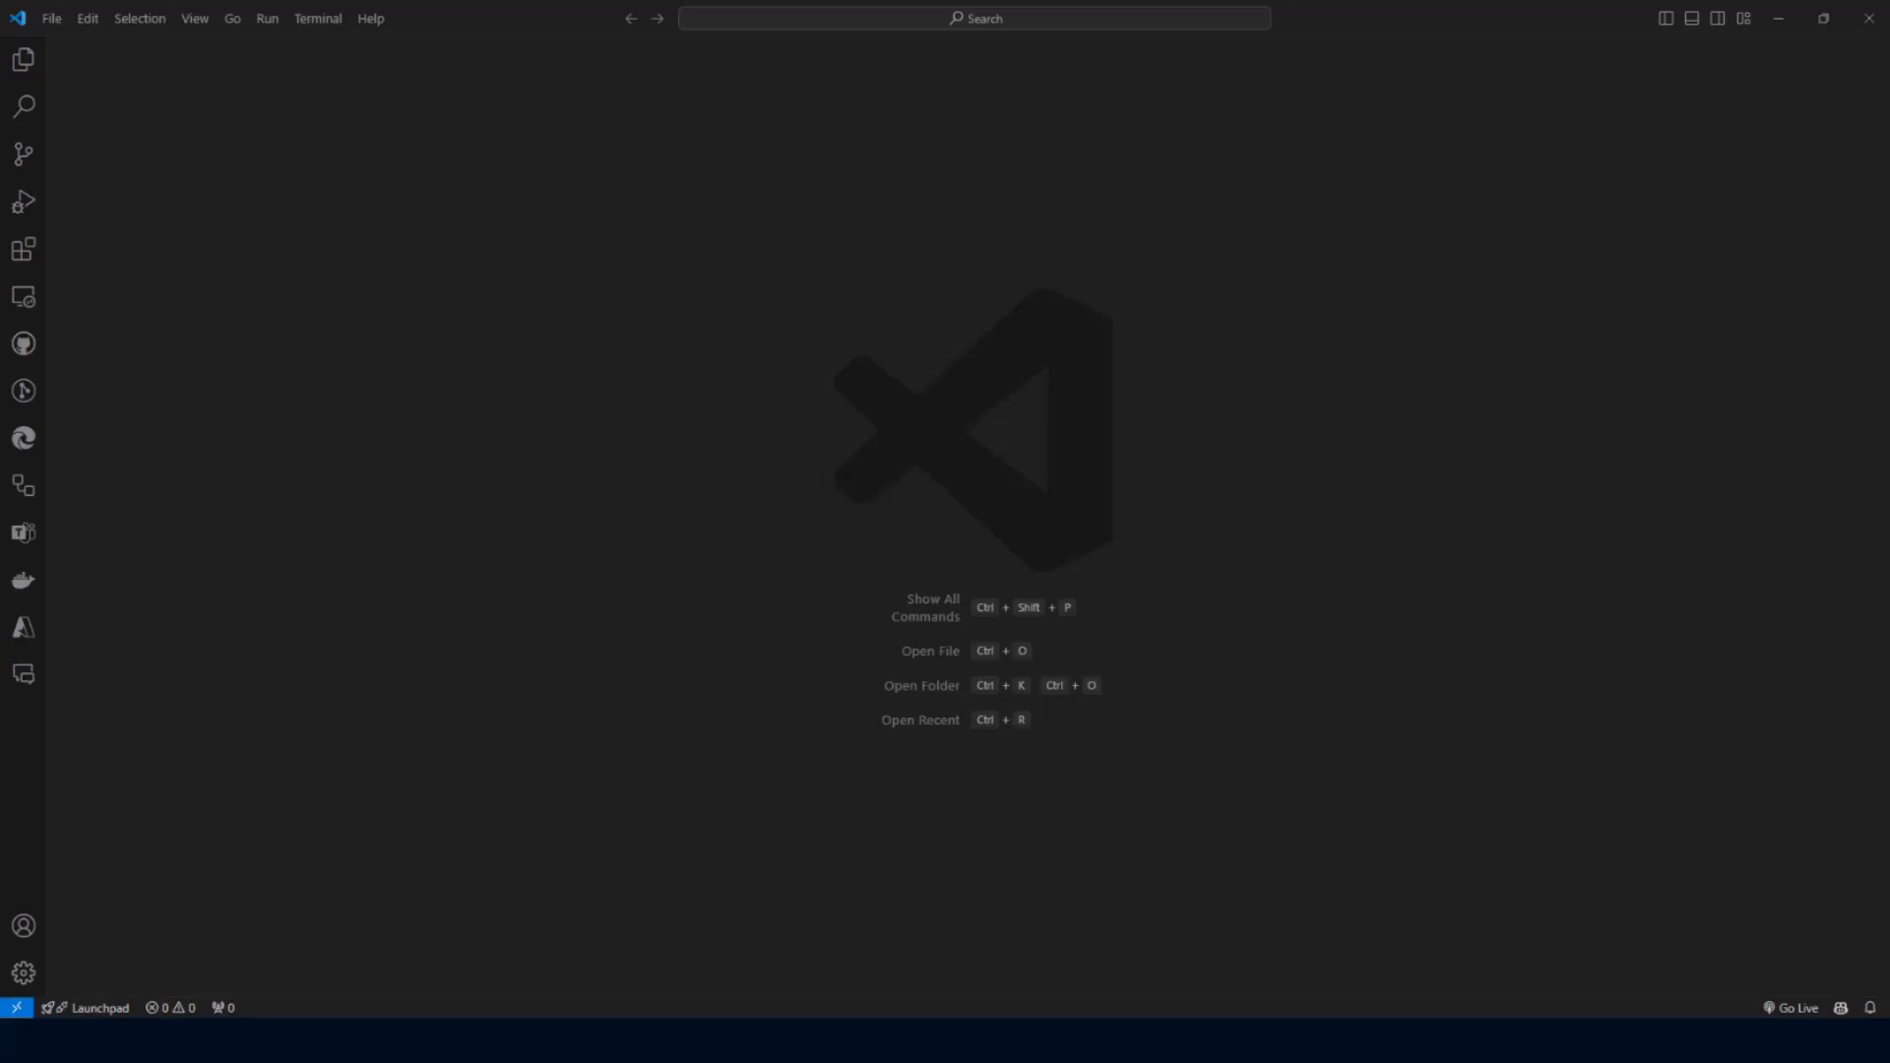
mouse_move(45, 539)
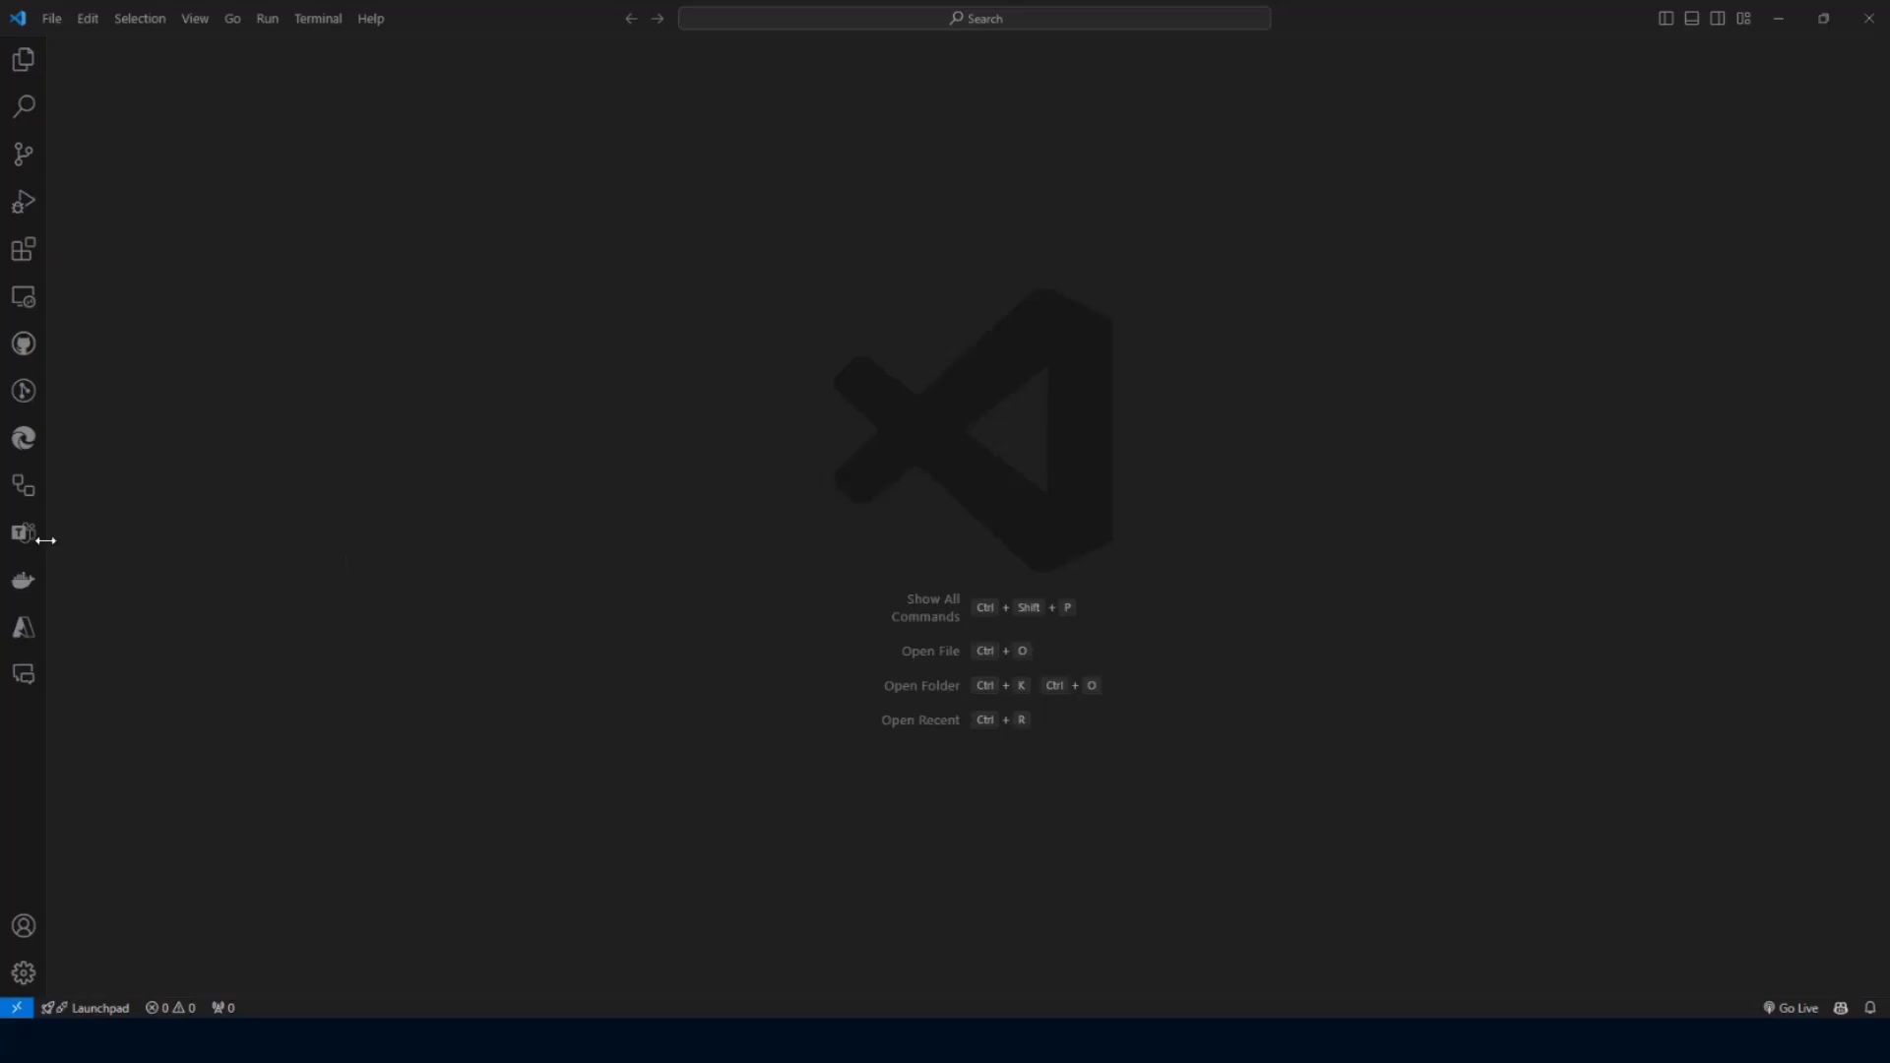
Create a JavaScript message extension app from Teams Toolkit named CommunityCallDemo.
click(24, 534)
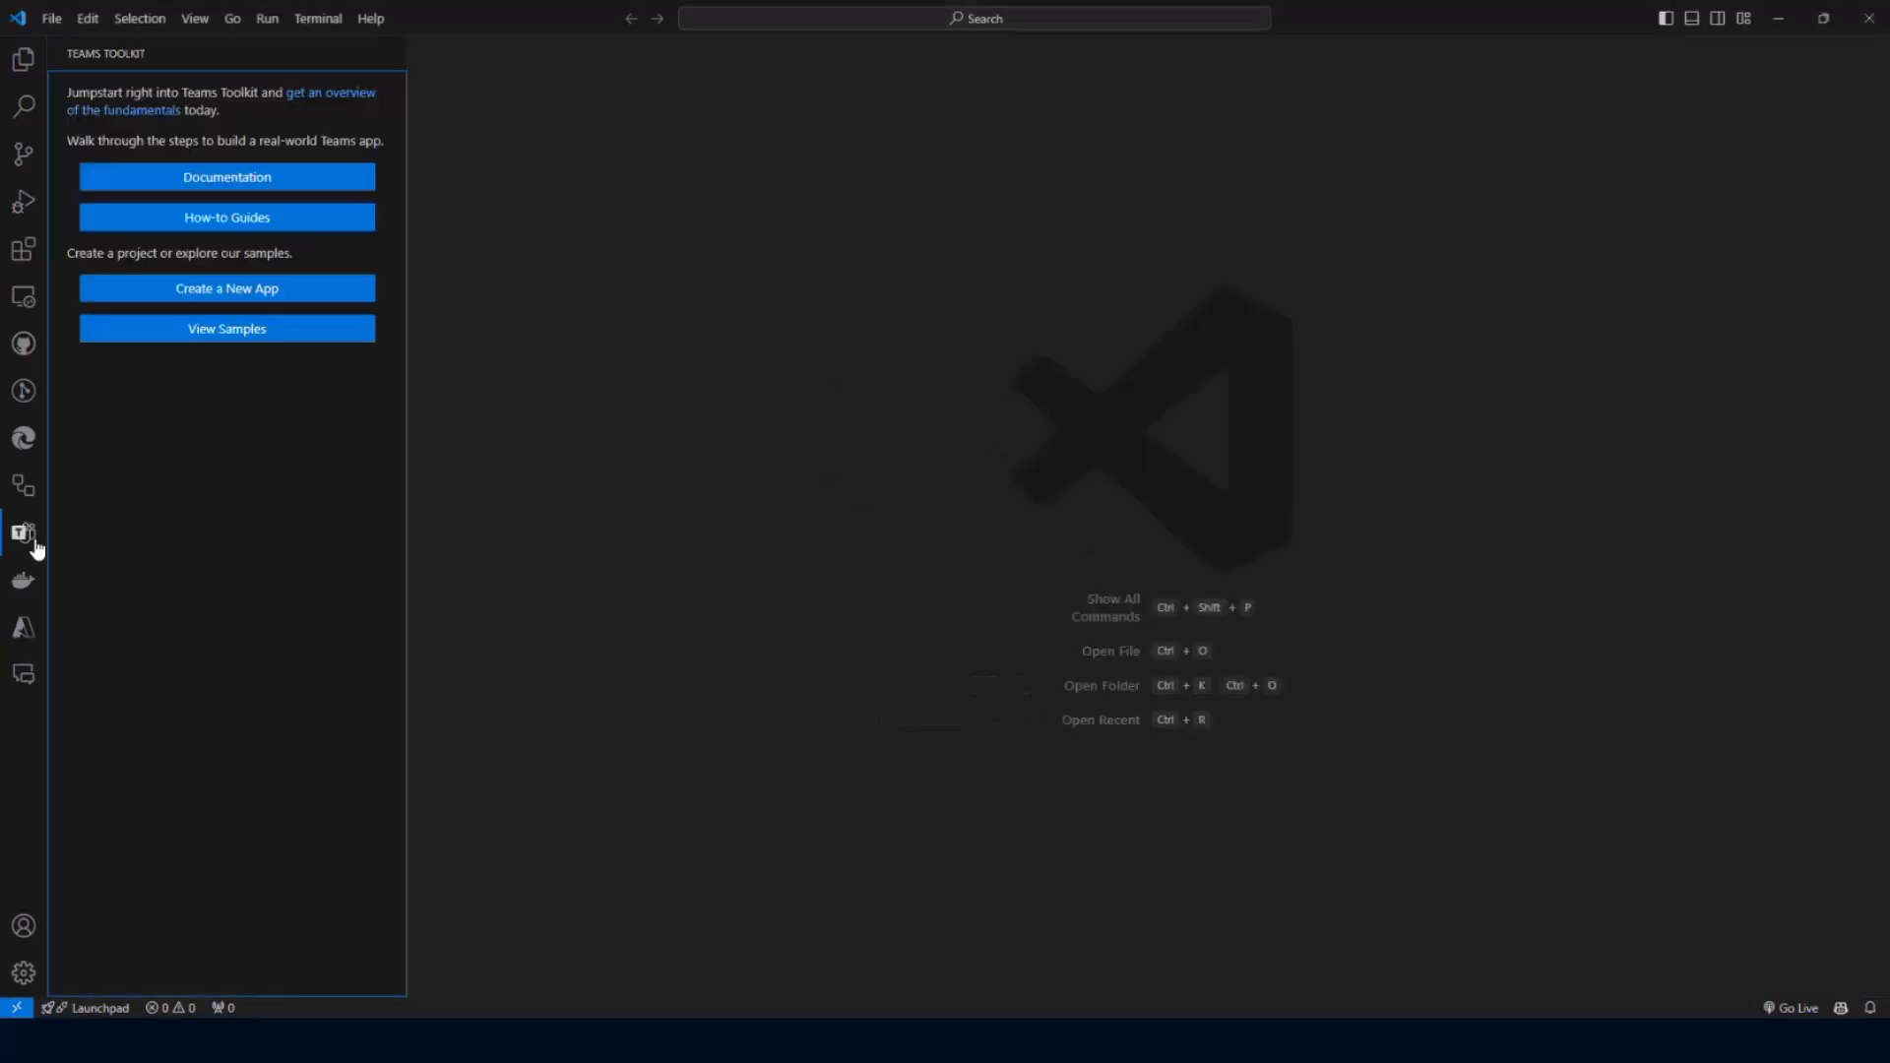
mouse_move(226, 287)
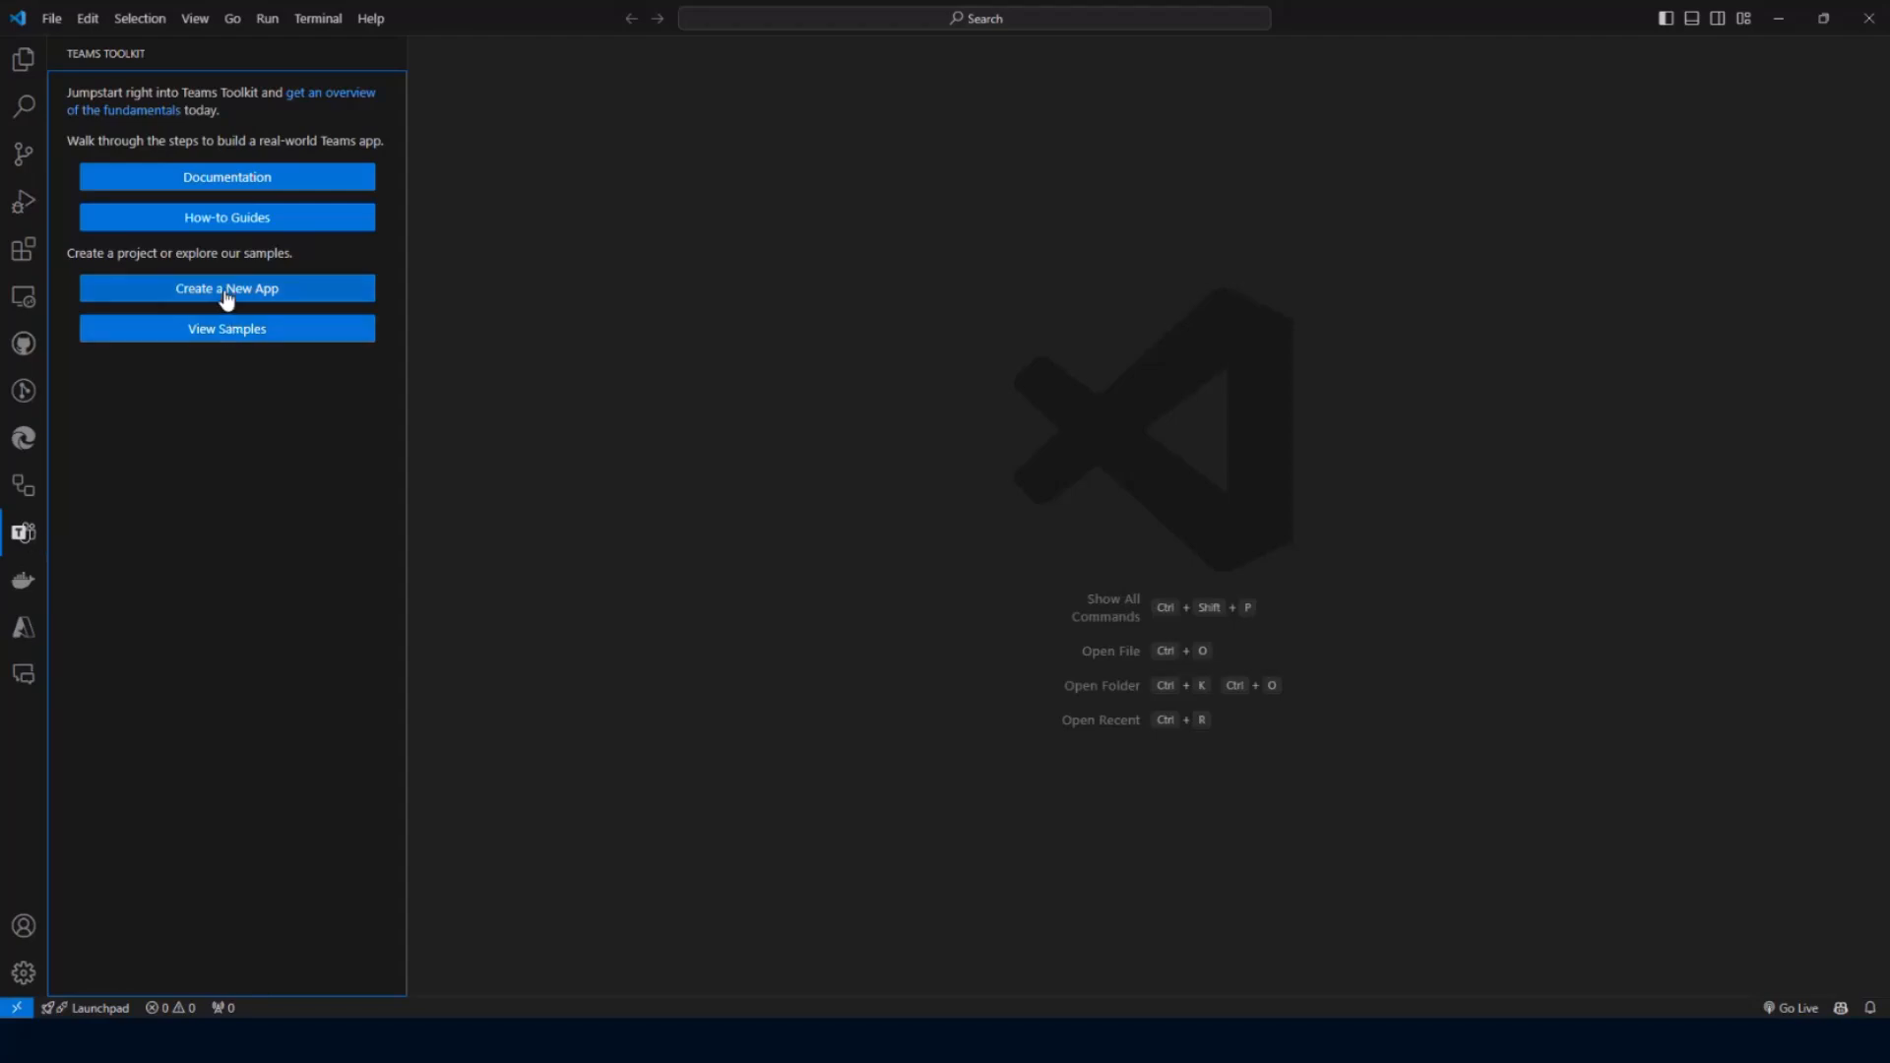
click(224, 287)
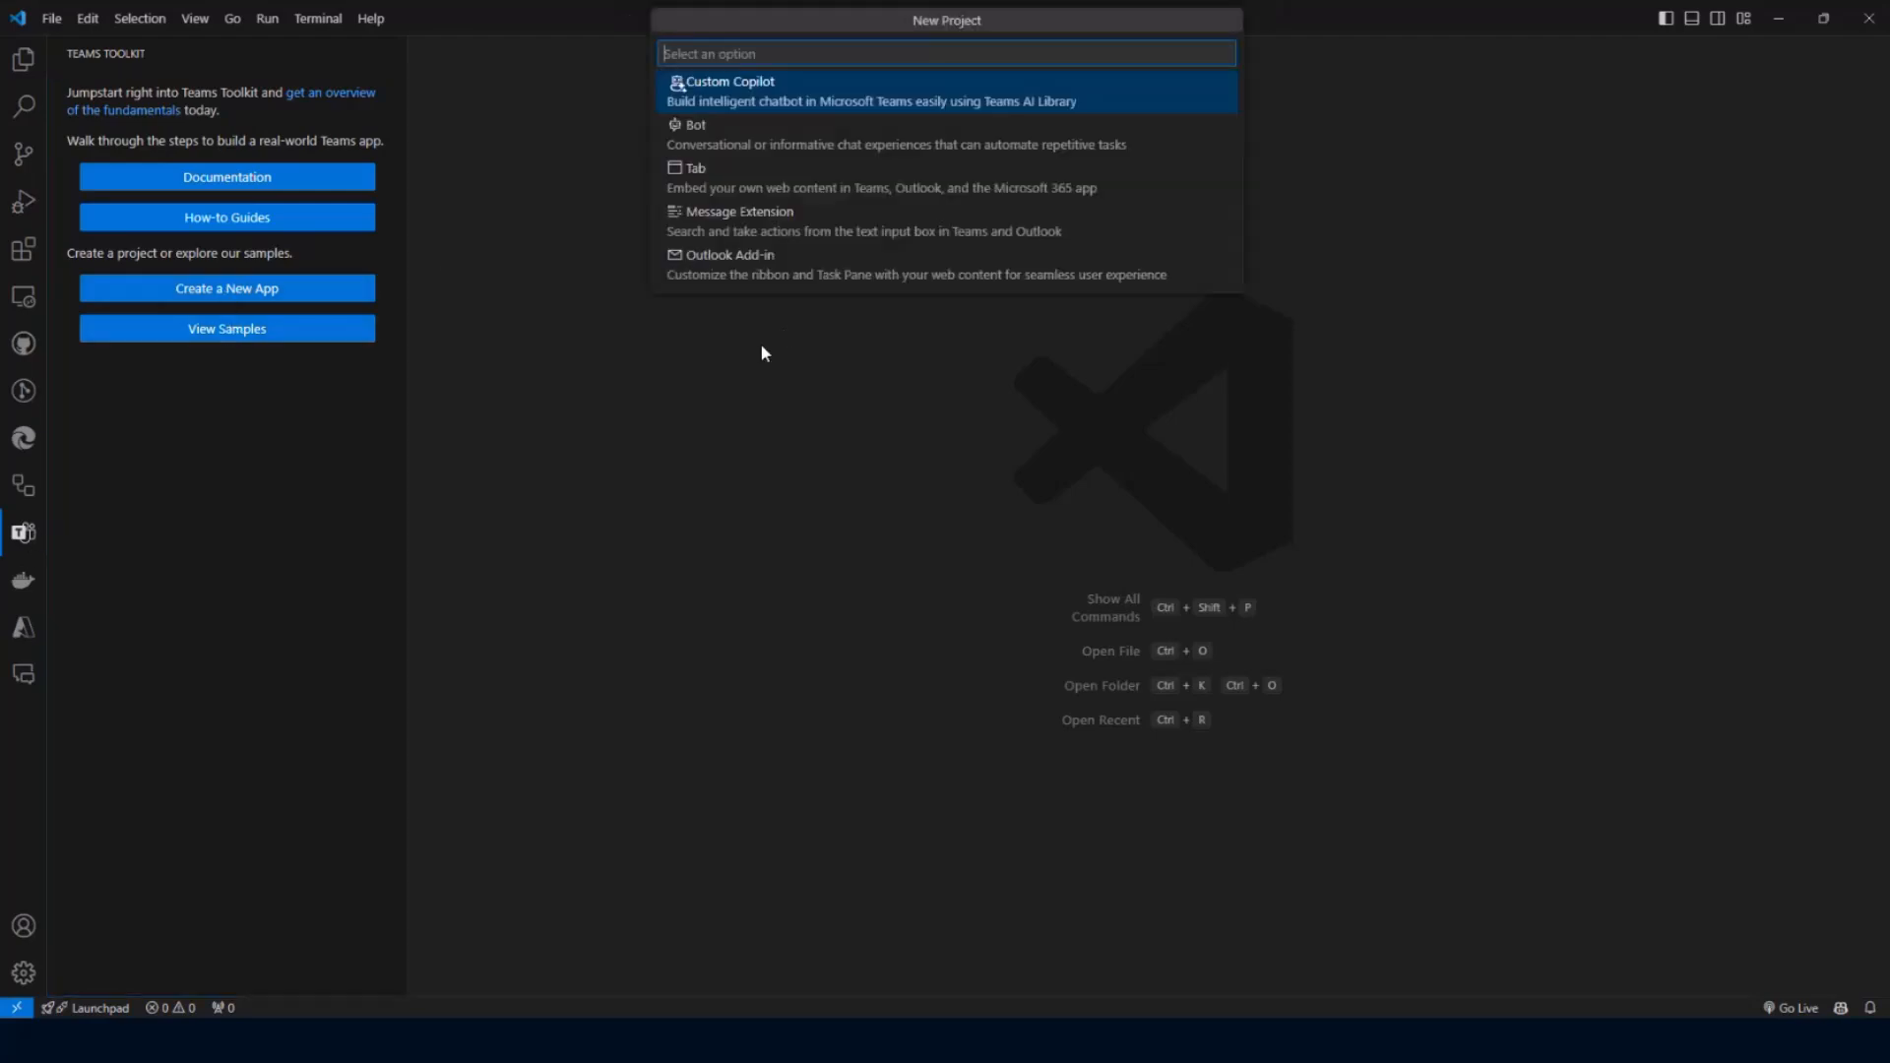
mouse_move(726, 229)
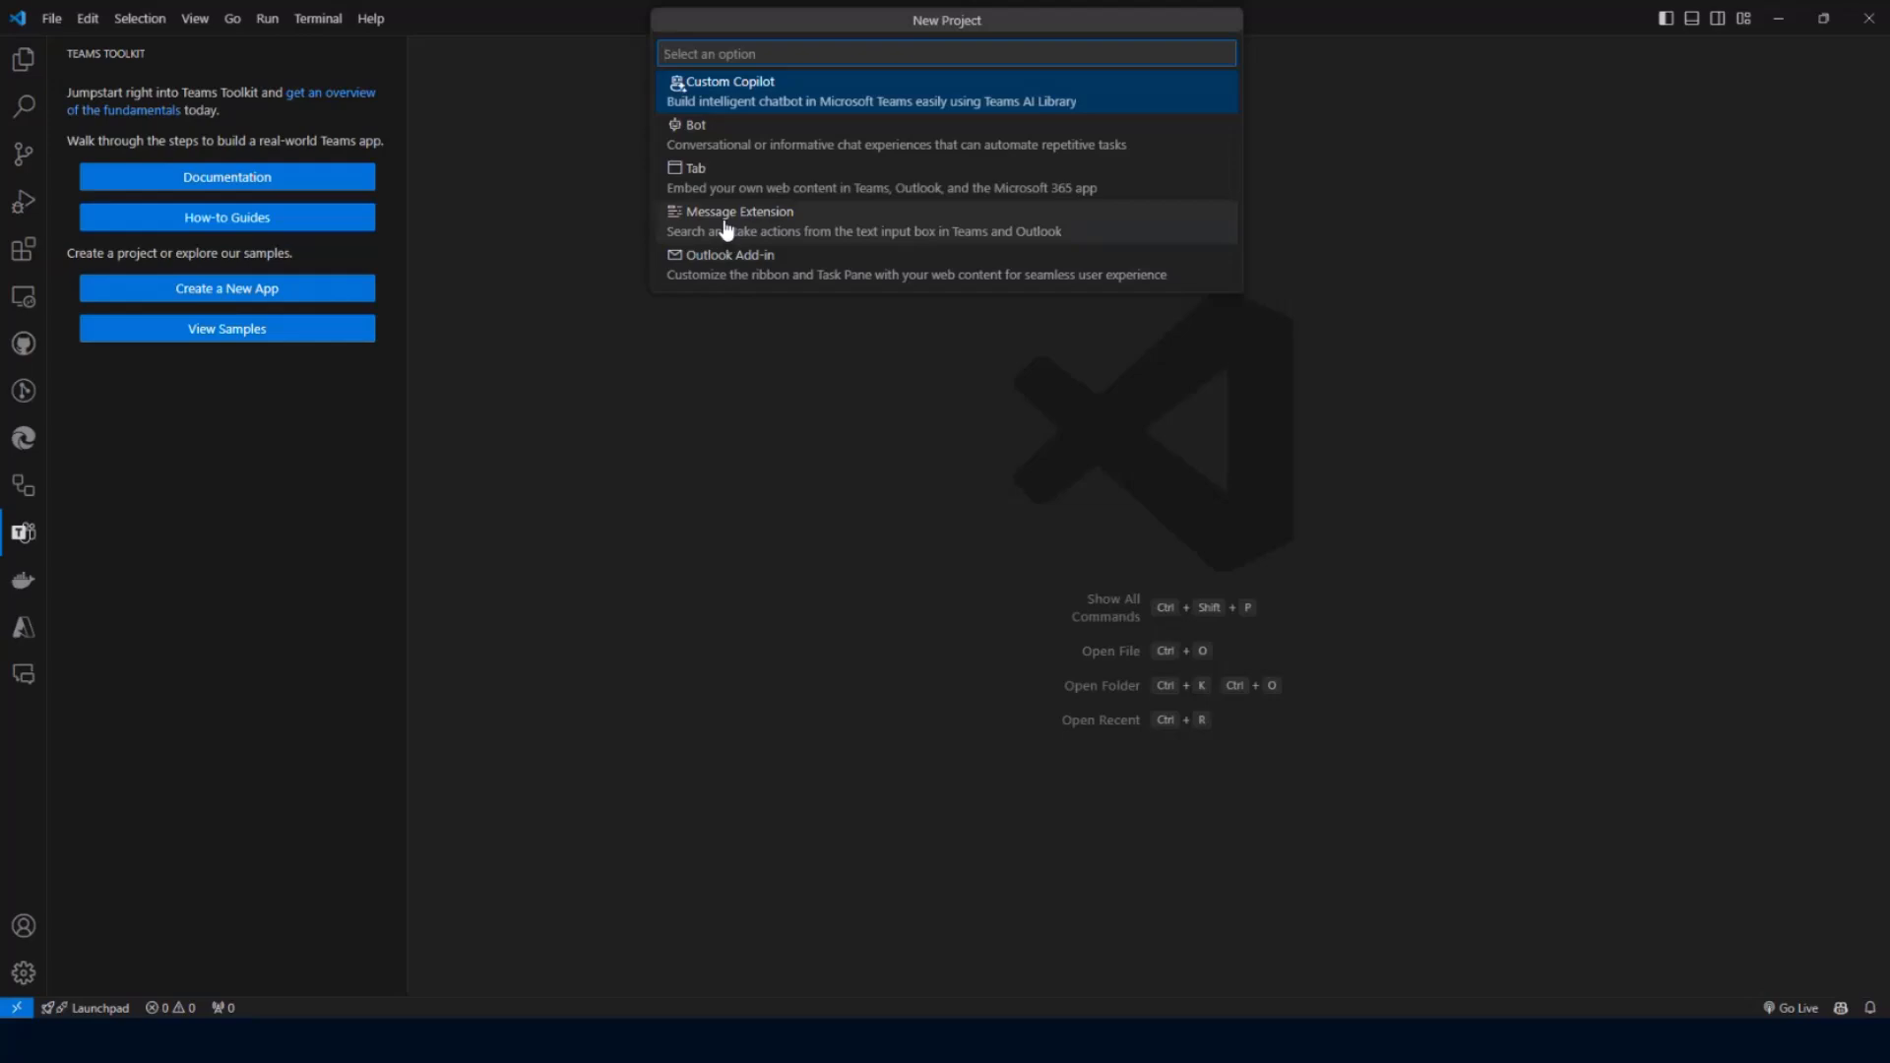
click(738, 210)
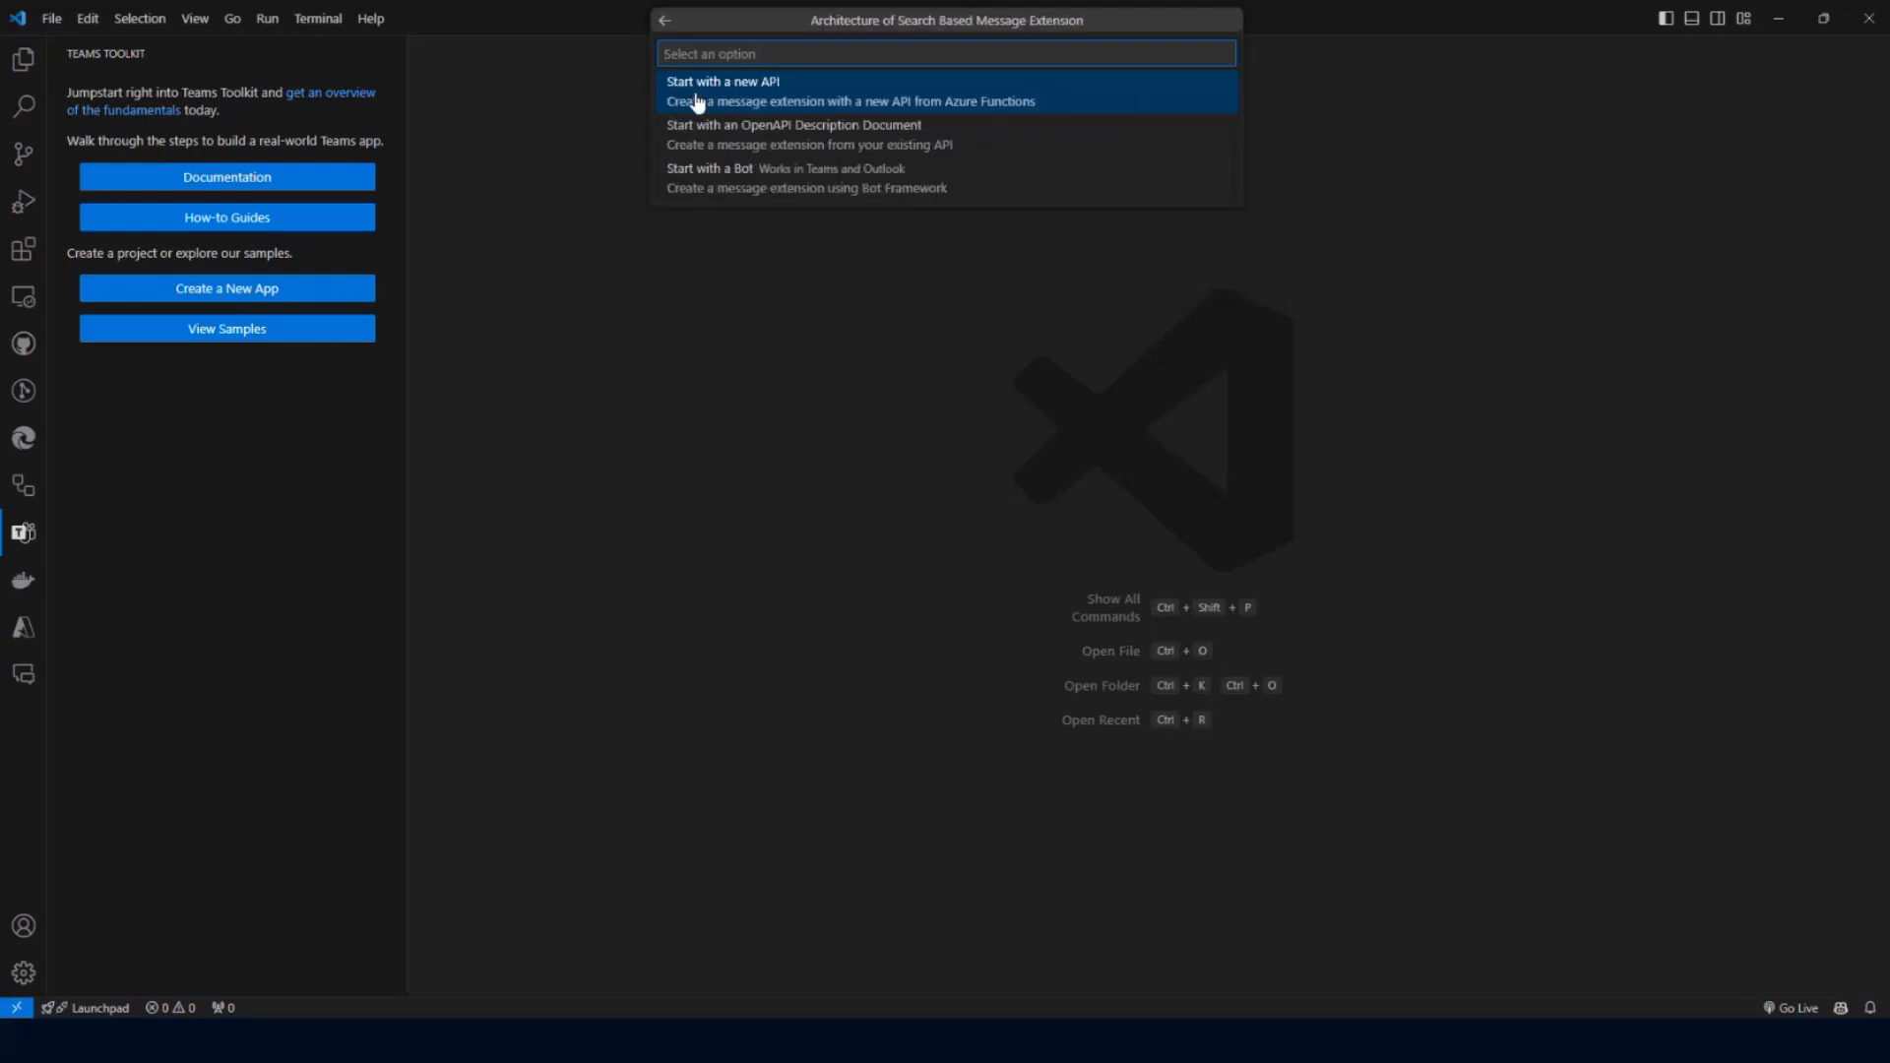
mouse_move(754, 179)
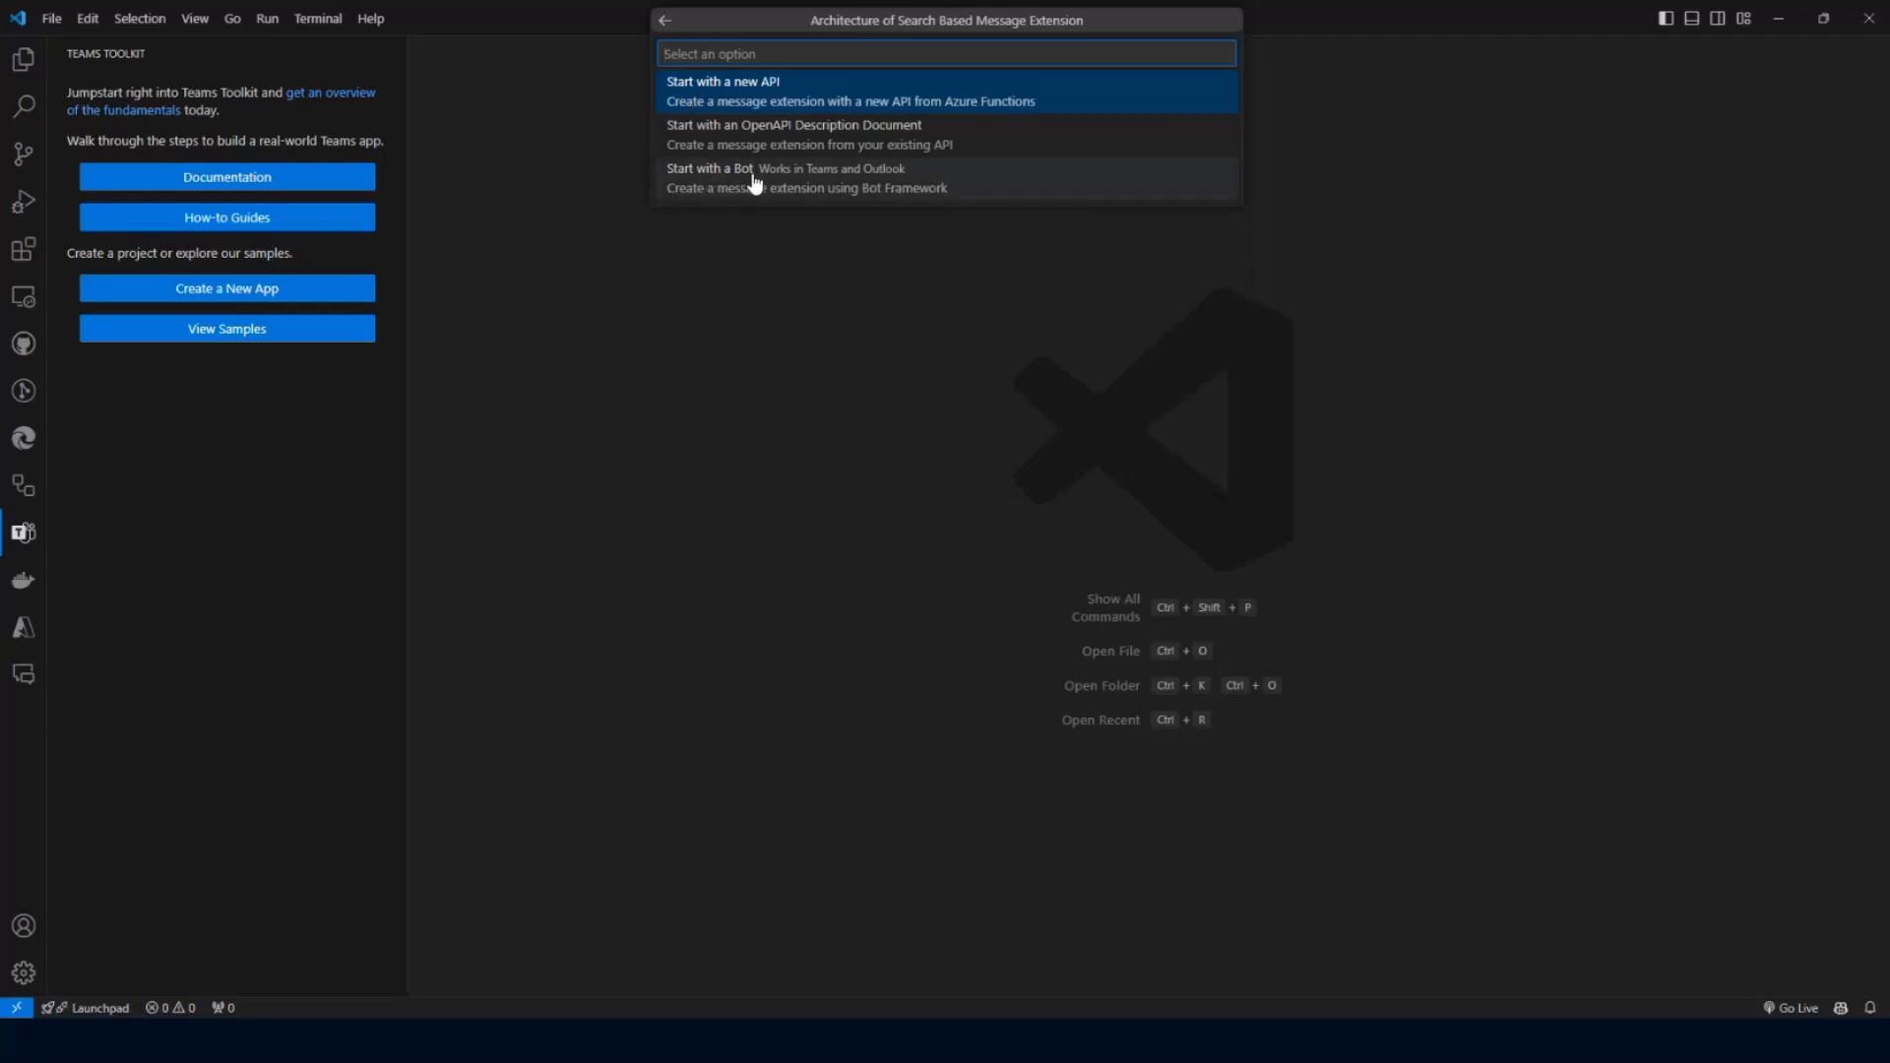
mouse_move(711, 193)
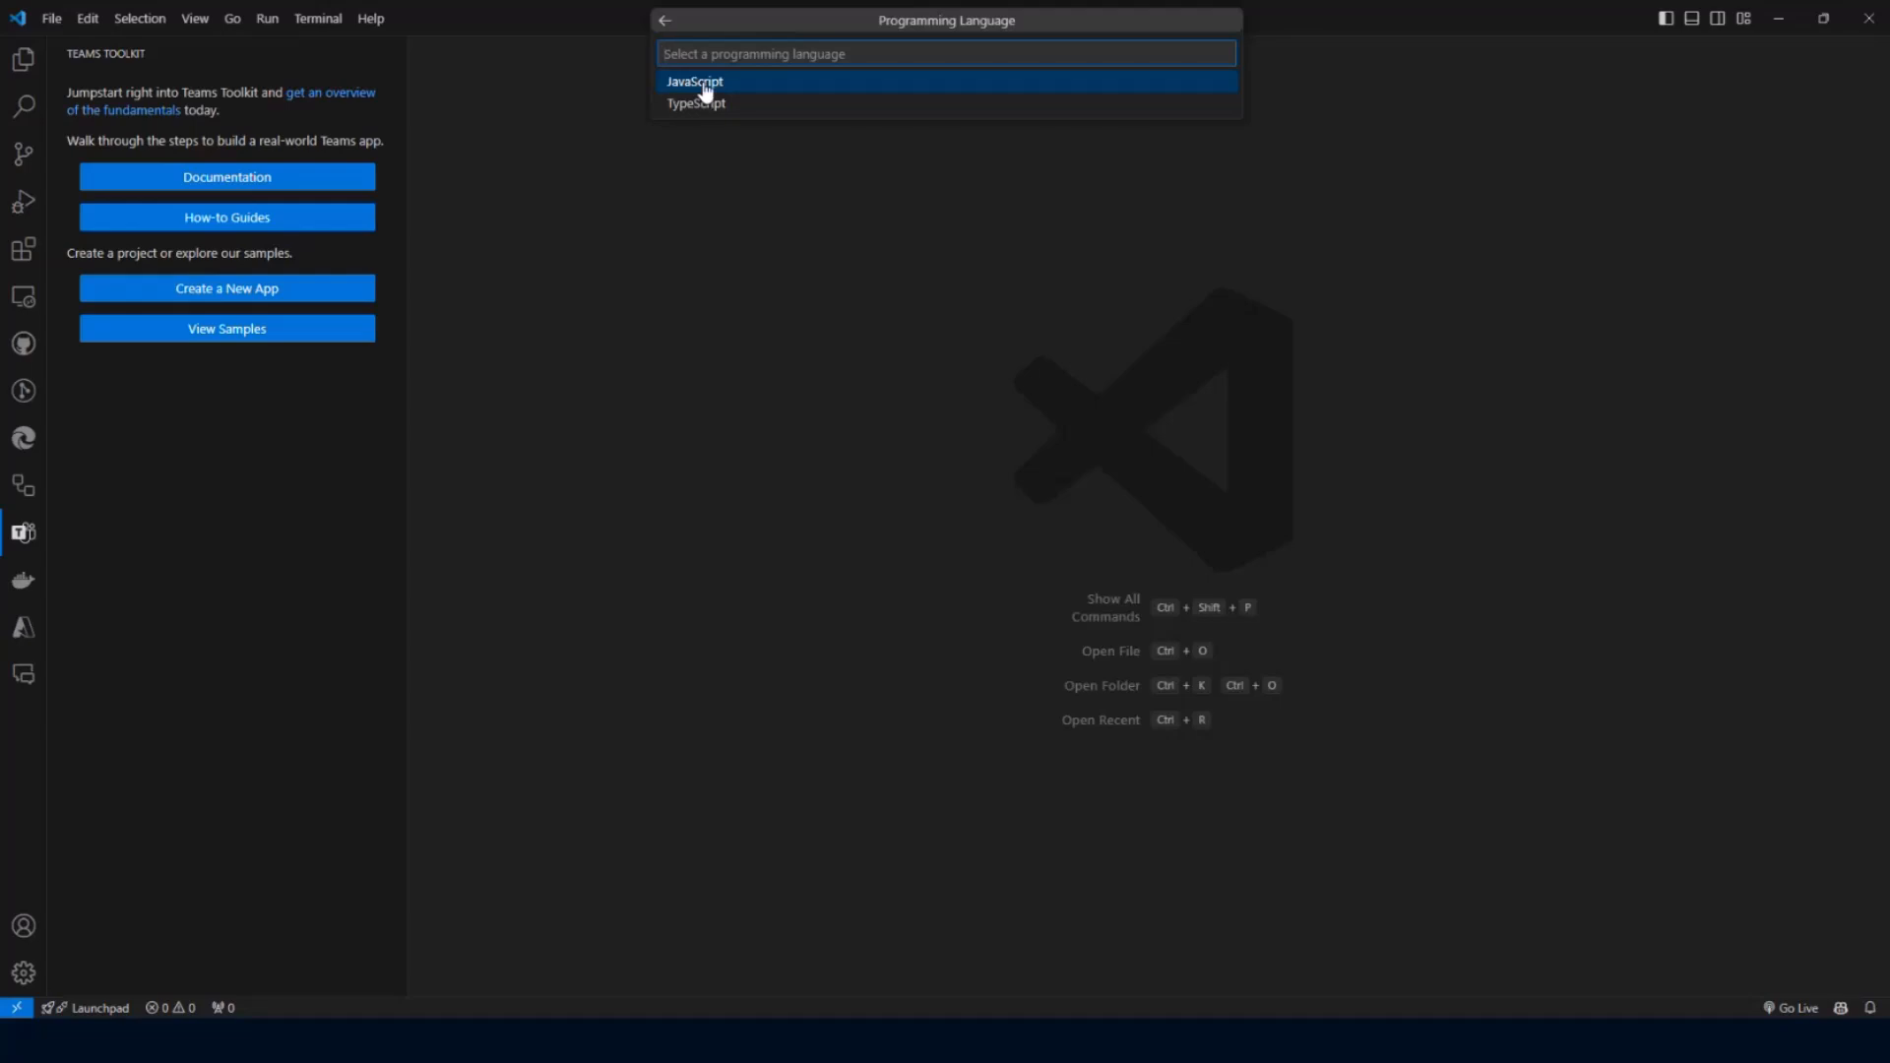
click(694, 81)
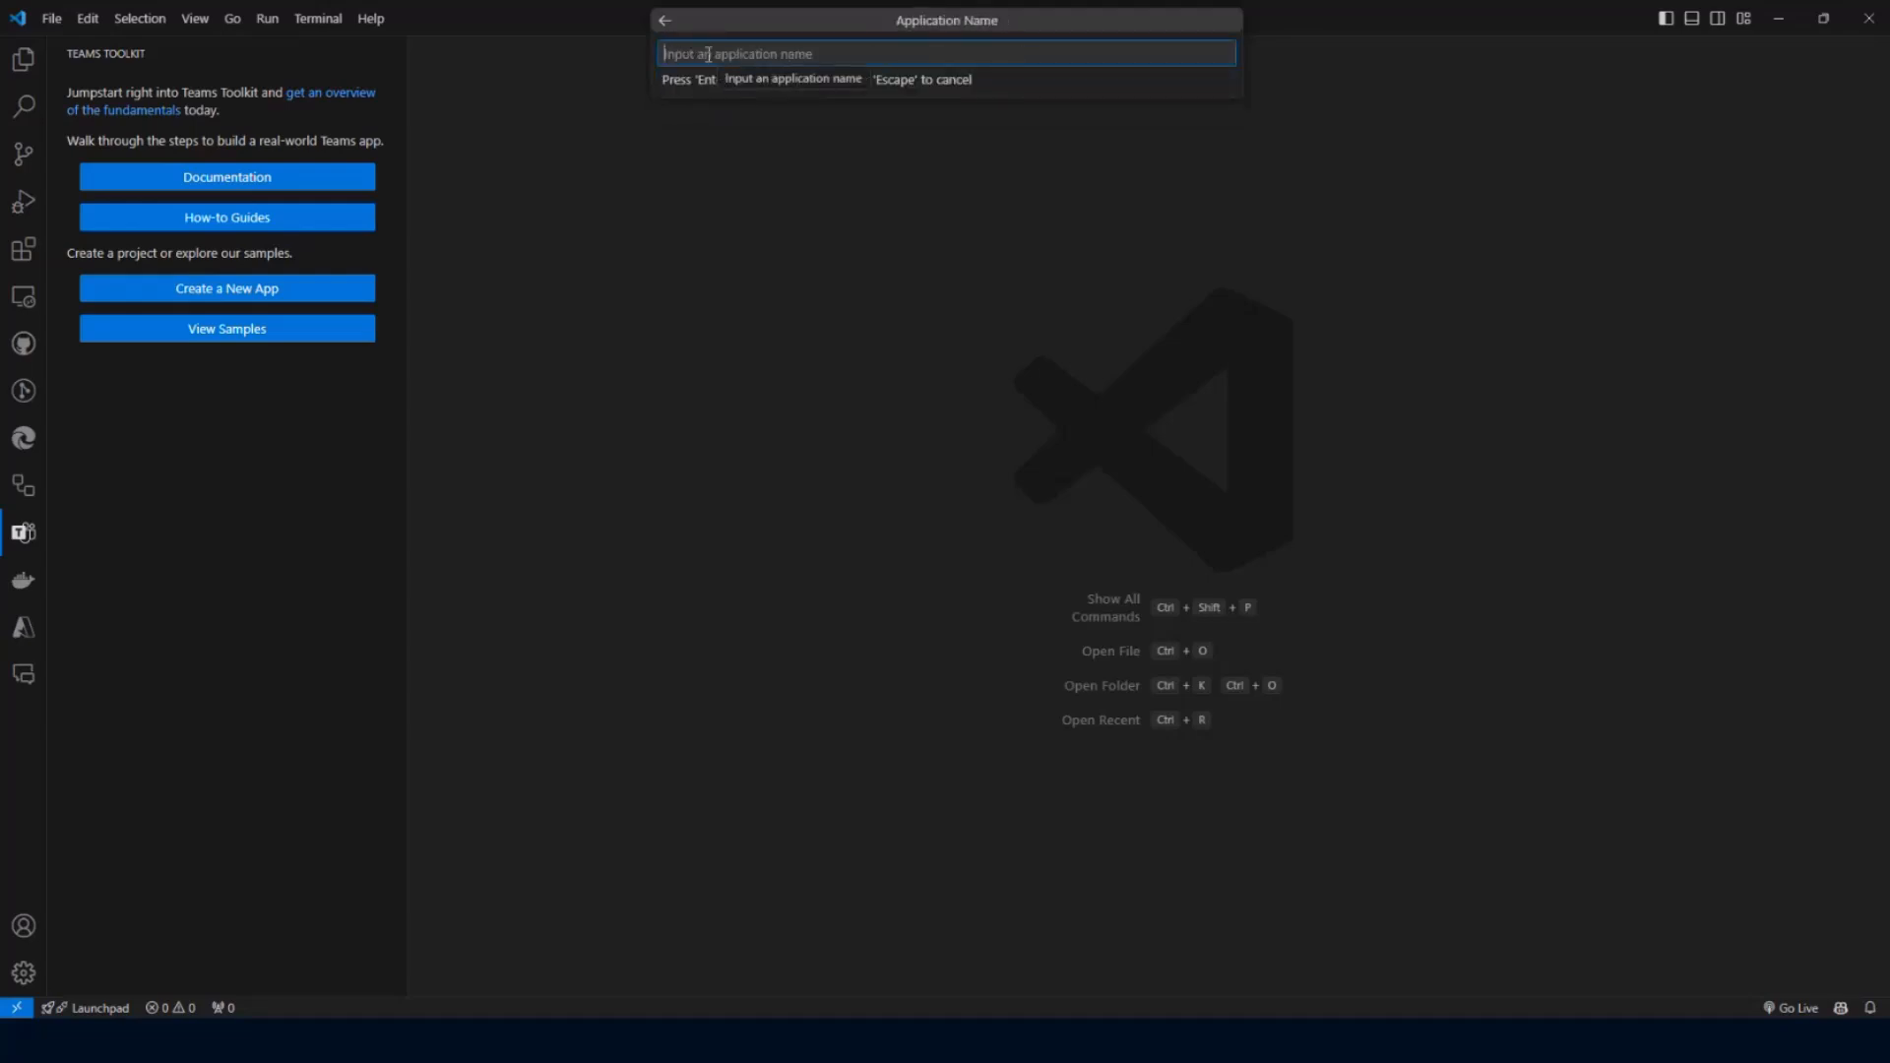
text(CommunityCallDem)
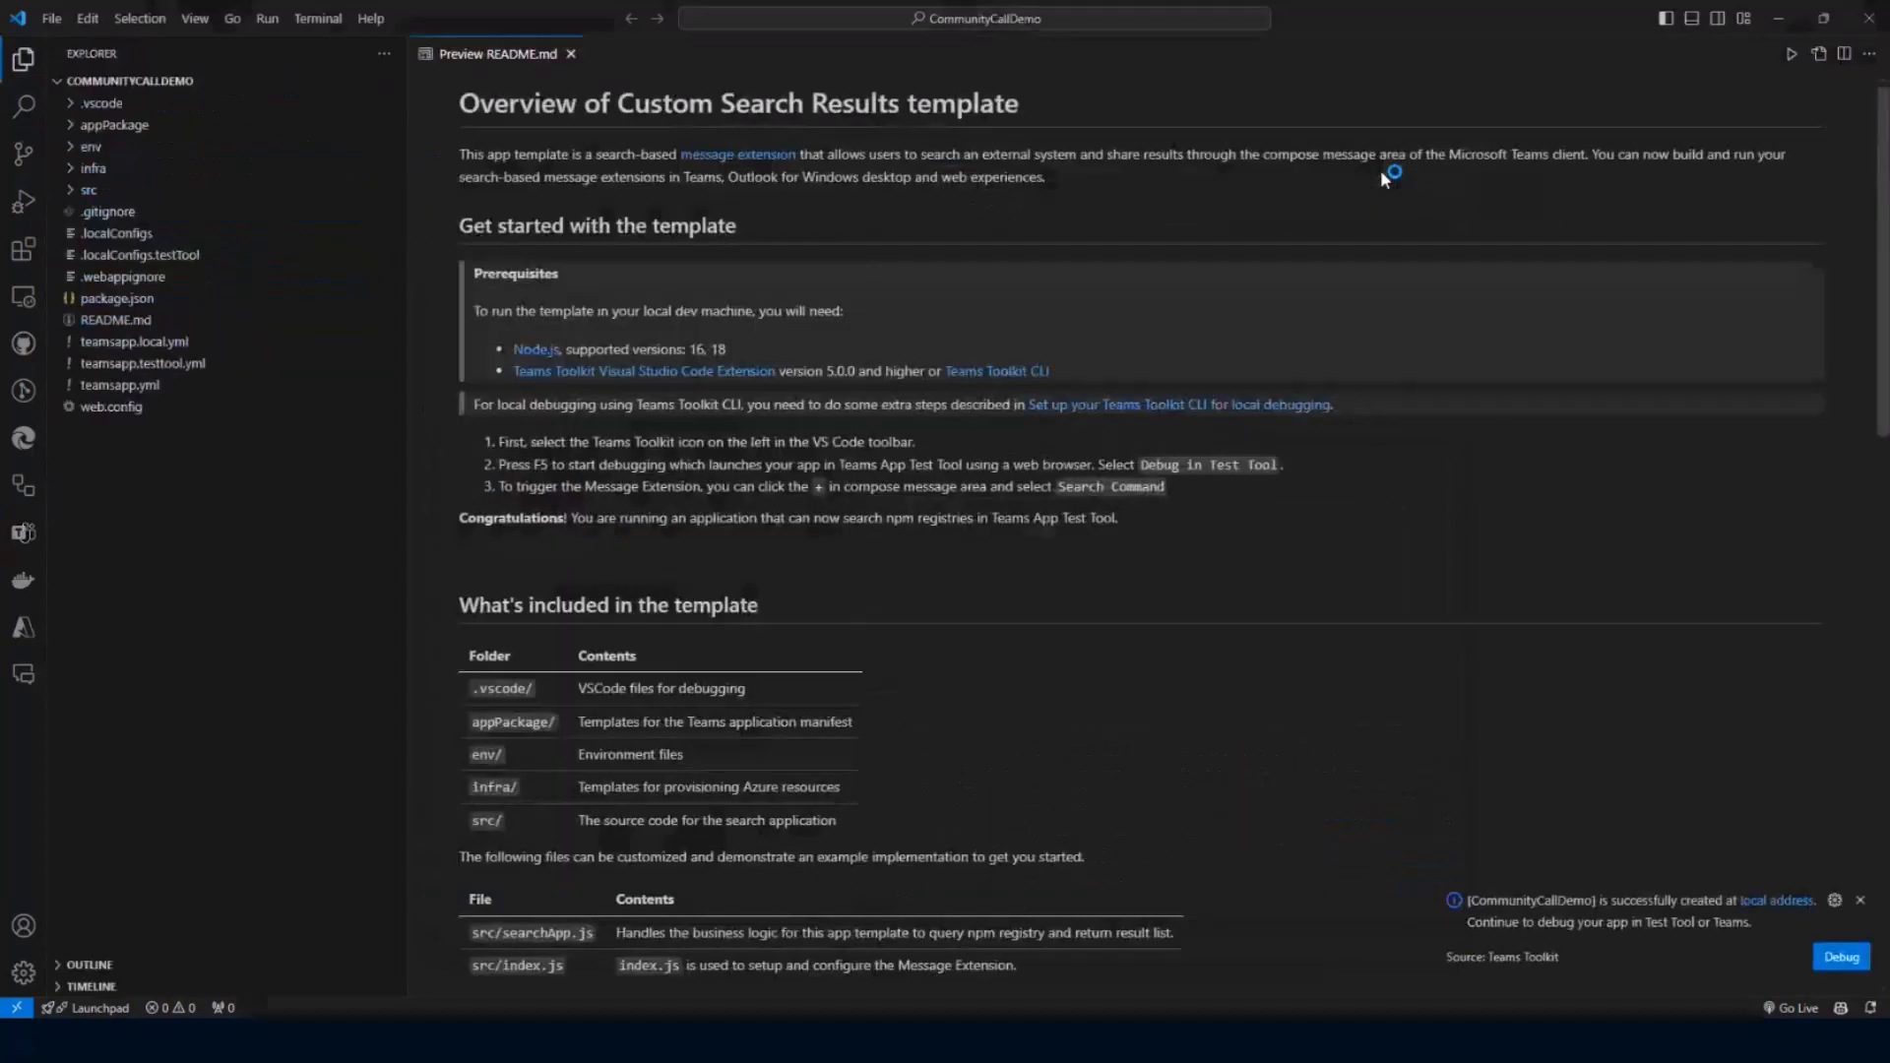
mouse_move(961, 584)
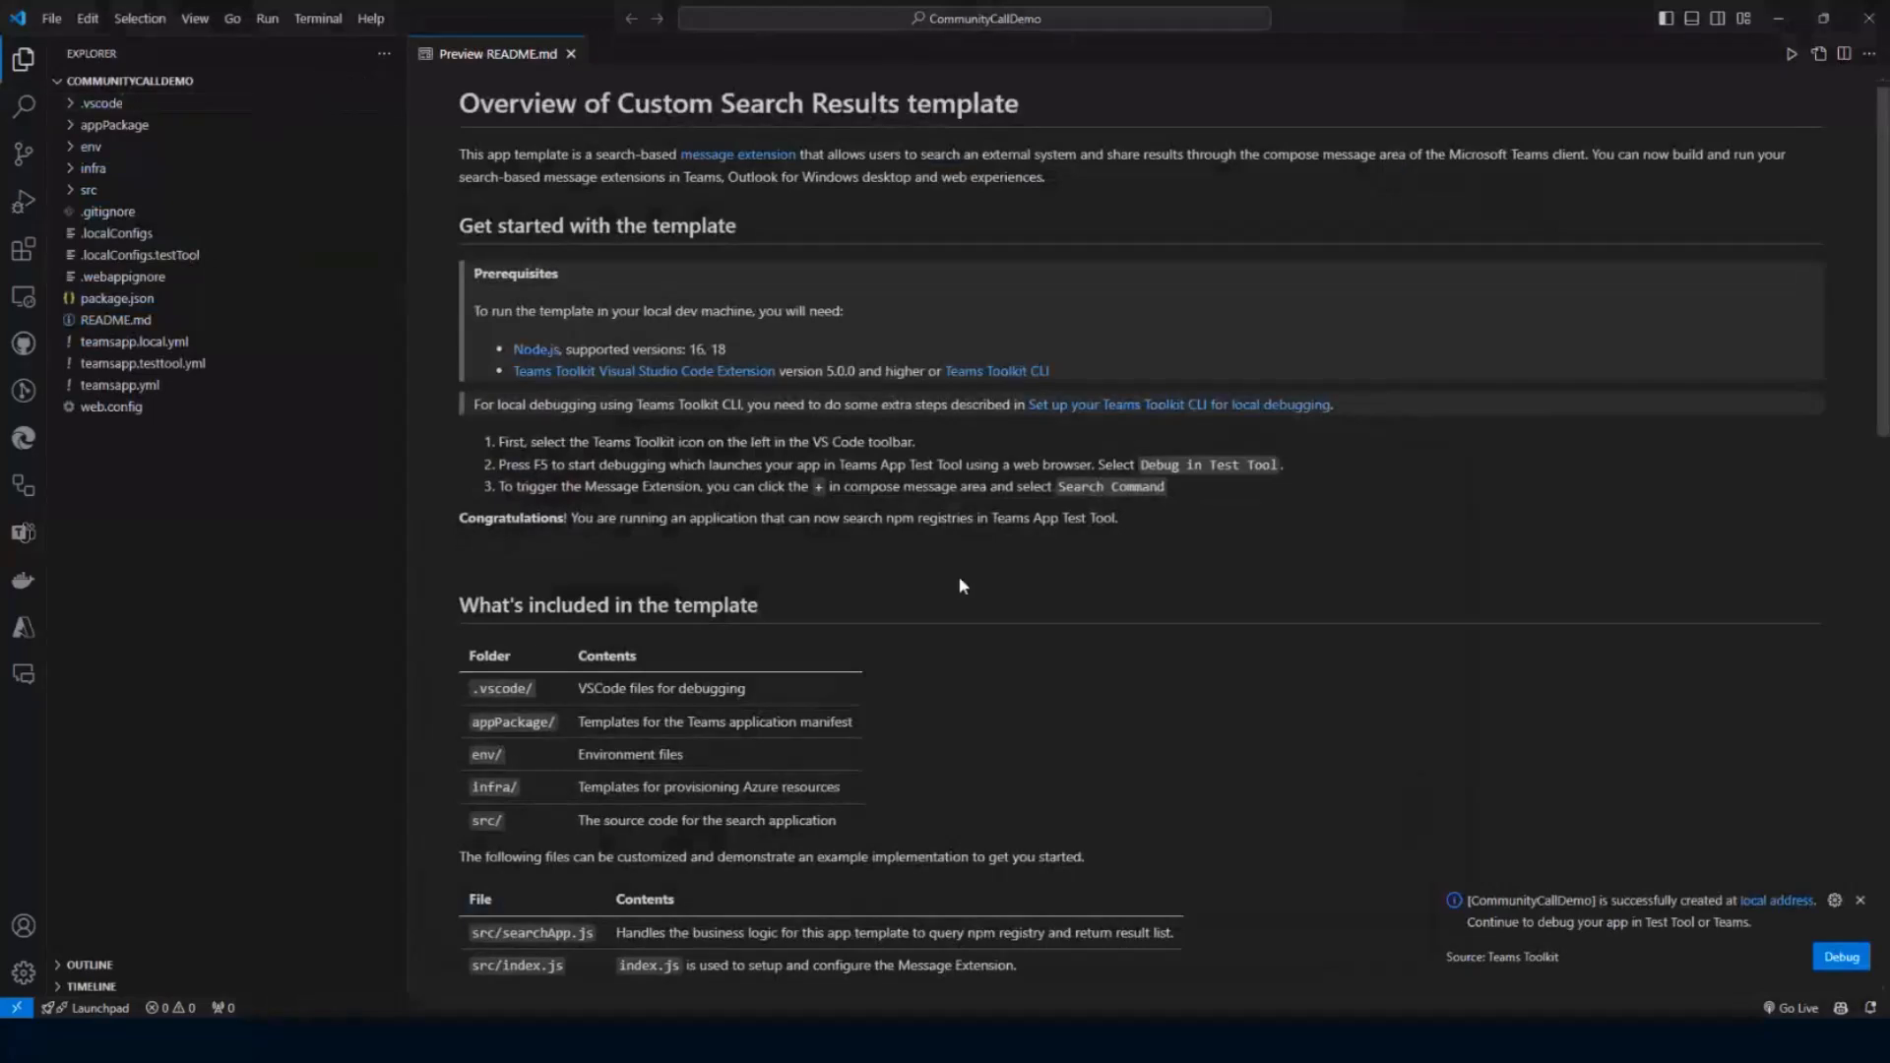
mouse_move(1090, 660)
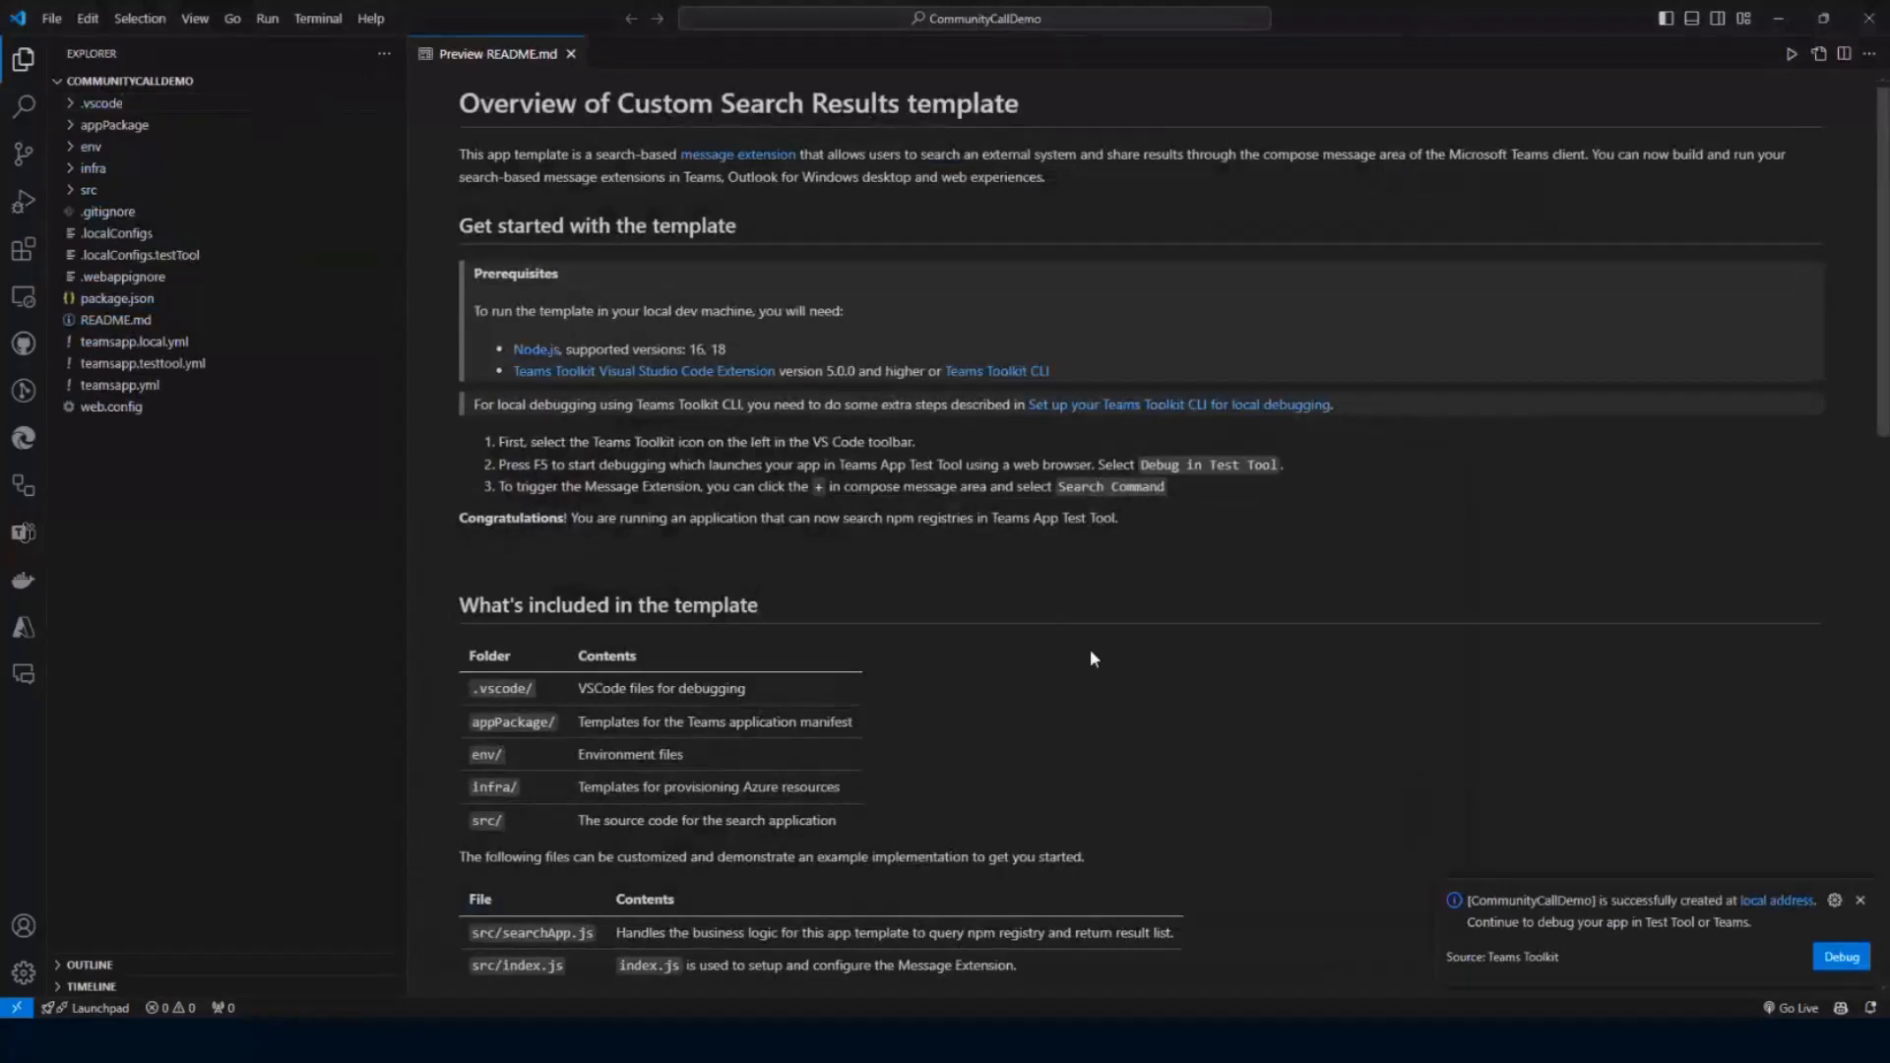
mouse_move(976, 584)
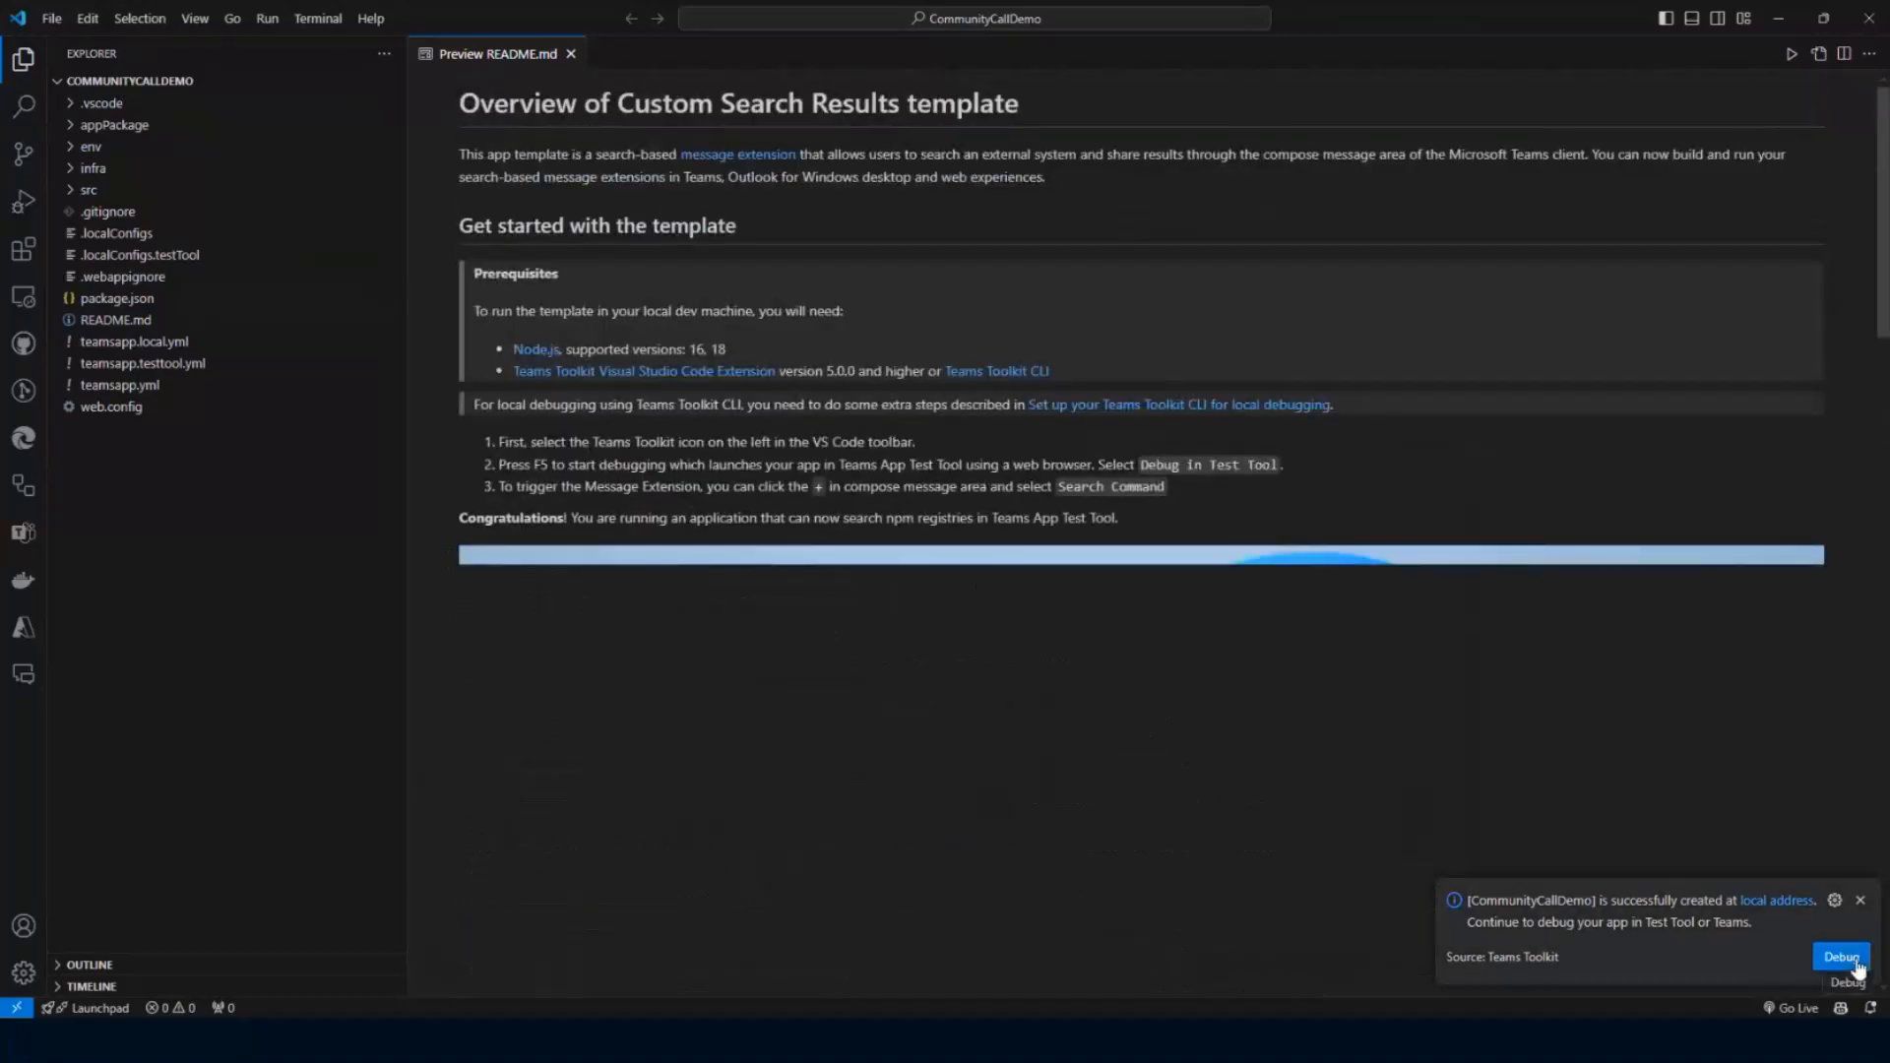
click(1840, 957)
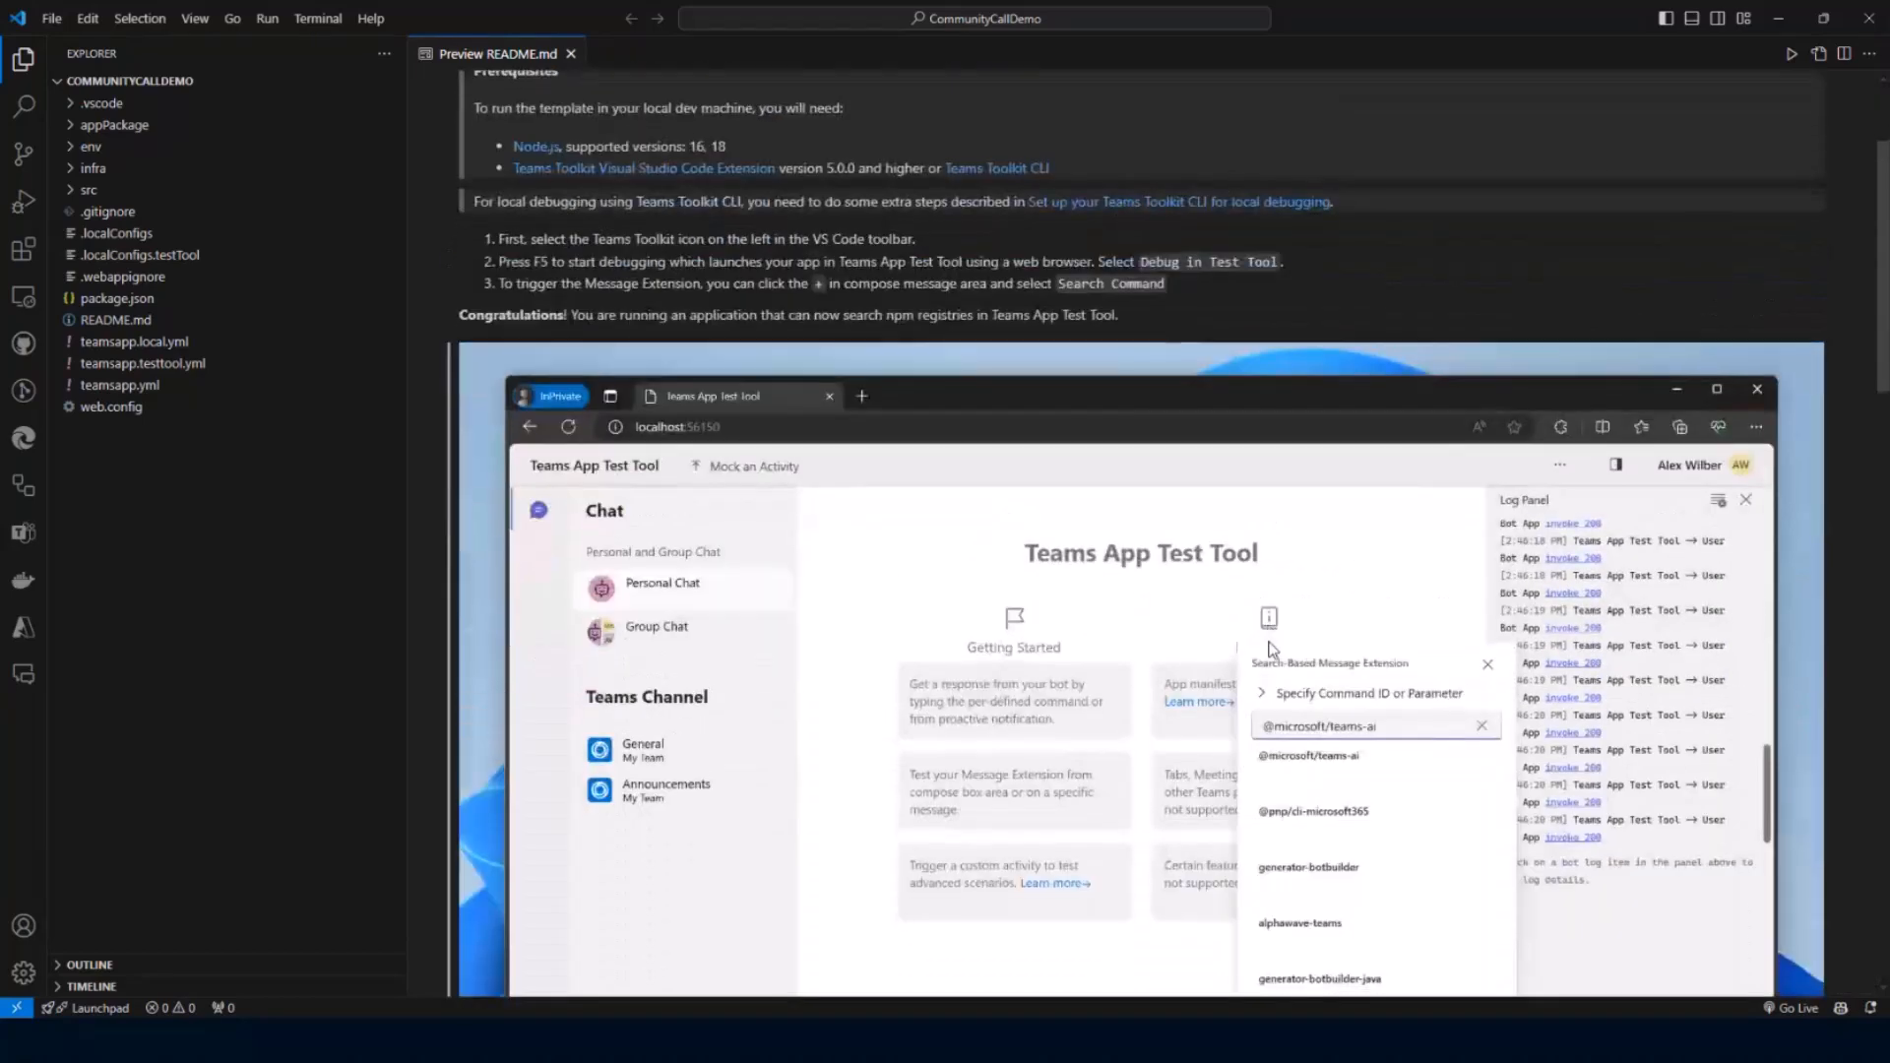
scroll(down, 3)
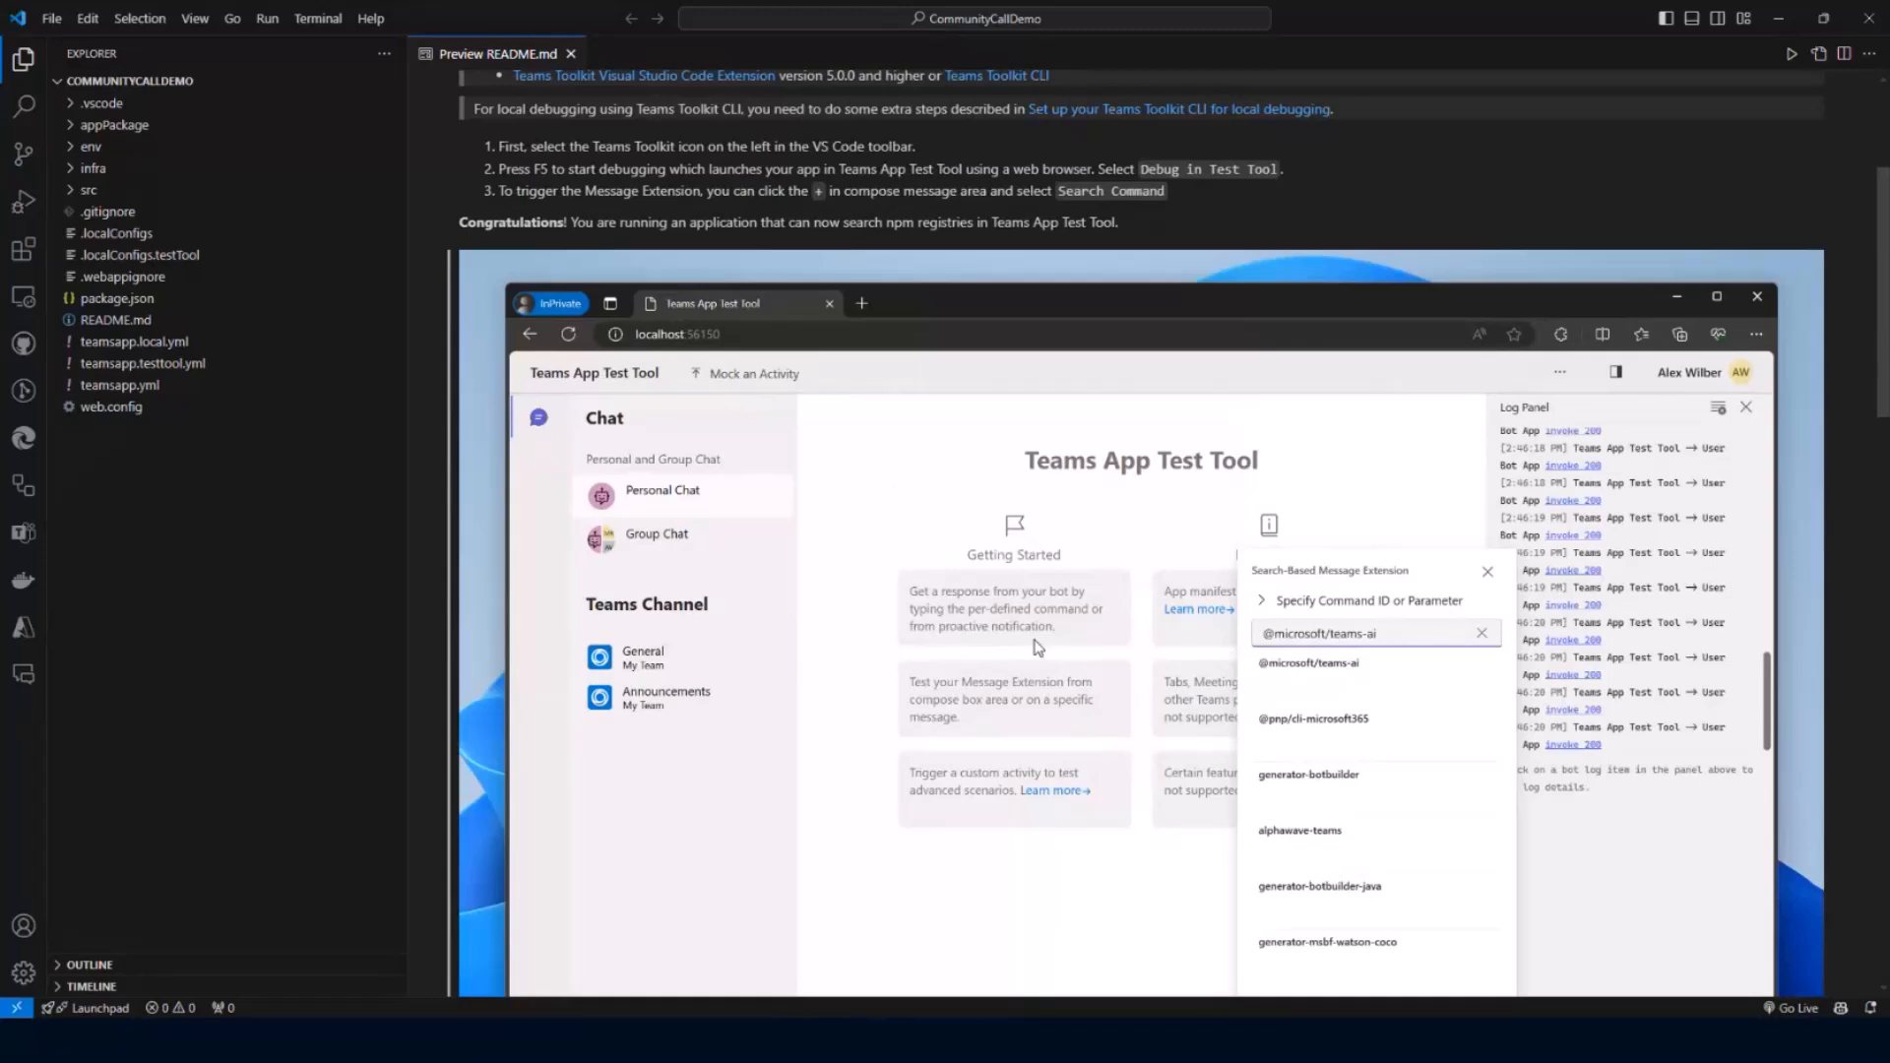
scroll(up, 3)
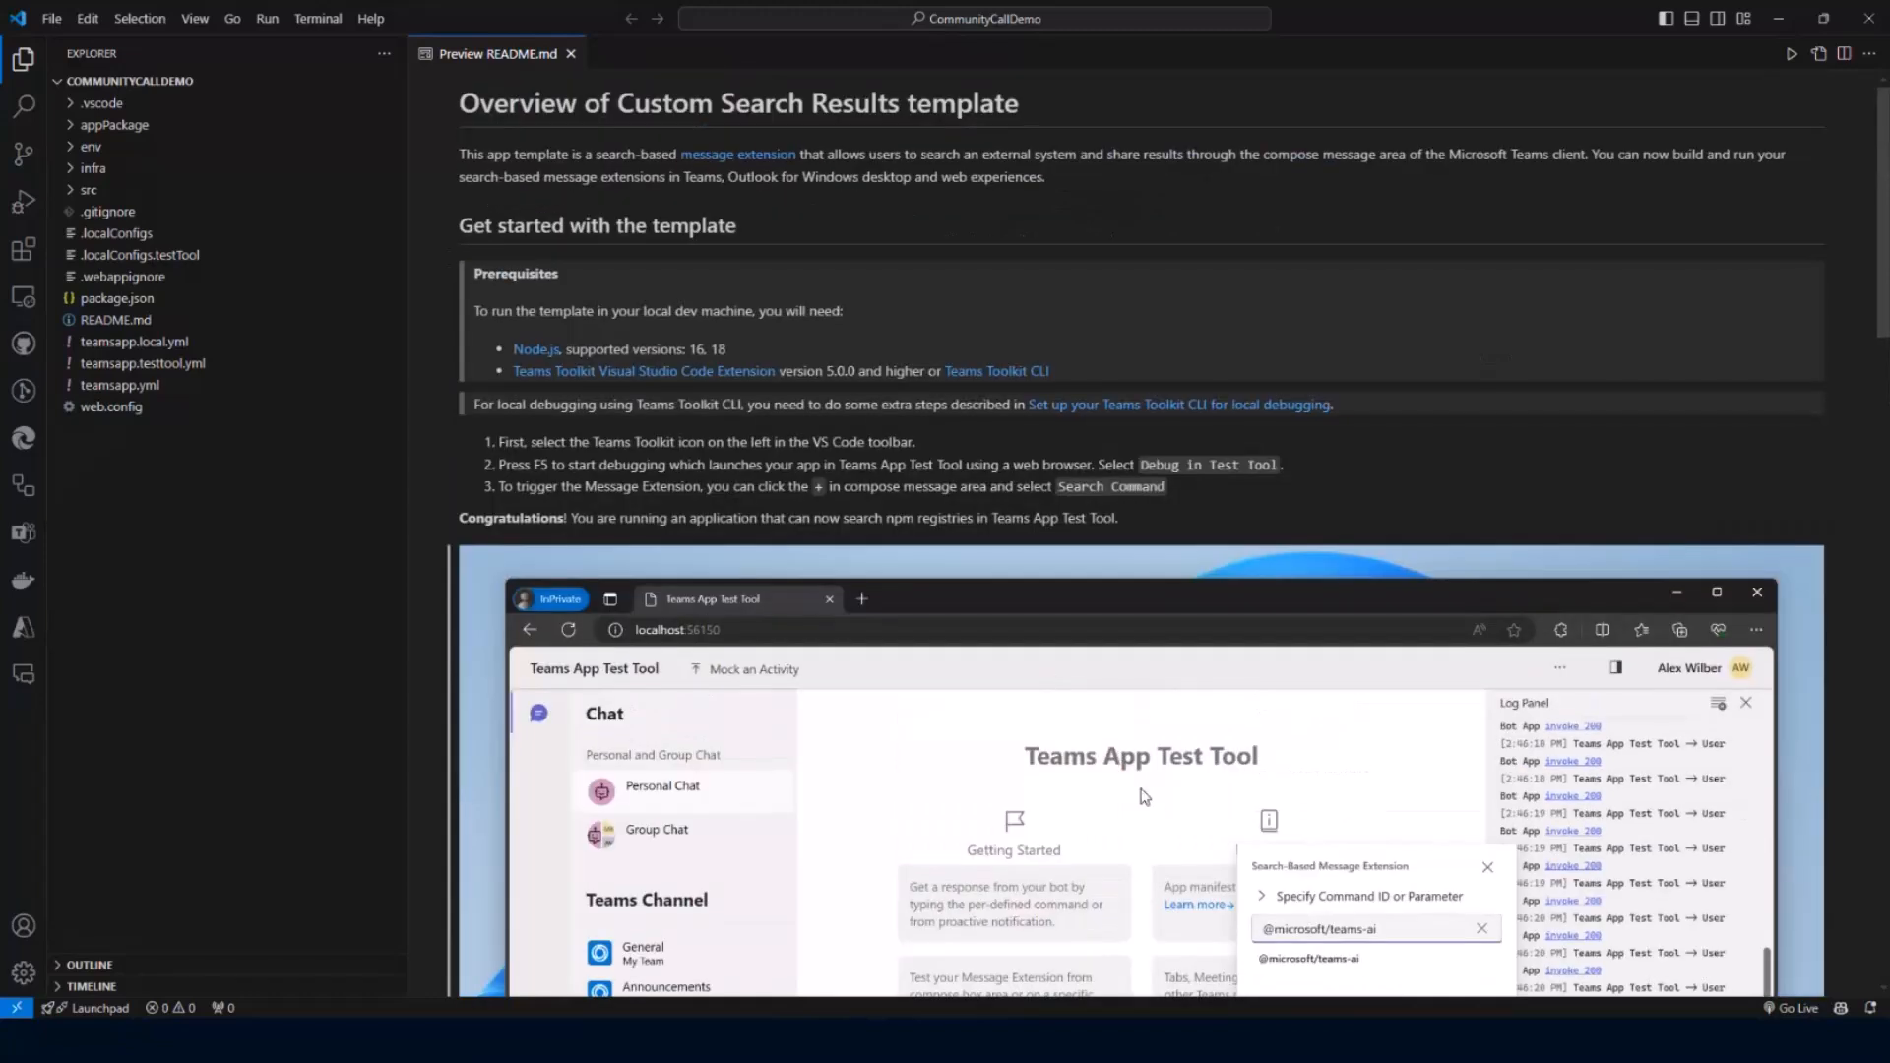
mouse_move(888, 511)
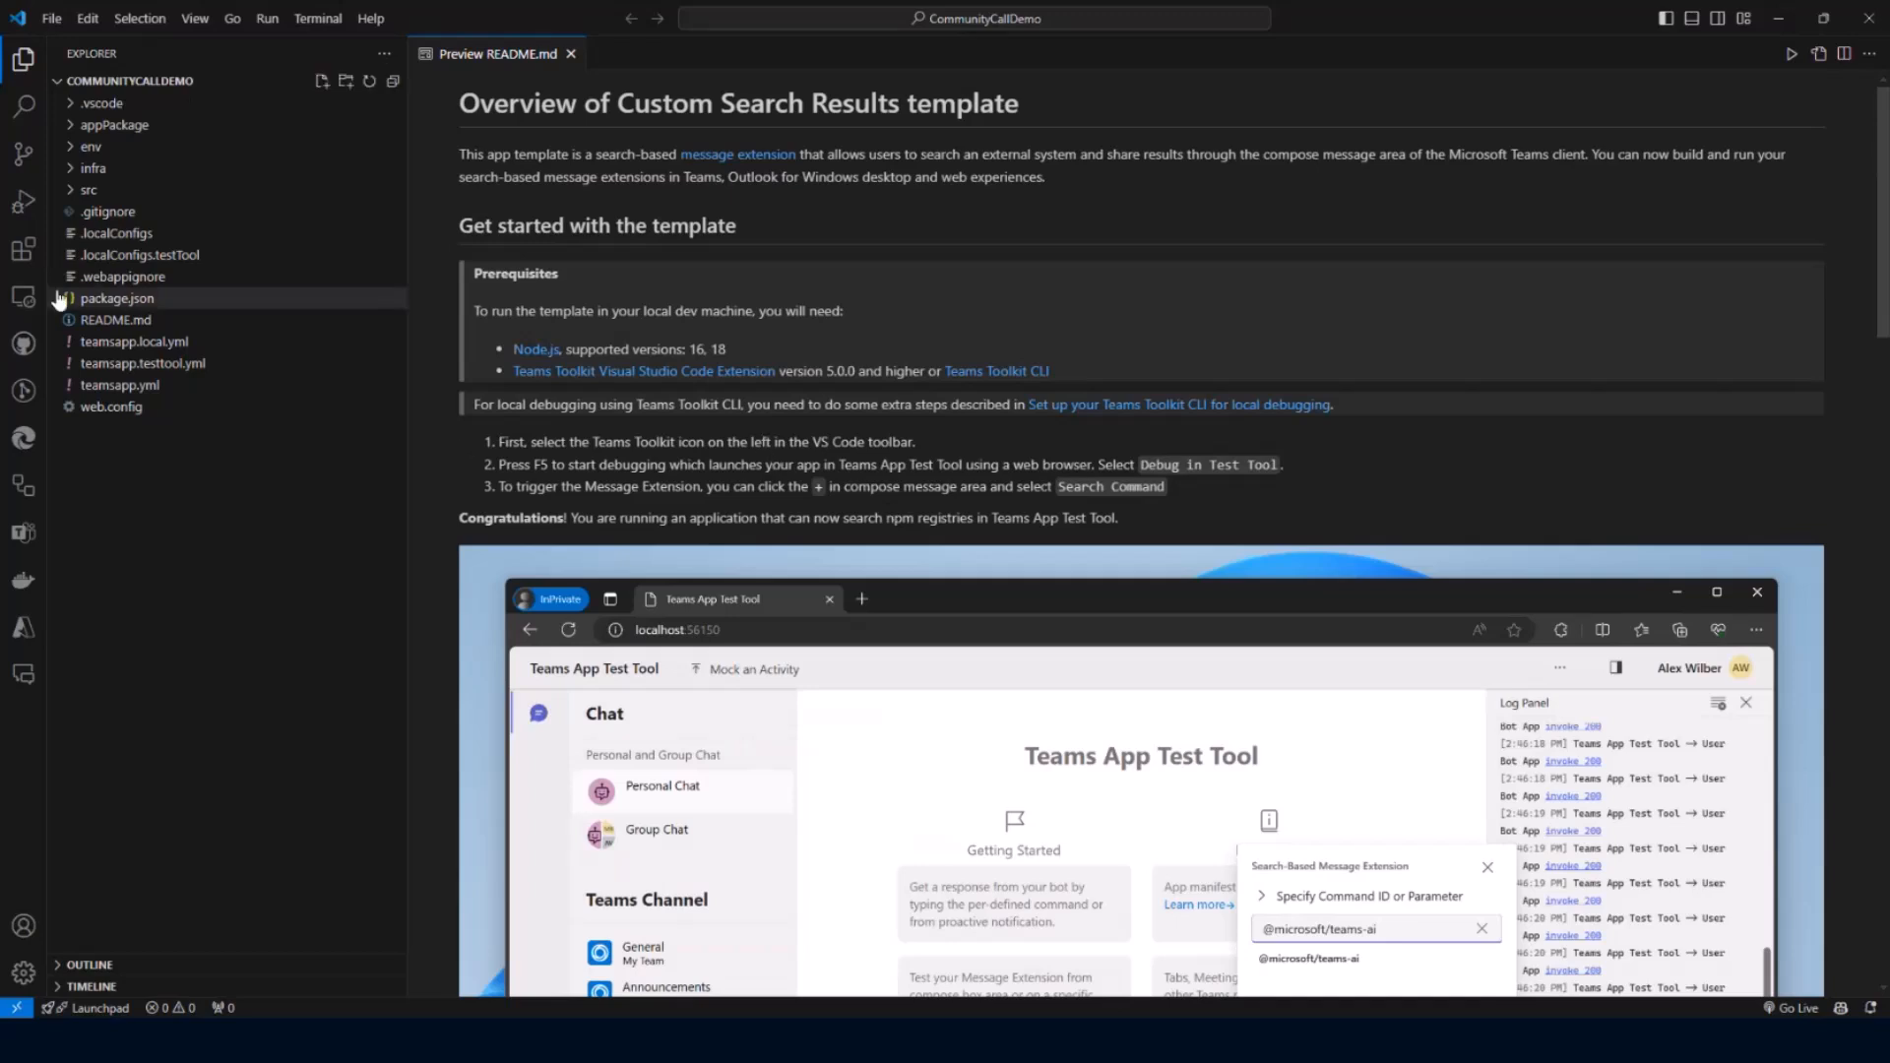
Launch the Debug in Test Tool configuration and expand the src folder in Explorer.
click(325, 53)
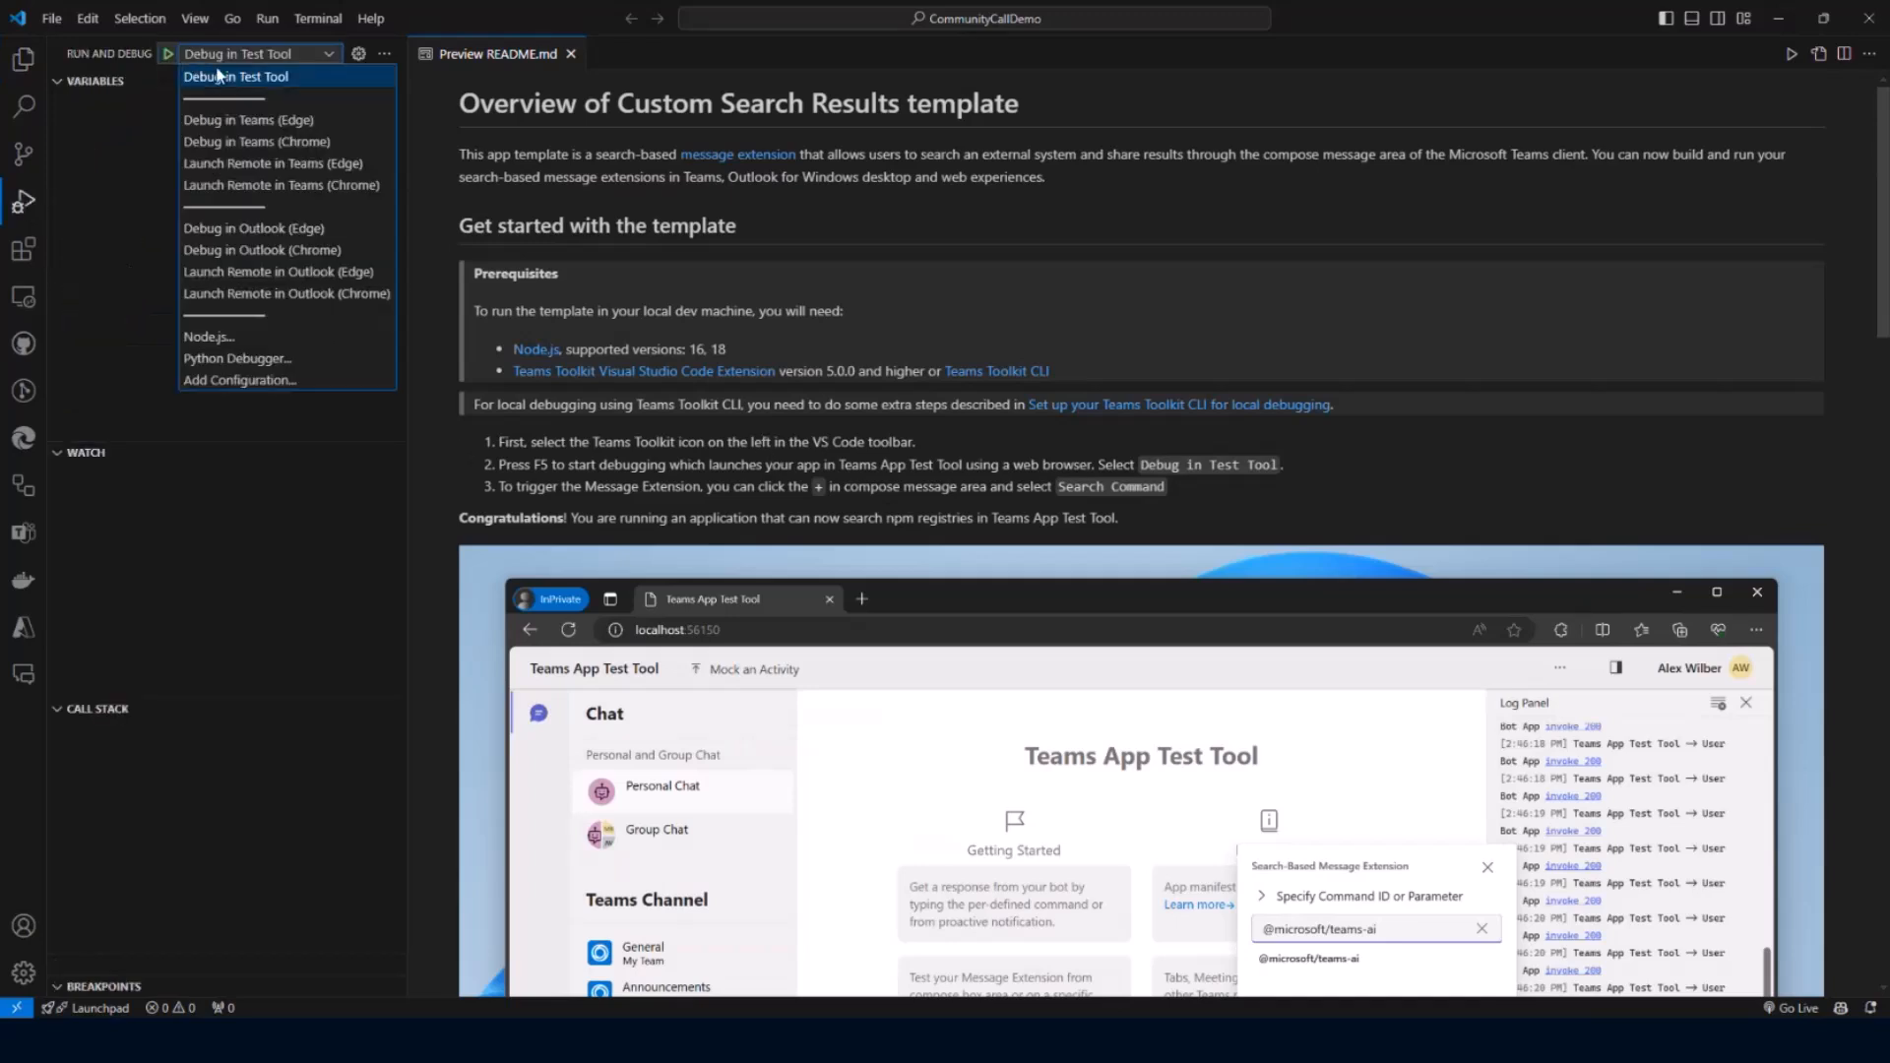
click(235, 77)
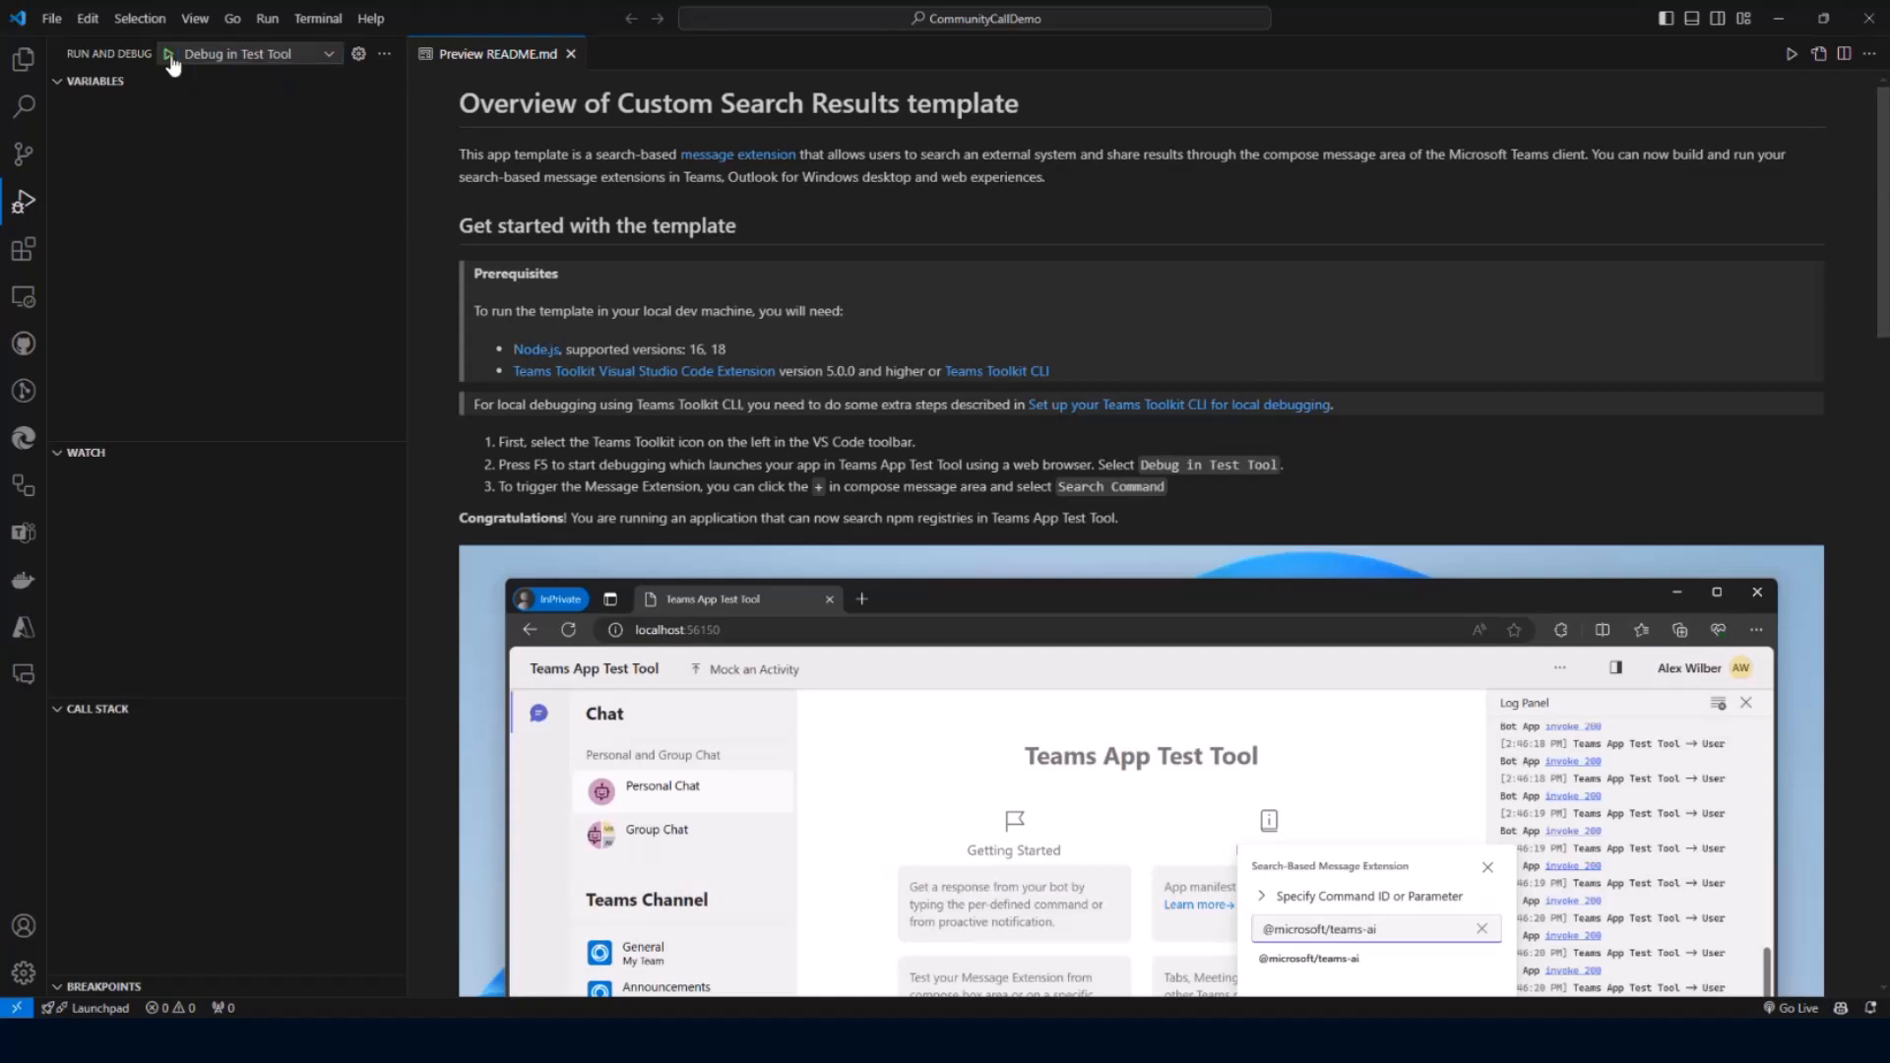
click(167, 53)
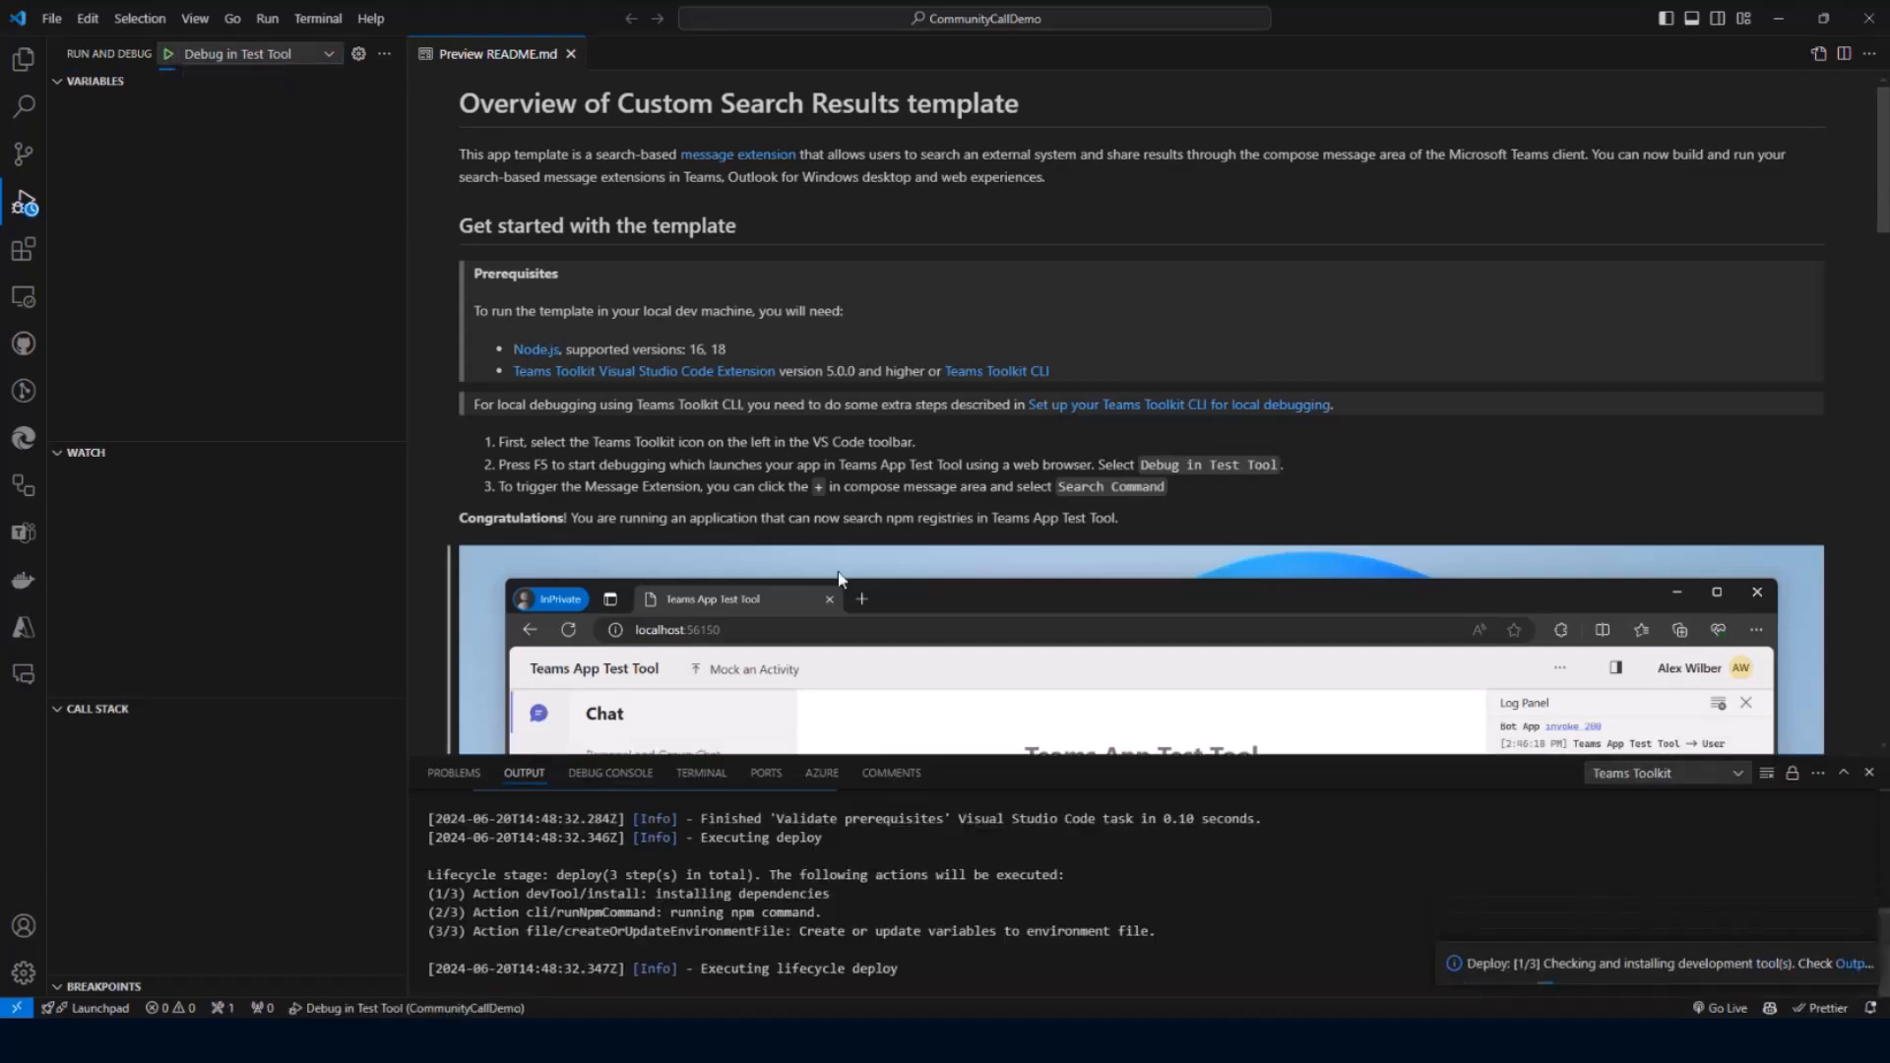
click(24, 58)
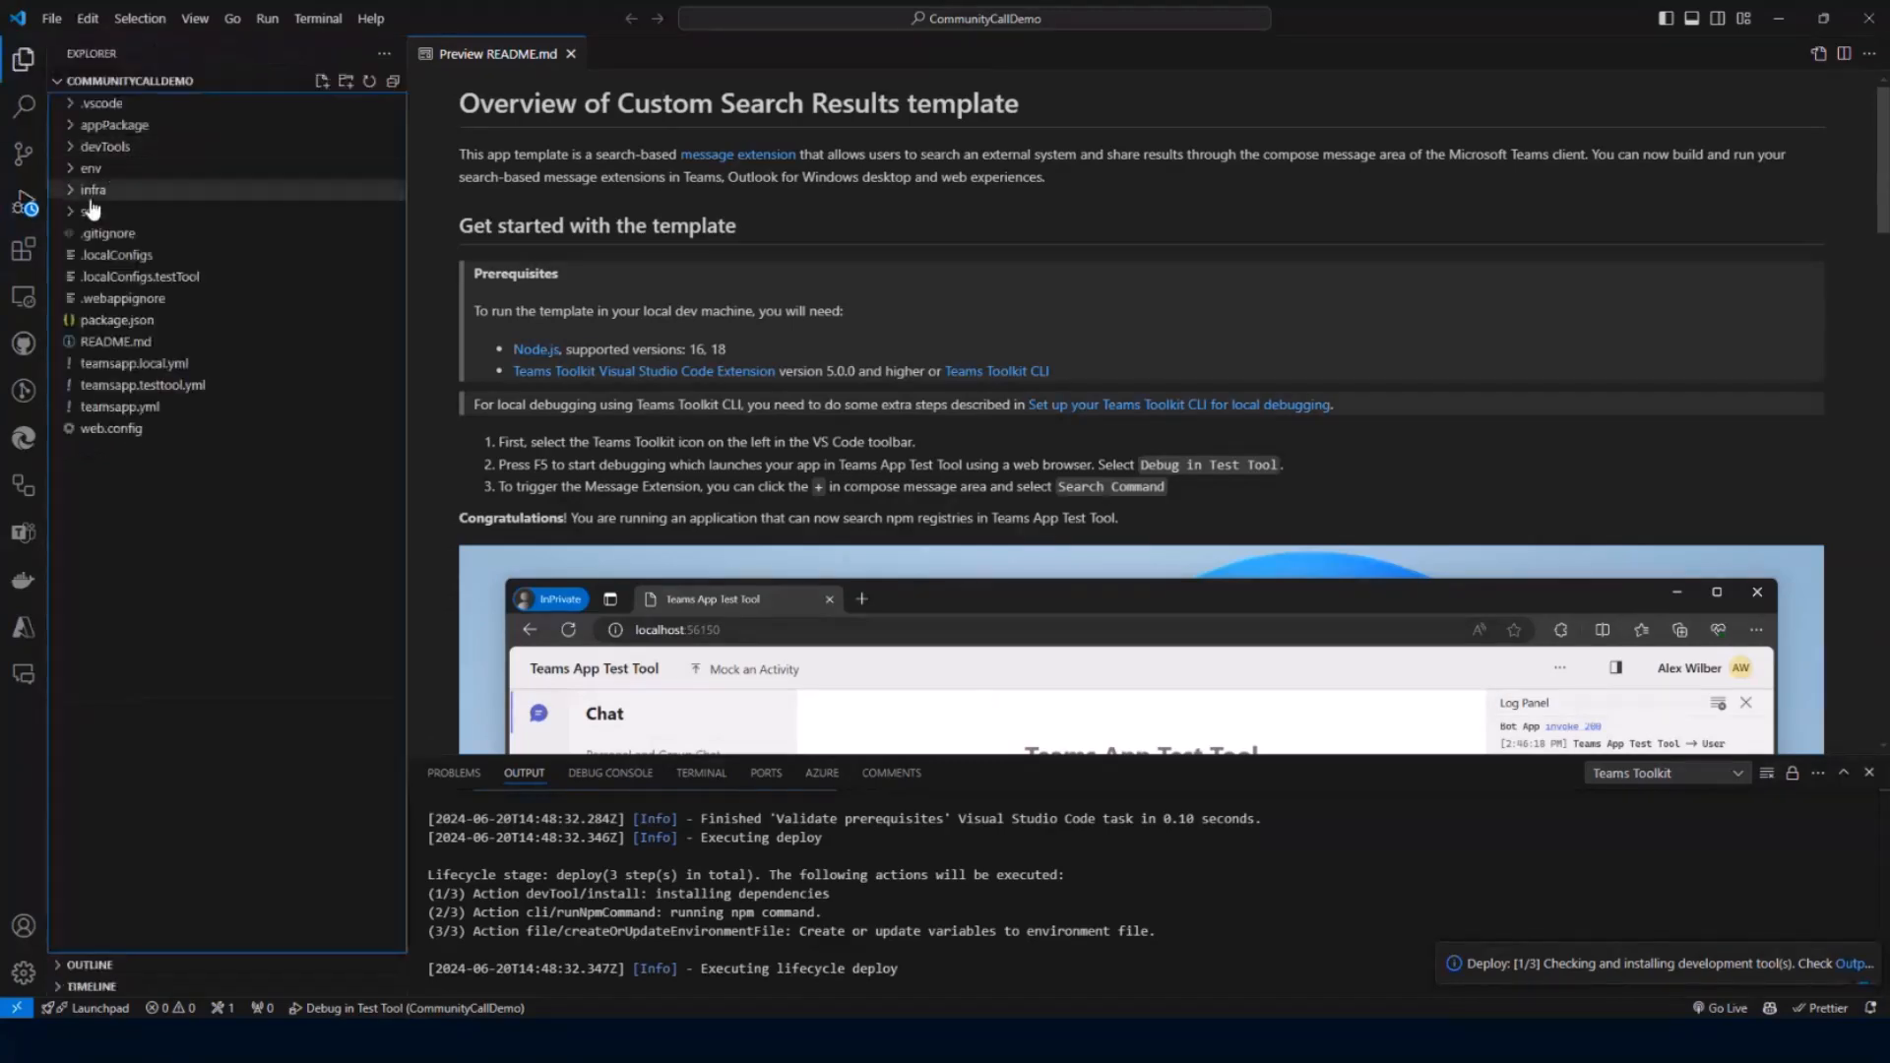
click(86, 211)
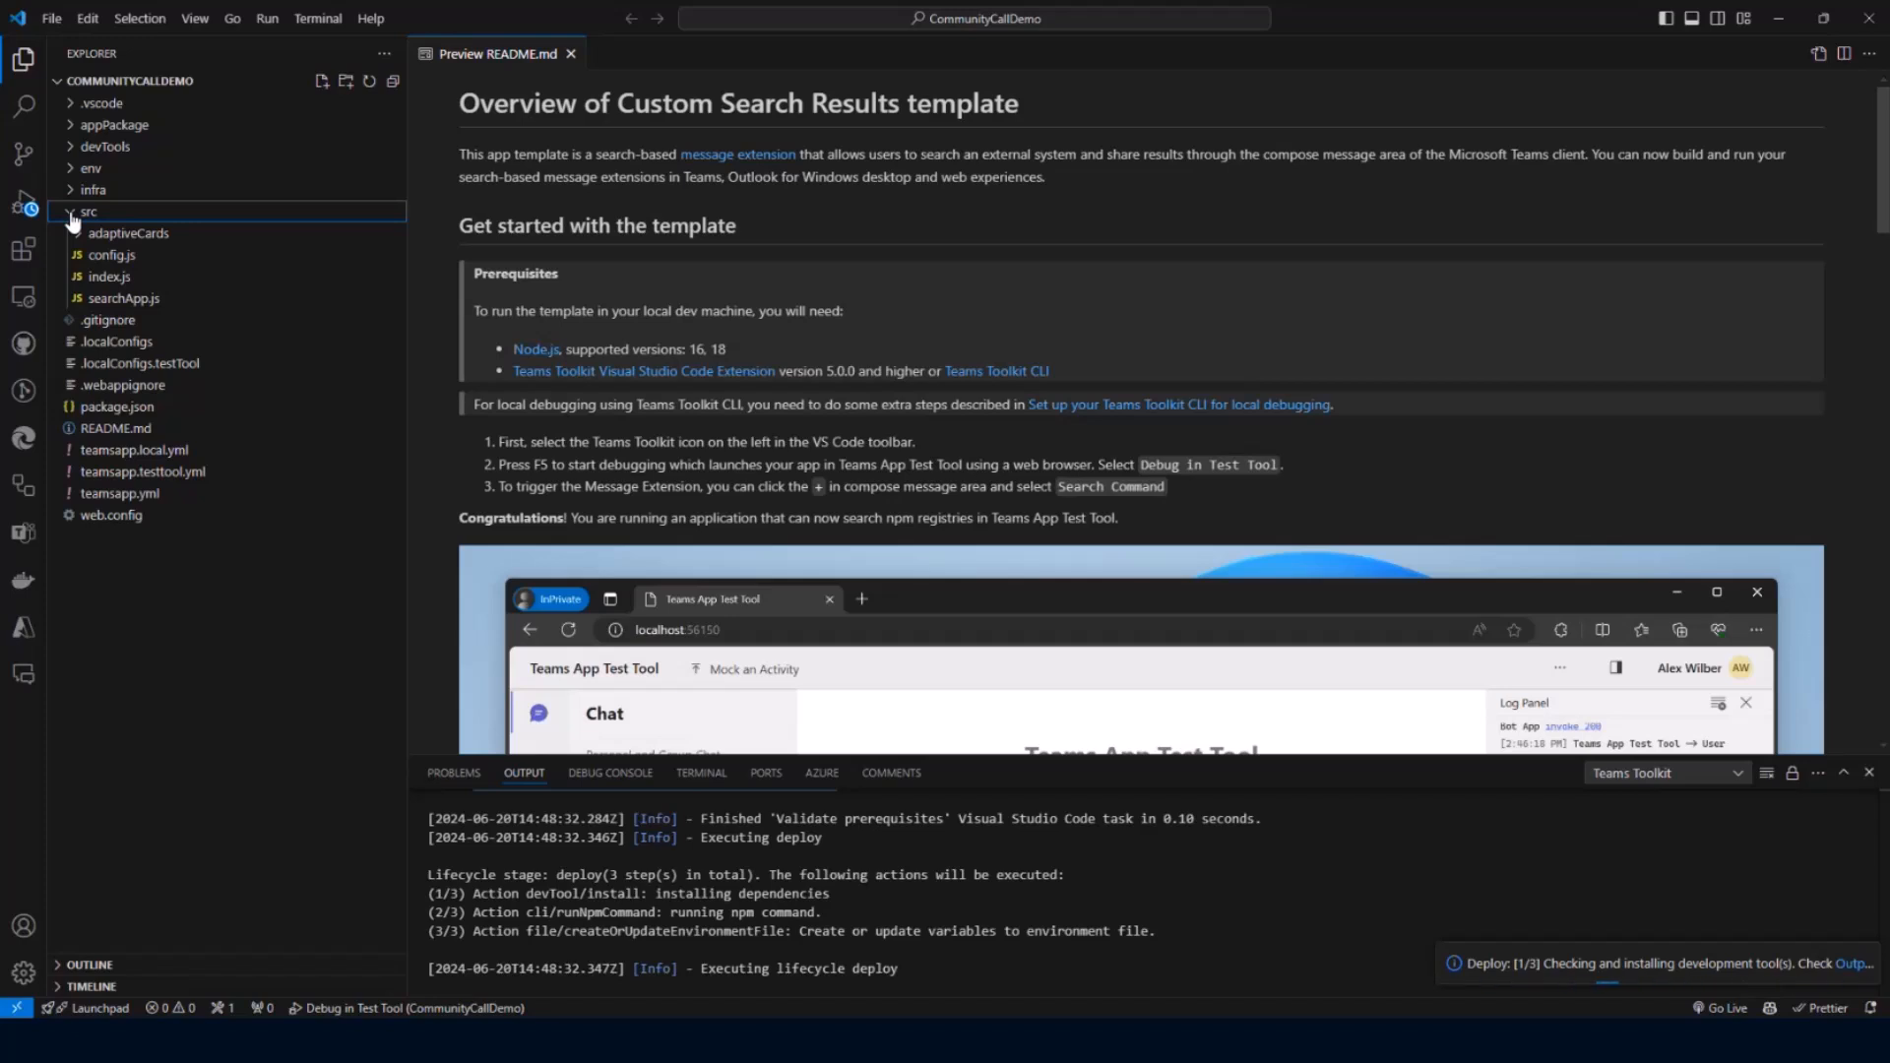
mouse_move(122, 297)
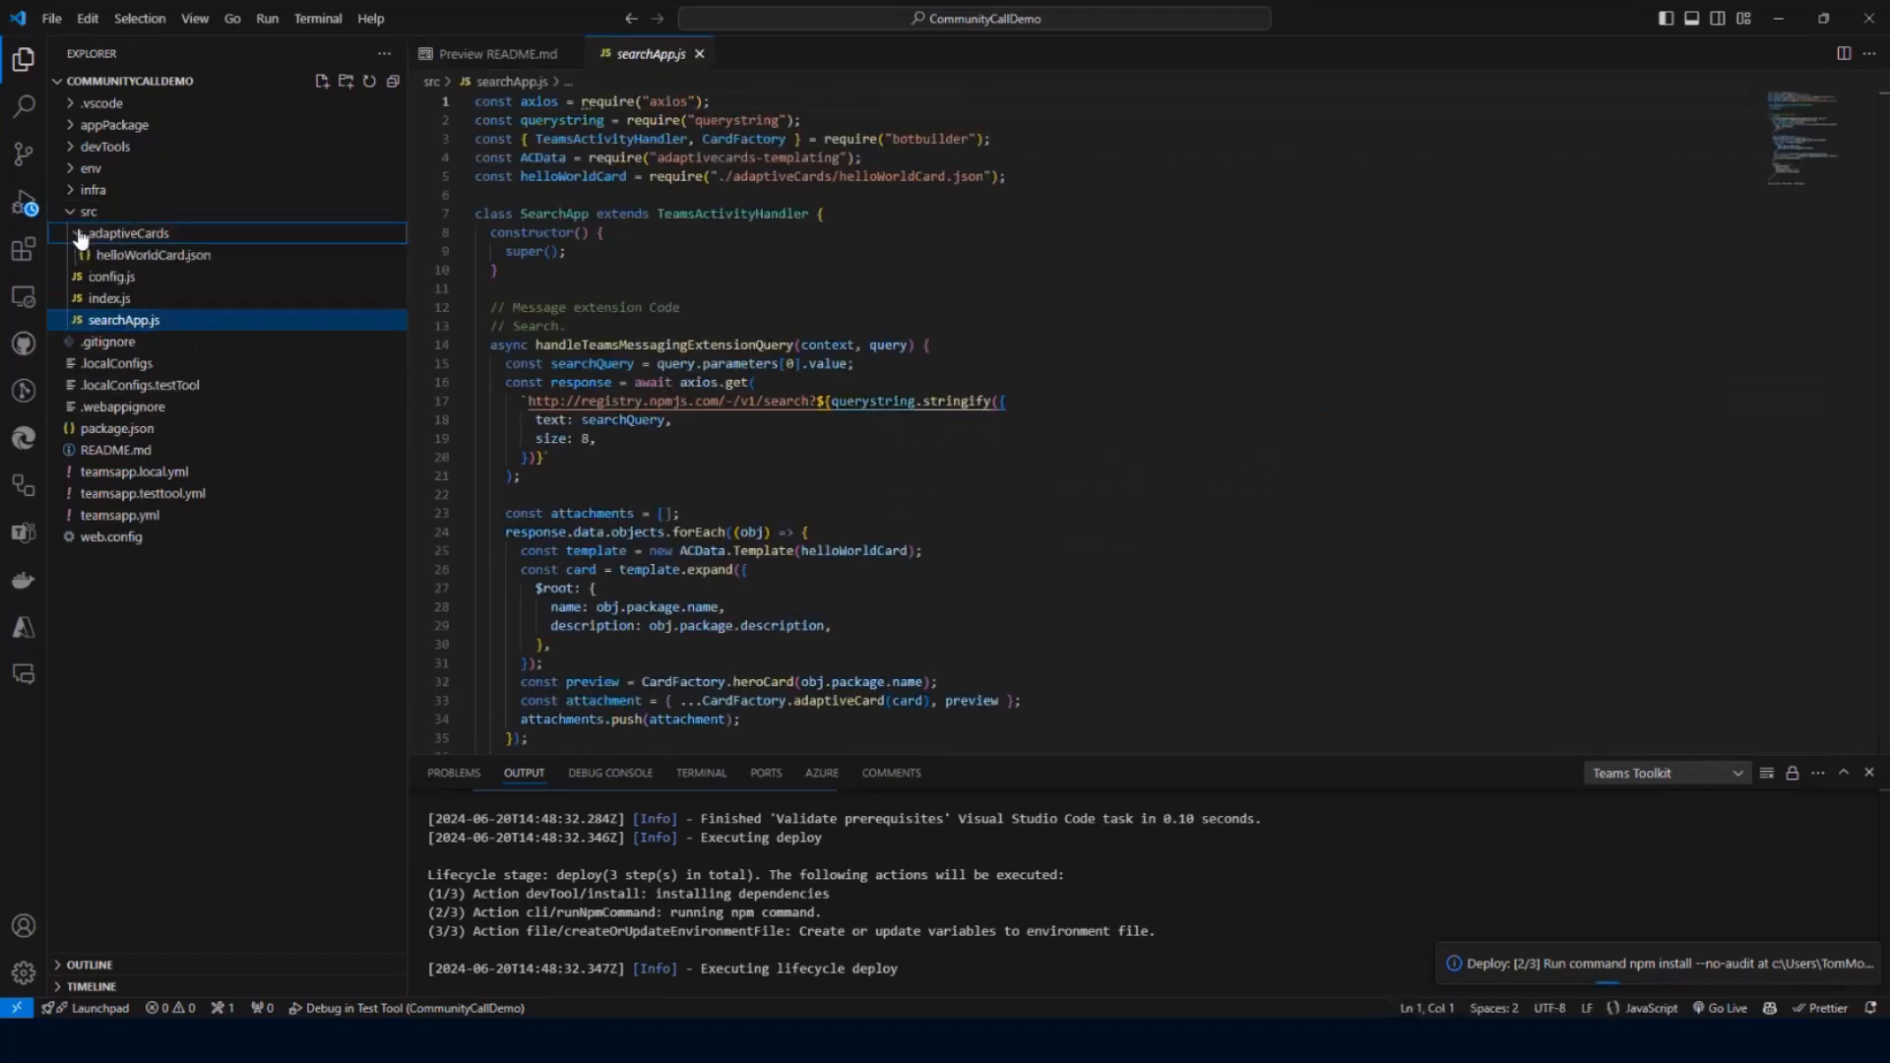
Expand src/adaptiveCards and wait for the Test Tool browser window to launch.
click(153, 254)
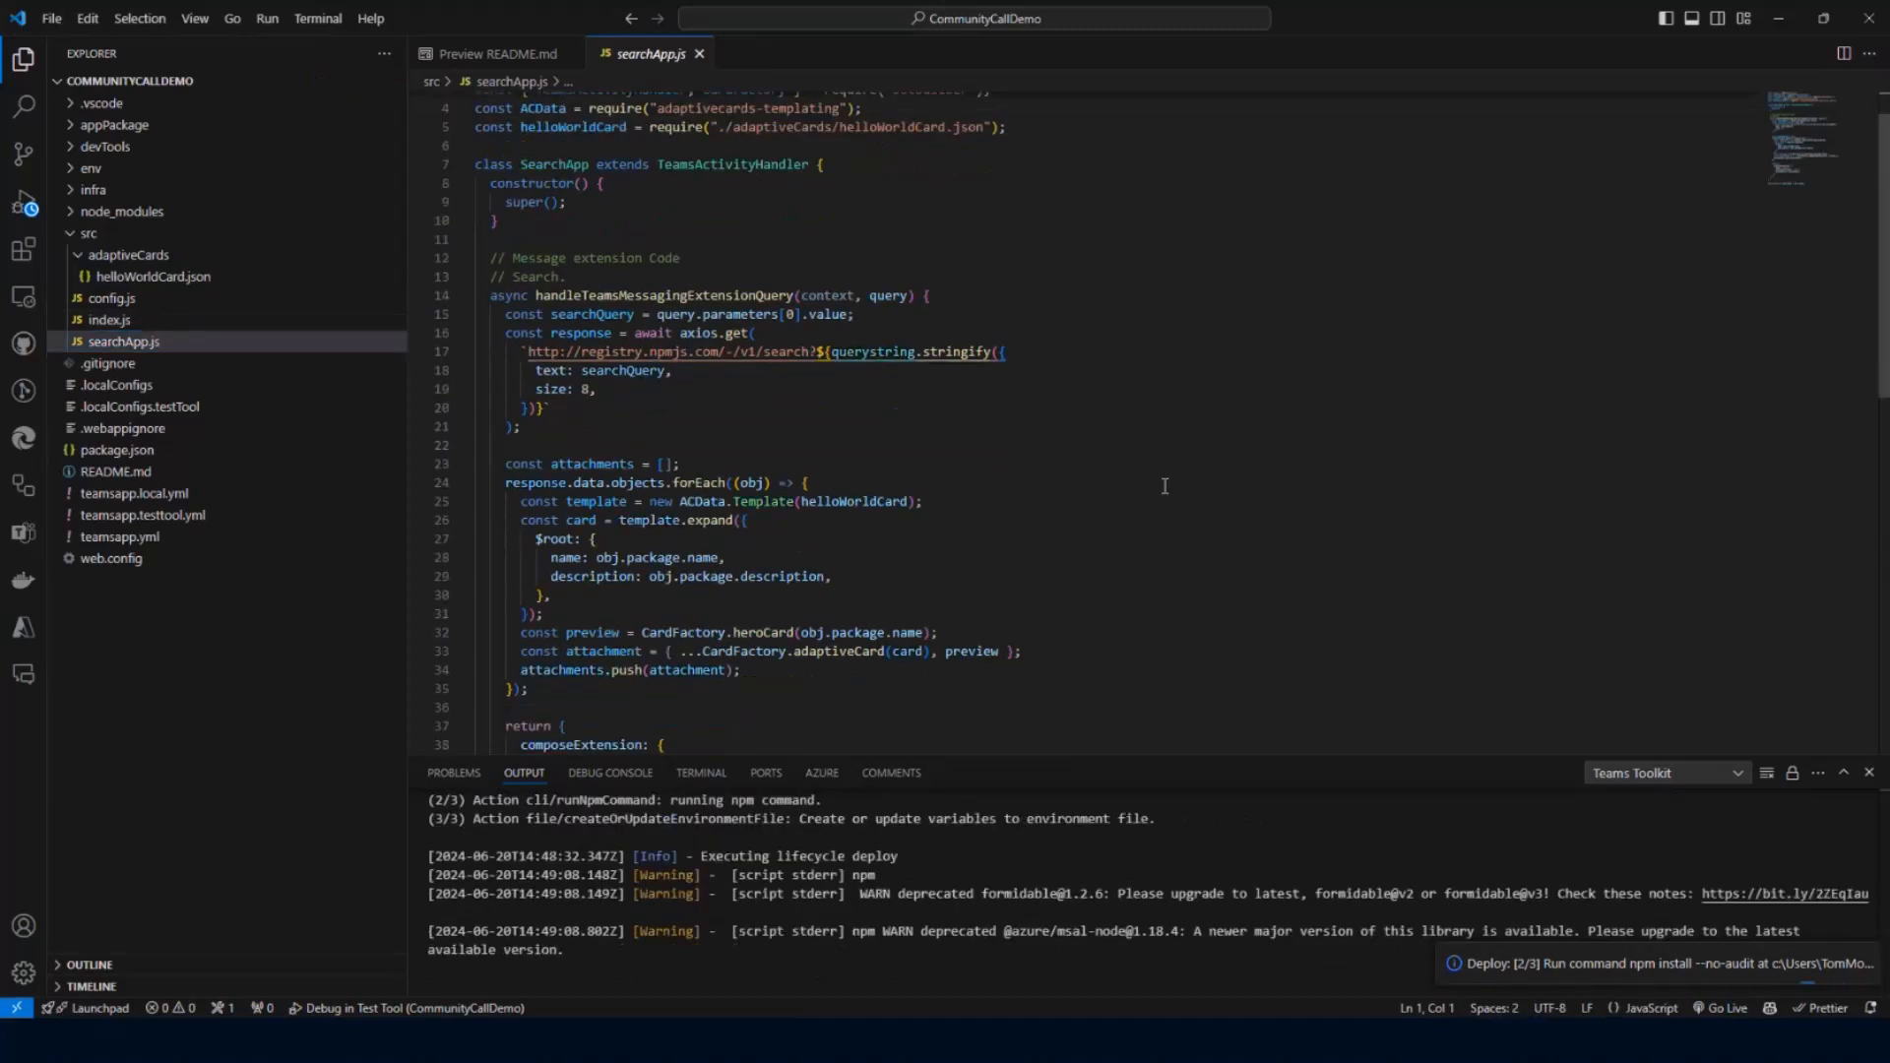
click(700, 772)
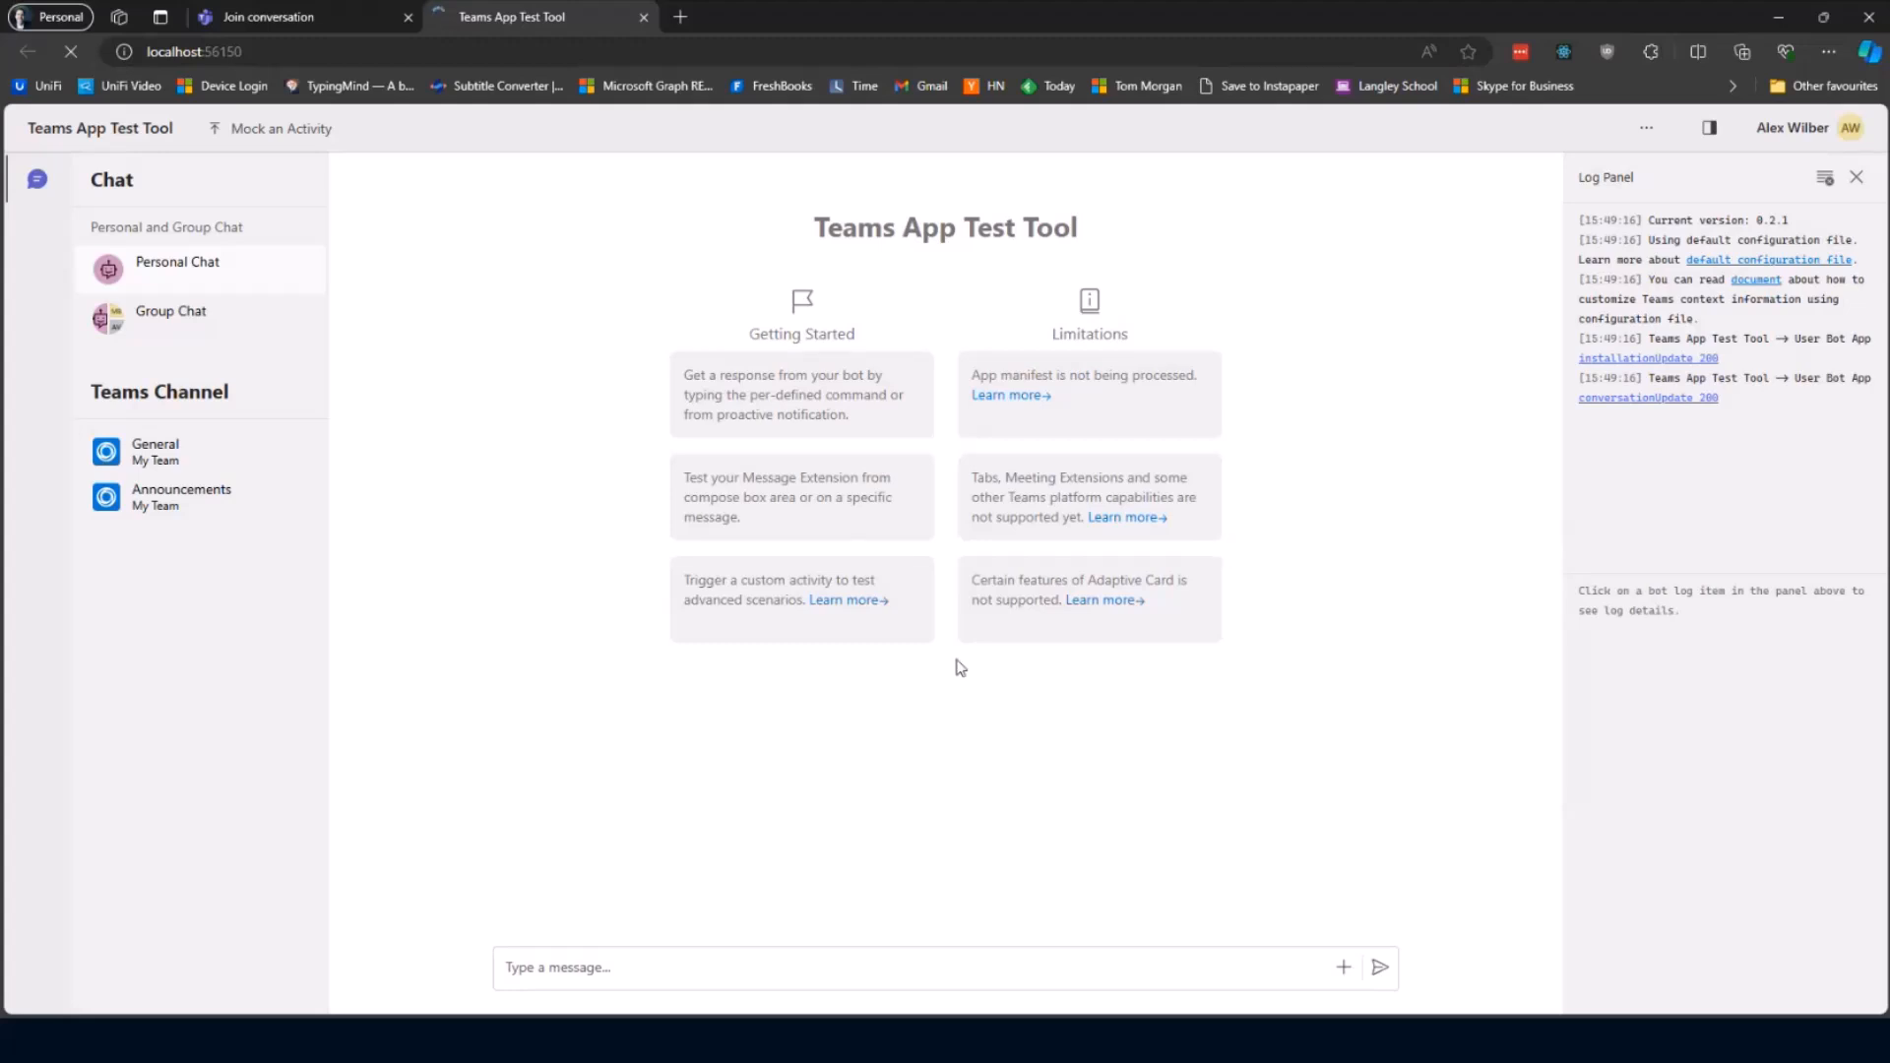
Search the message extension for 'microsoft' and get back npm package results.
click(1341, 969)
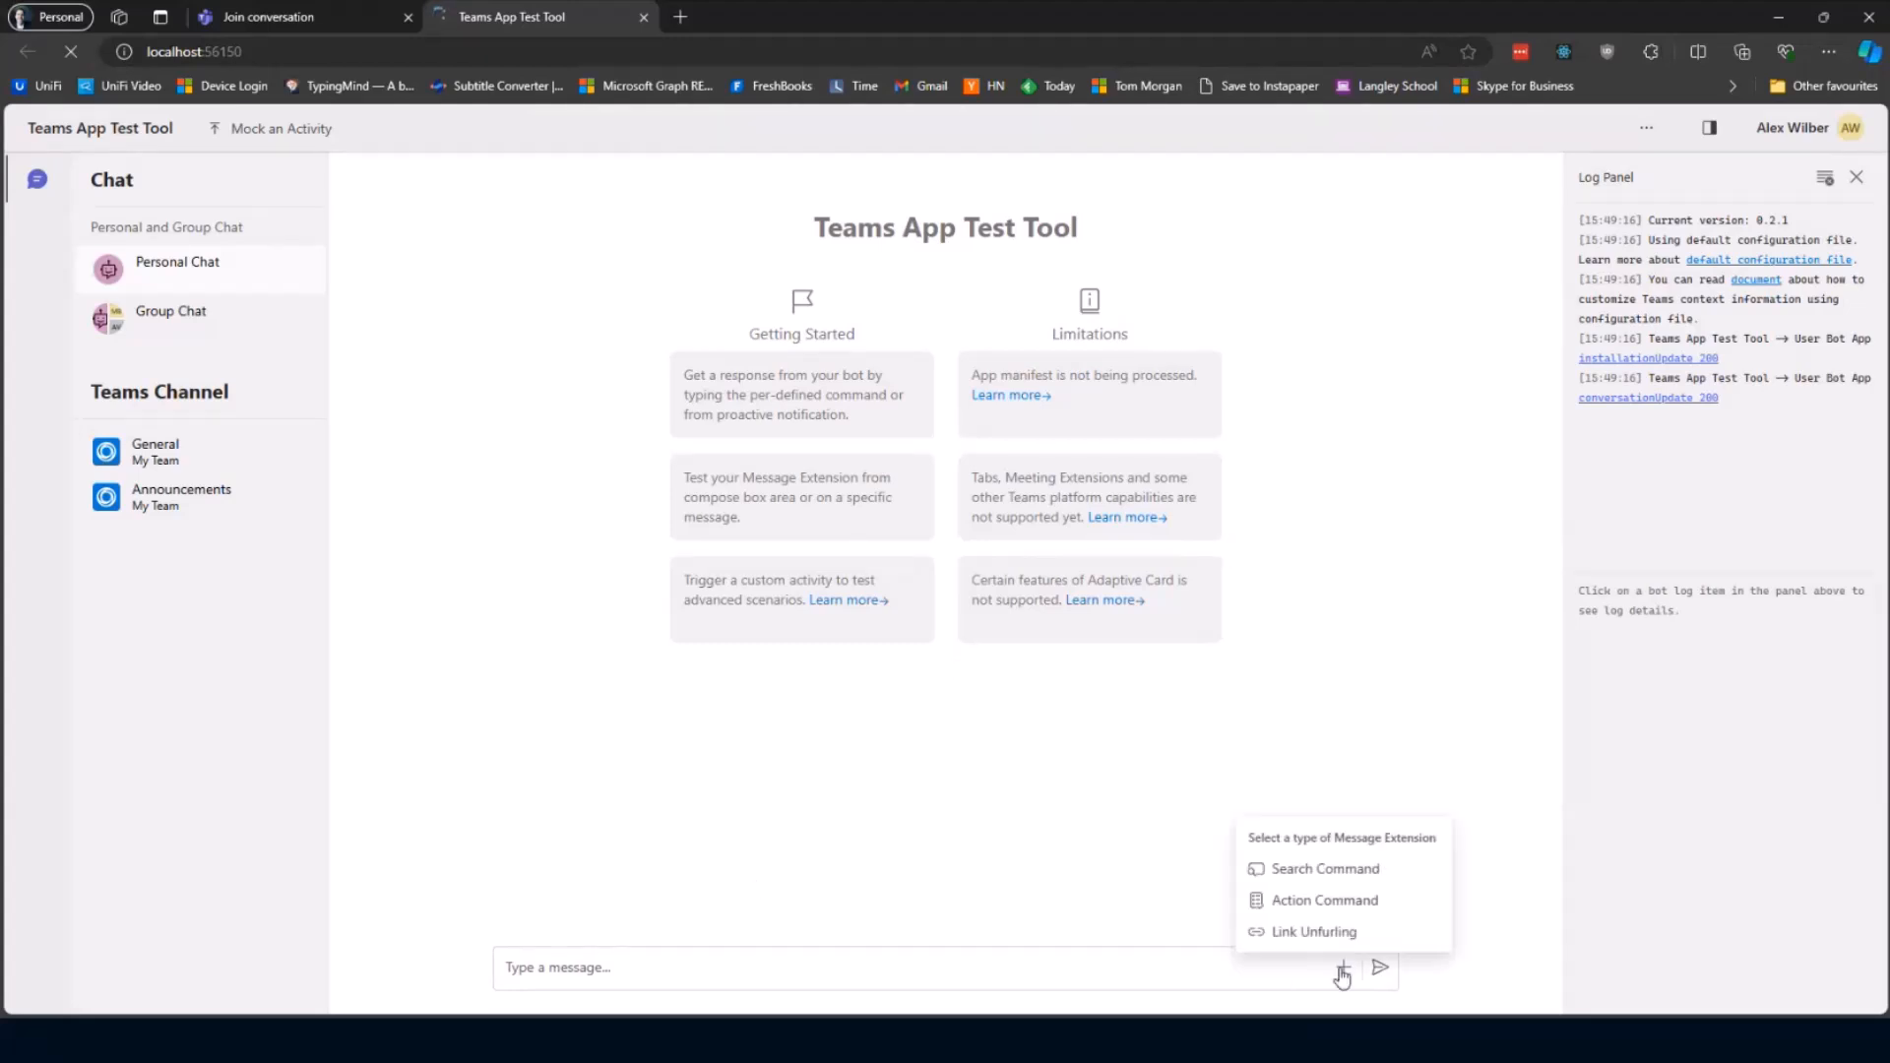
click(1323, 868)
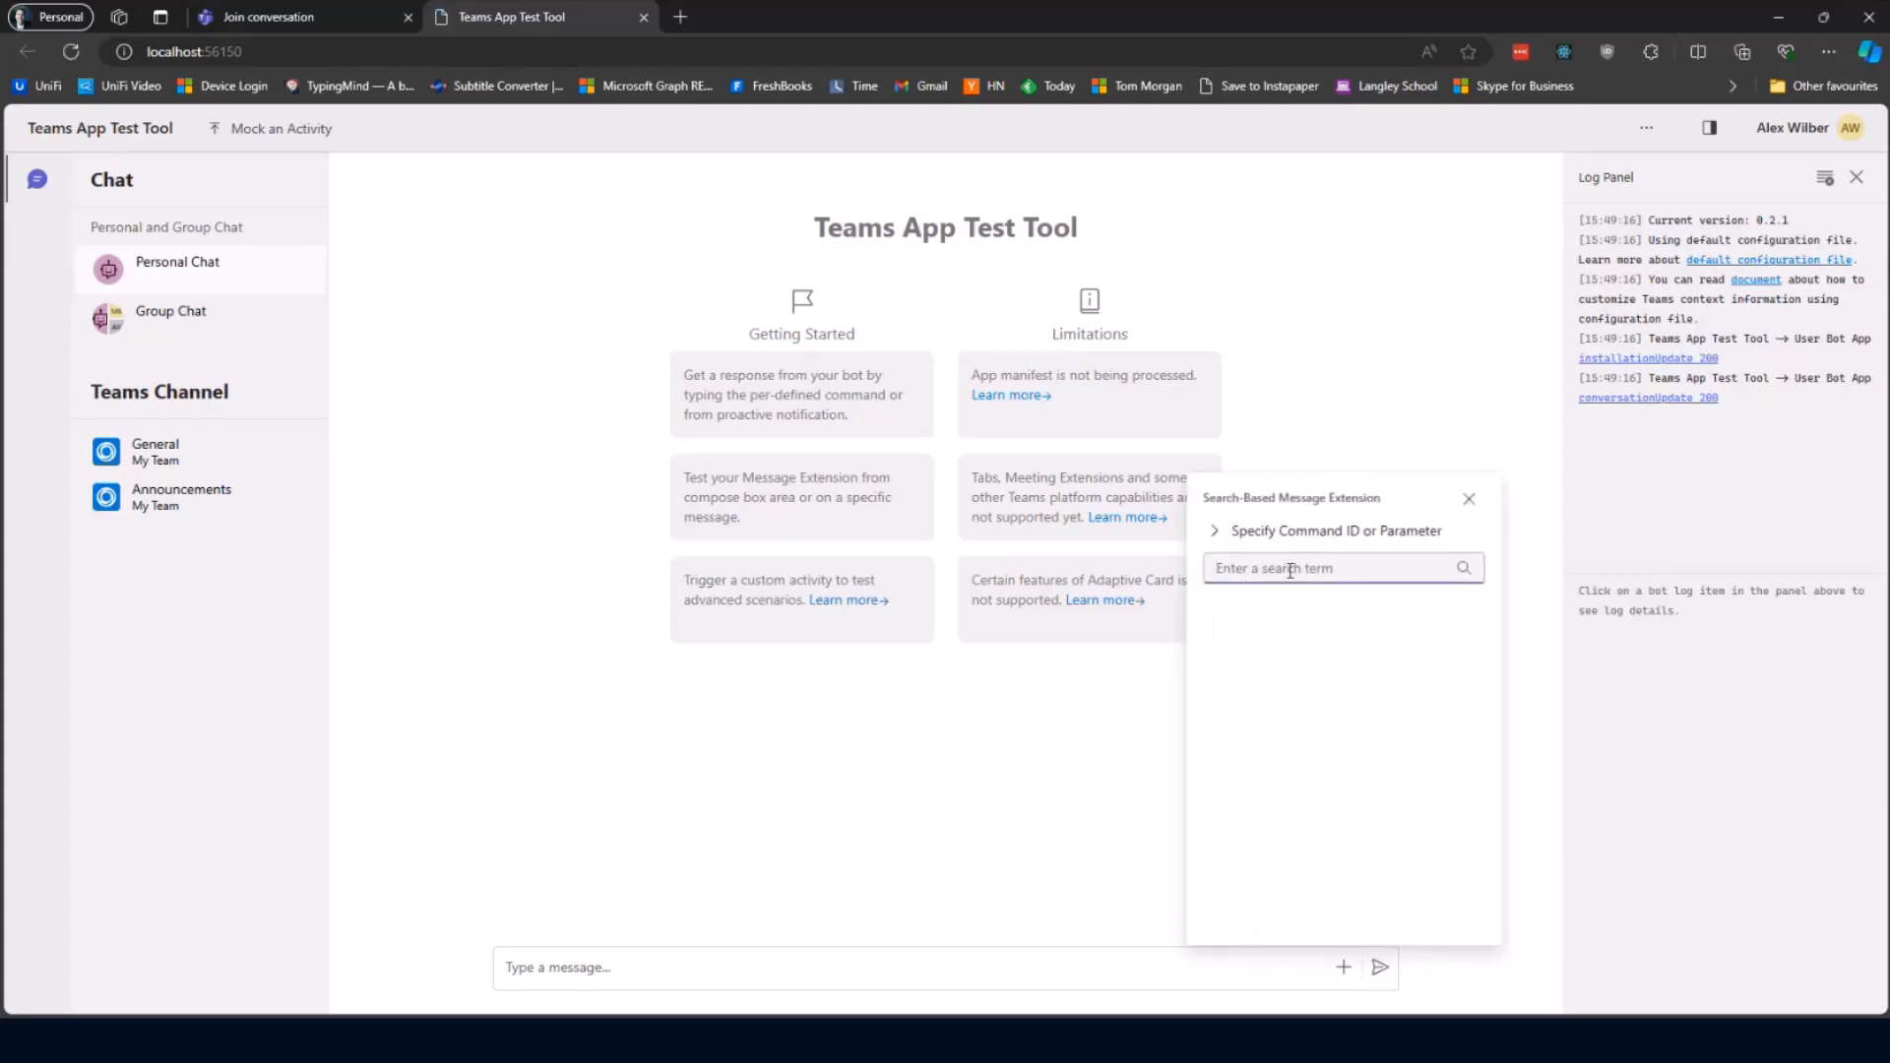
text(microso)
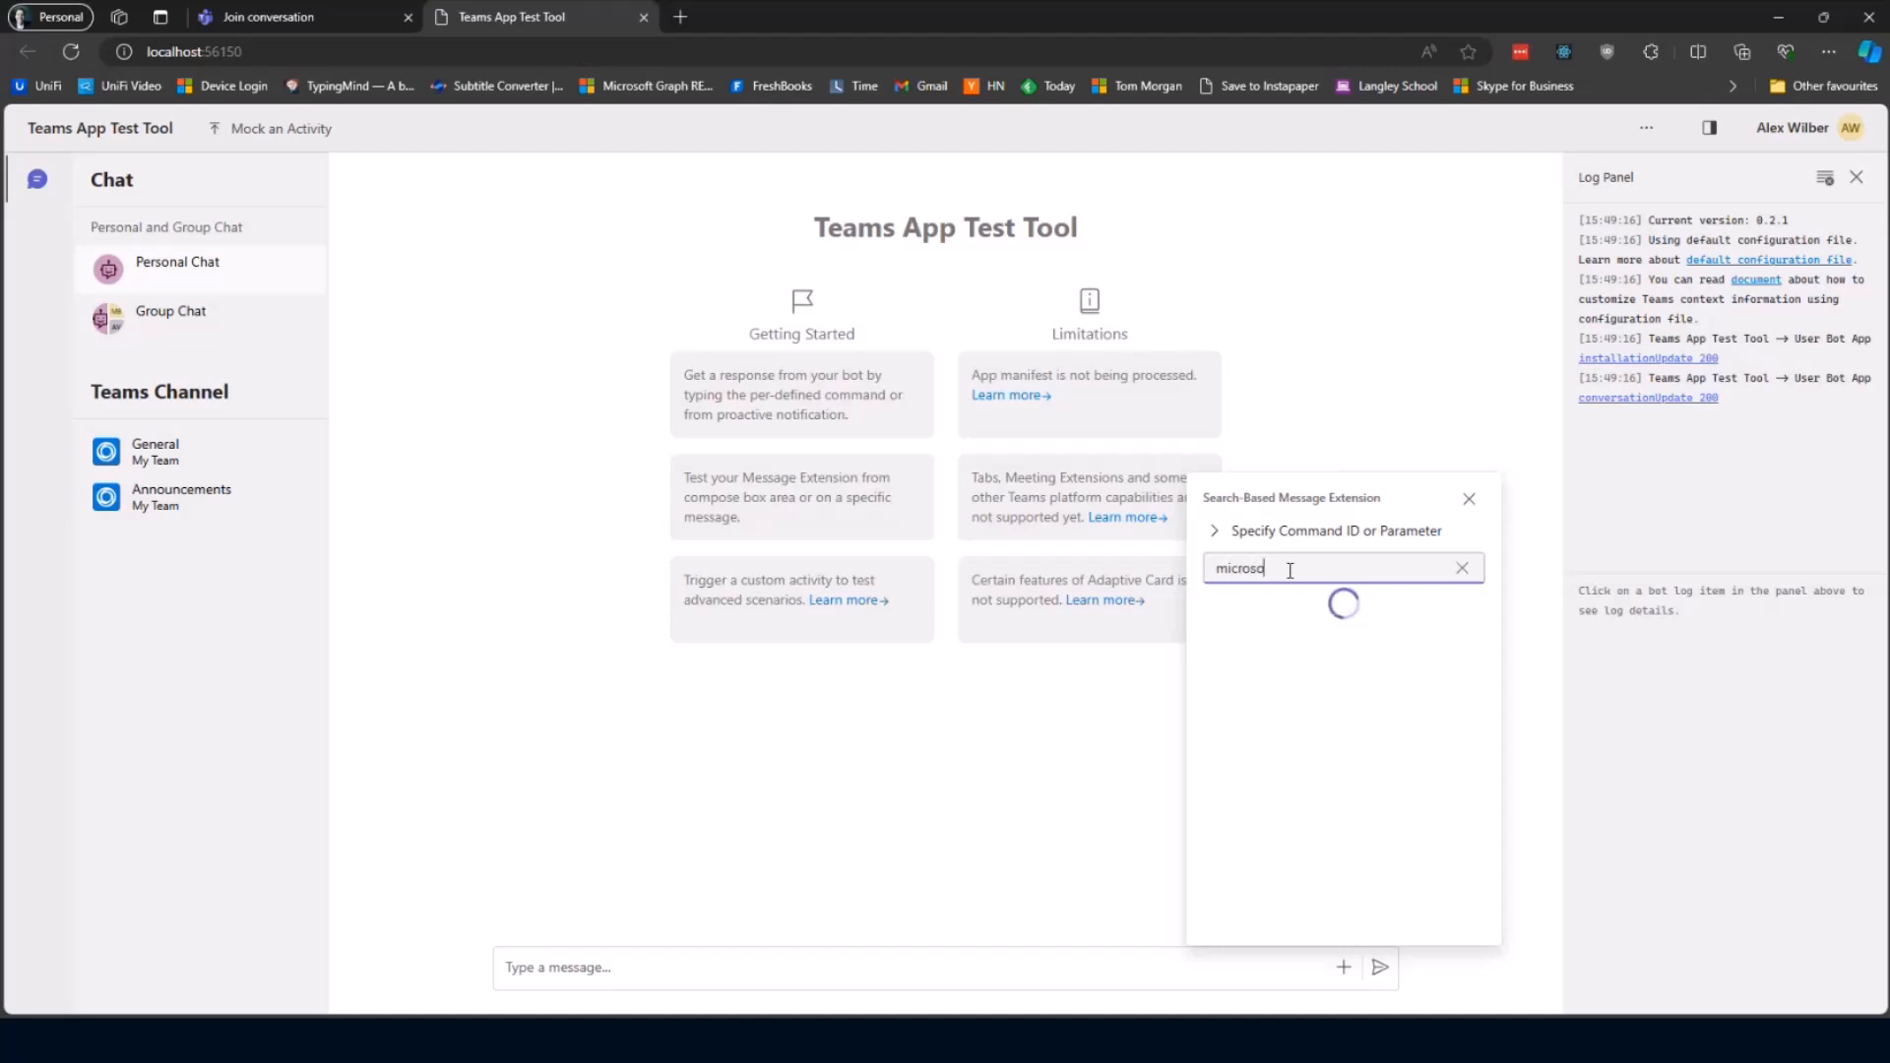
key(Backspace)
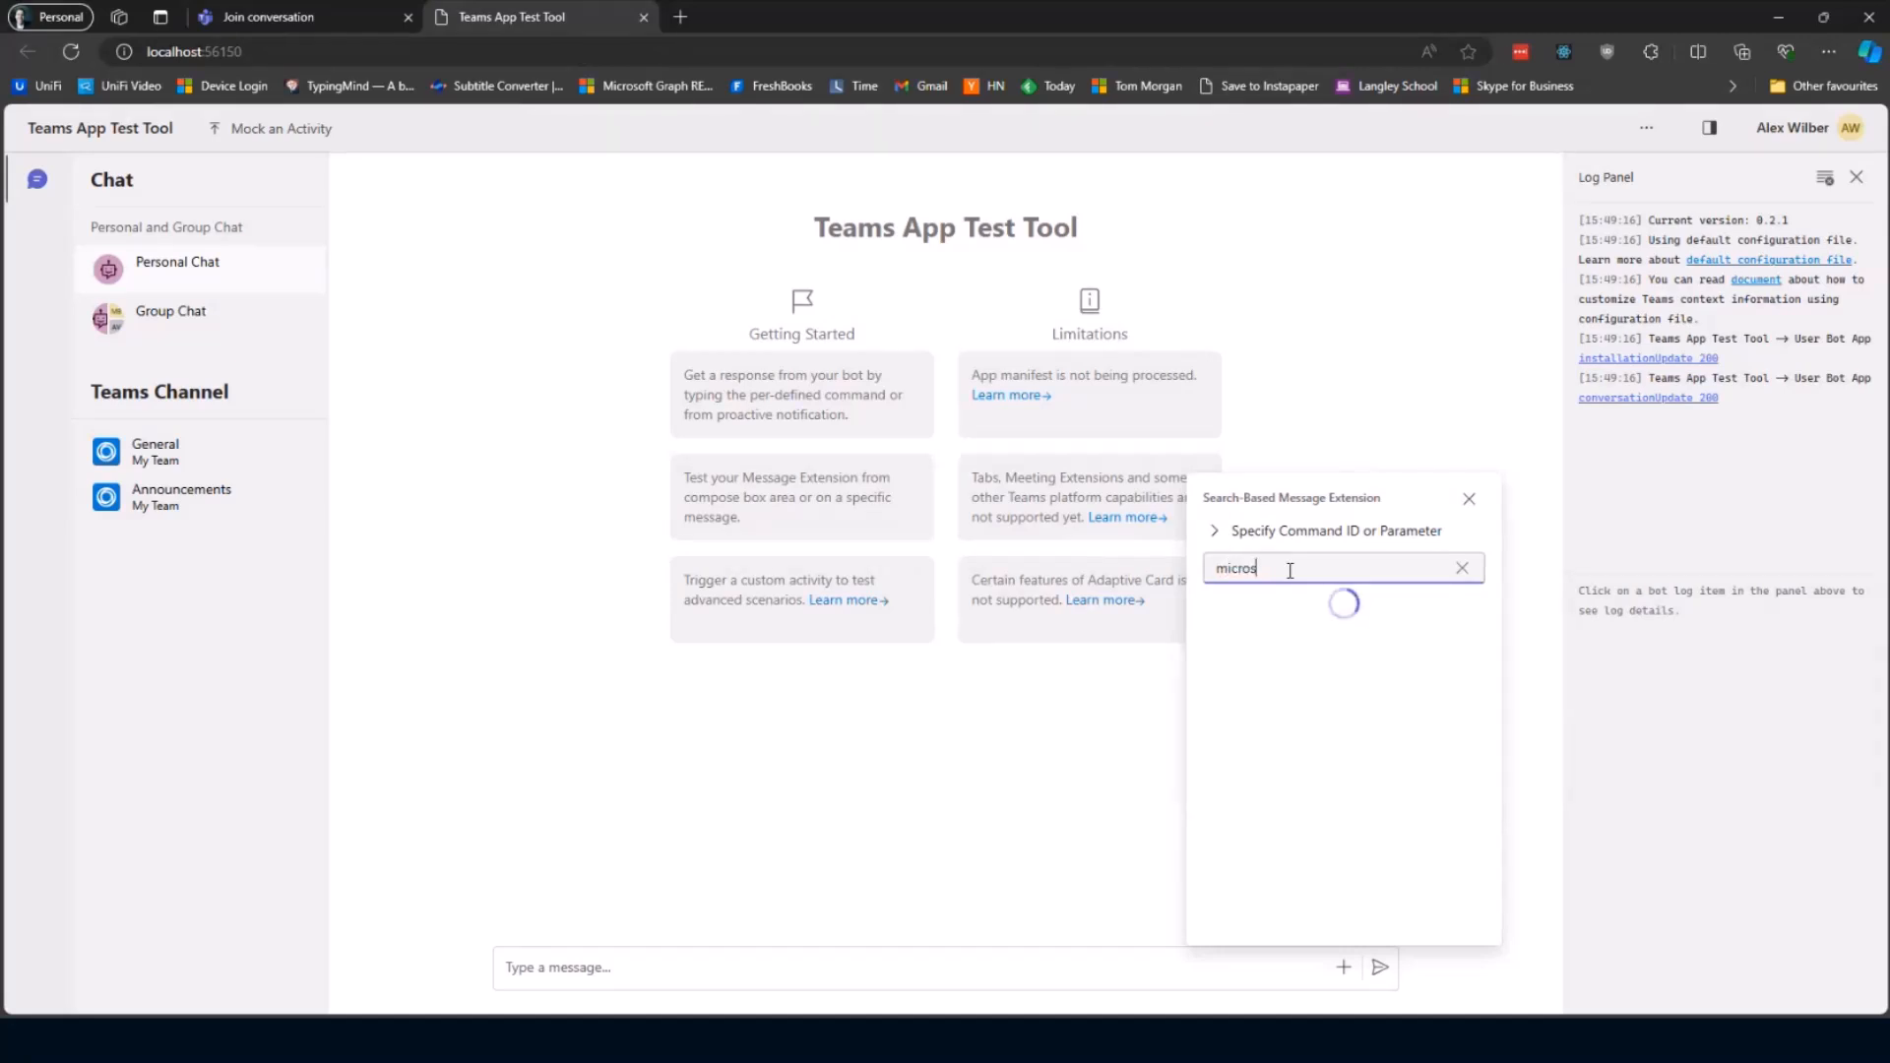
text(oft)
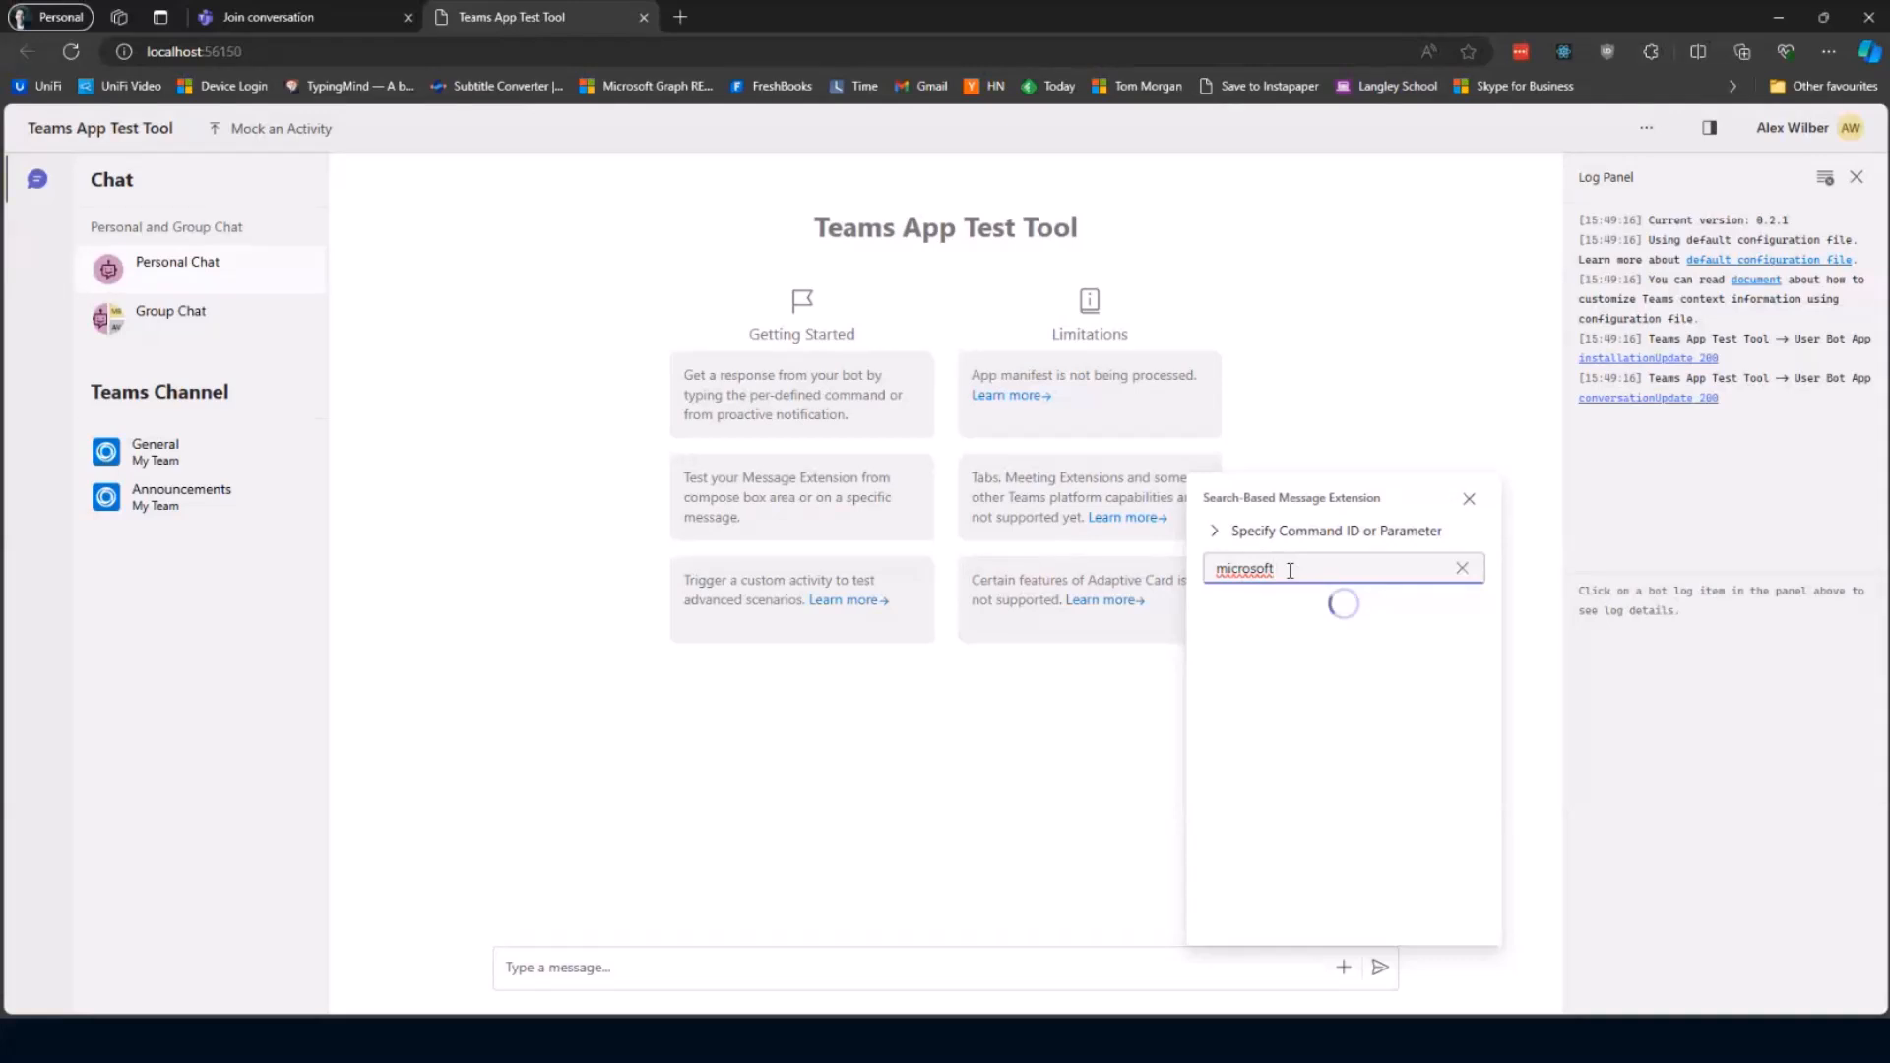
key(Backspace)
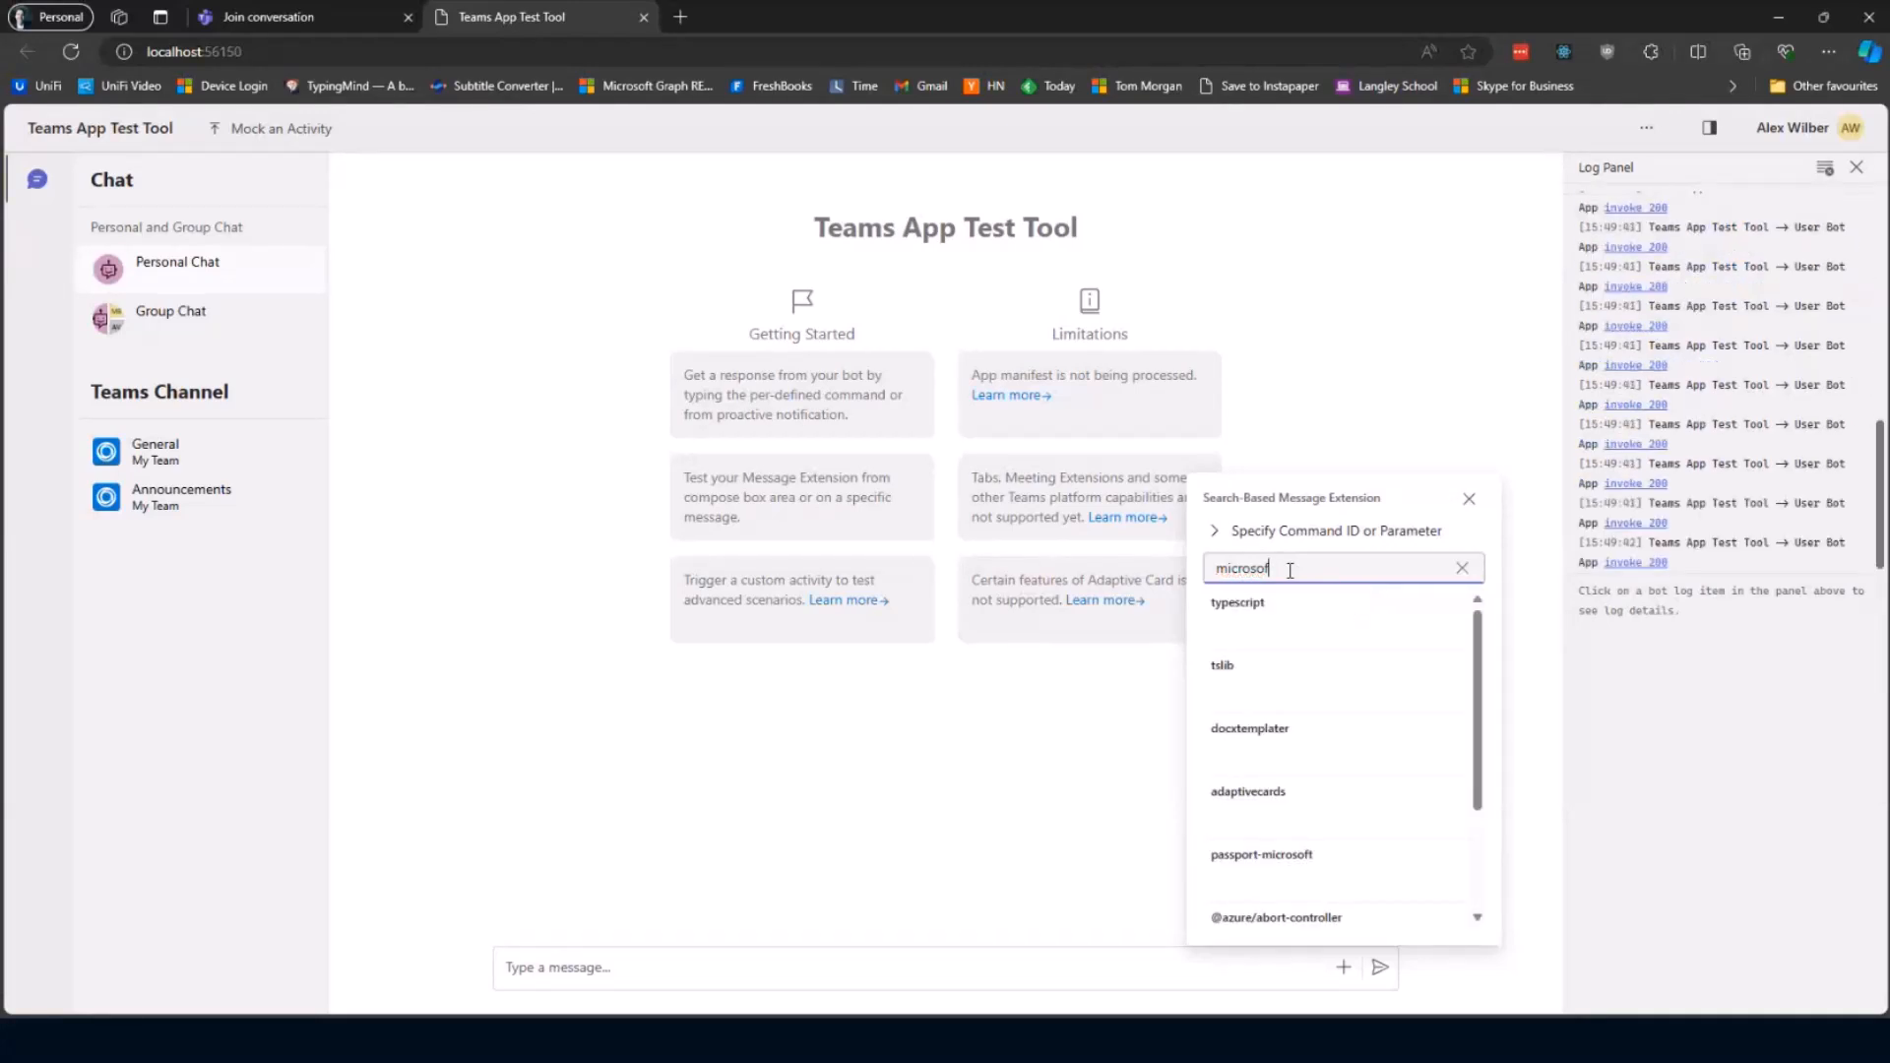
click(1248, 728)
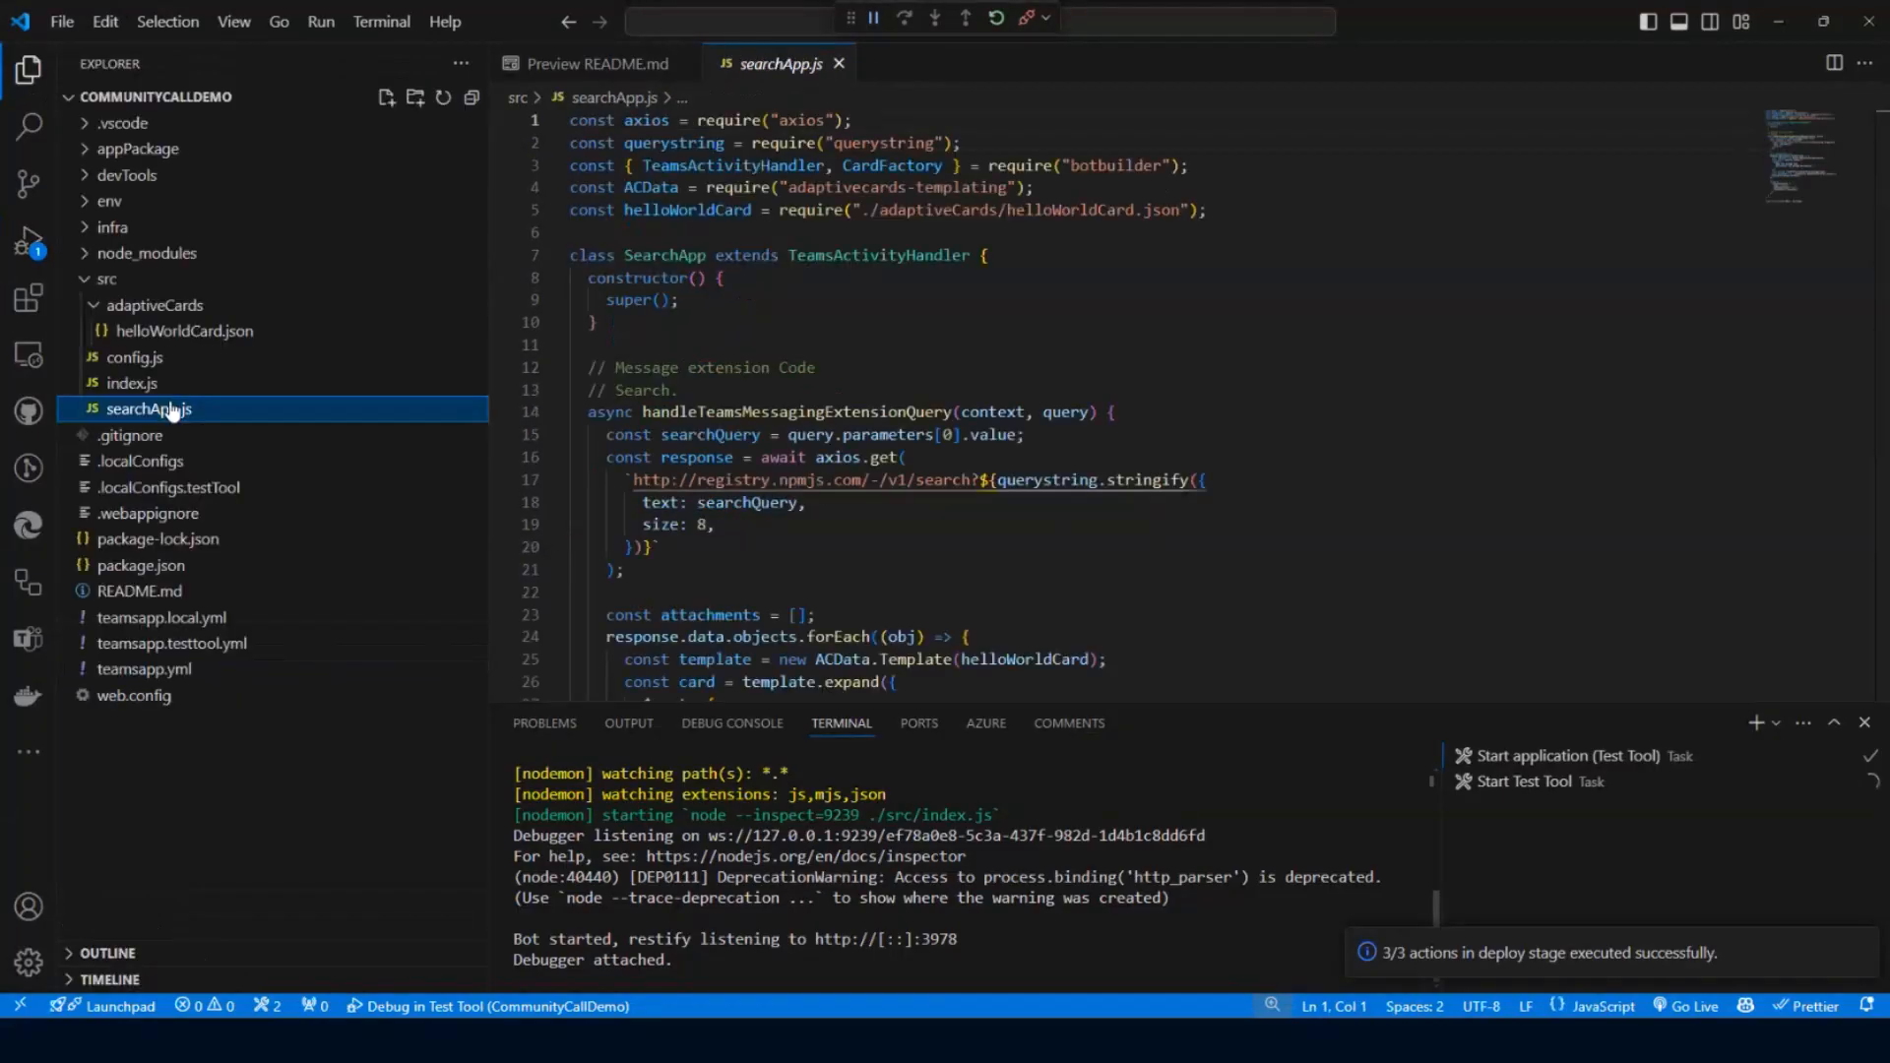
Comment out the searchQuery line and delete the axios npm request with its results loop.
click(1033, 347)
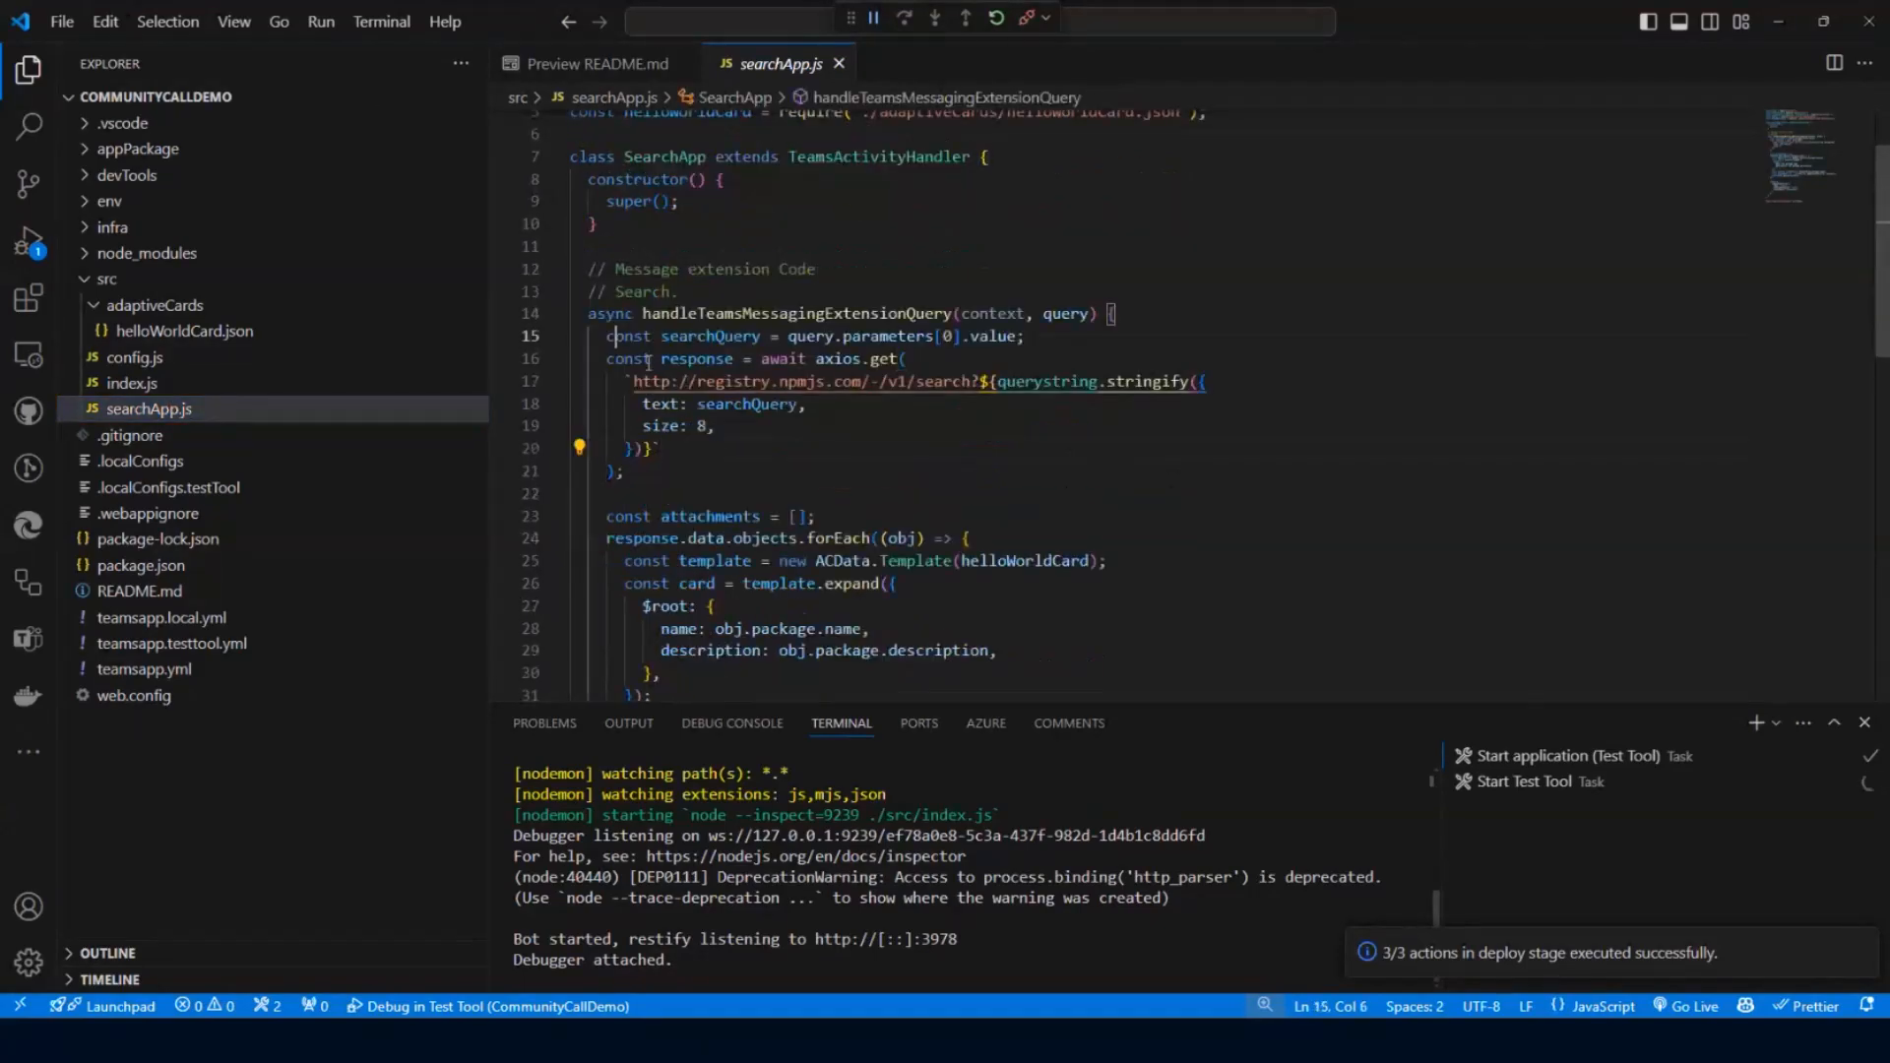
key(ctrl+/)
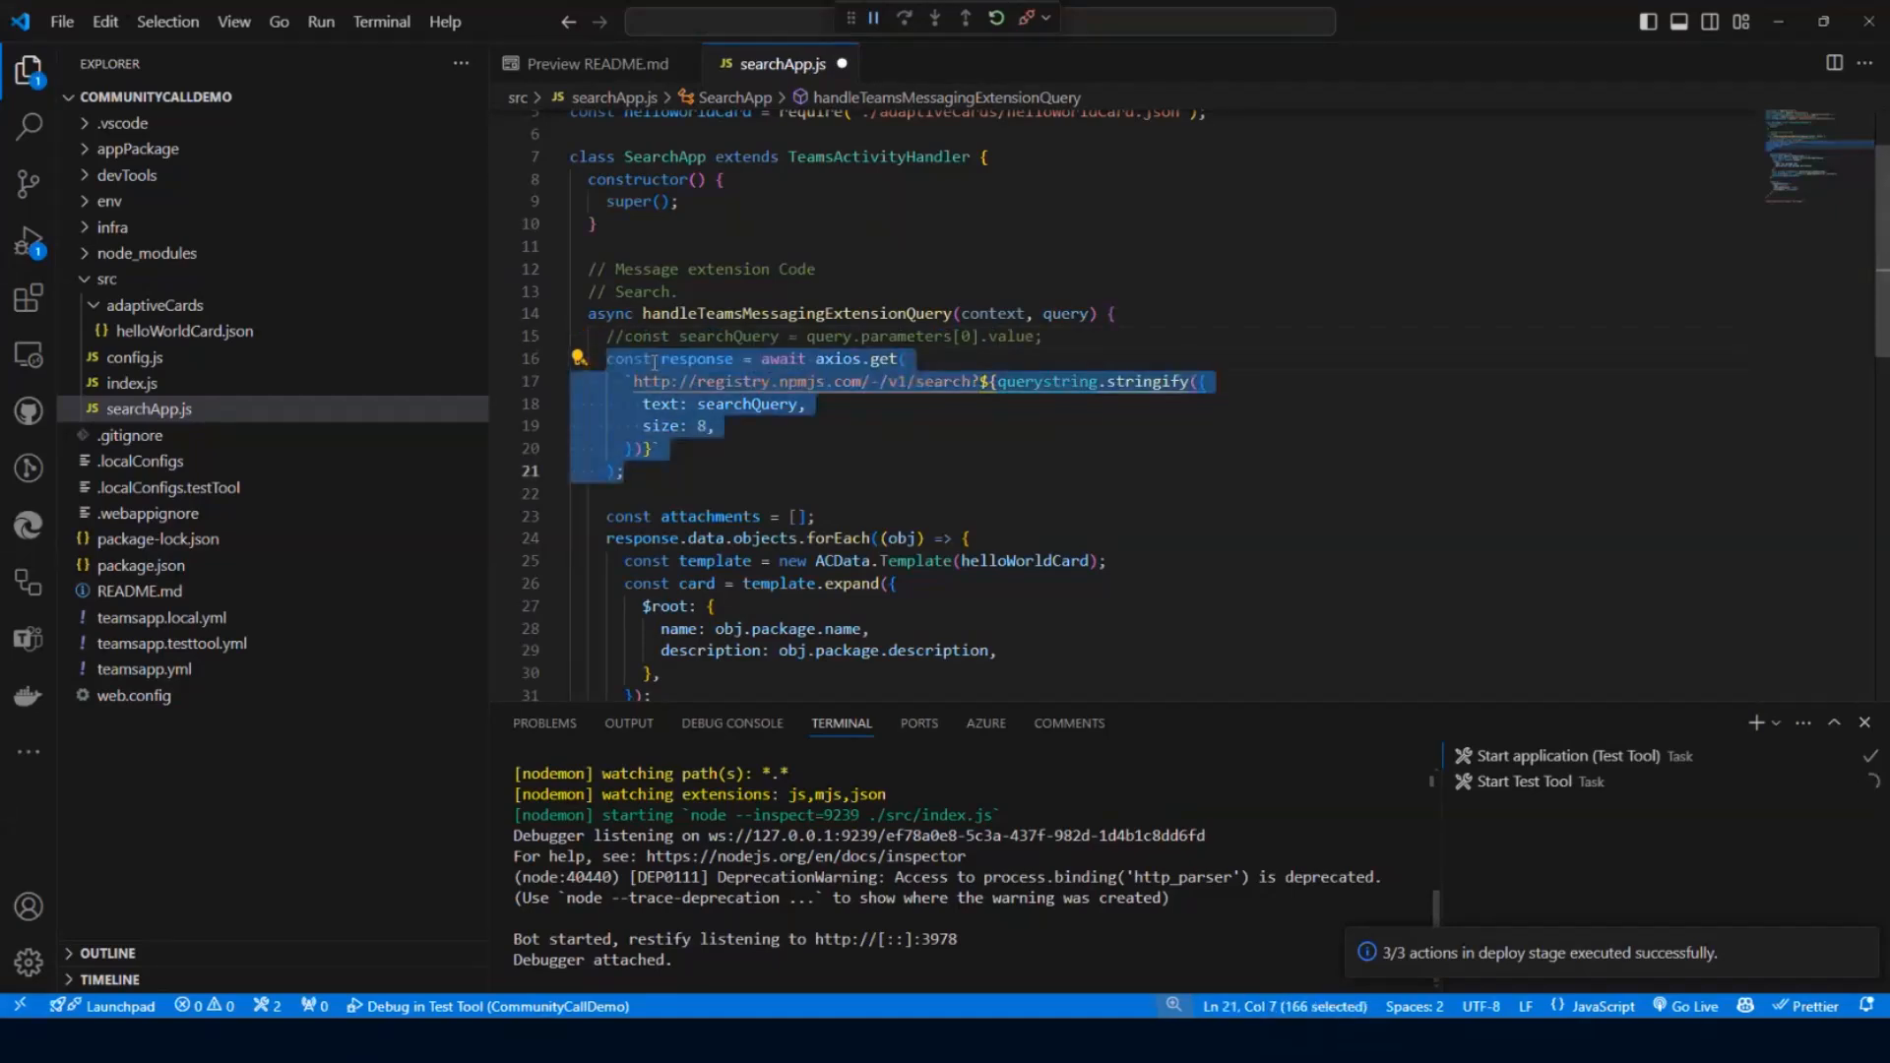
key(Delete)
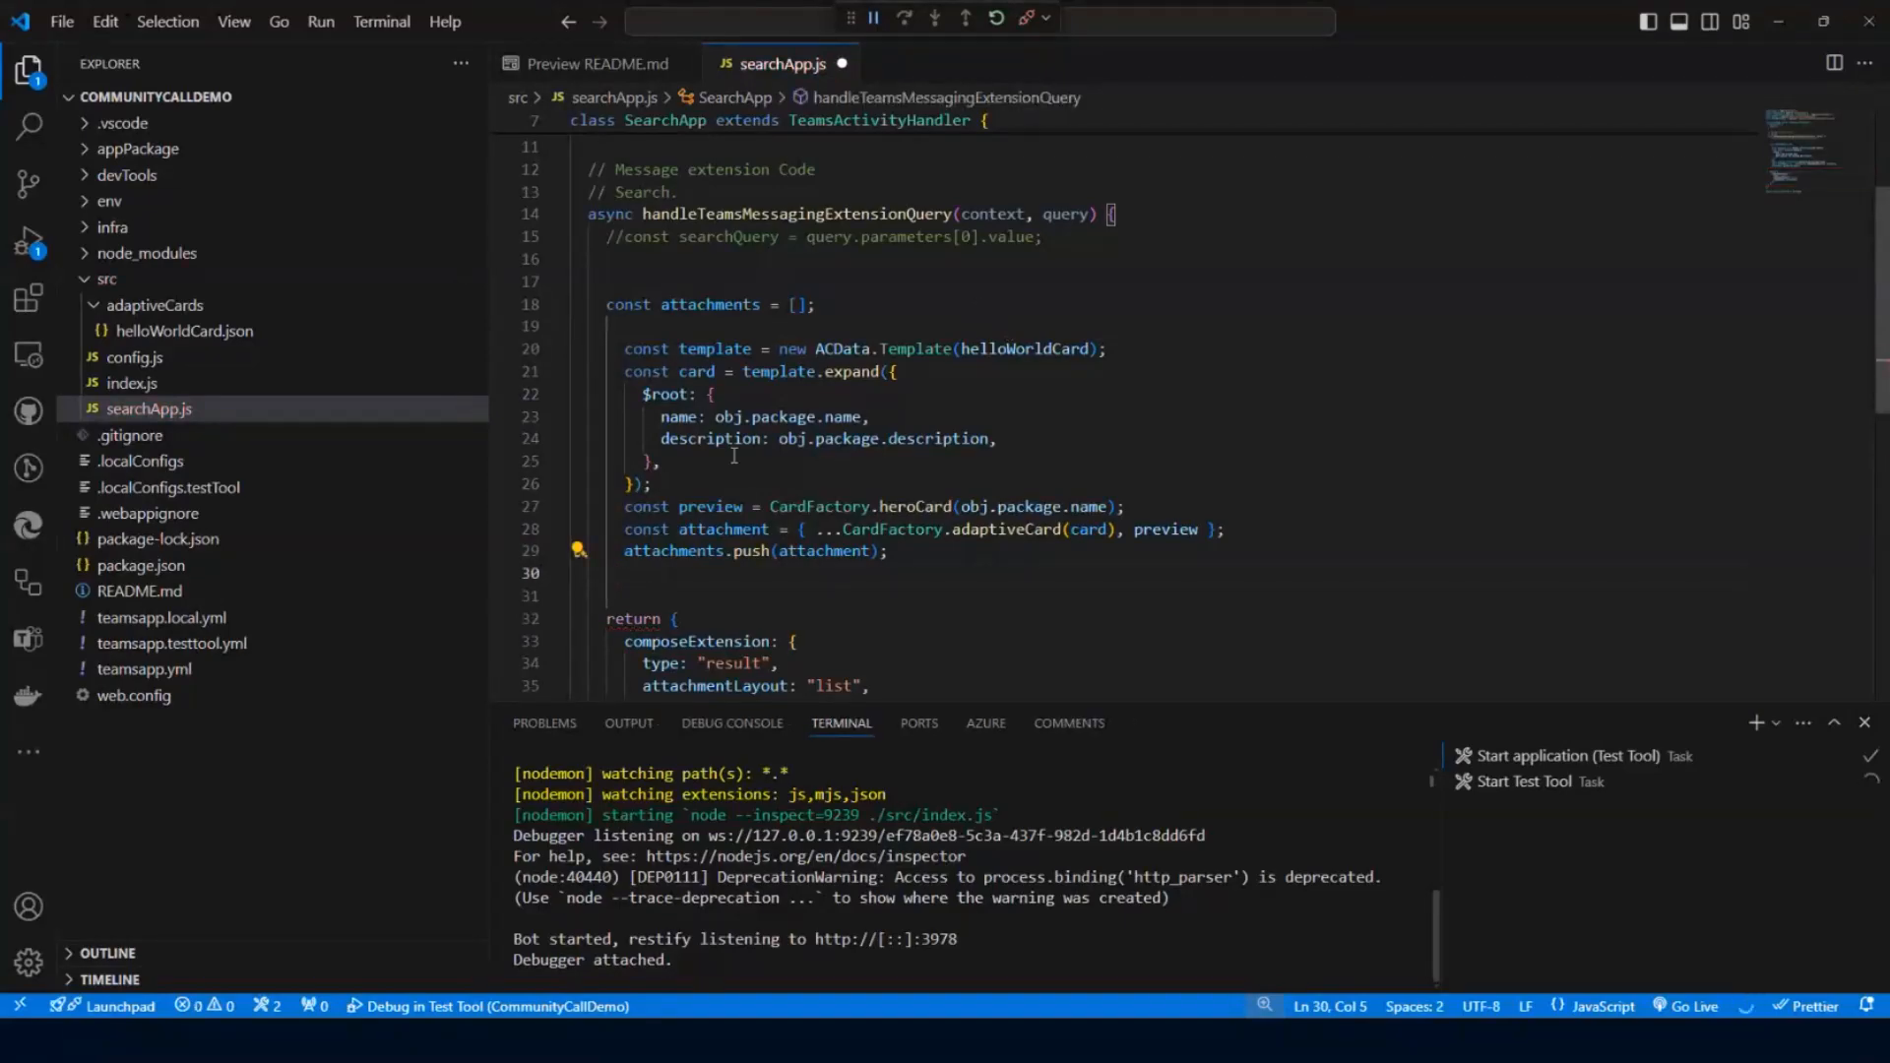
Hardcode the card name 'Your Communication Manifesto', its eight-rule description and preview title, then save.
double_click(785, 417)
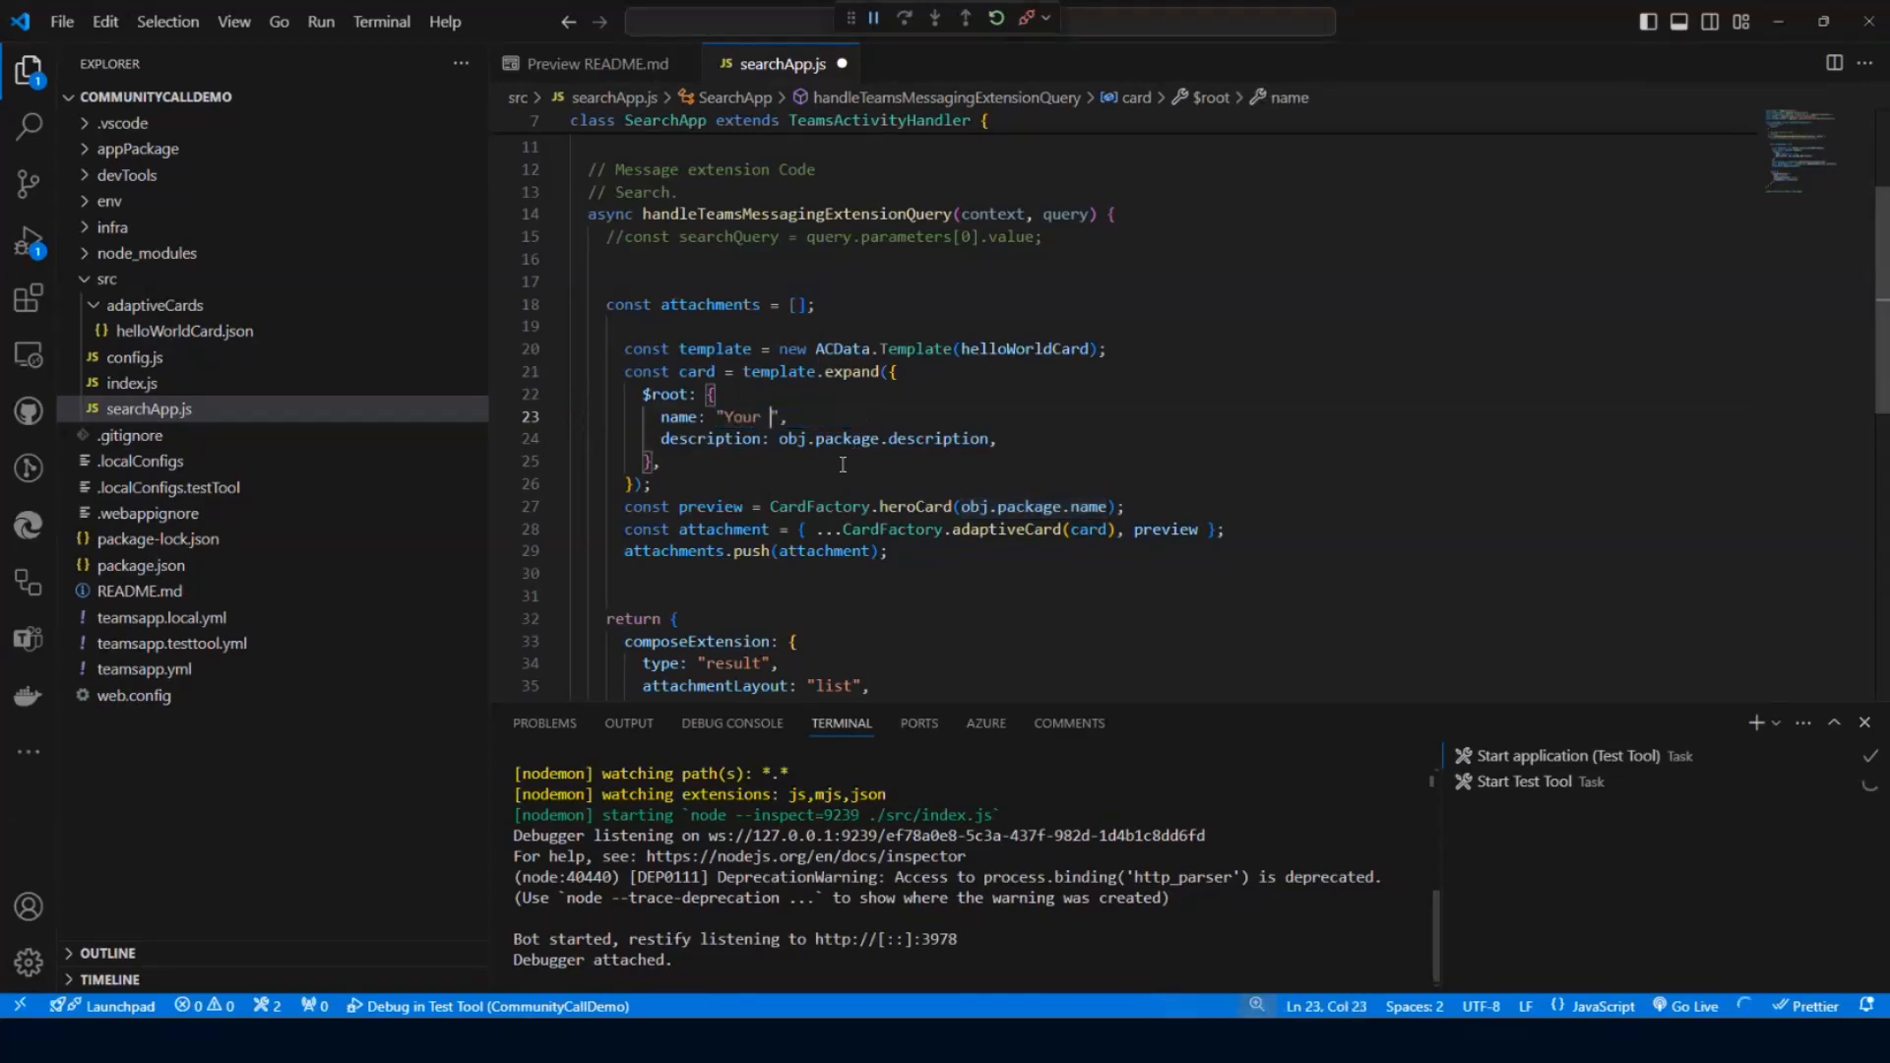
text(Communication Manif)
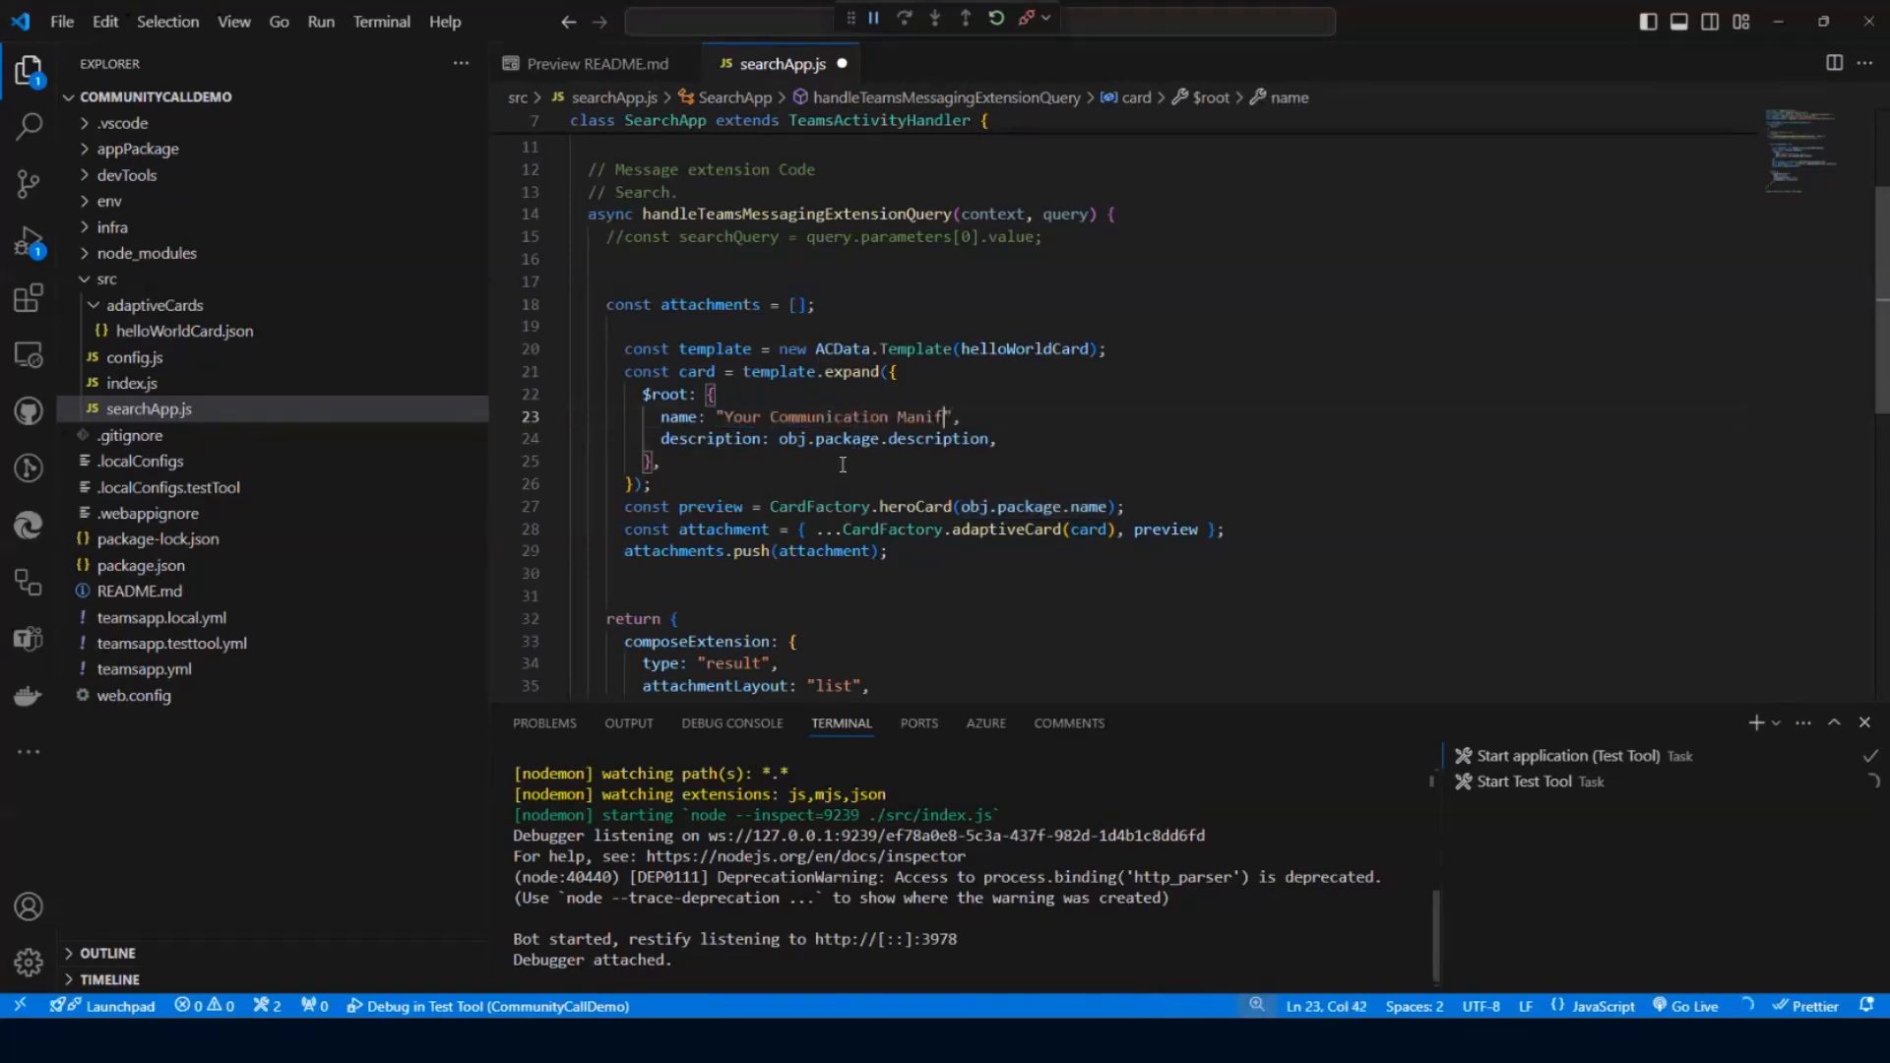
text(esto",)
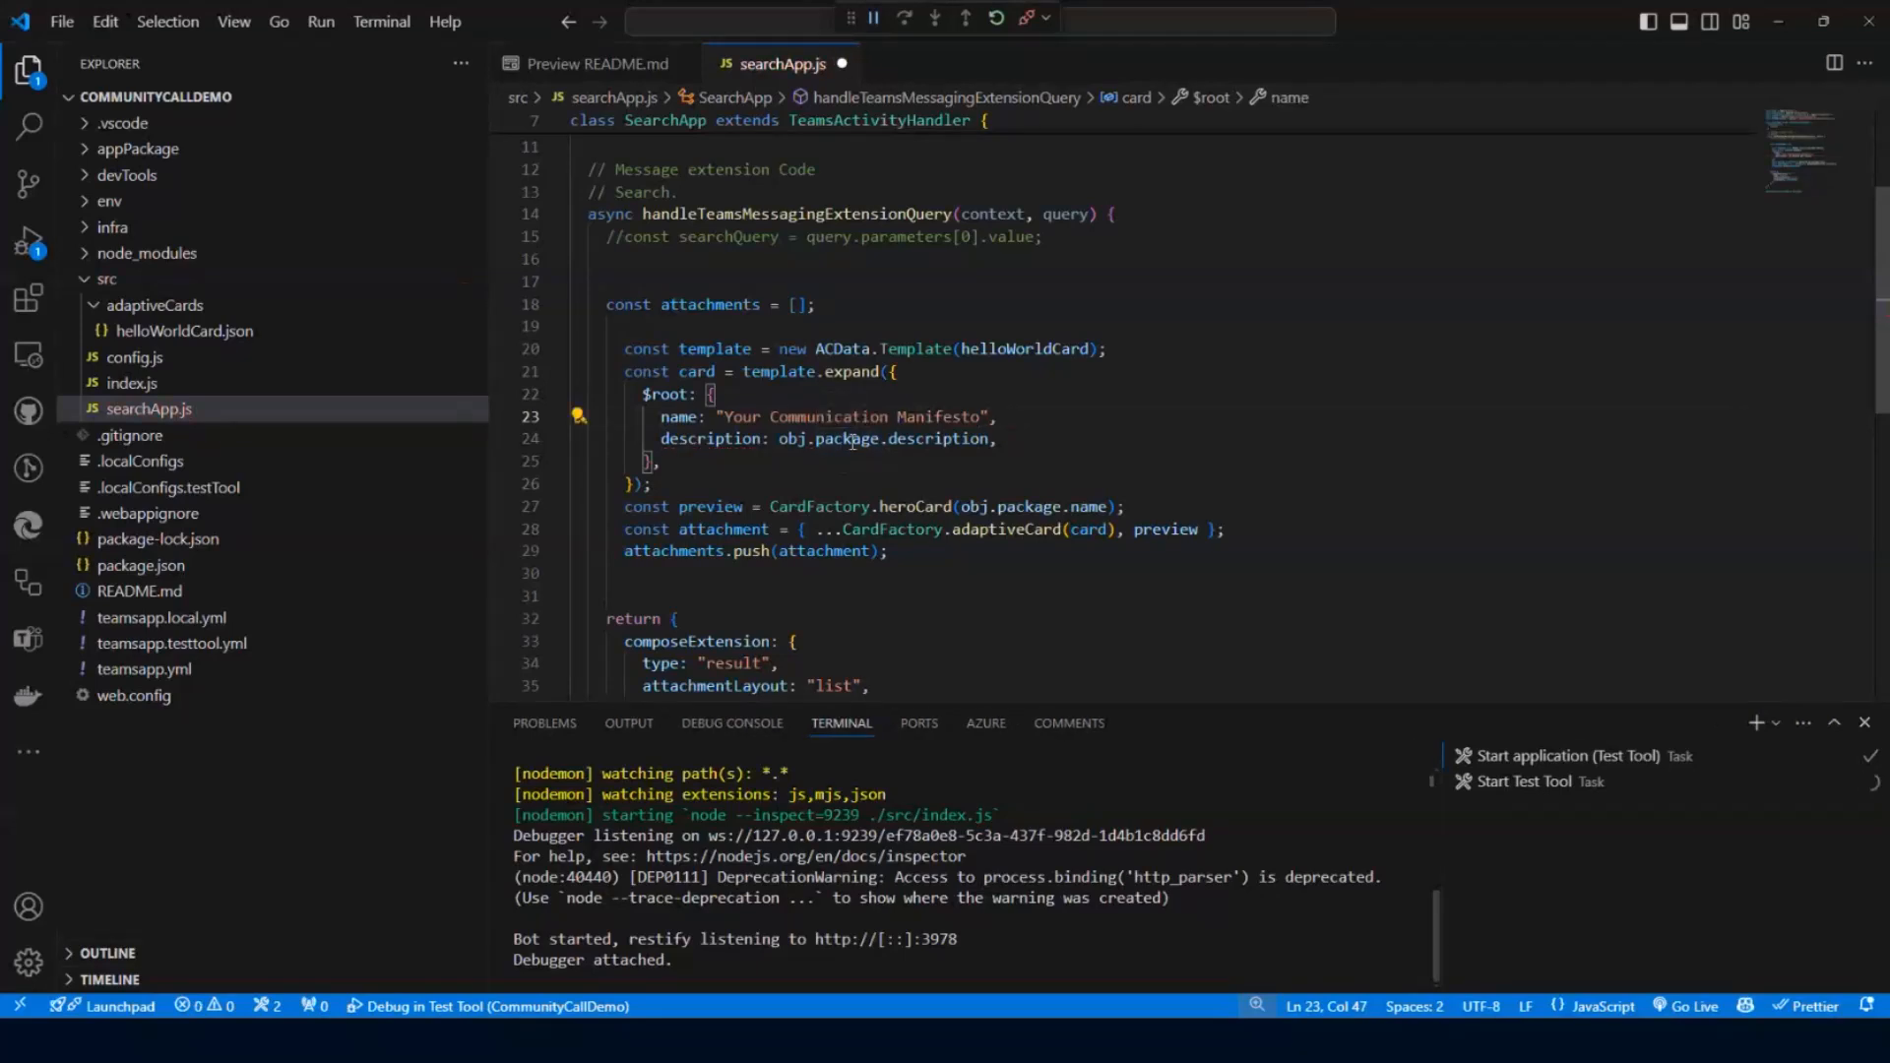
double_click(844, 438)
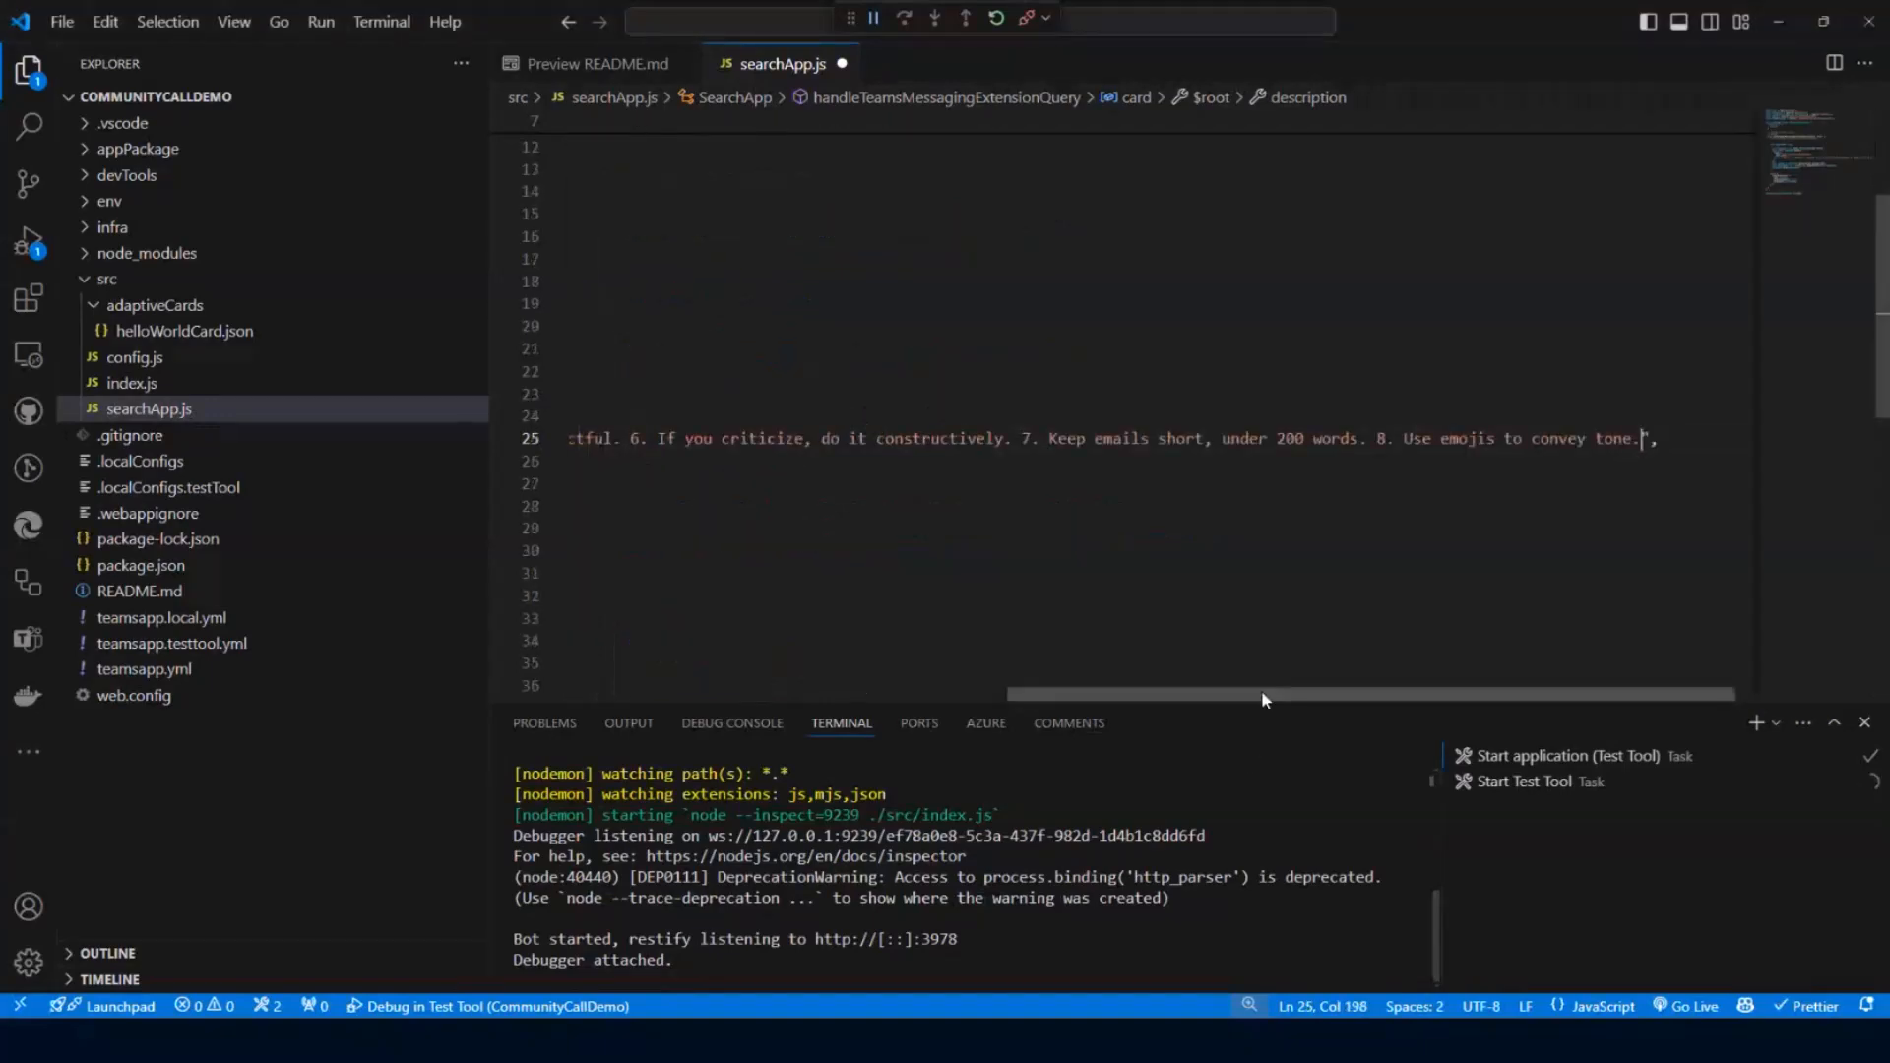
scroll(left, 3)
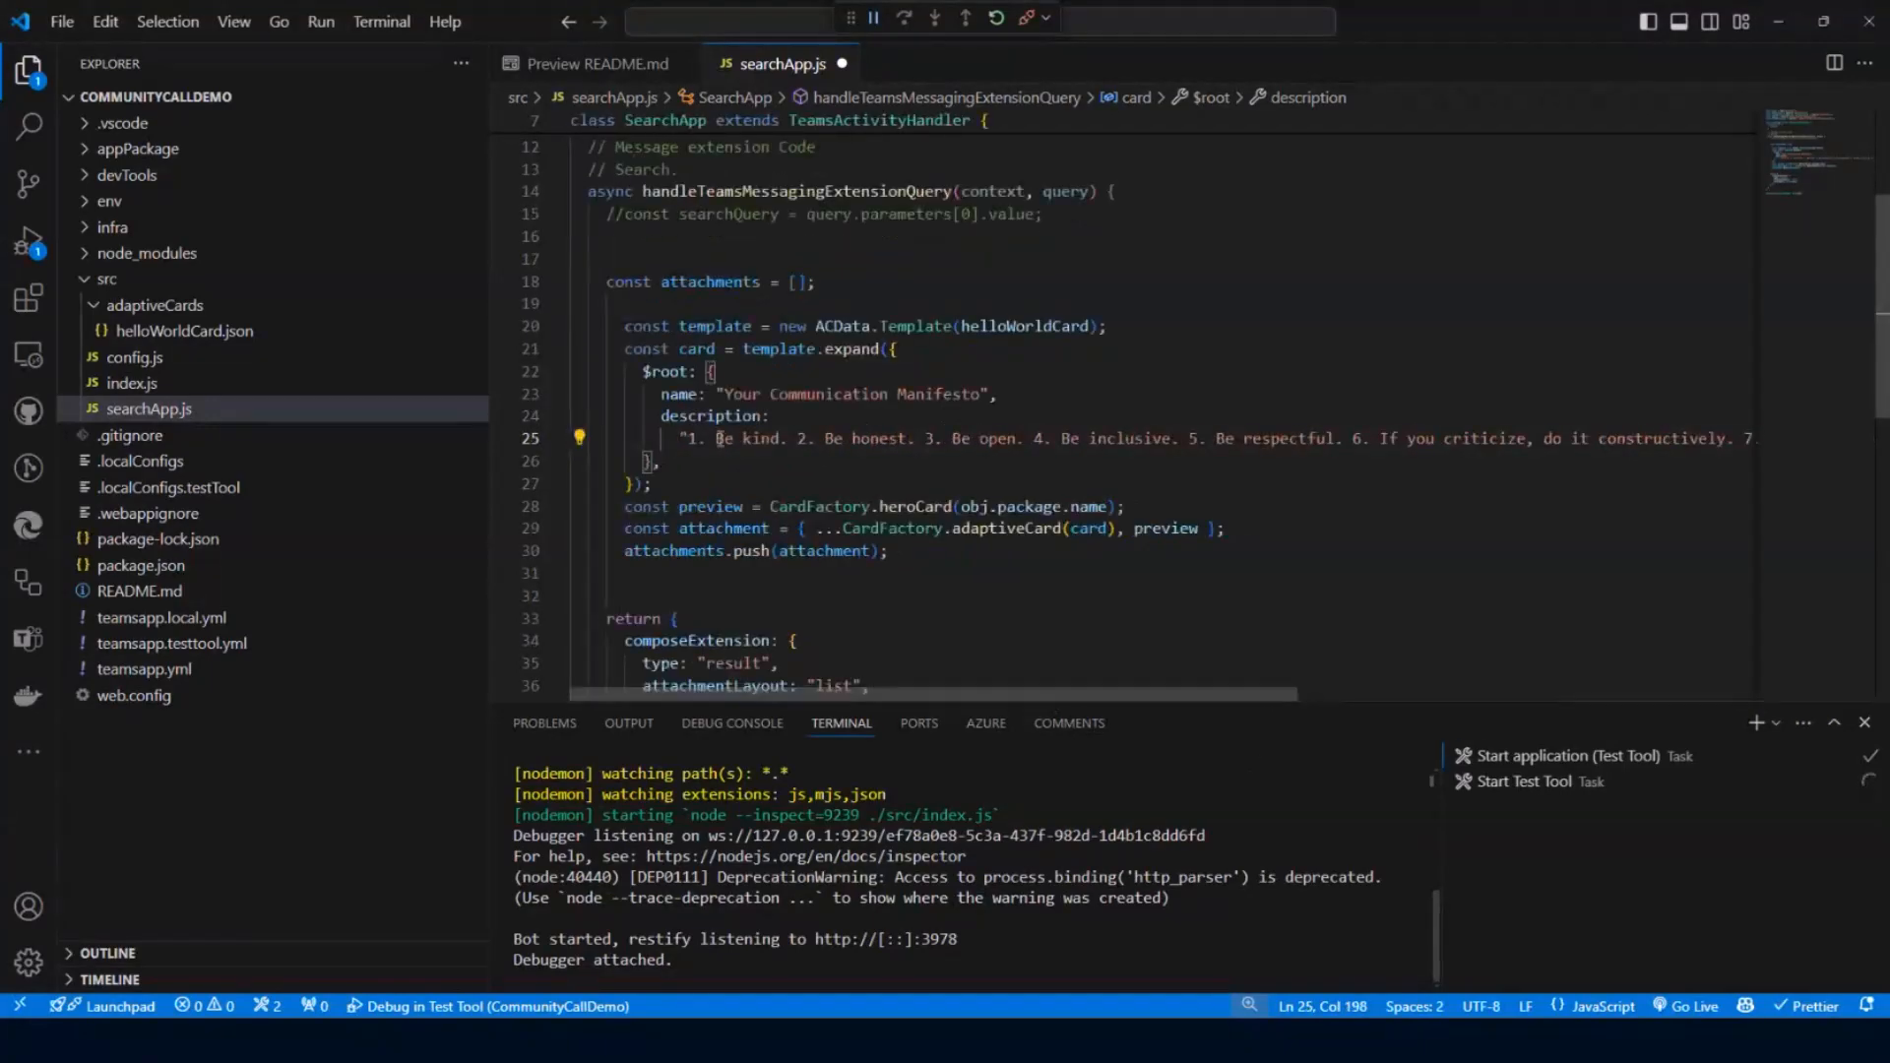
click(660, 461)
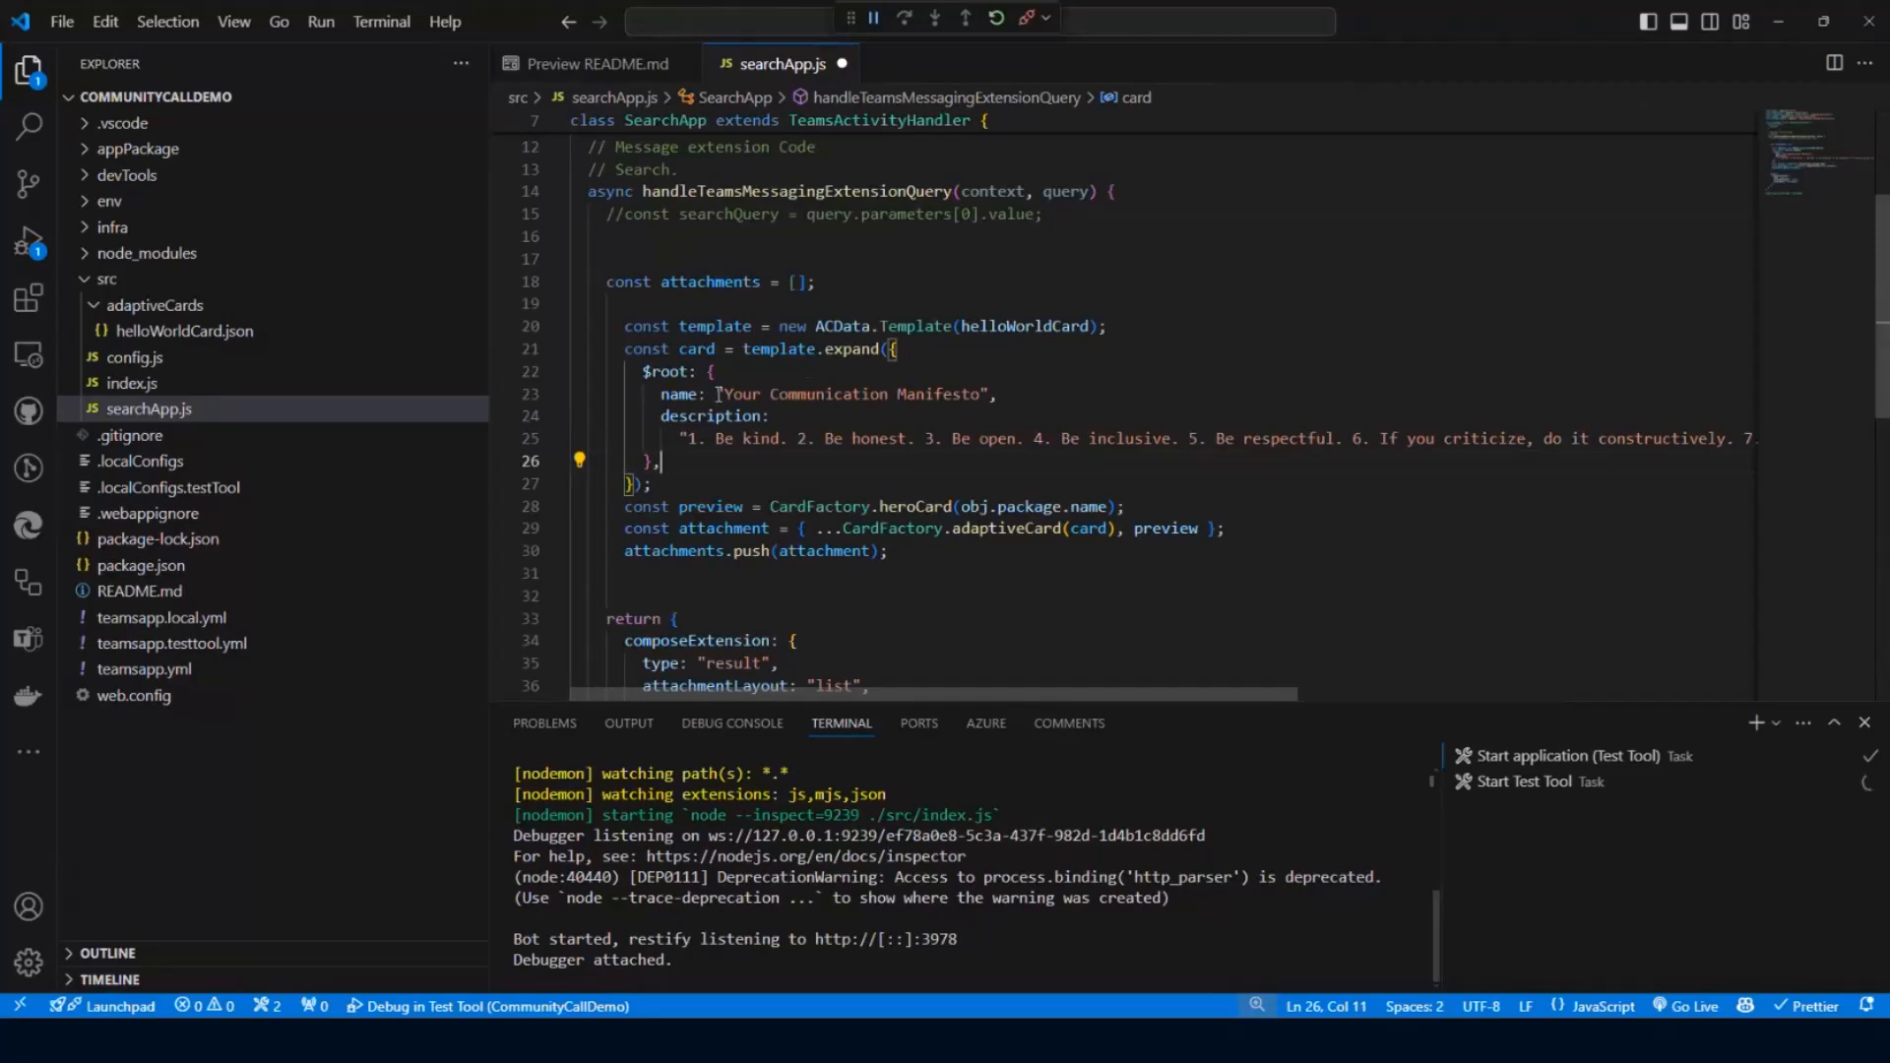
double_click(975, 506)
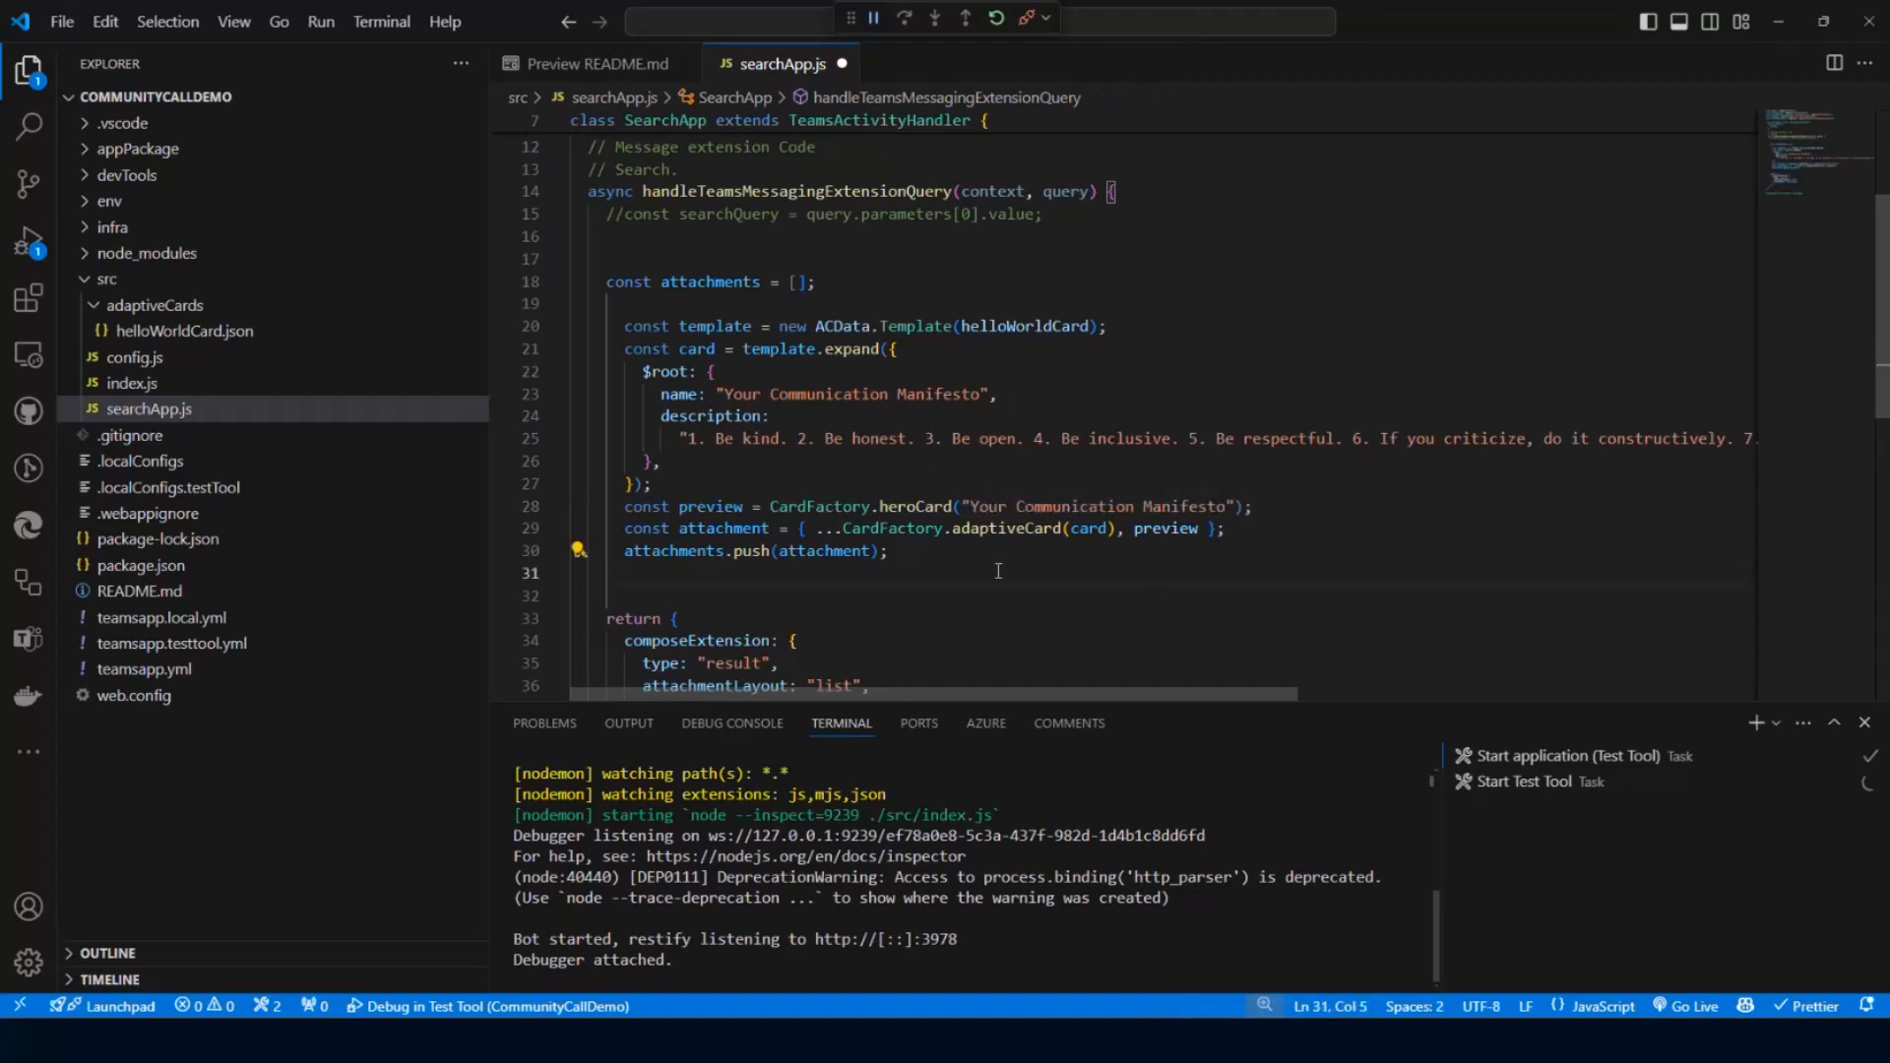
key(ctrl+s)
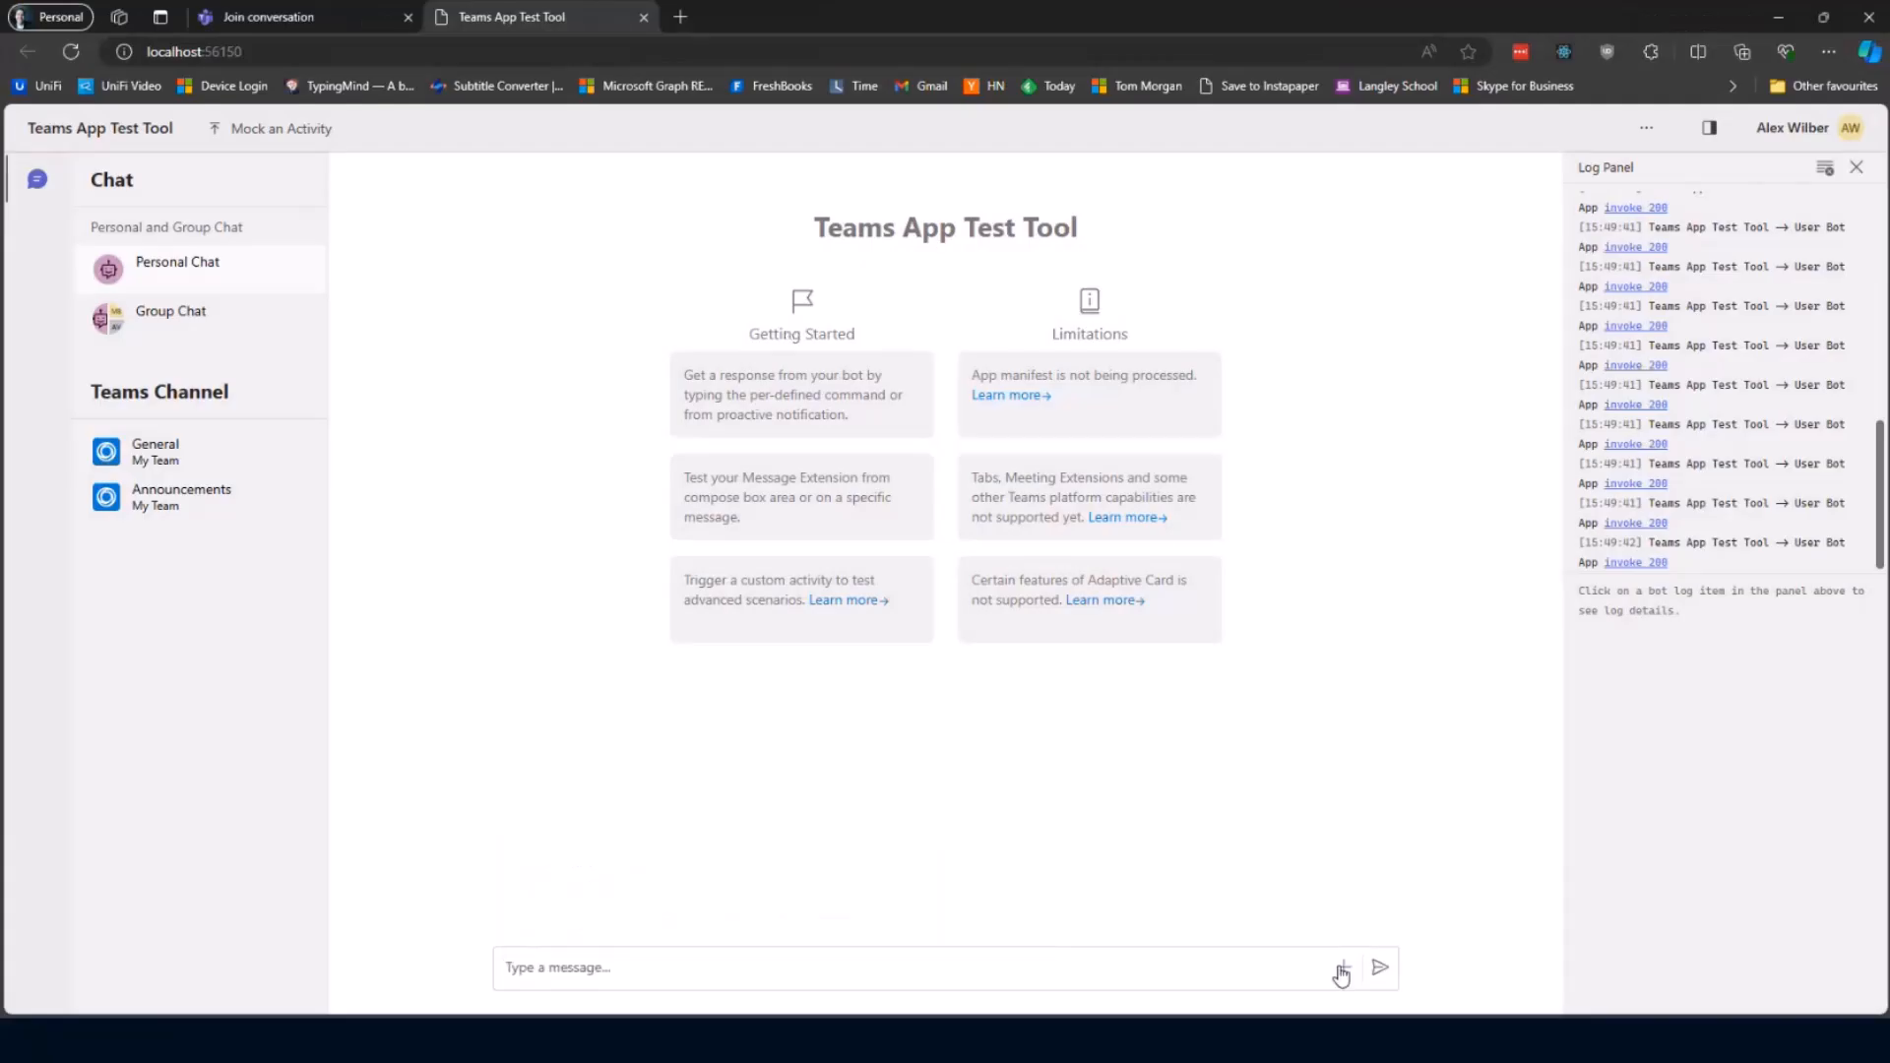
Search the extension with 'f' and insert the Your Communication Manifesto card into the compose box.
click(1340, 968)
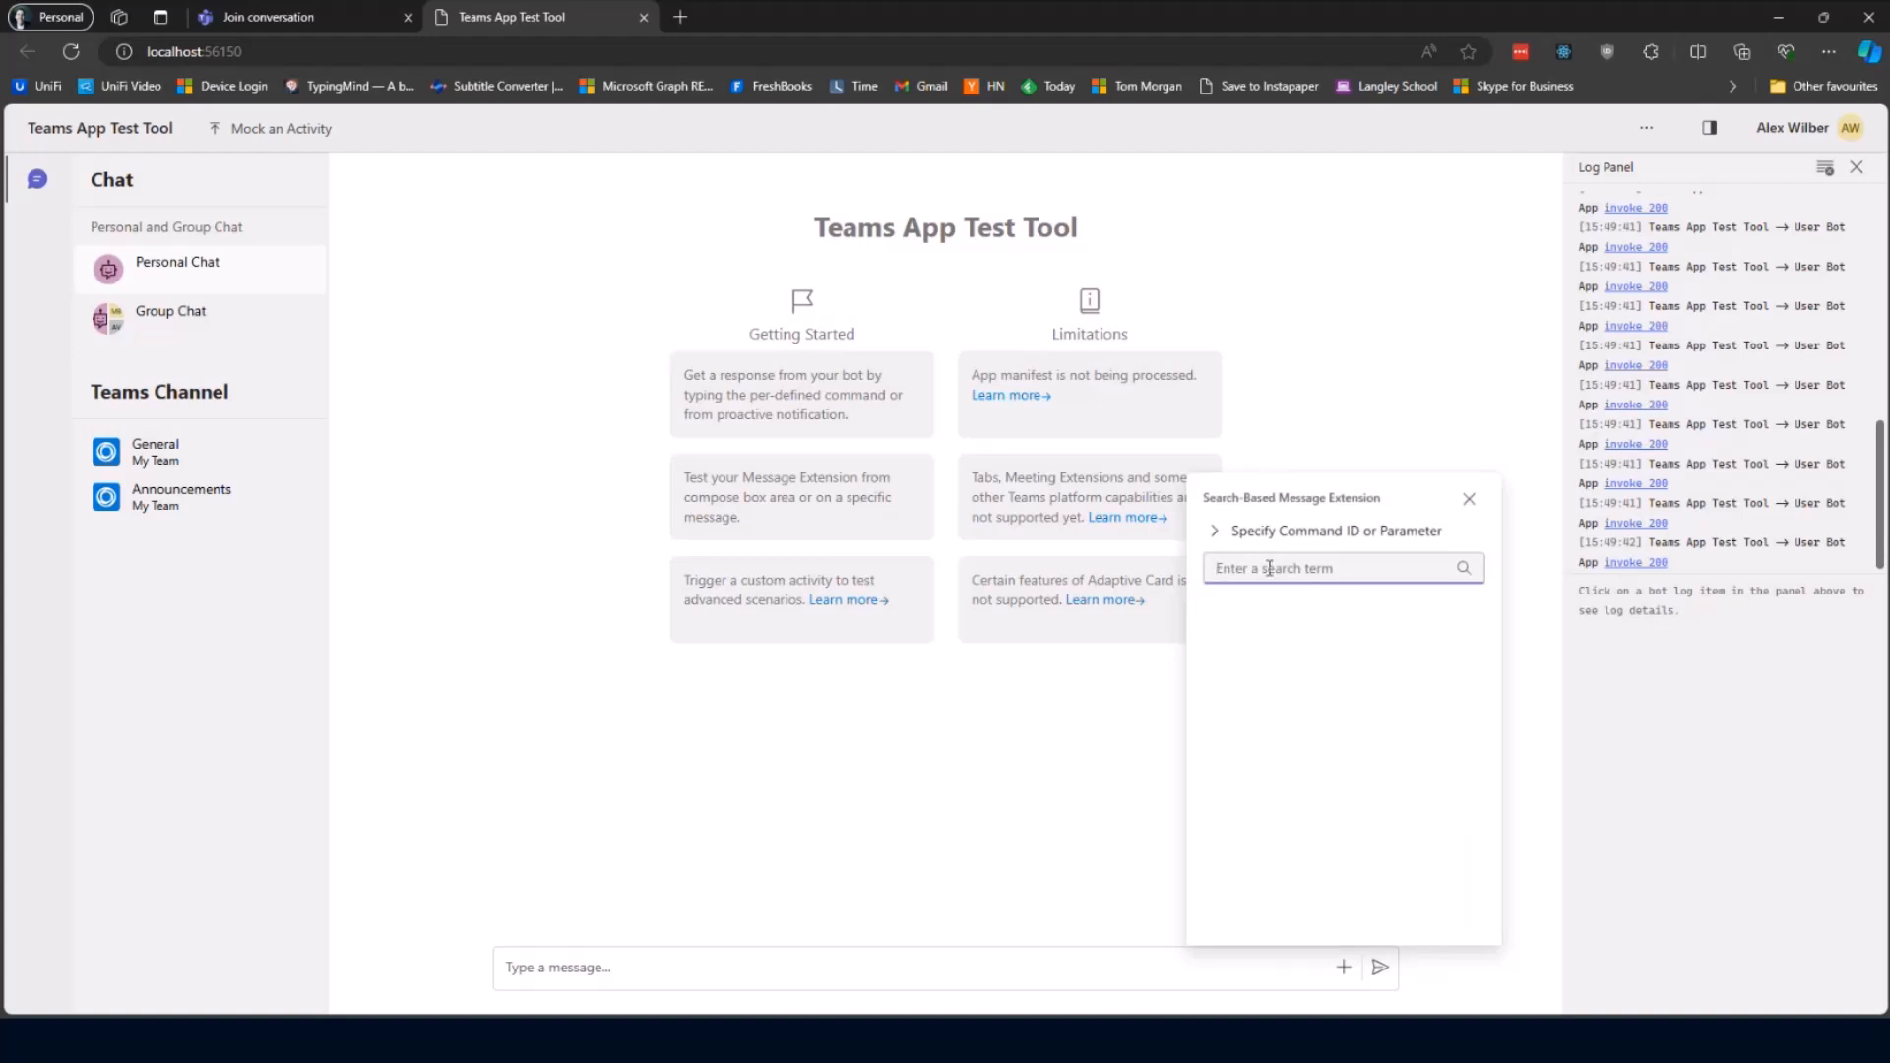
text(f)
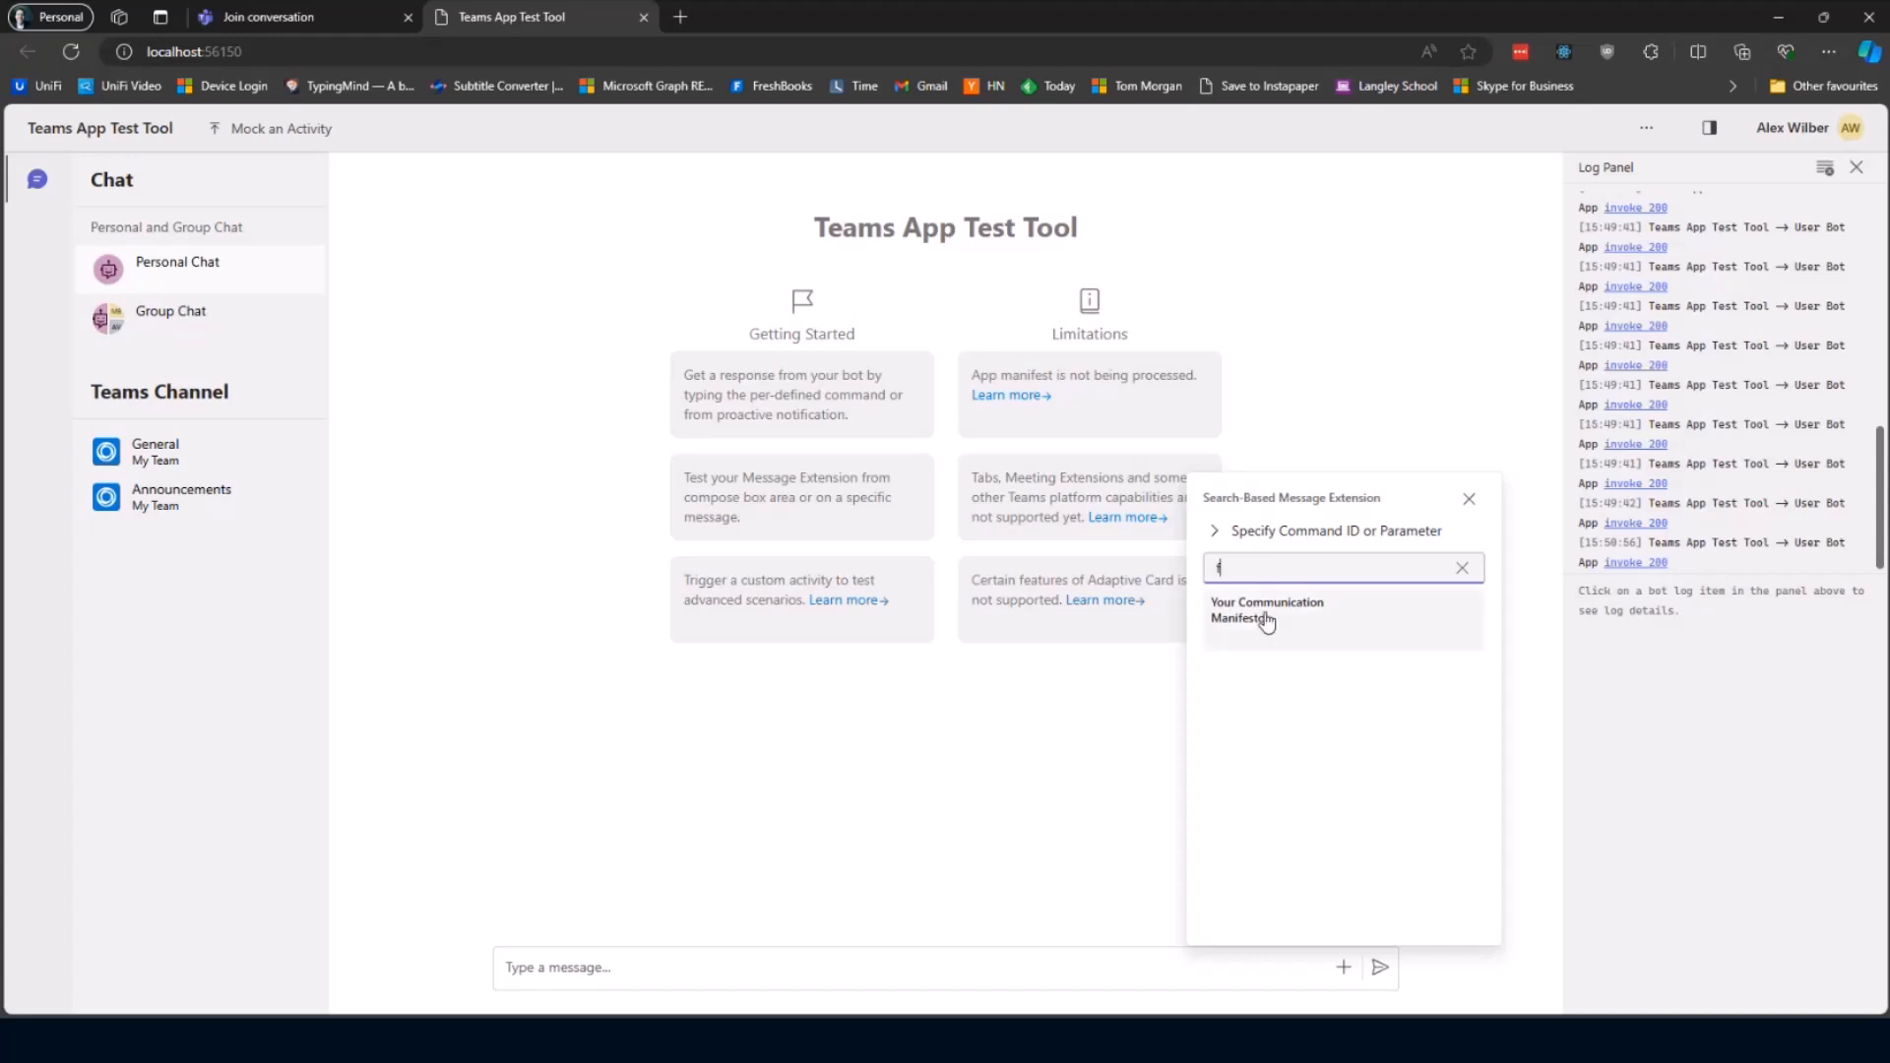
click(1266, 610)
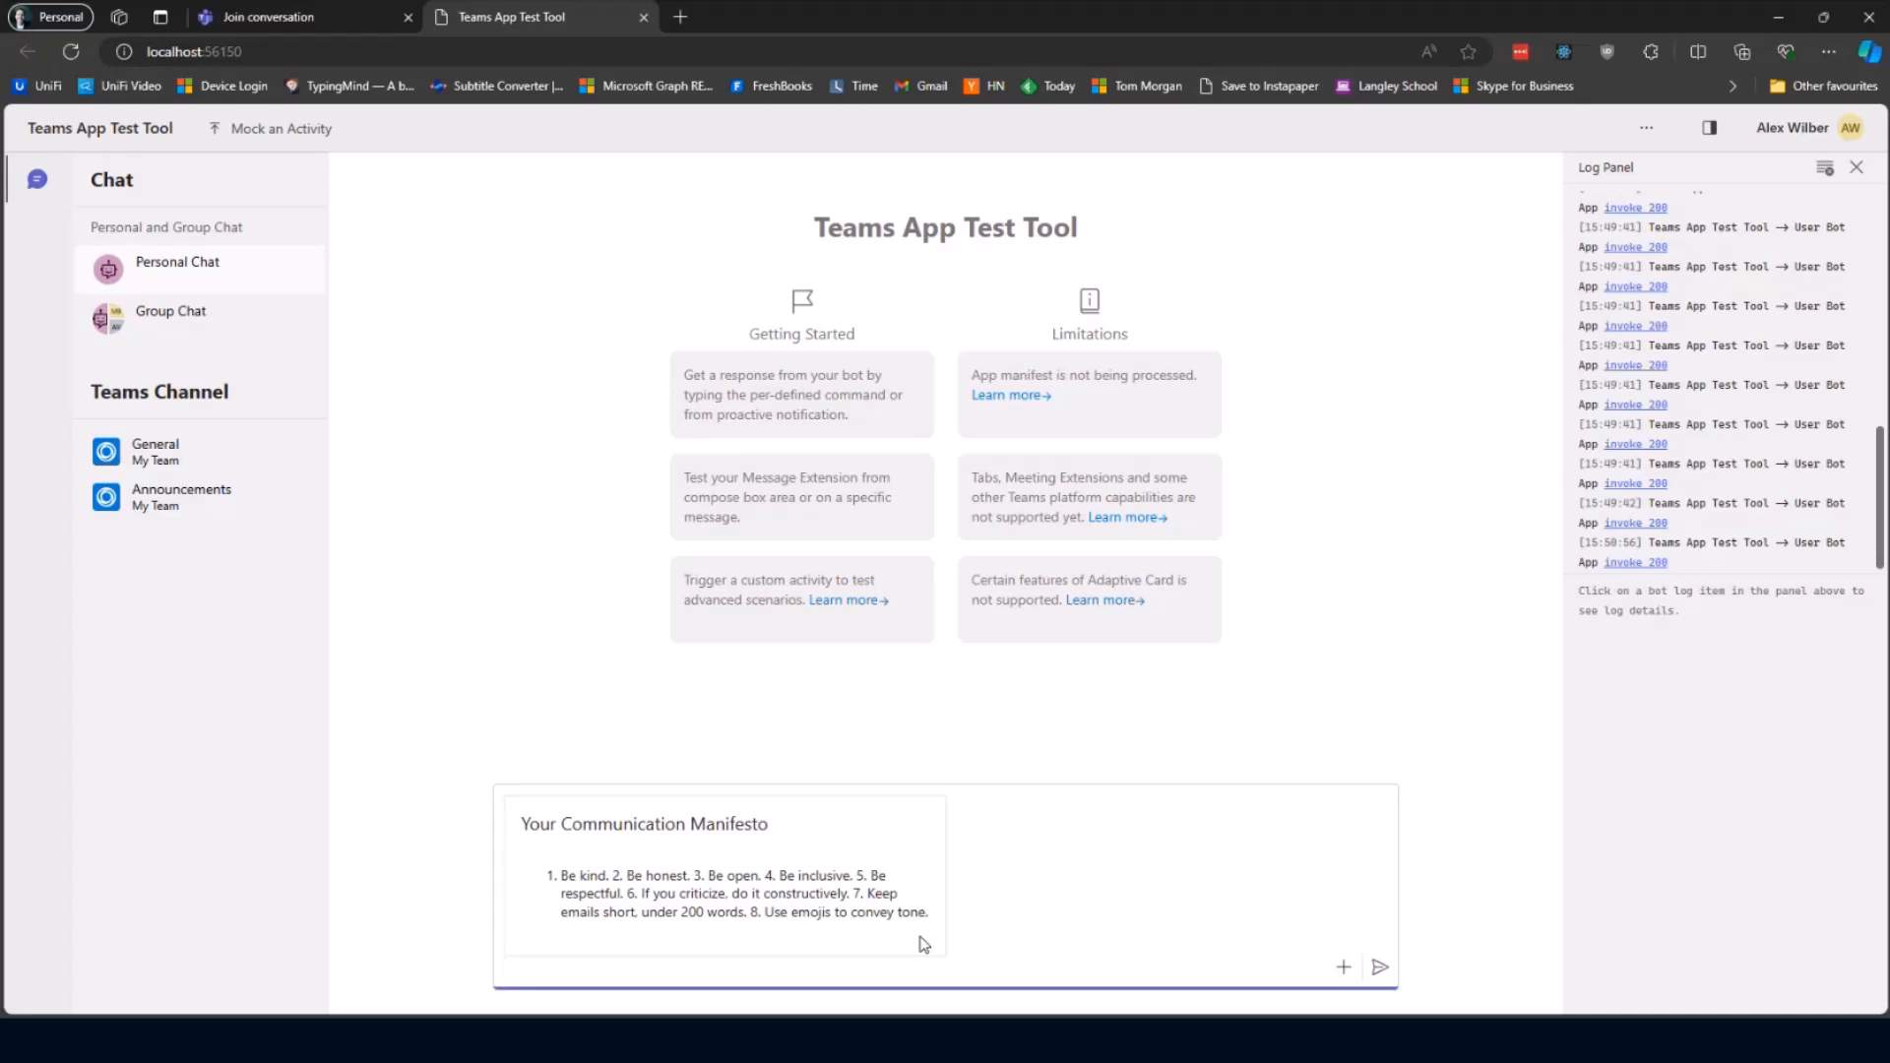
click(722, 967)
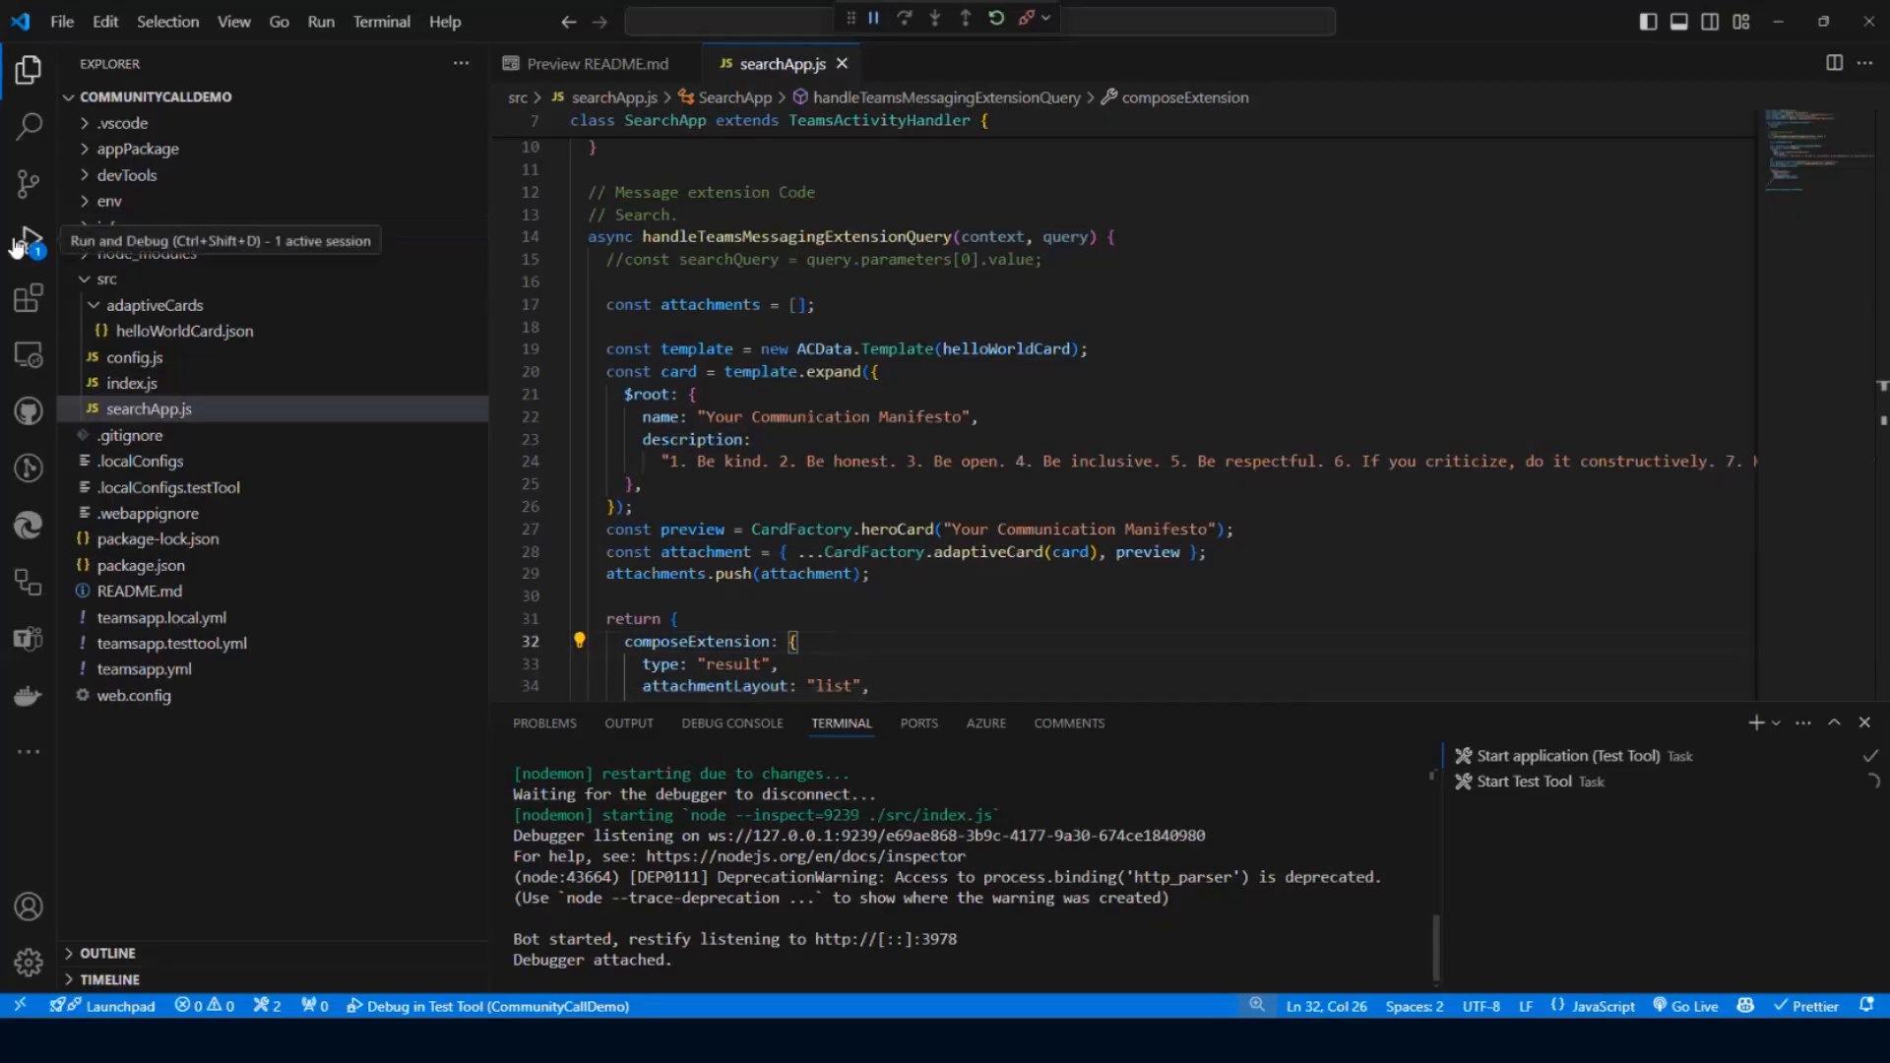
Open appPackage/manifest.json and review its name, description and compose extension fields.
click(27, 238)
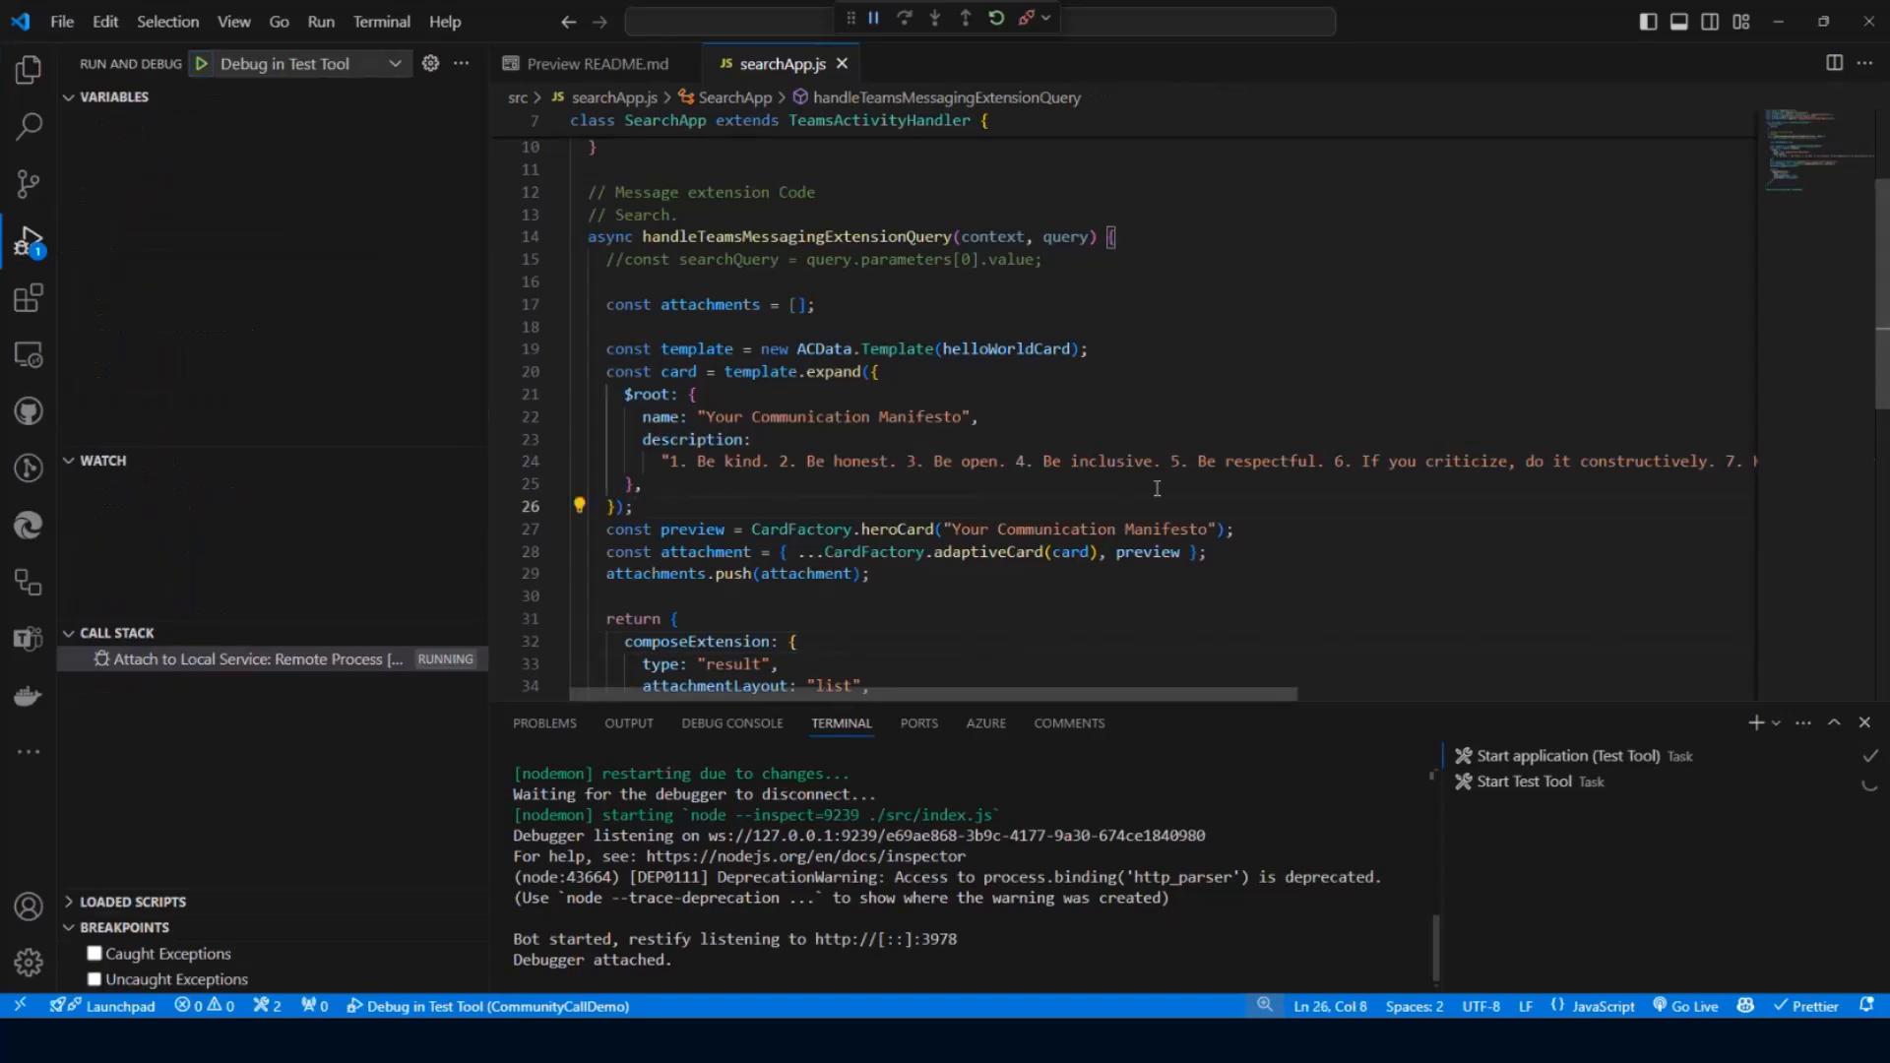
mouse_move(1209, 516)
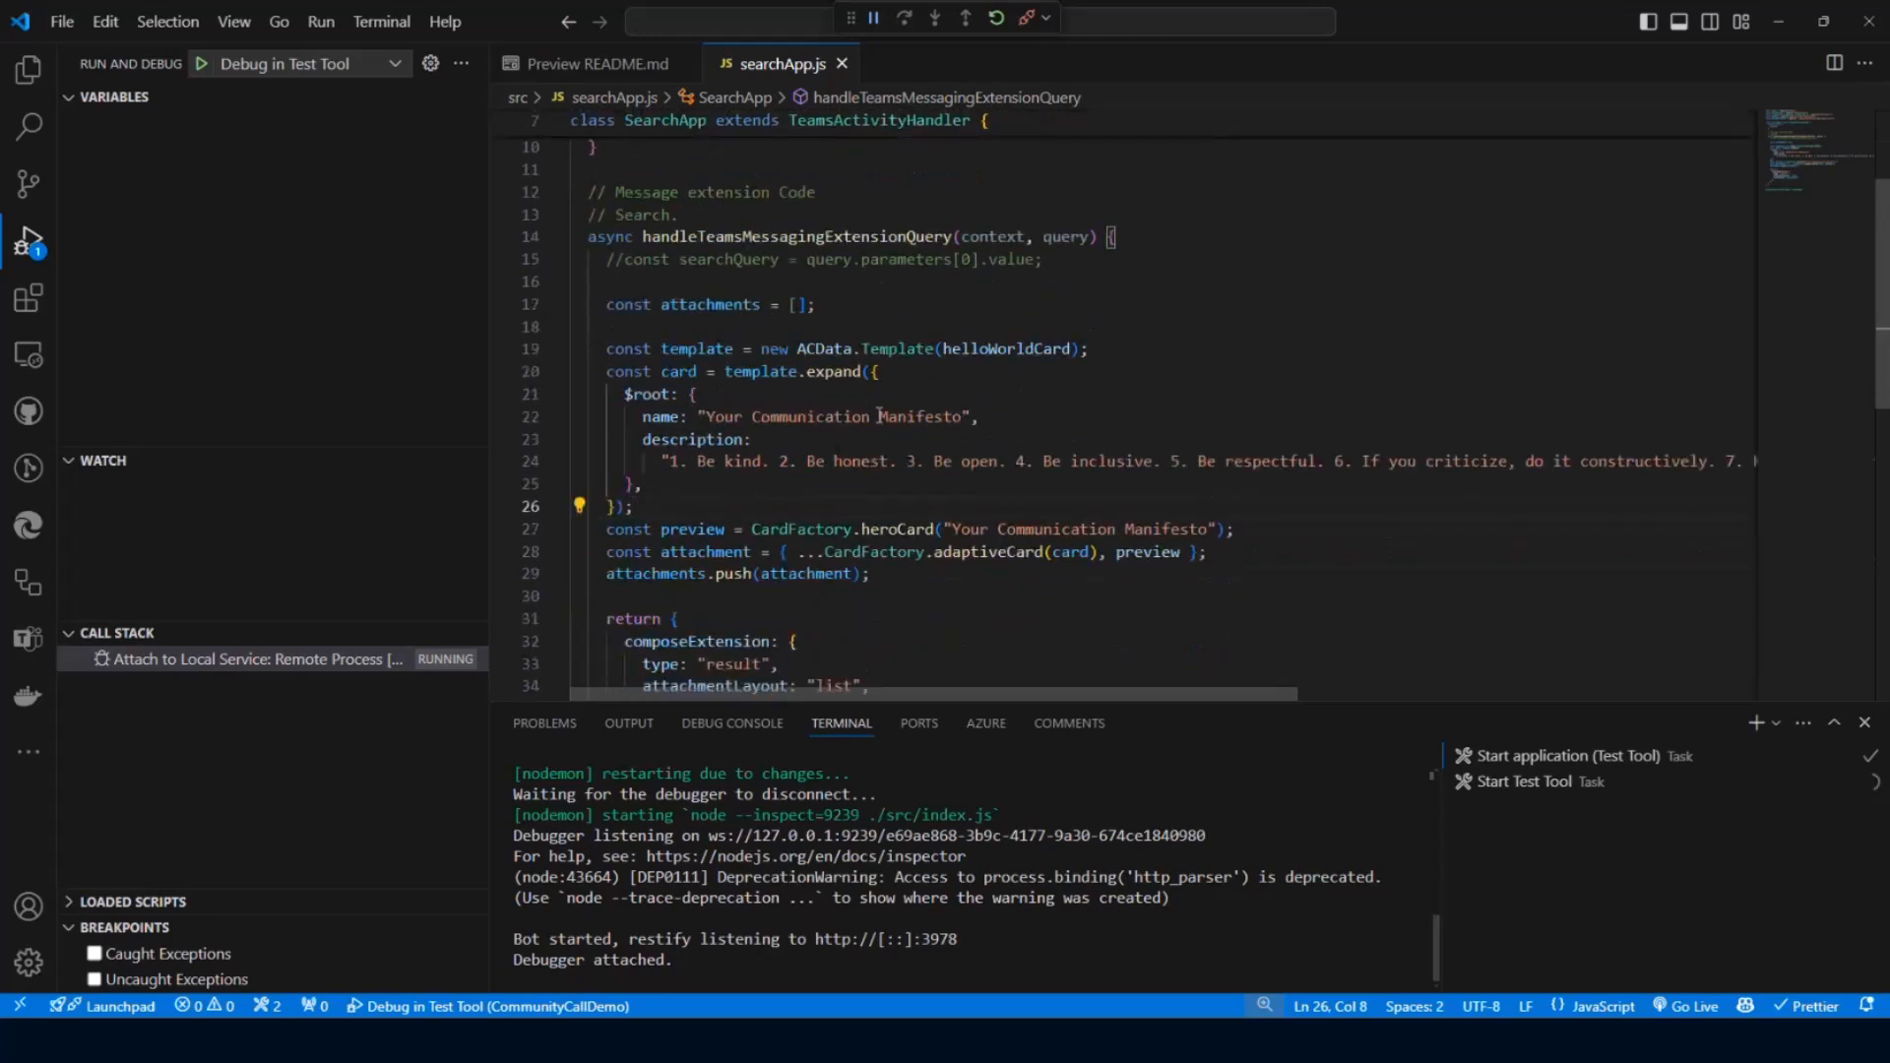
mouse_move(26, 71)
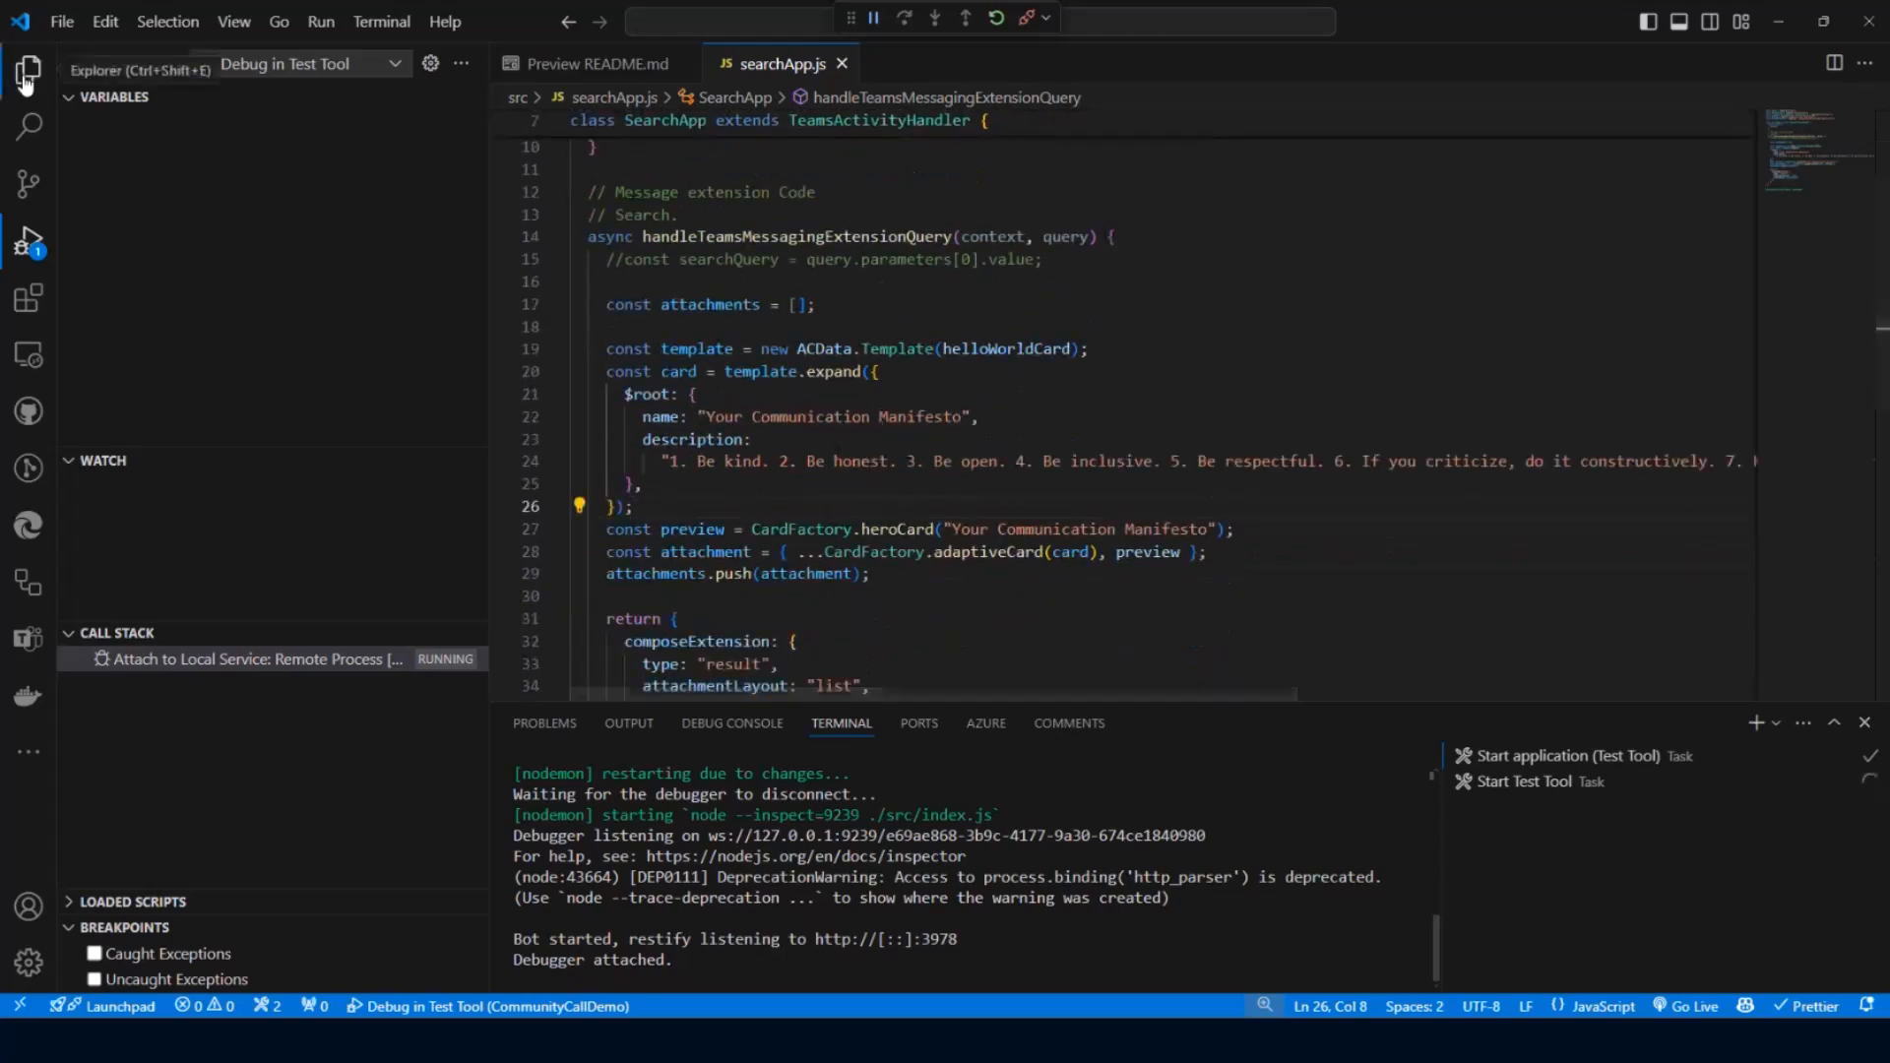
click(25, 69)
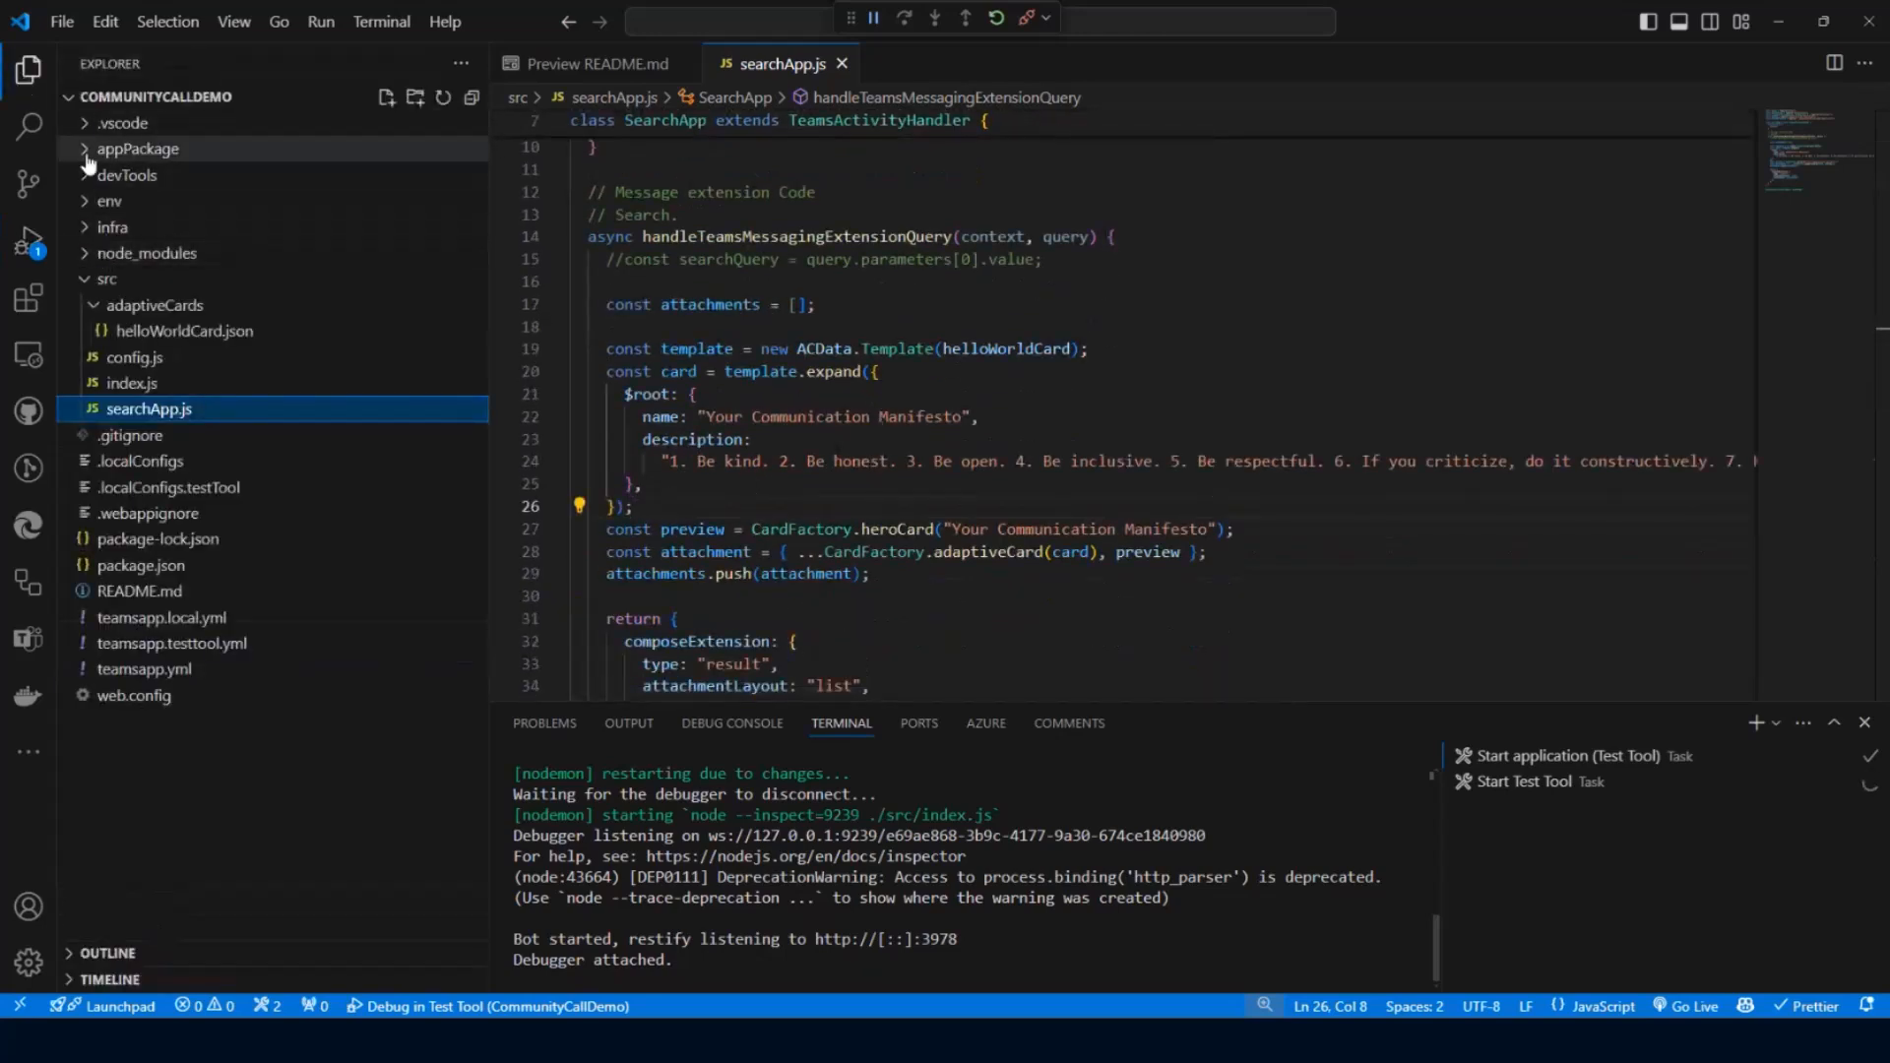
click(138, 148)
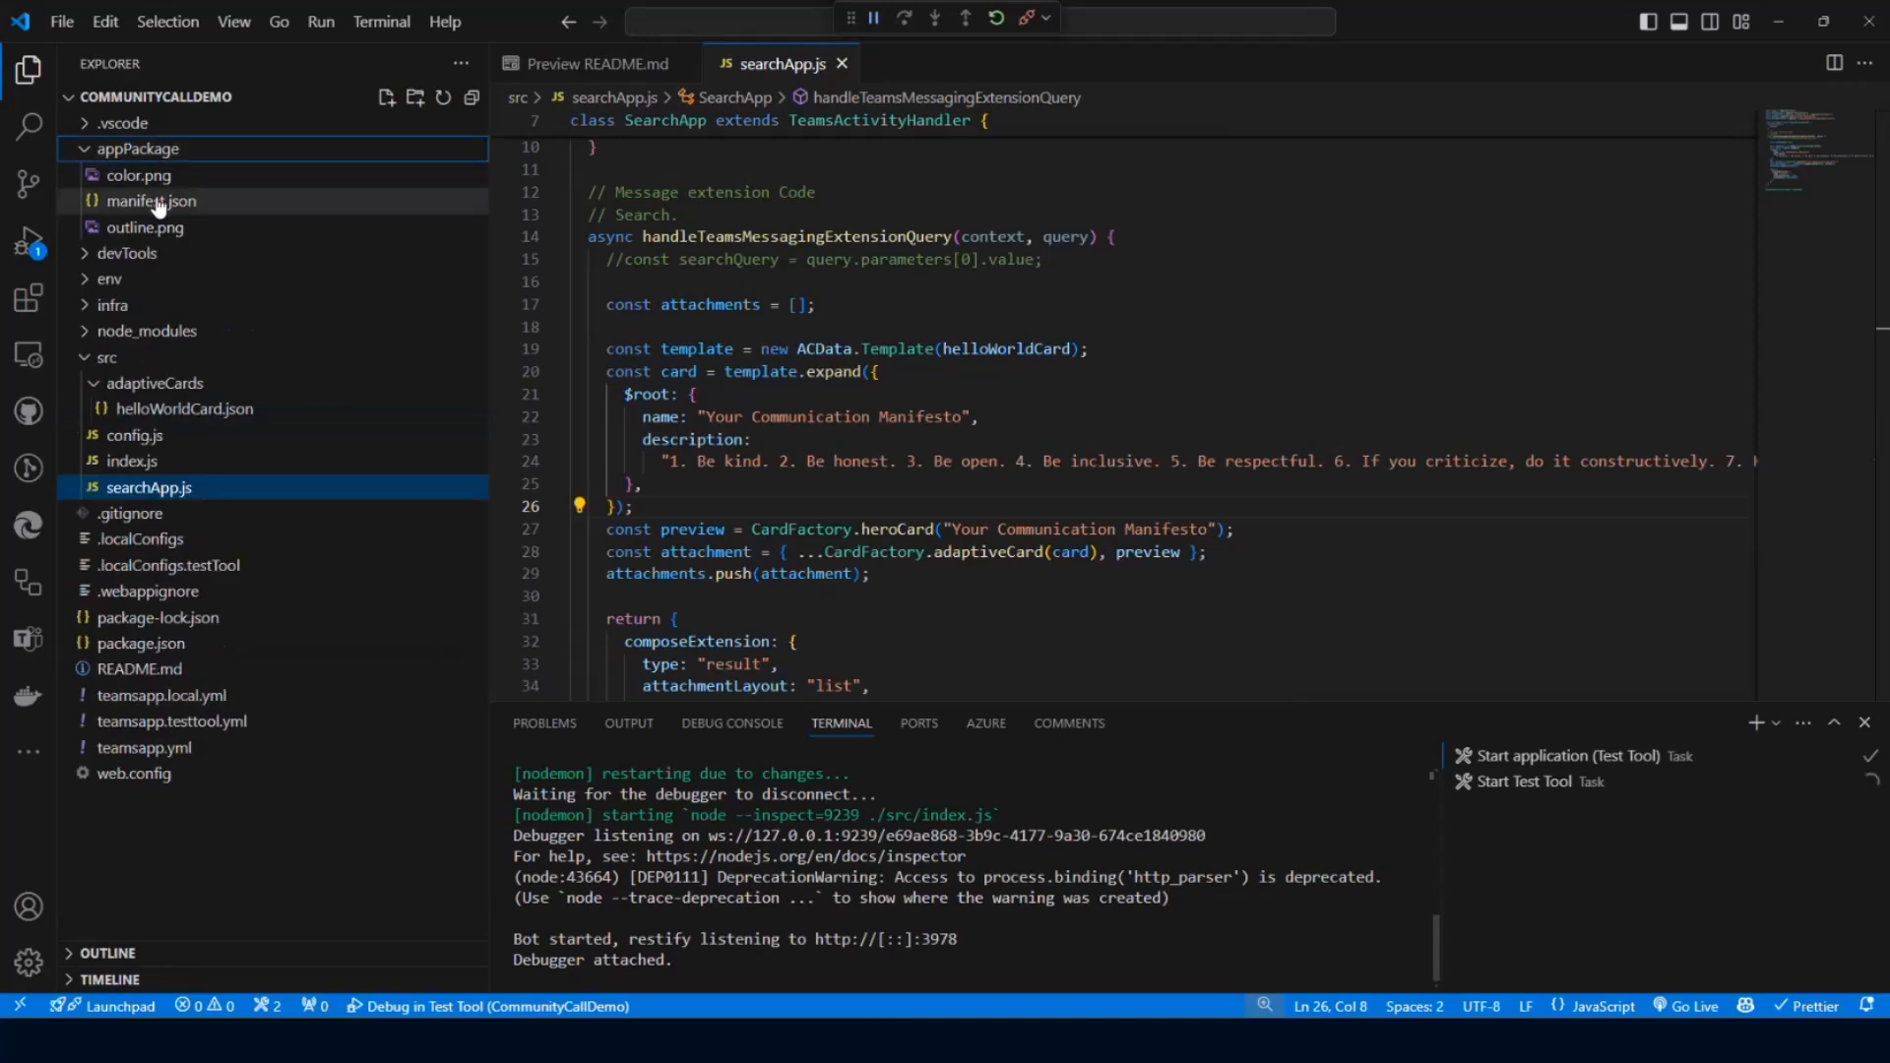
click(151, 201)
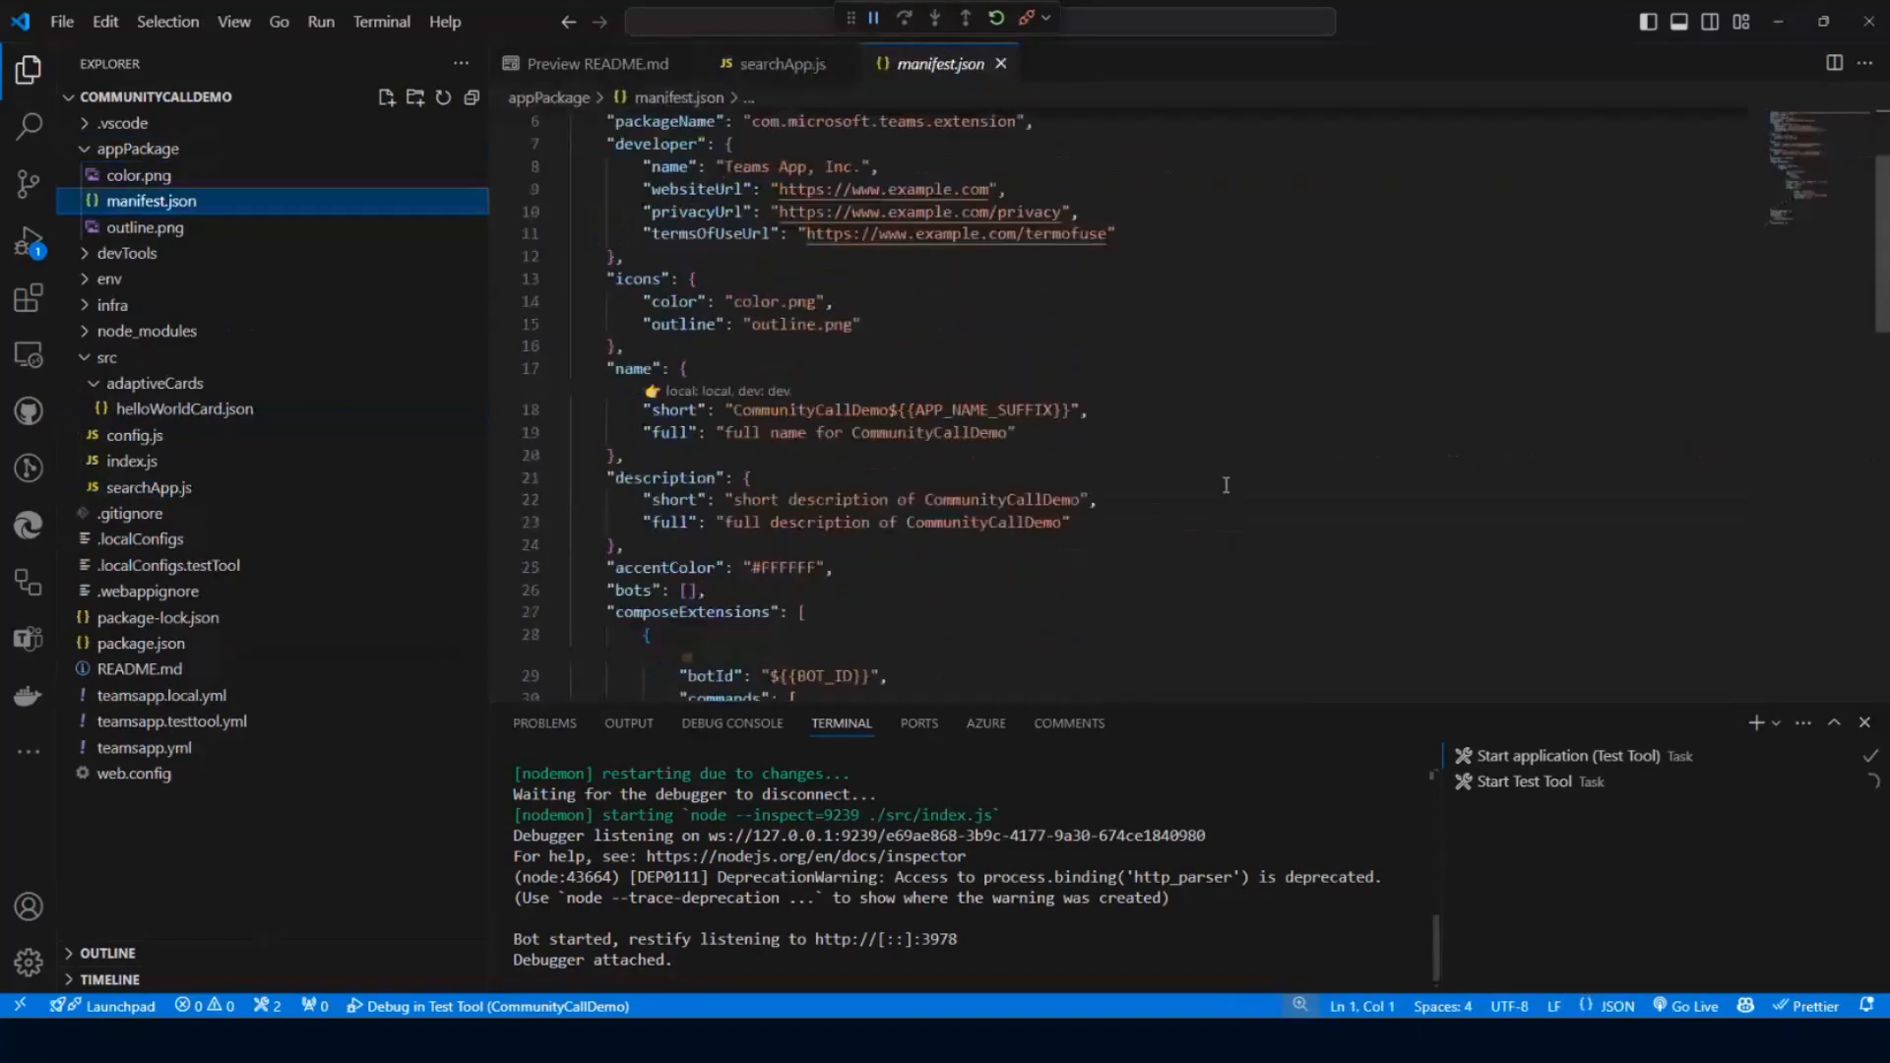
scroll(up, 3)
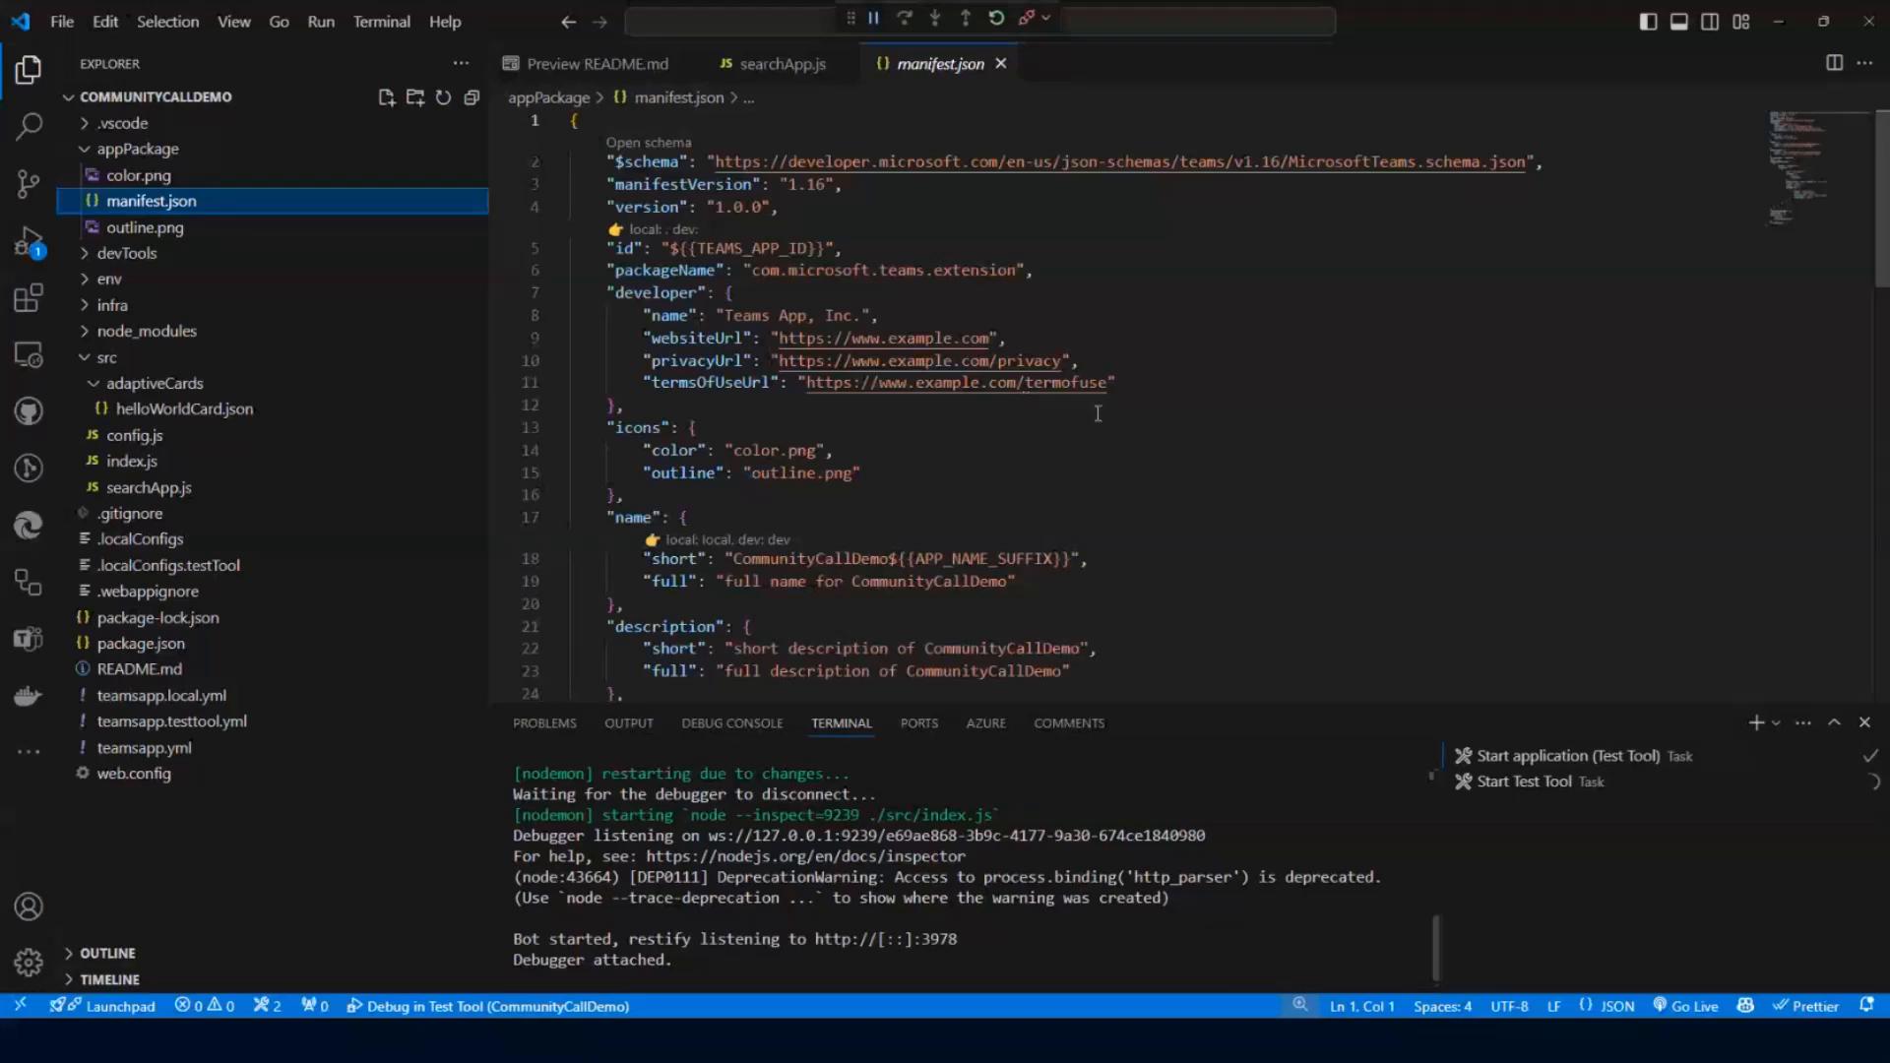
scroll(down, 3)
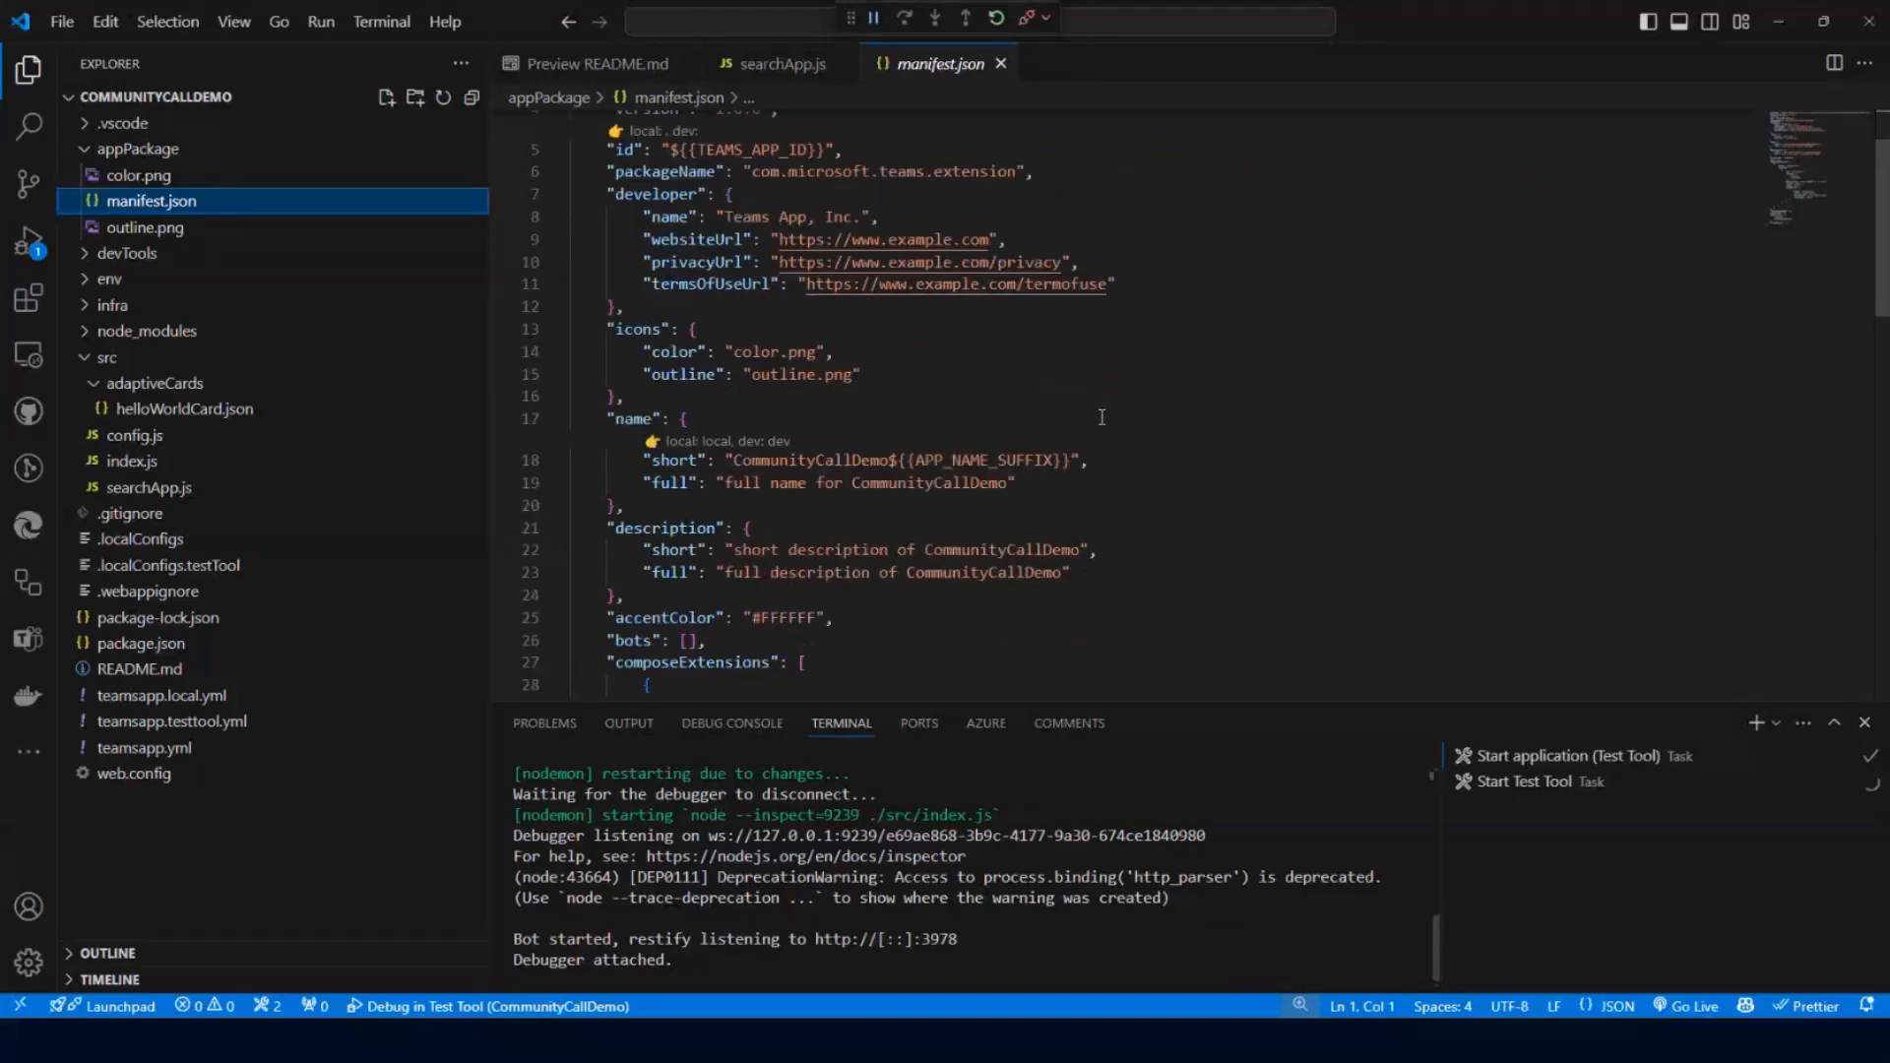
scroll(down, 3)
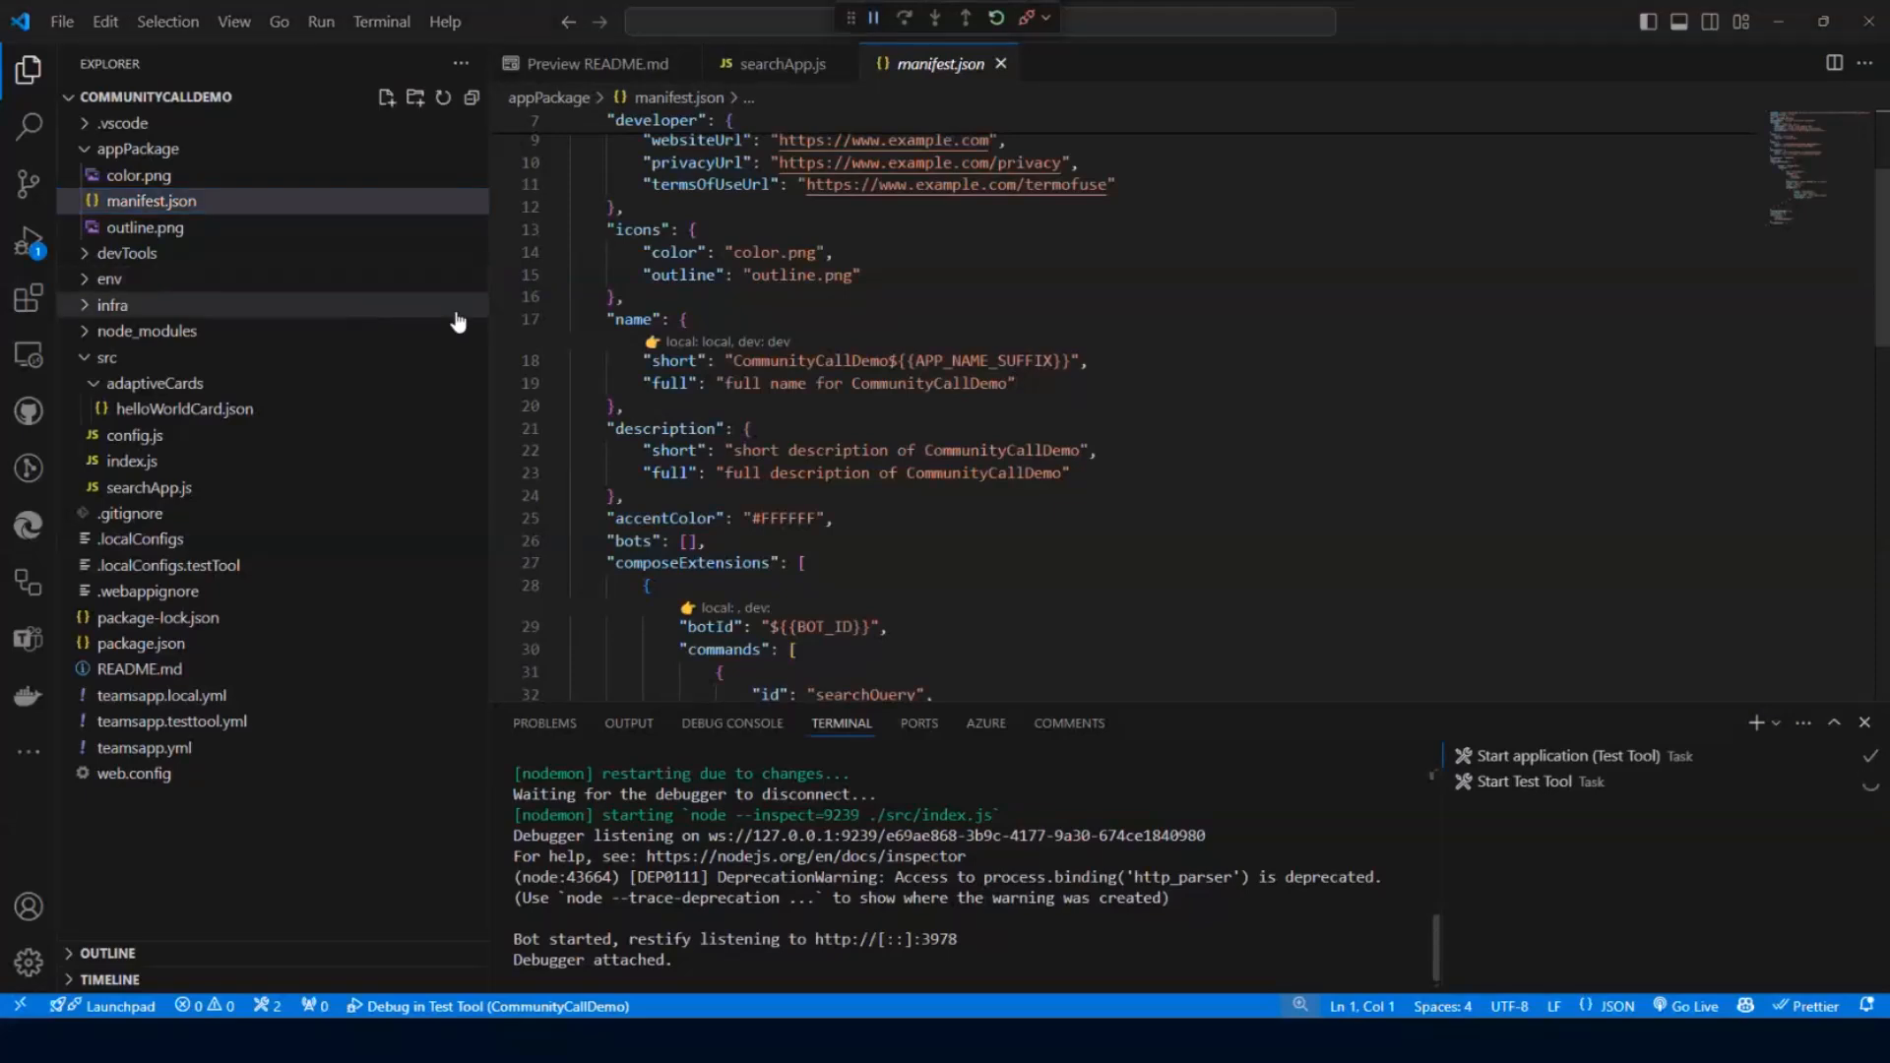
Set the short name to 'Your Communication Manifest' and replace the placeholder full description.
text(Your Communication Manifest",)
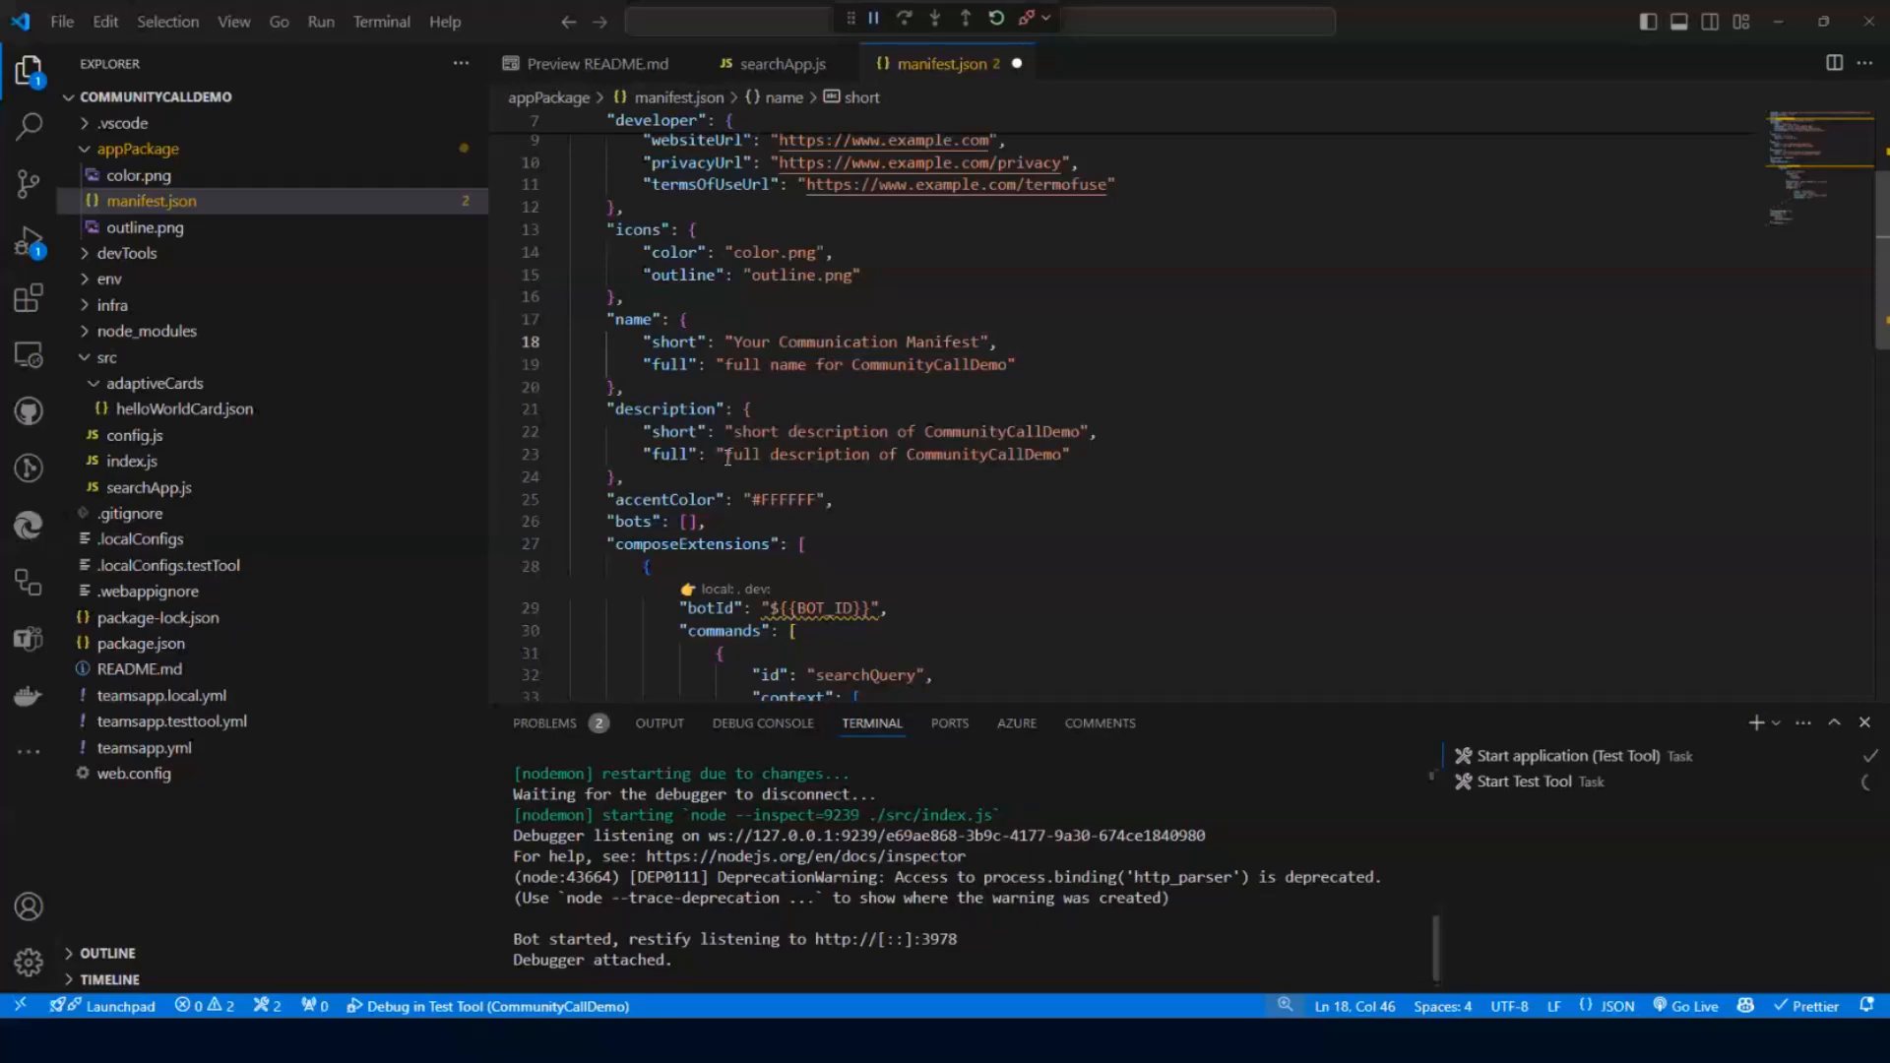
double_click(891, 455)
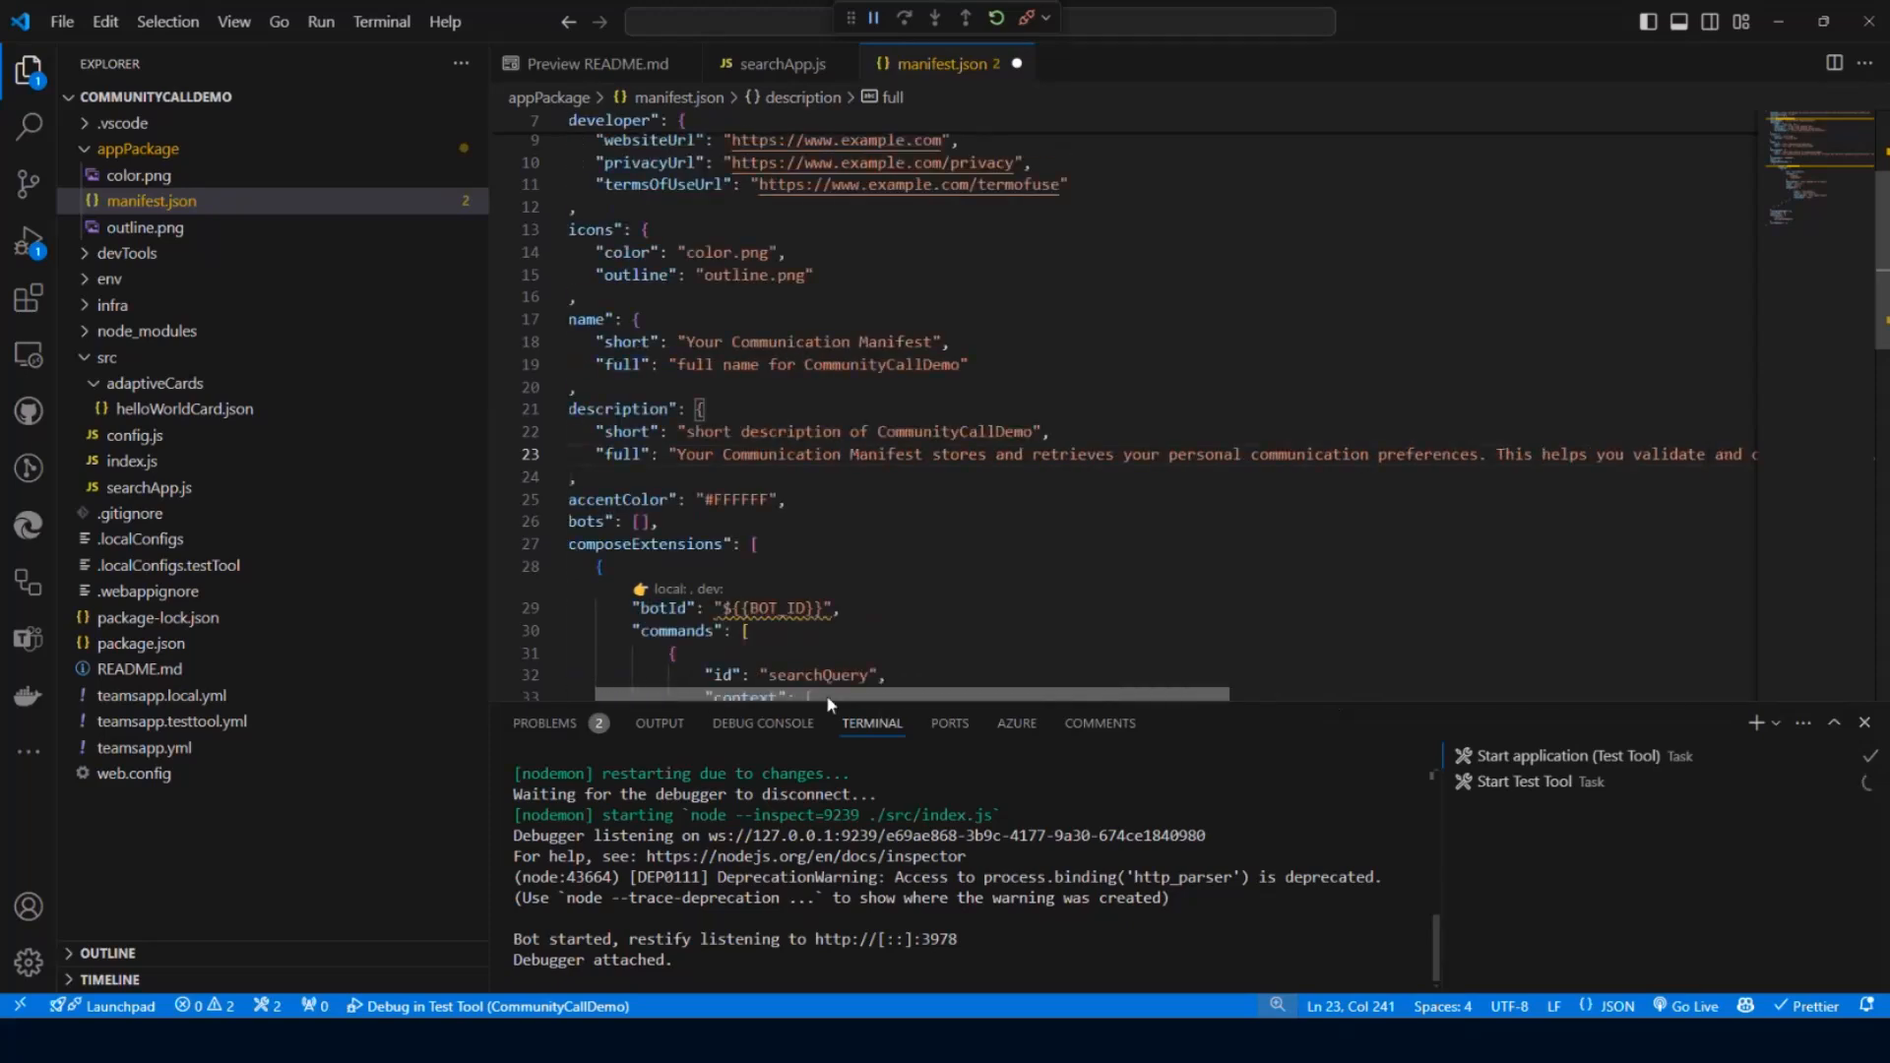
scroll(right, 3)
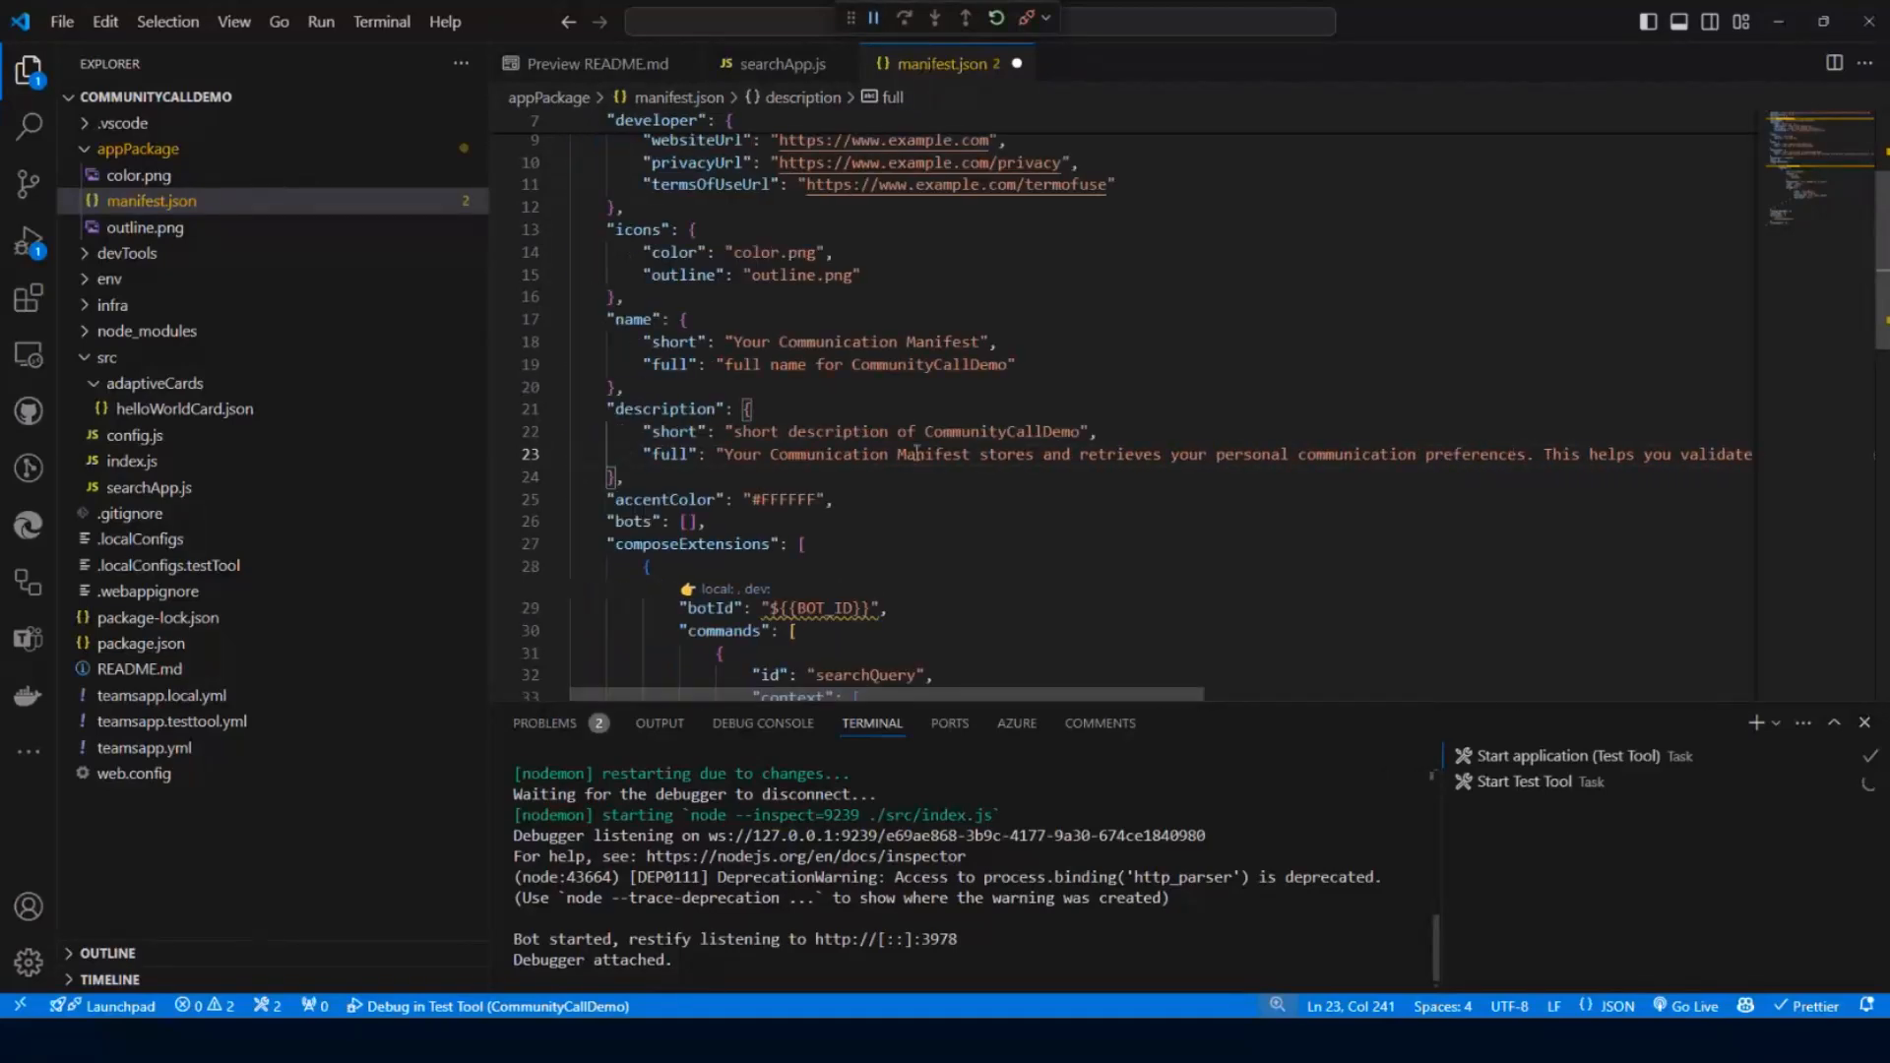
scroll(down, 3)
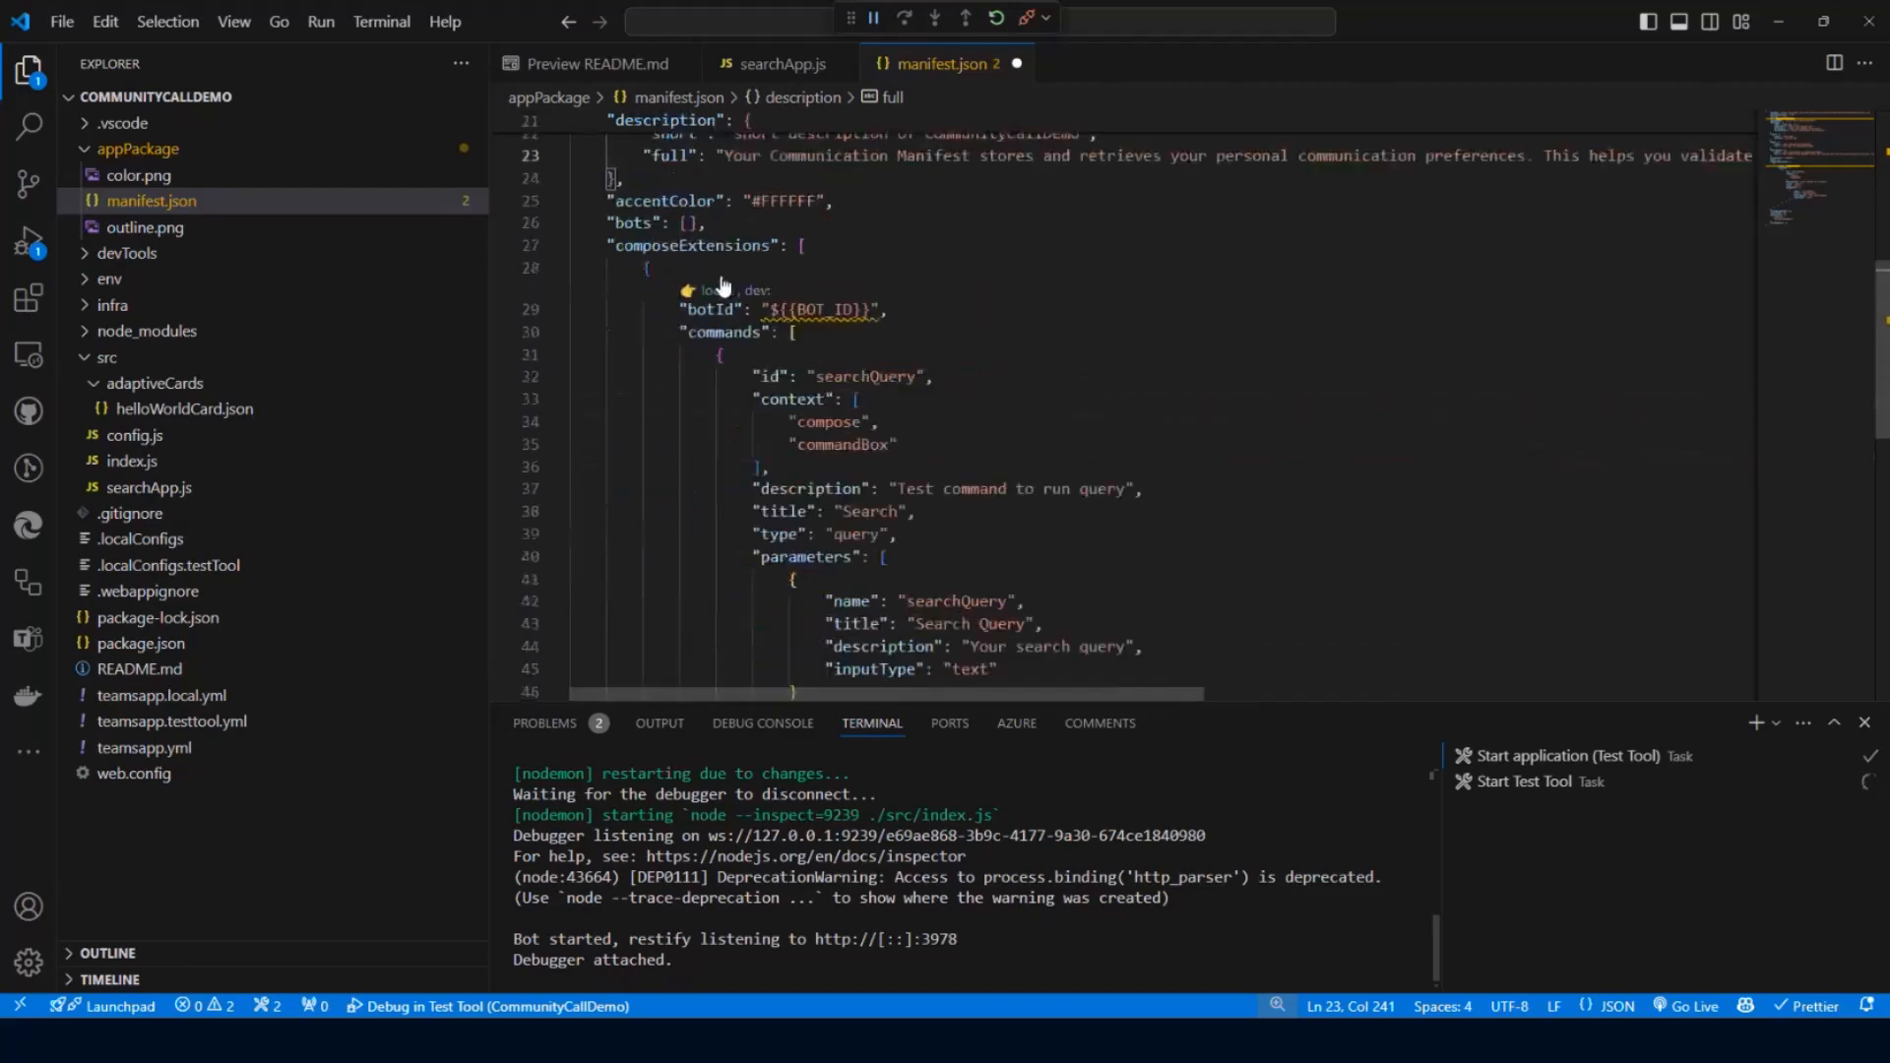
Rename the command id searchQuery to getManifest and replace its placeholder description.
scroll(down, 3)
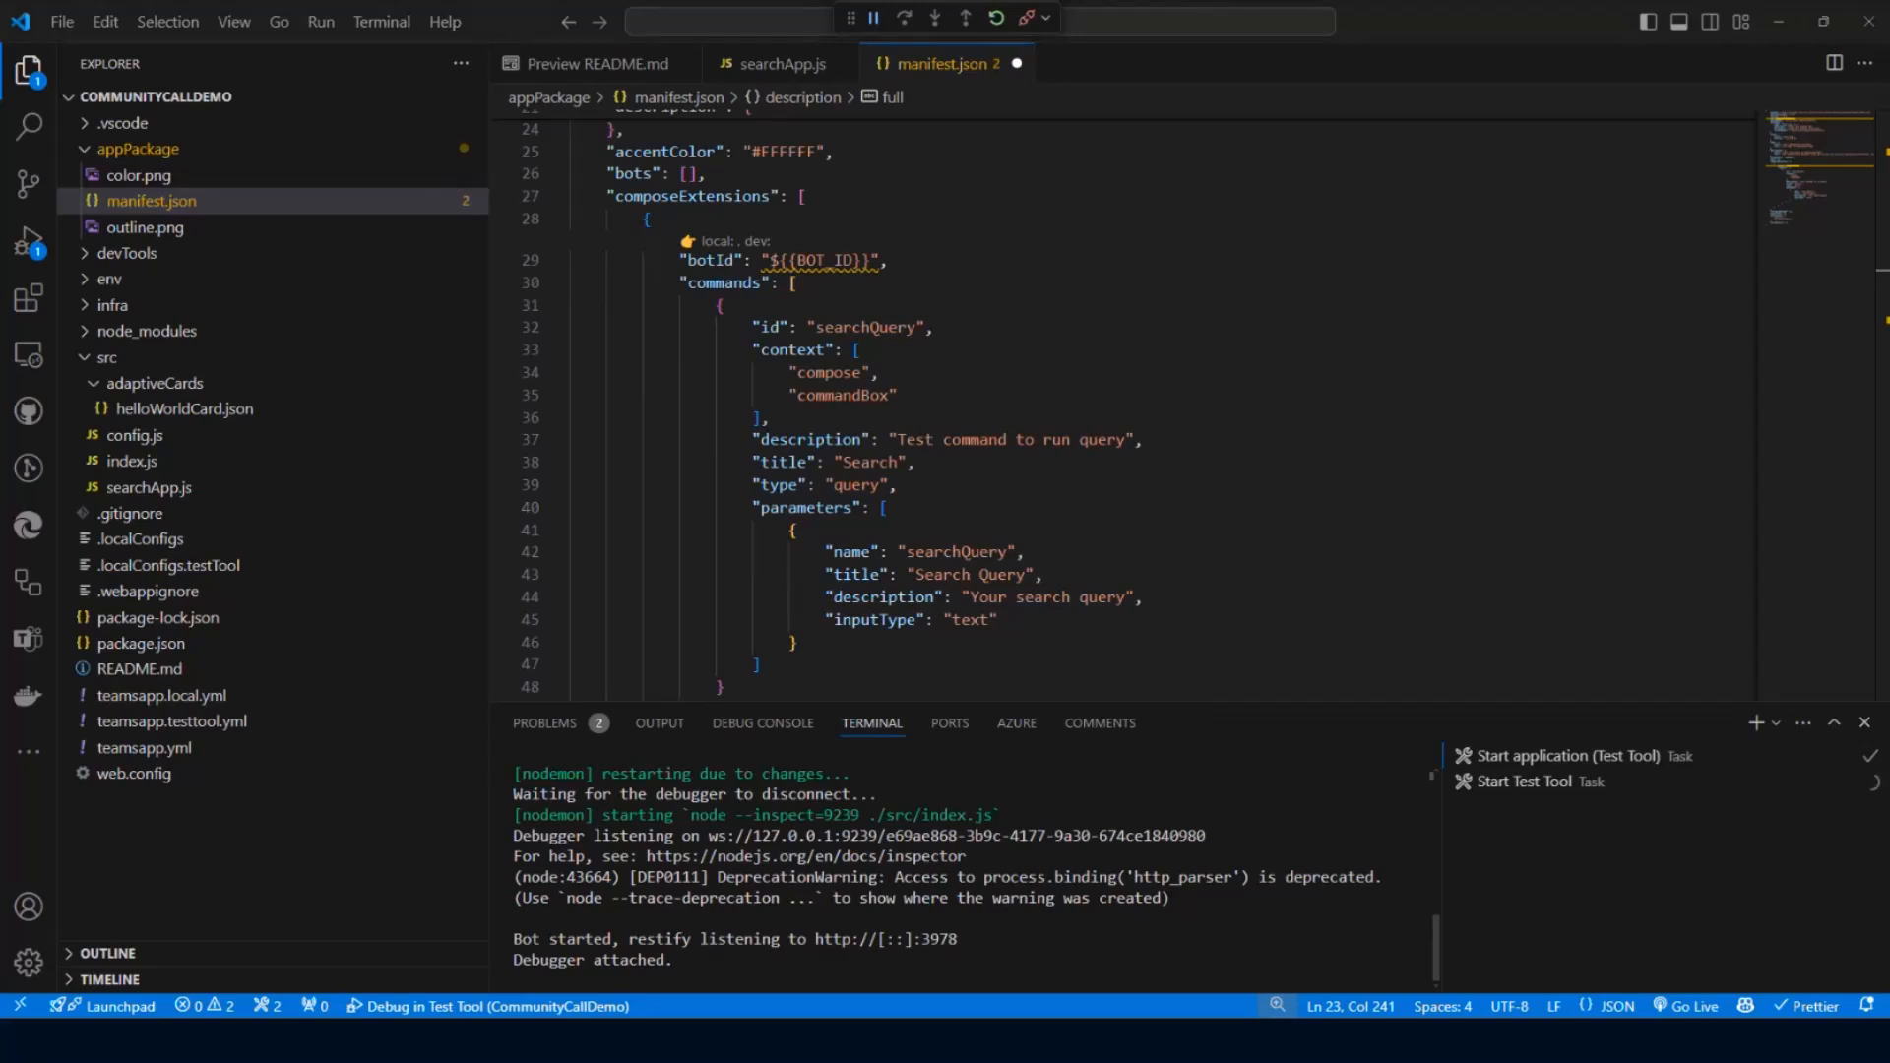
double_click(864, 326)
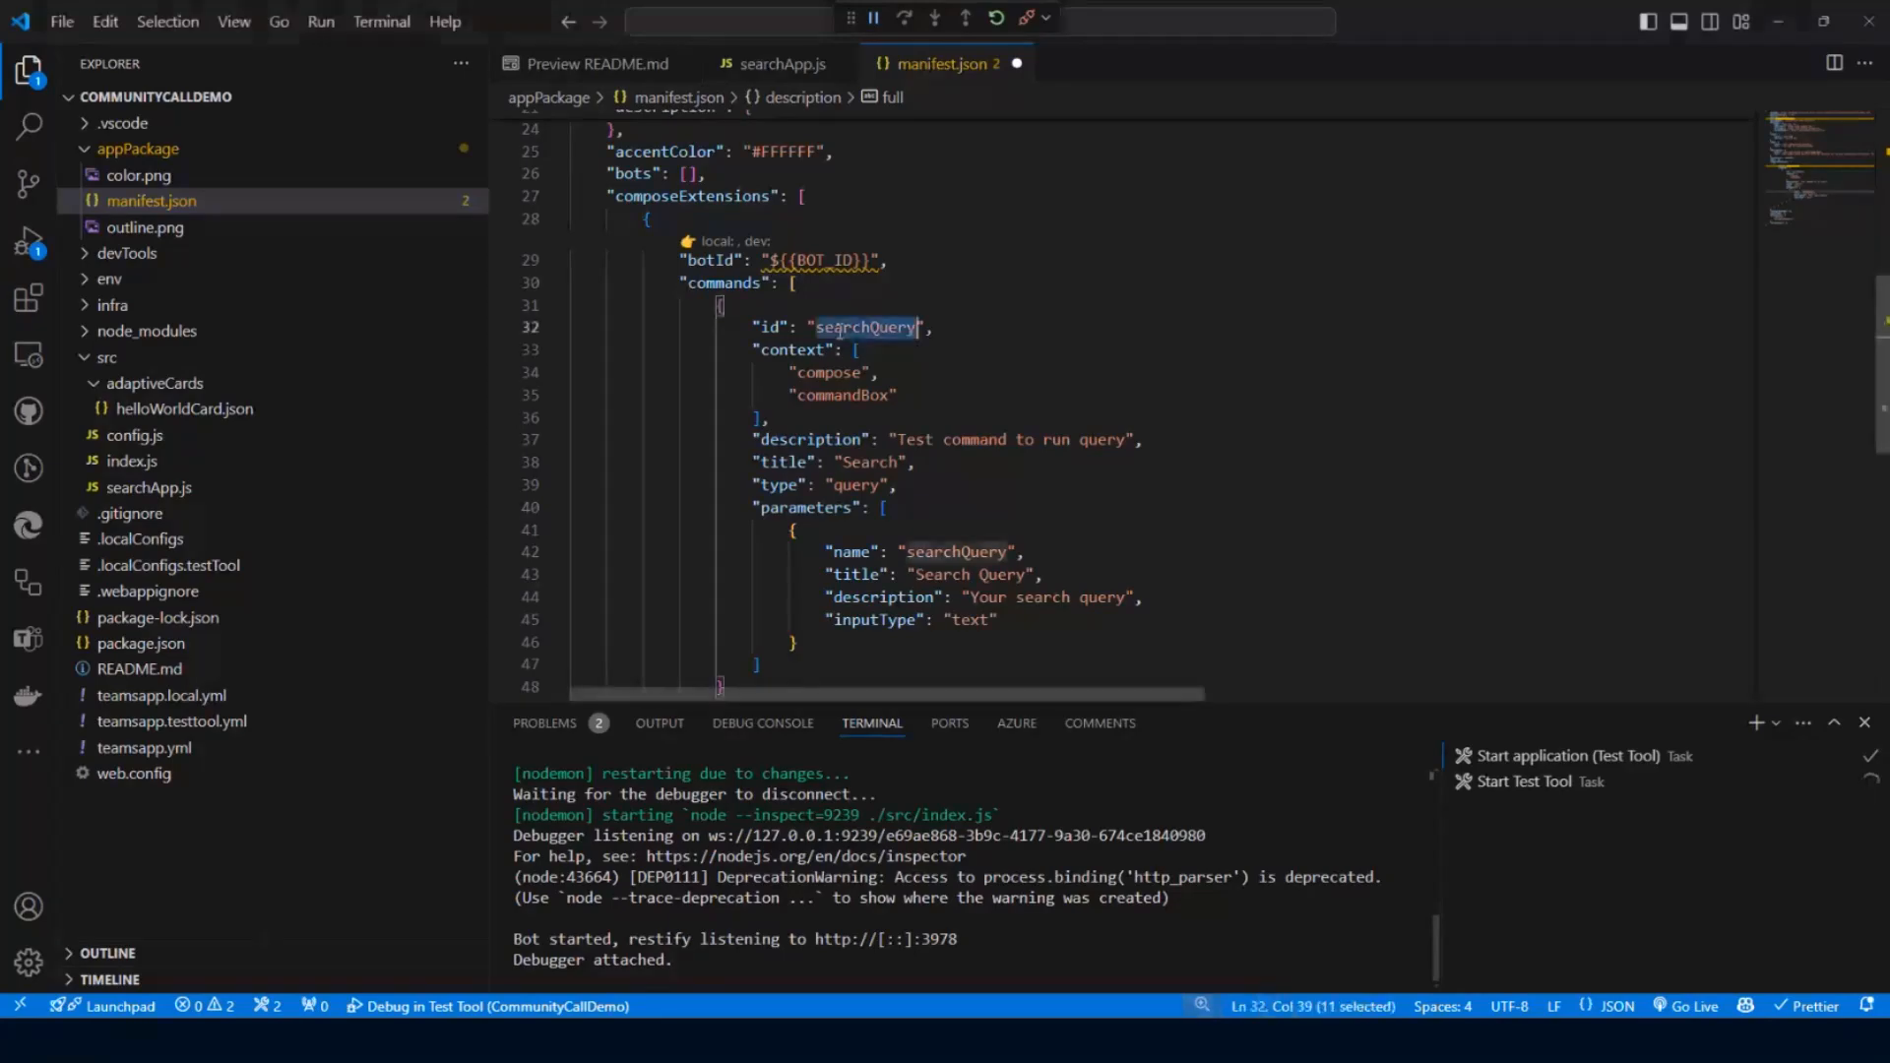
text(getManifest)
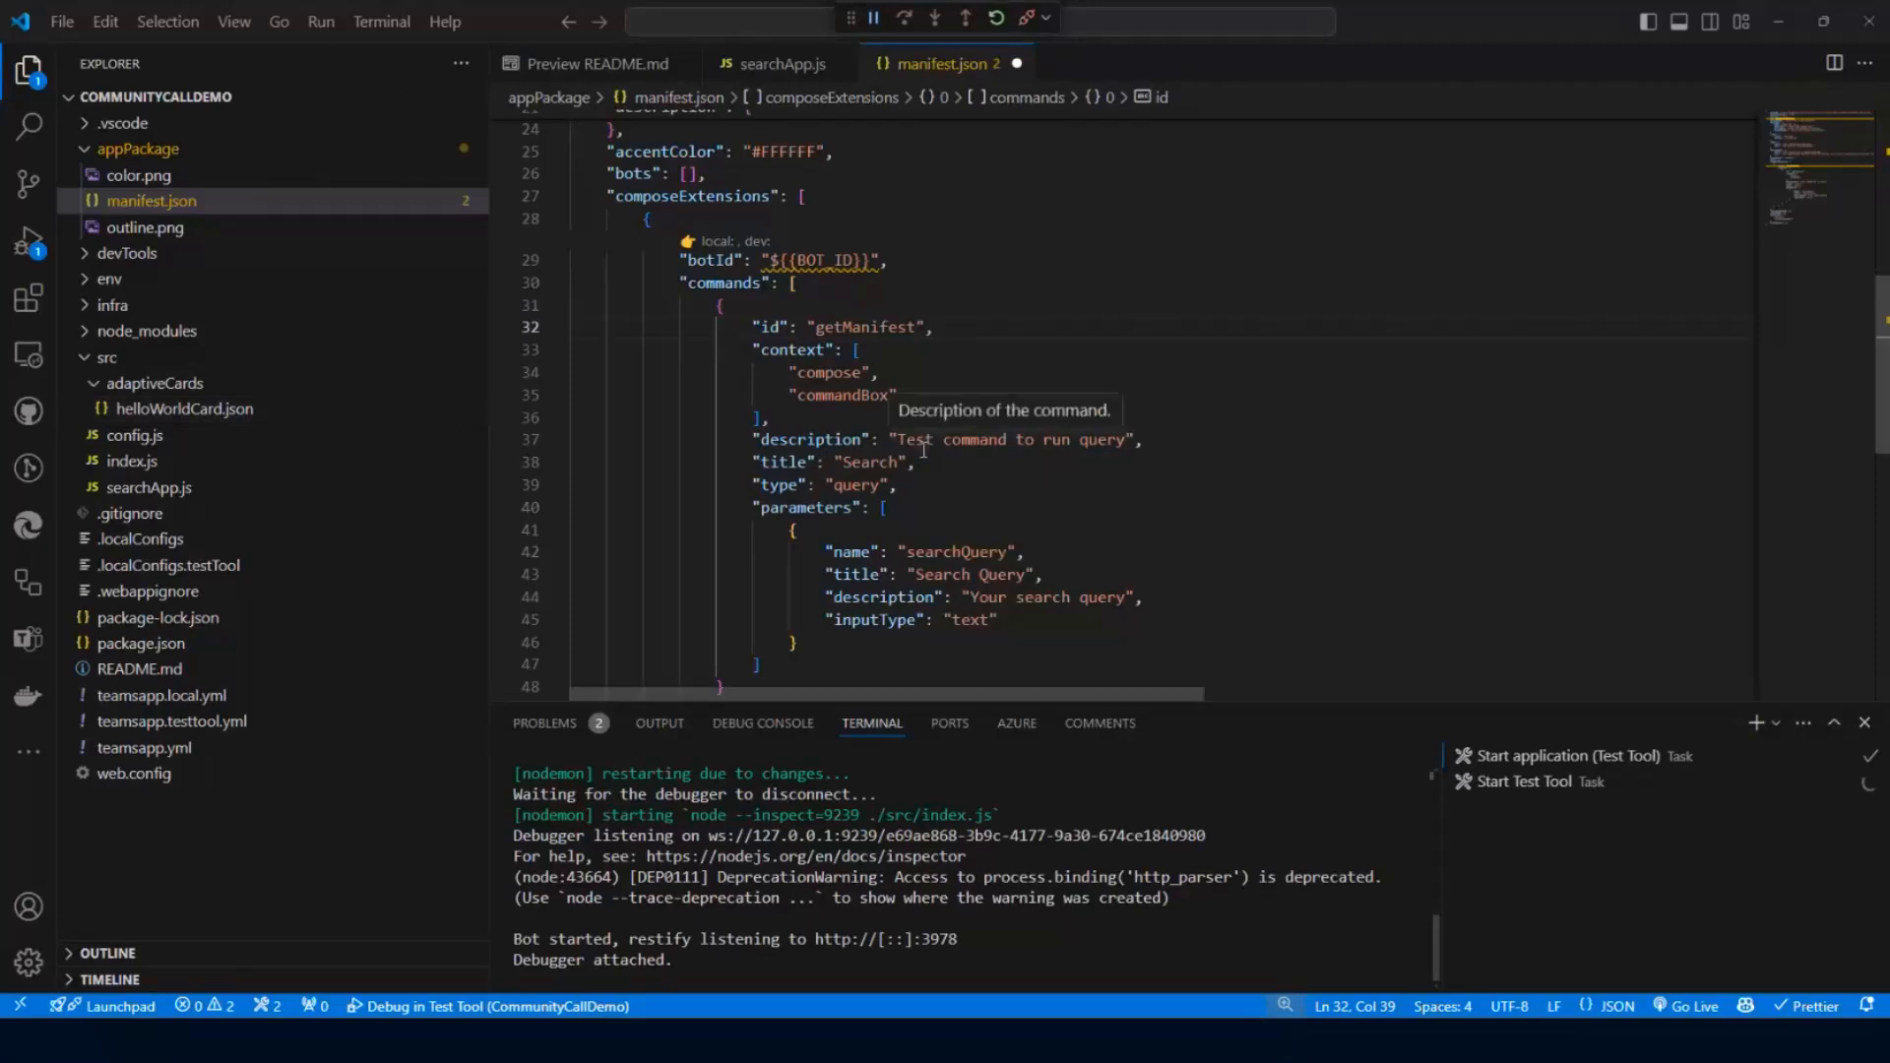
double_click(971, 439)
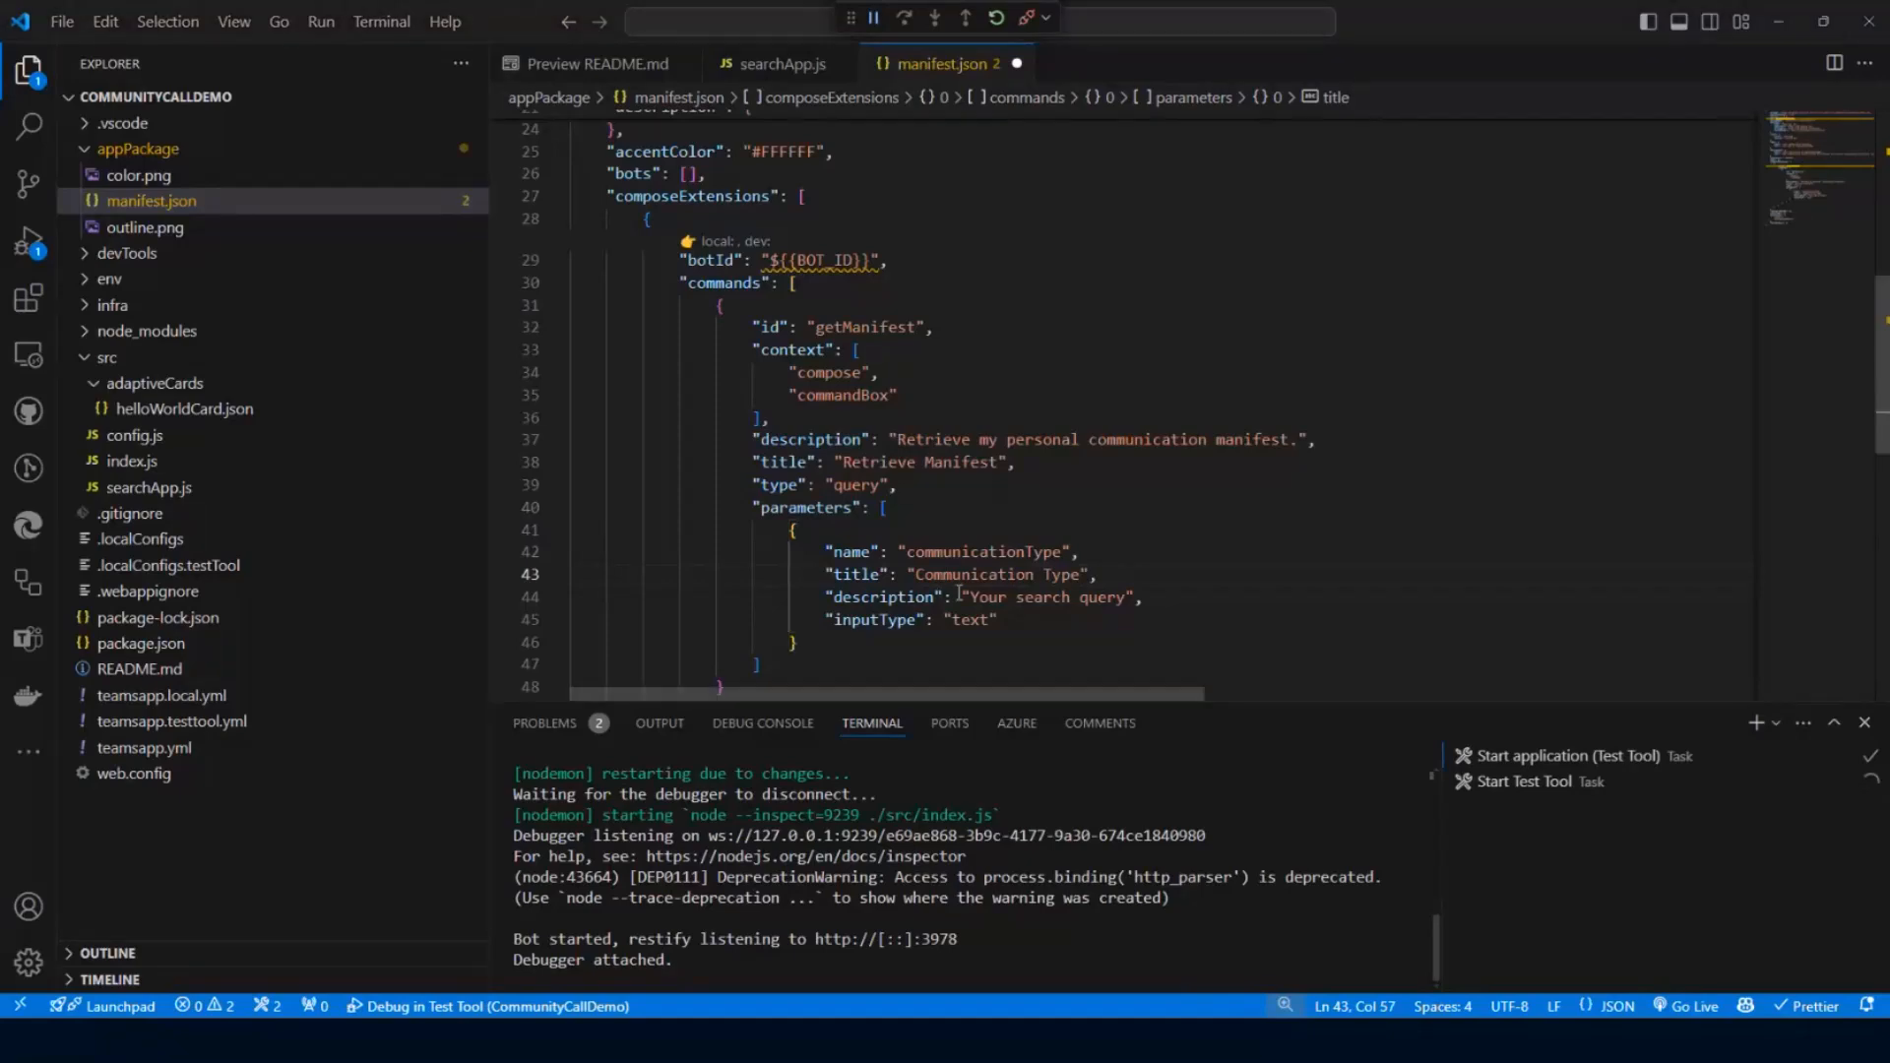
Rewrite the parameter description as the Communication Type to retrieve, accepting Email, Teams, Other.
double_click(1045, 597)
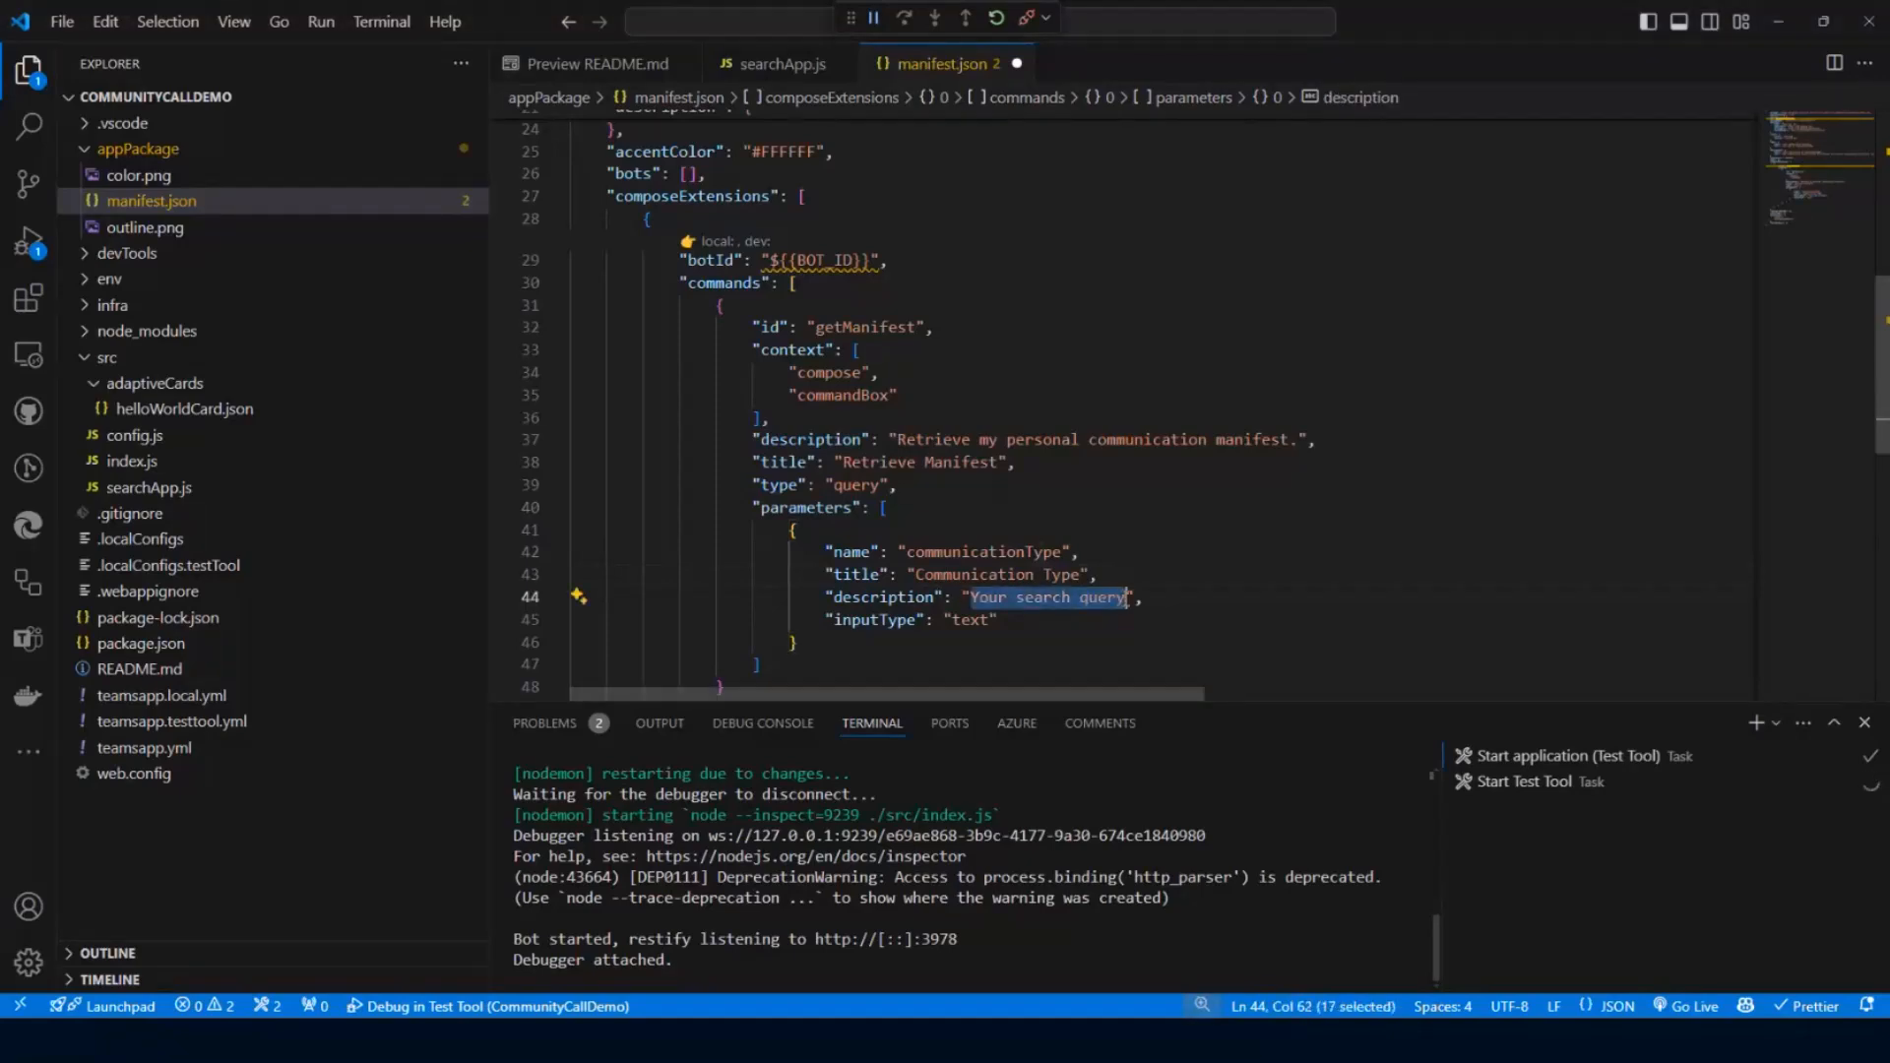
text(Communication Type to retrieve manifest for. Acceptable values are: Email, Teams, Other)
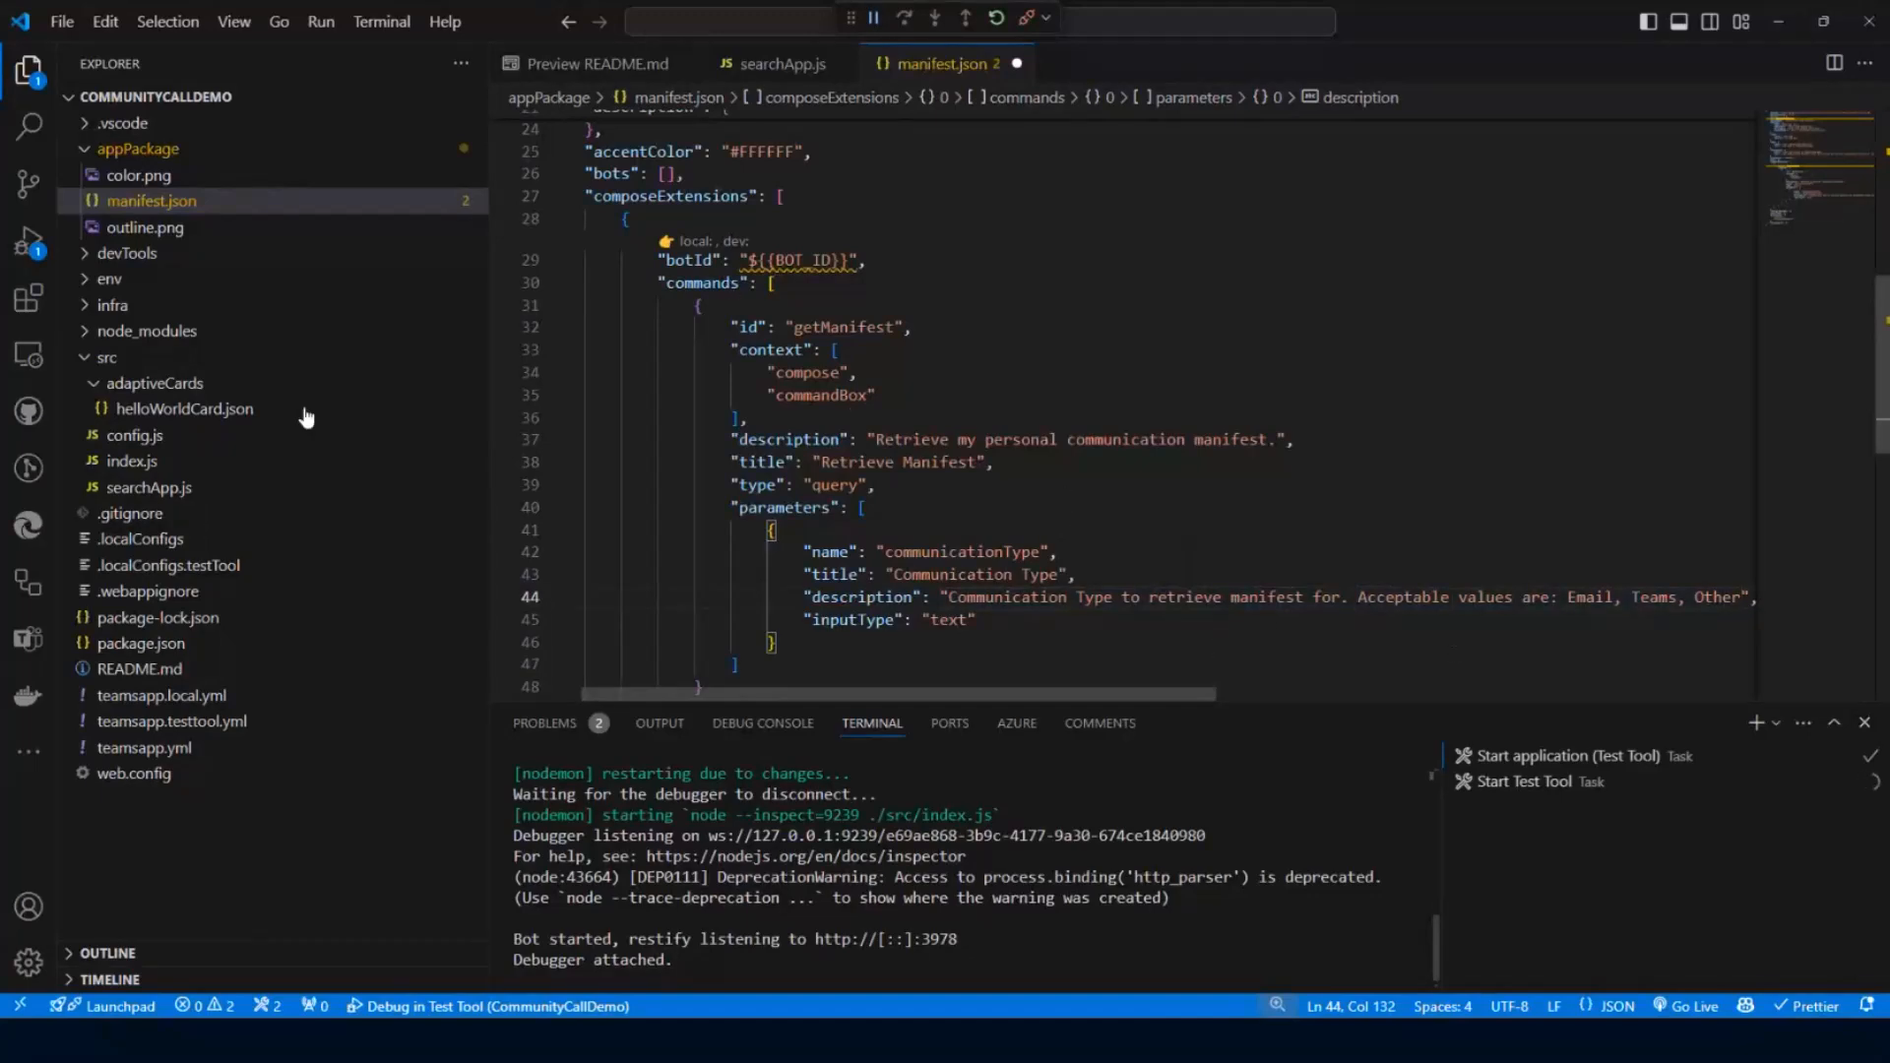
click(30, 642)
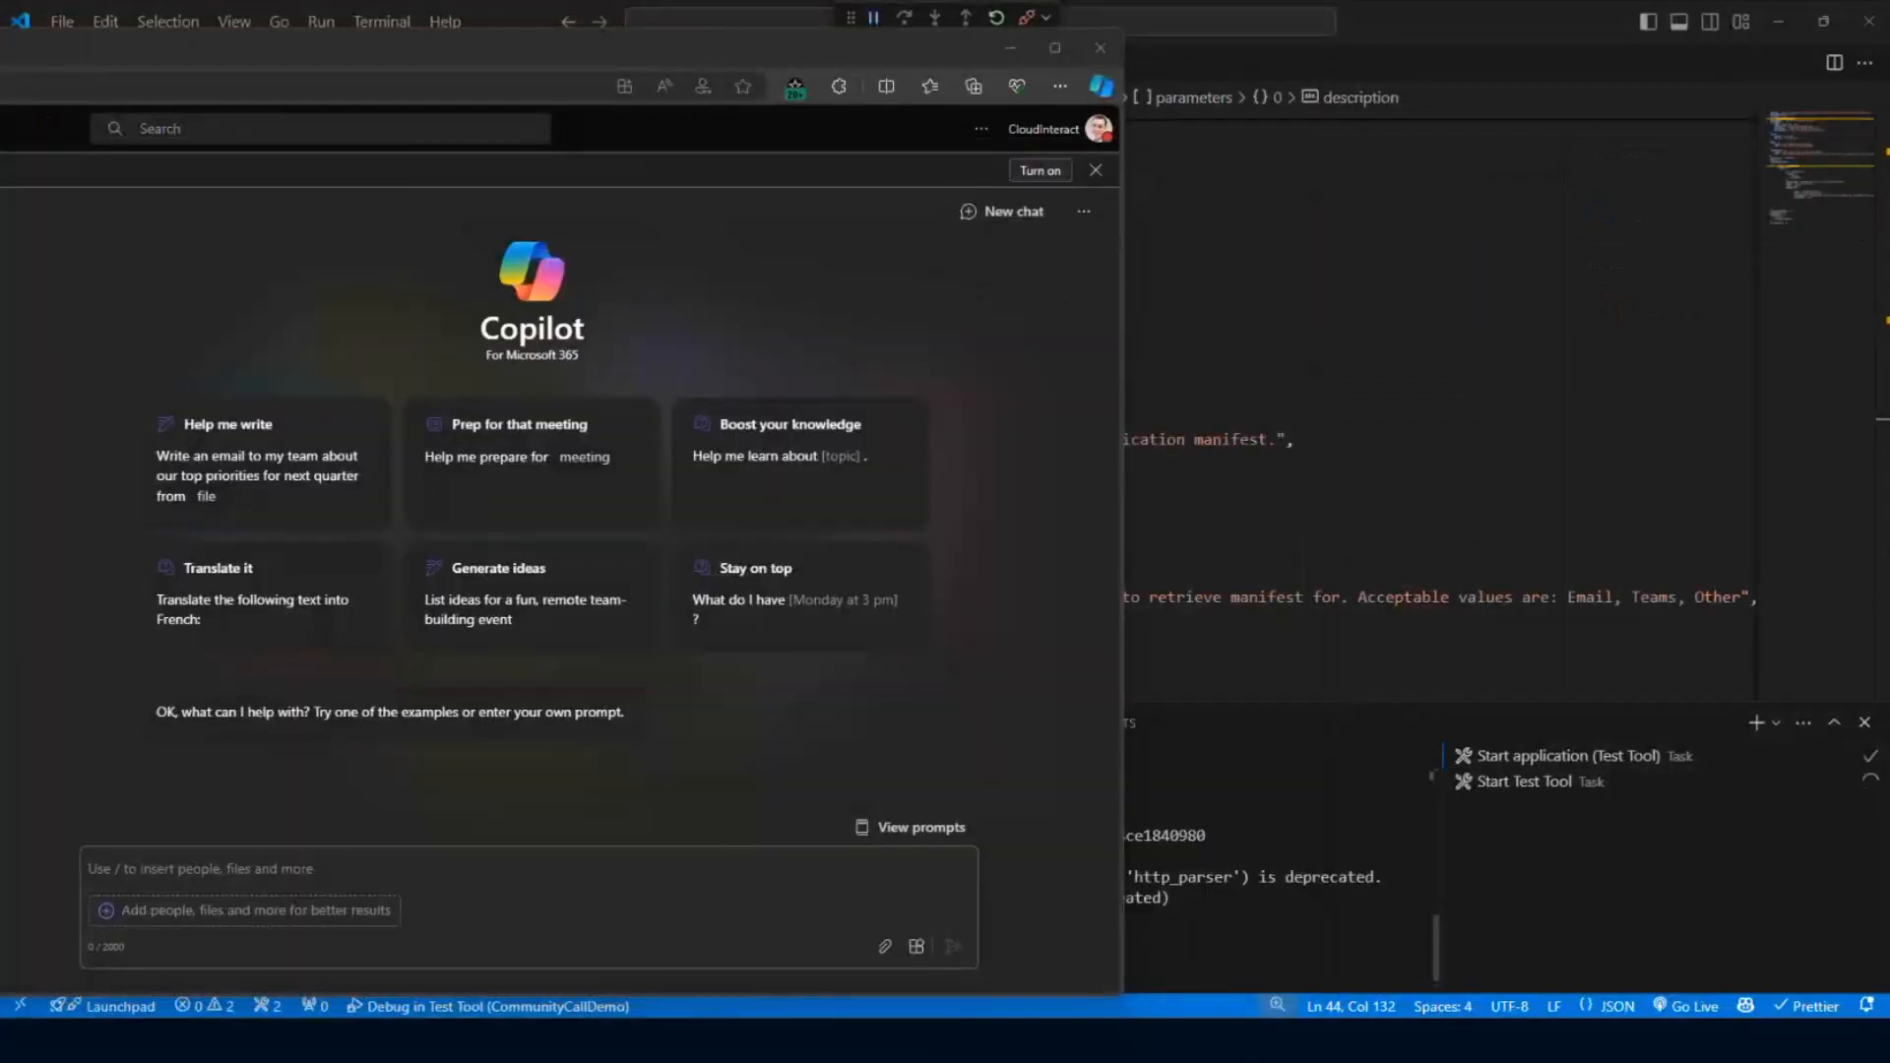
Ask Copilot 'What is my Communication Manifesto for email?' and receive the card, then start a follow-up prompt.
text(What is my Communication Manifesto for email?)
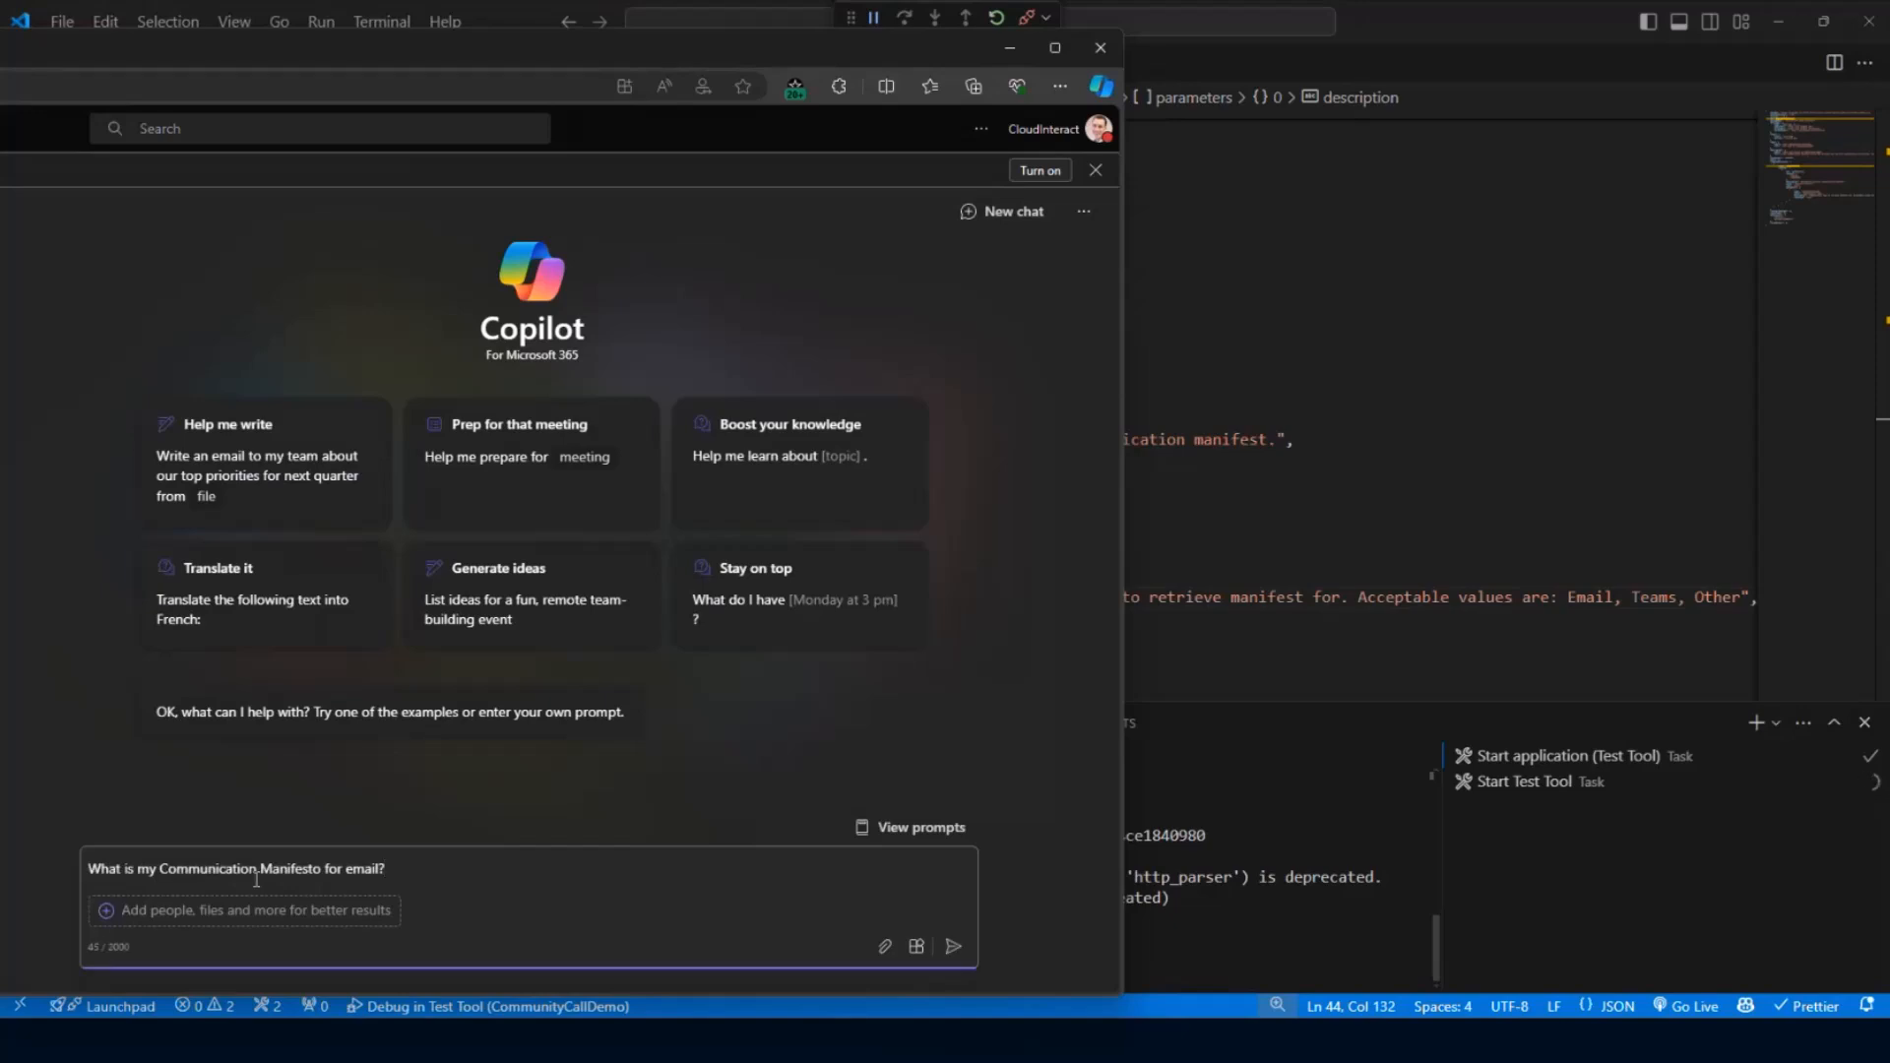
click(953, 947)
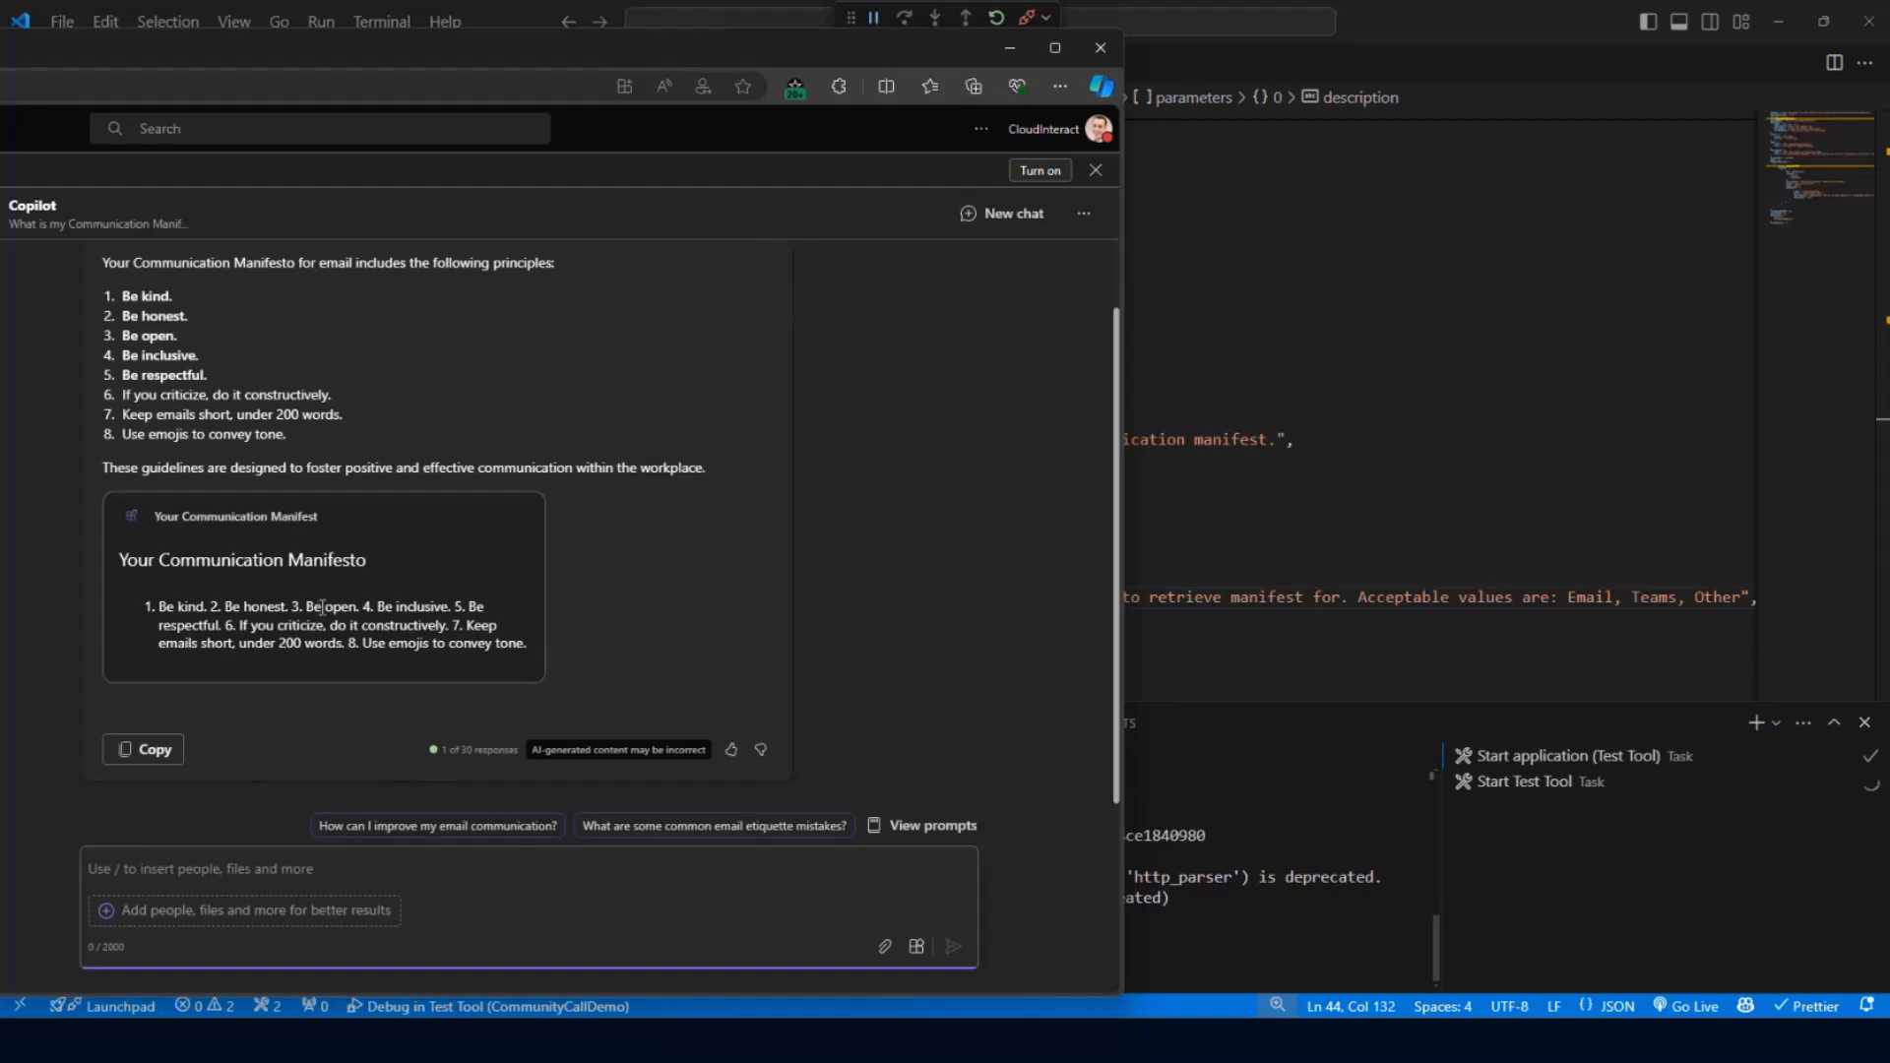
click(362, 868)
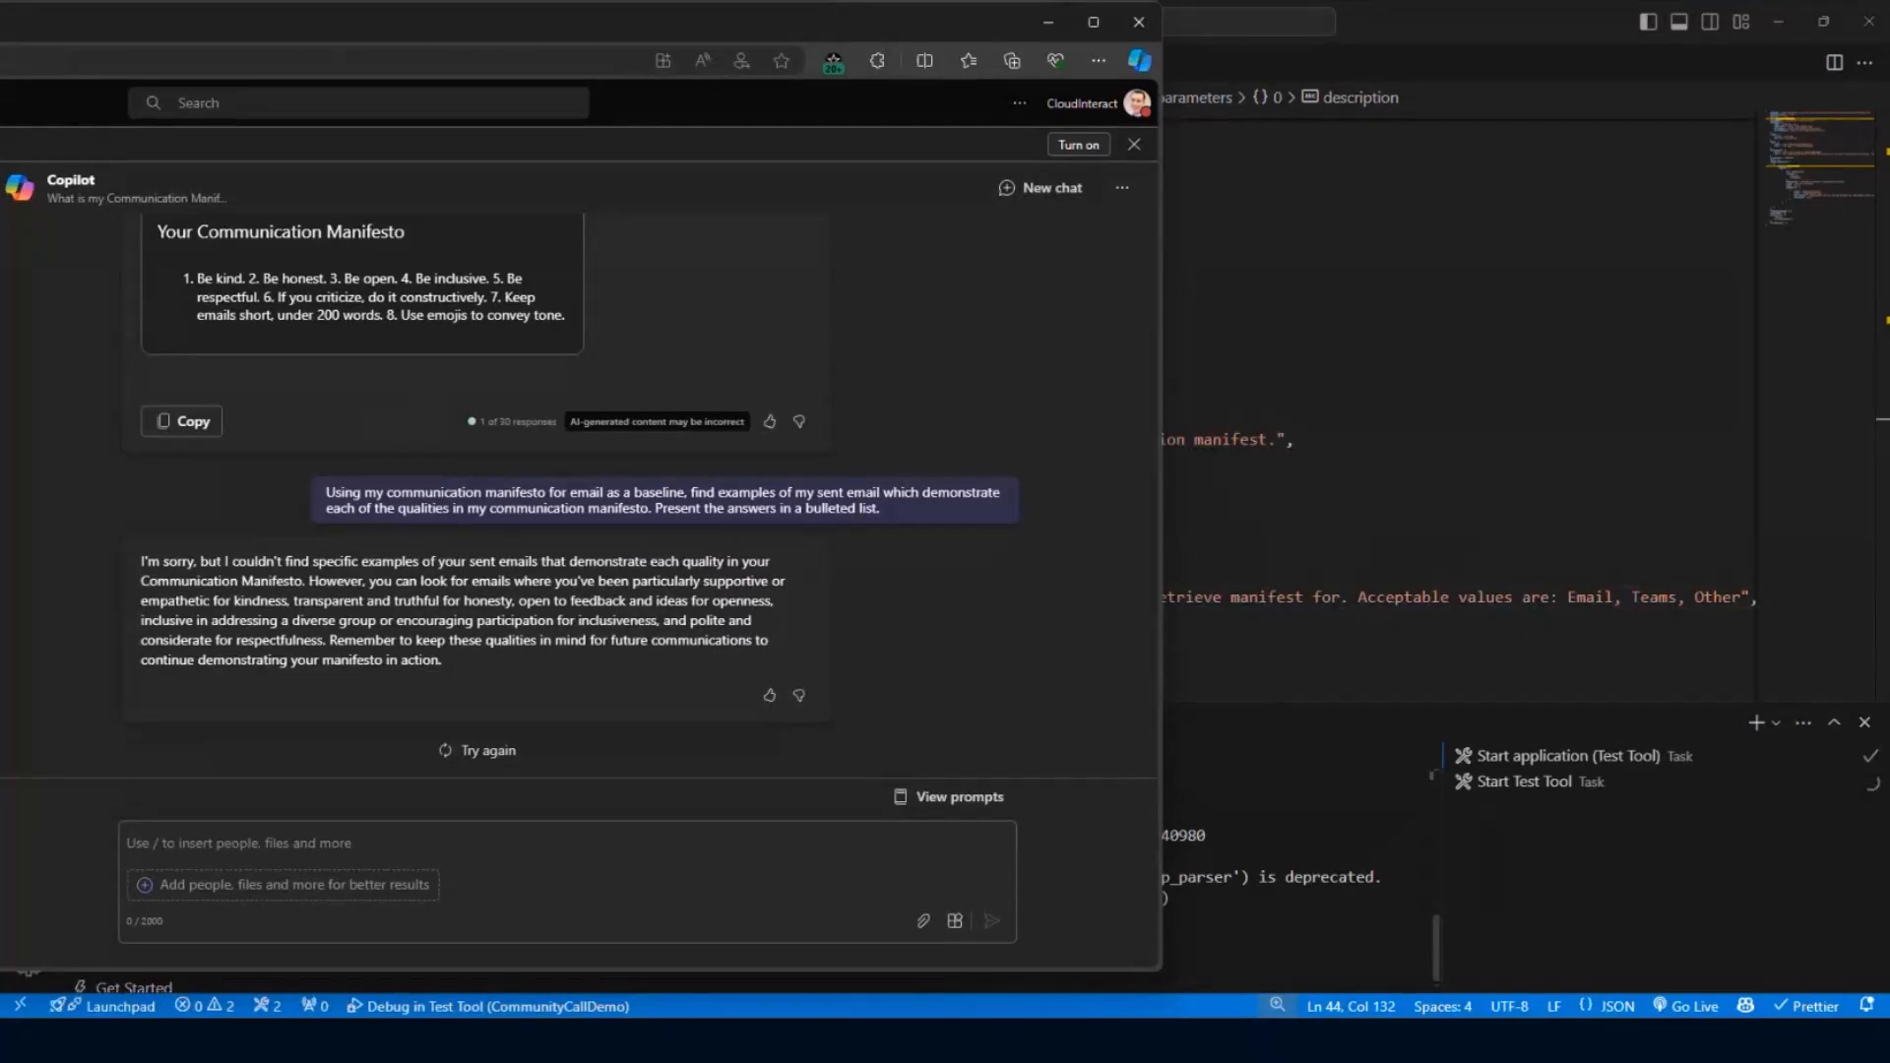
Ask Copilot for sent emails falling short of the manifesto's qualities as a bulleted list.
click(318, 842)
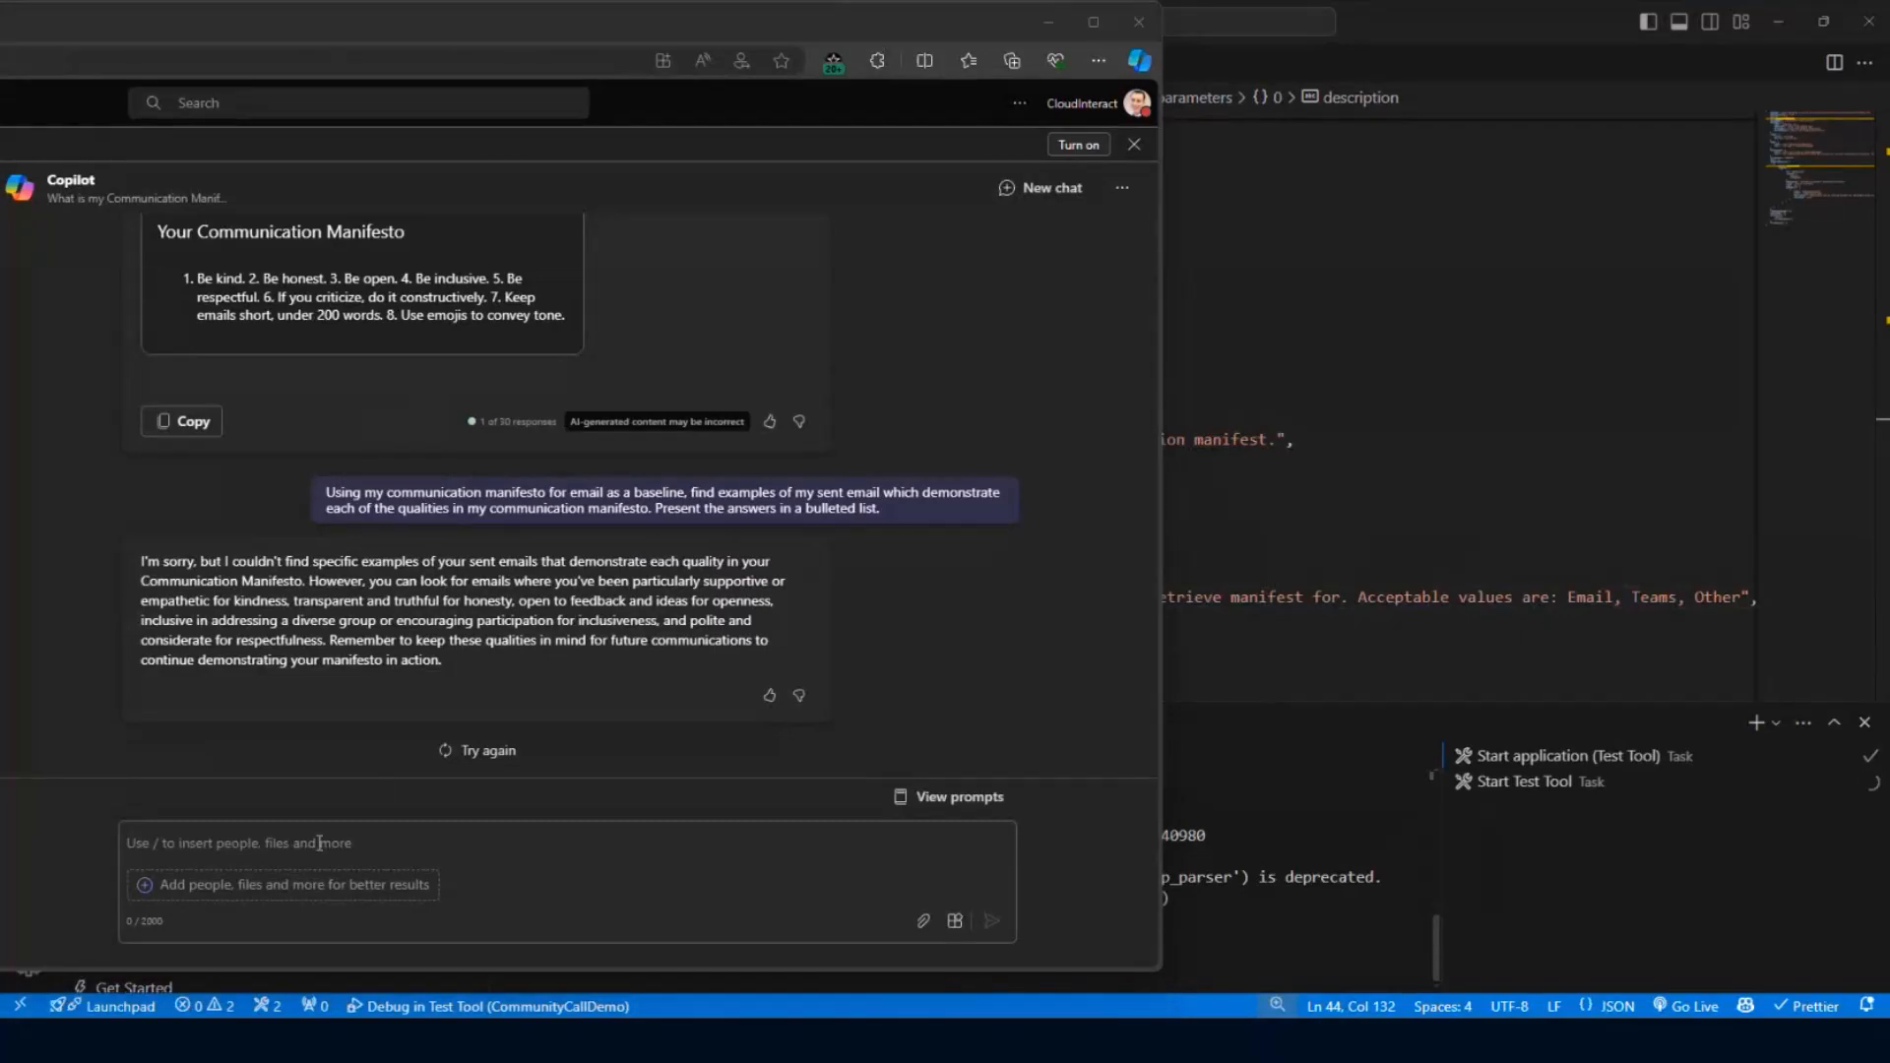
text(Using my communication manifesto for email as a baseline, find examples of my sent email which do not meet 1 or more of the qualities in my communication manifesto. Present the answers in a bulleted list.)
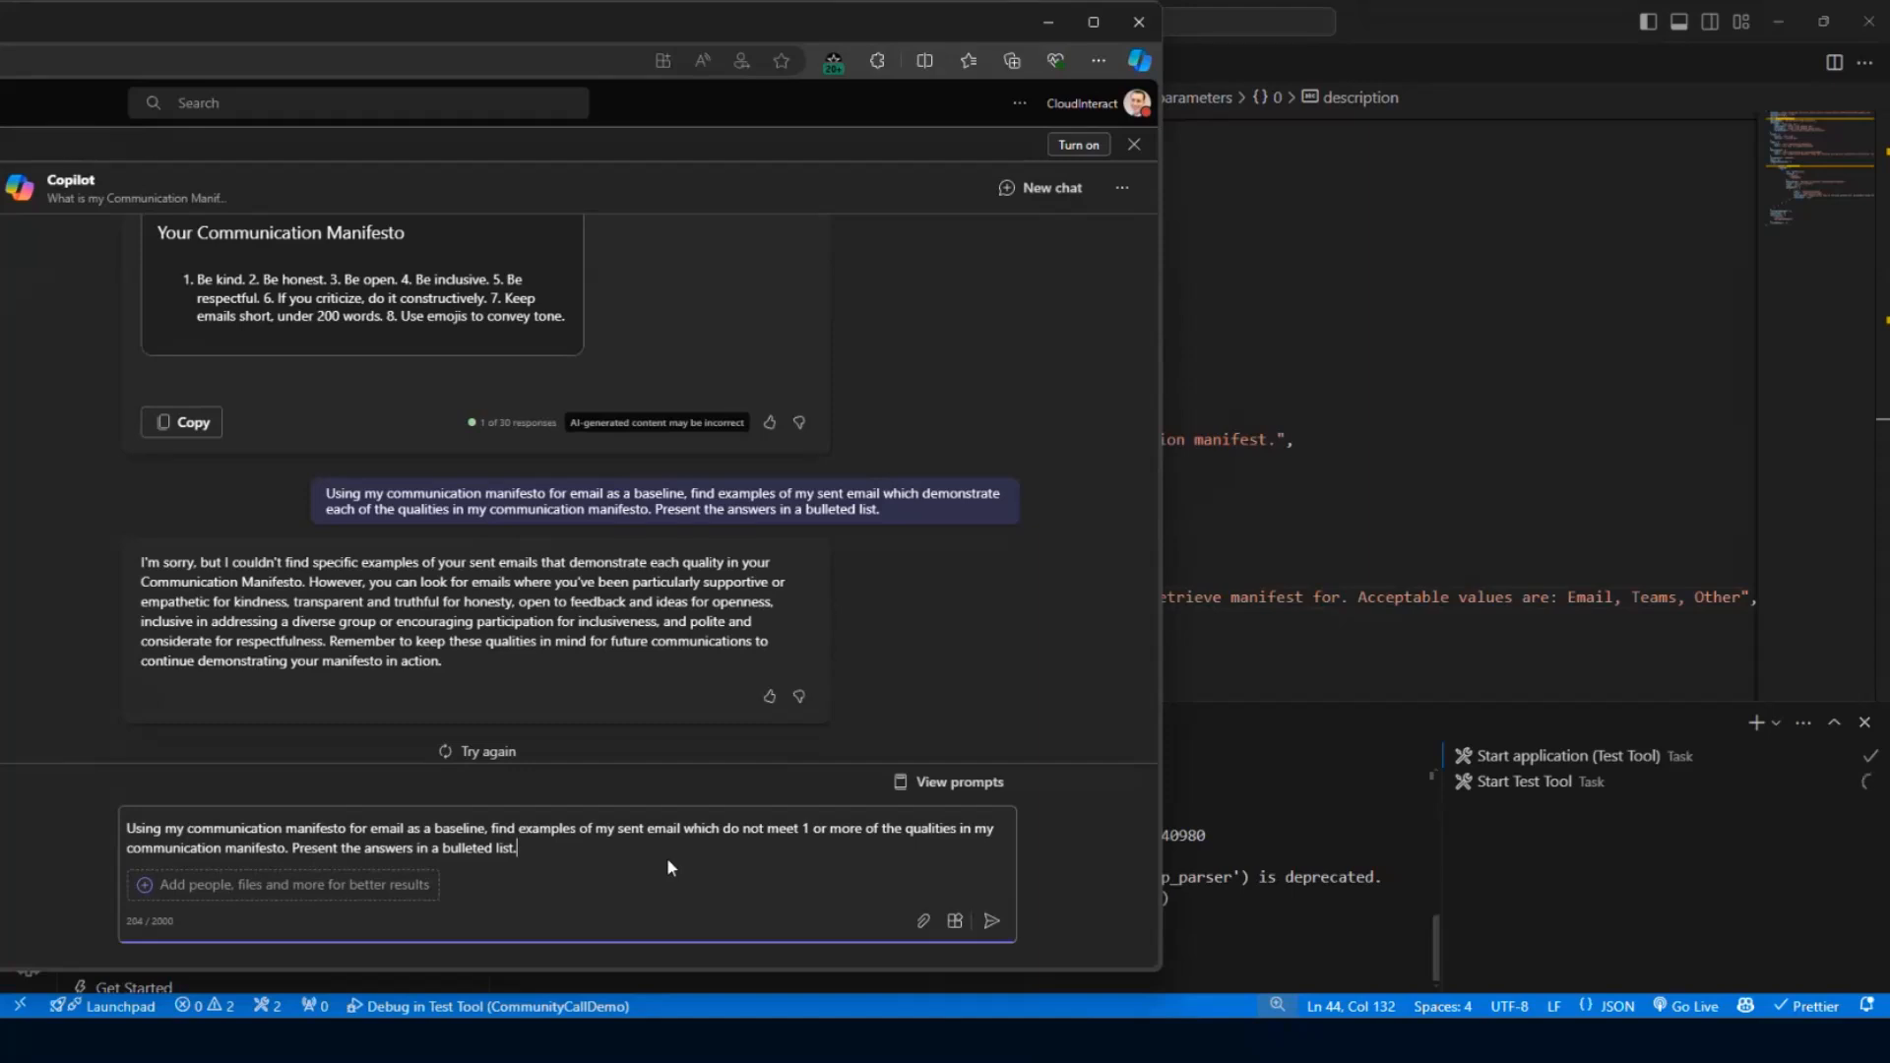
click(992, 920)
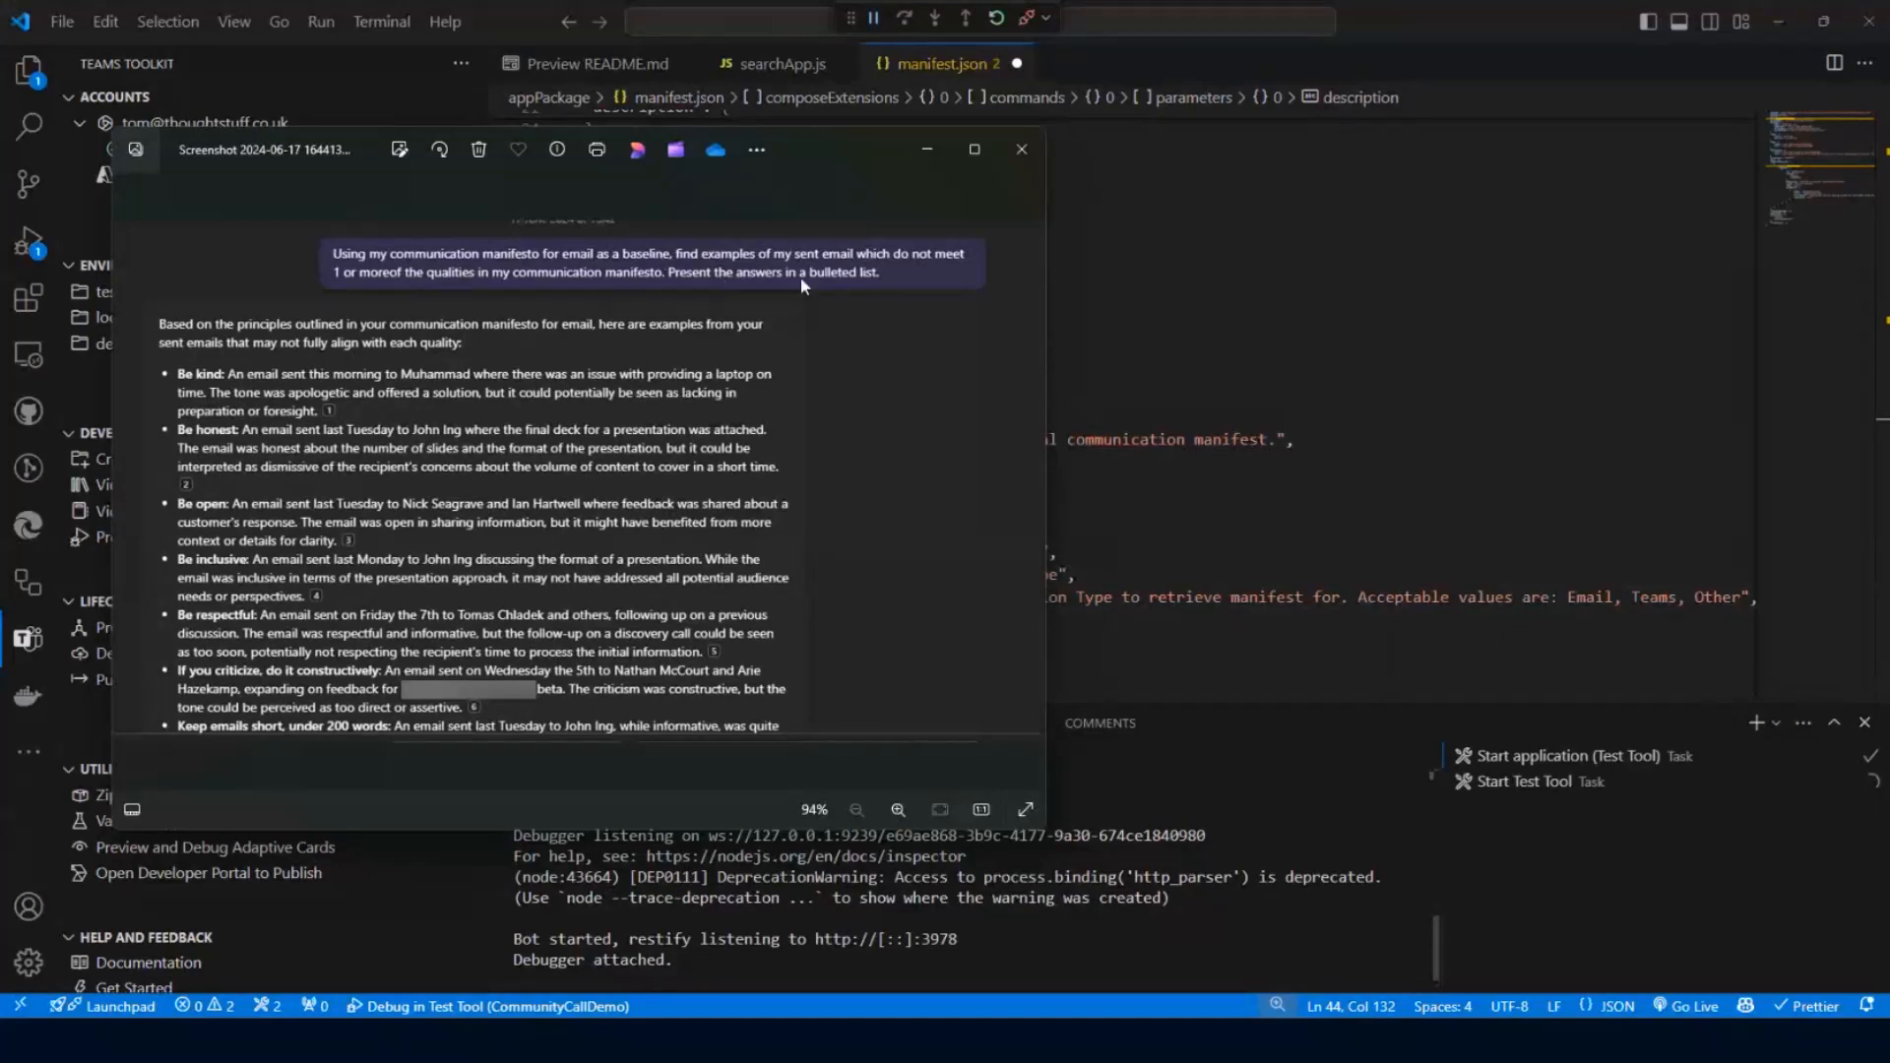
mouse_move(372, 291)
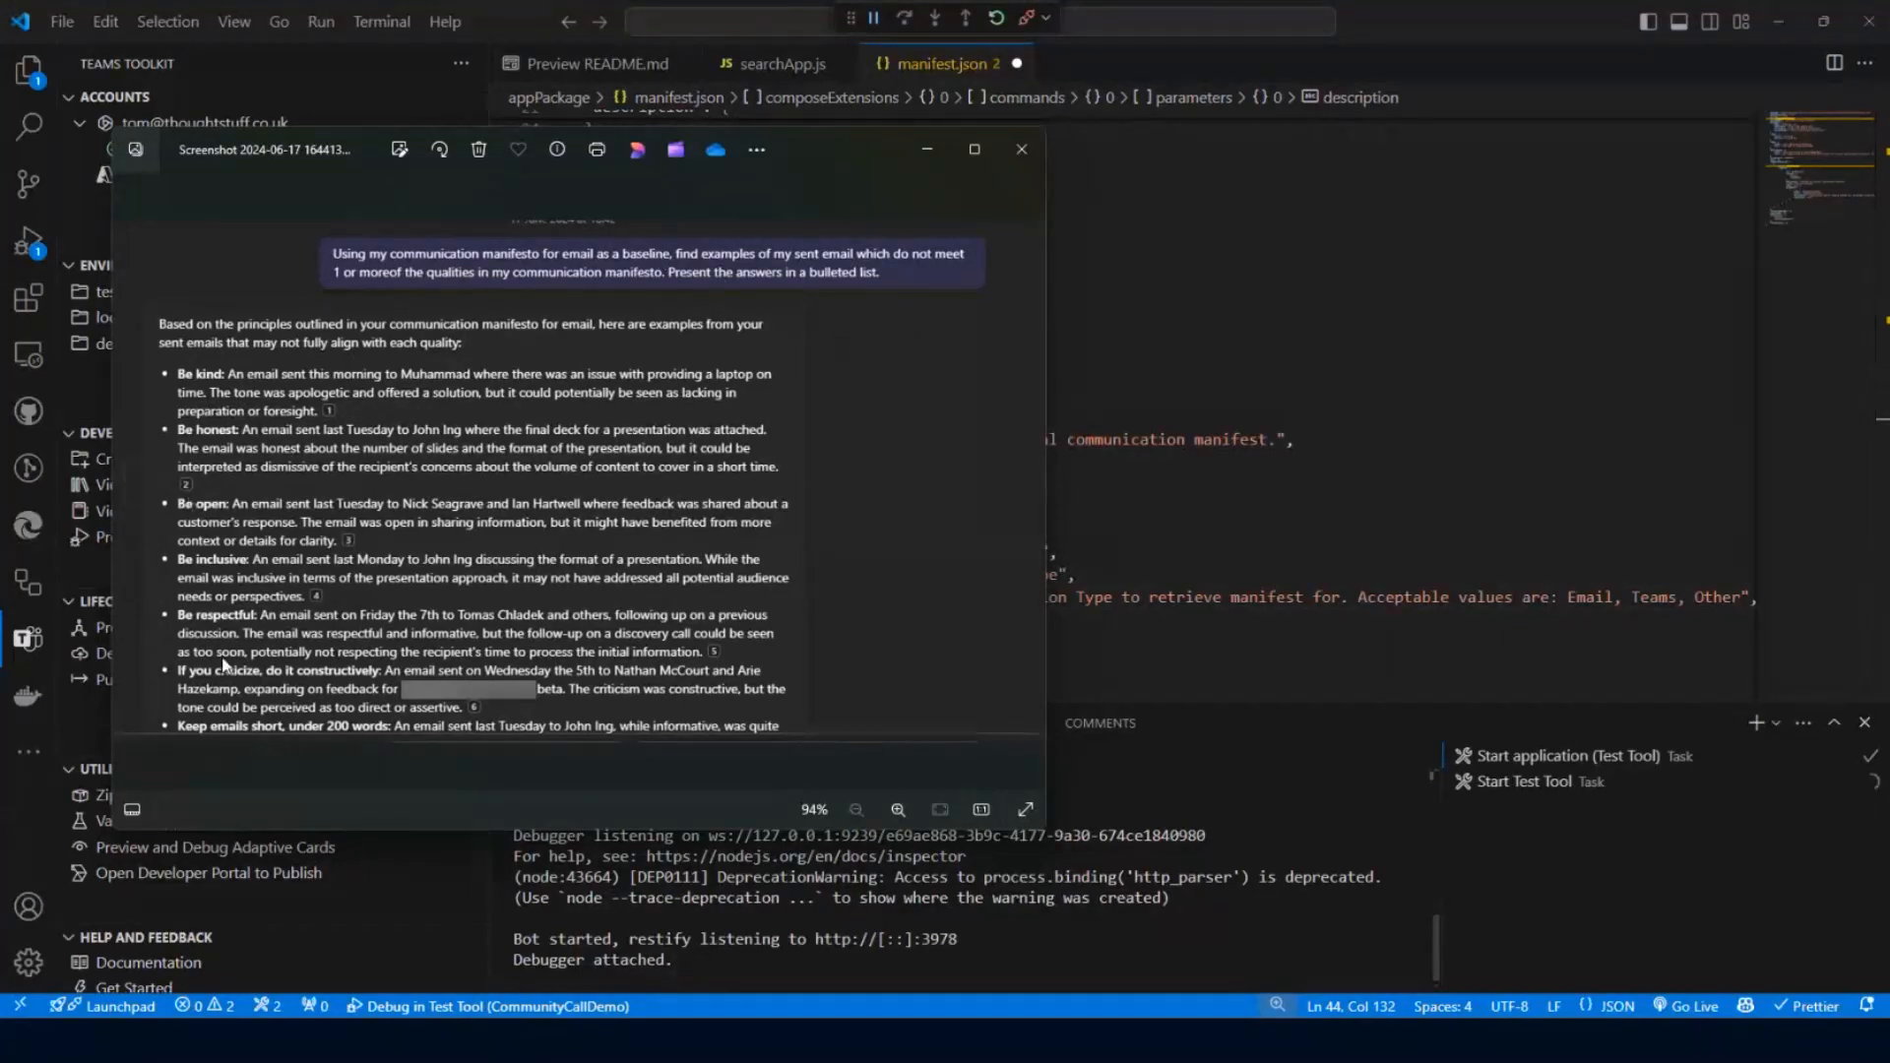
mouse_move(216, 425)
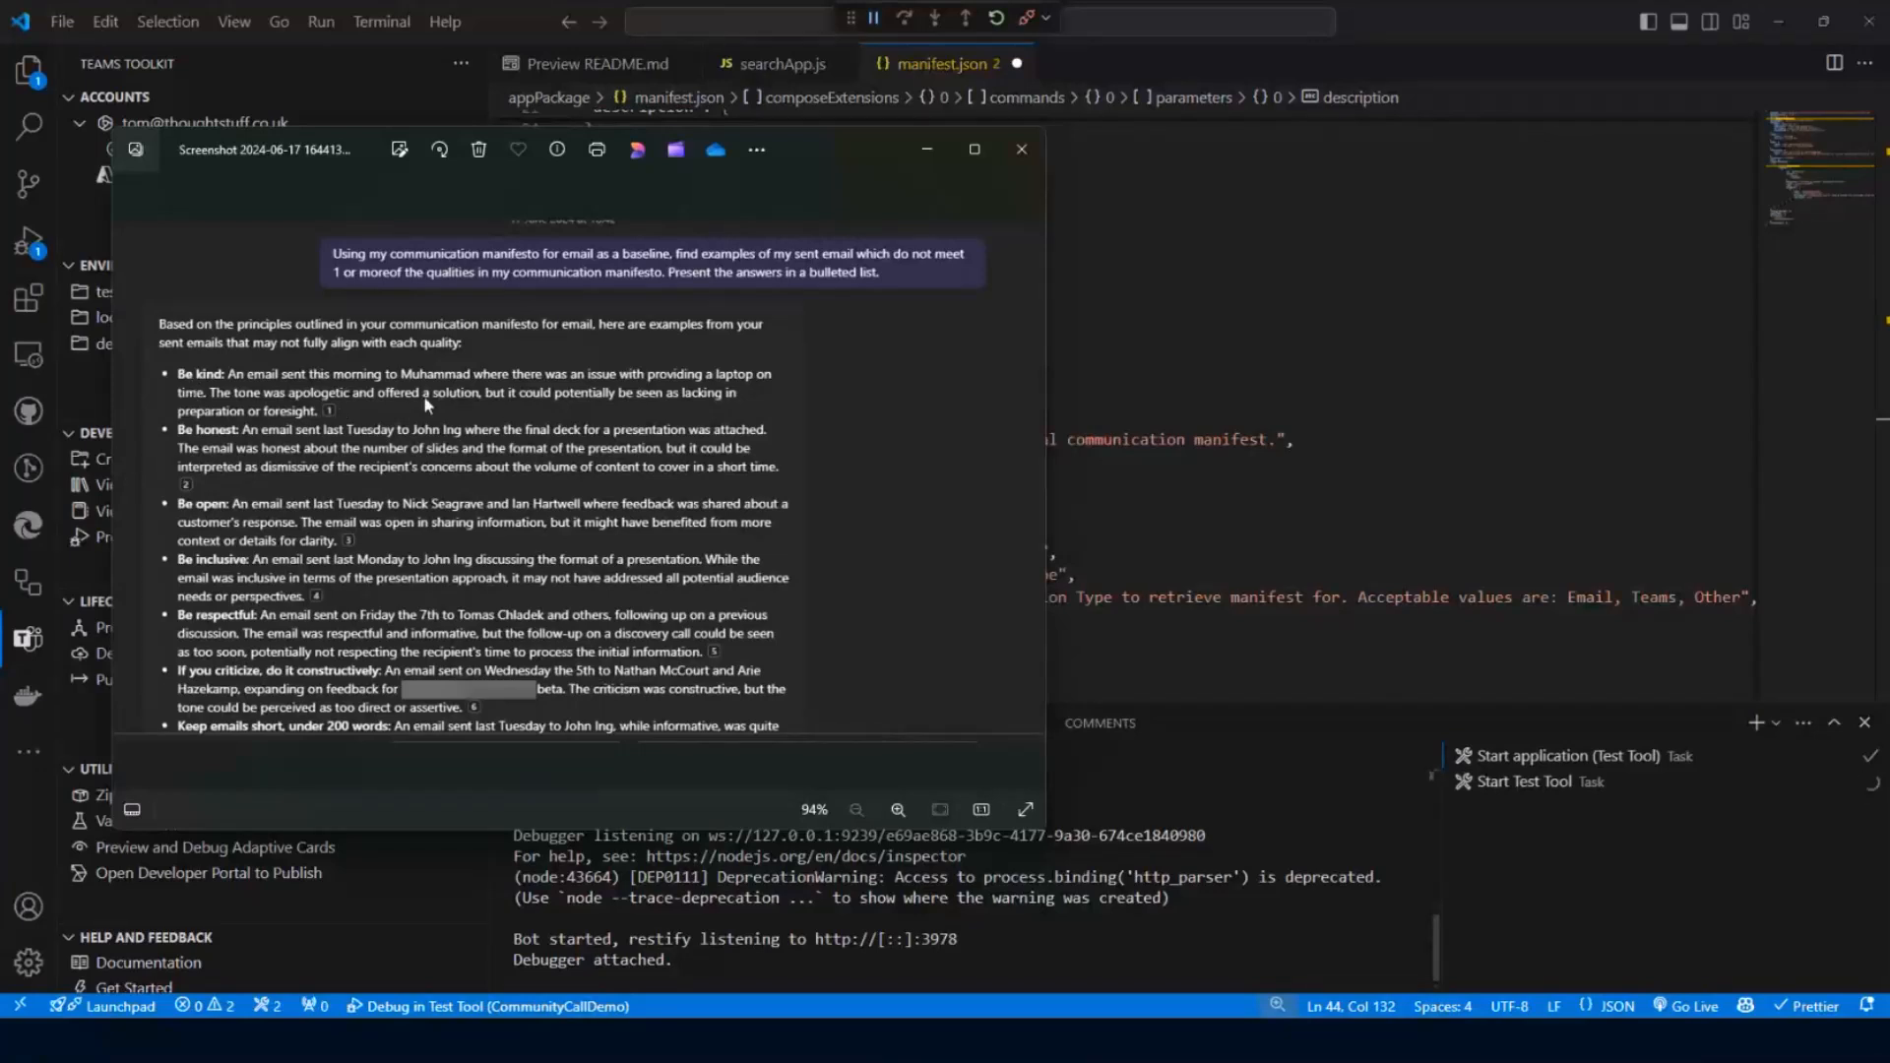
mouse_move(203, 455)
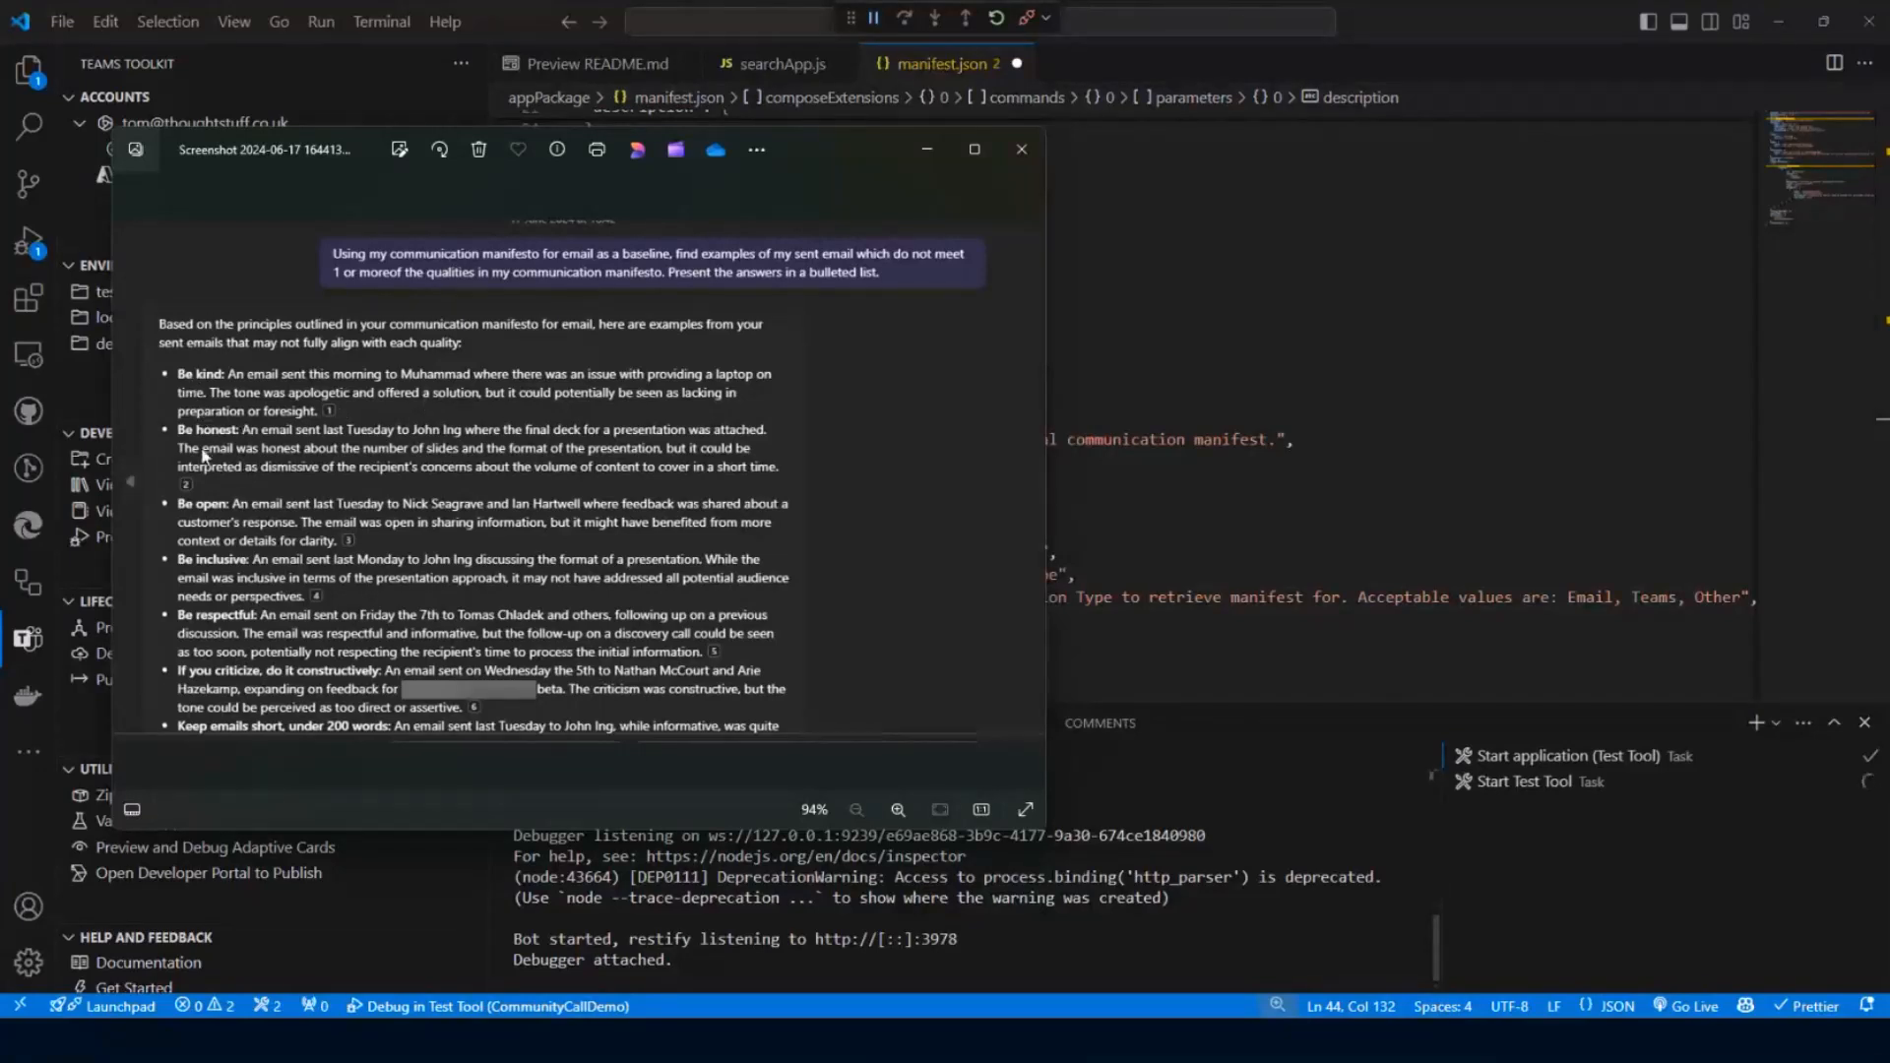
mouse_move(242, 491)
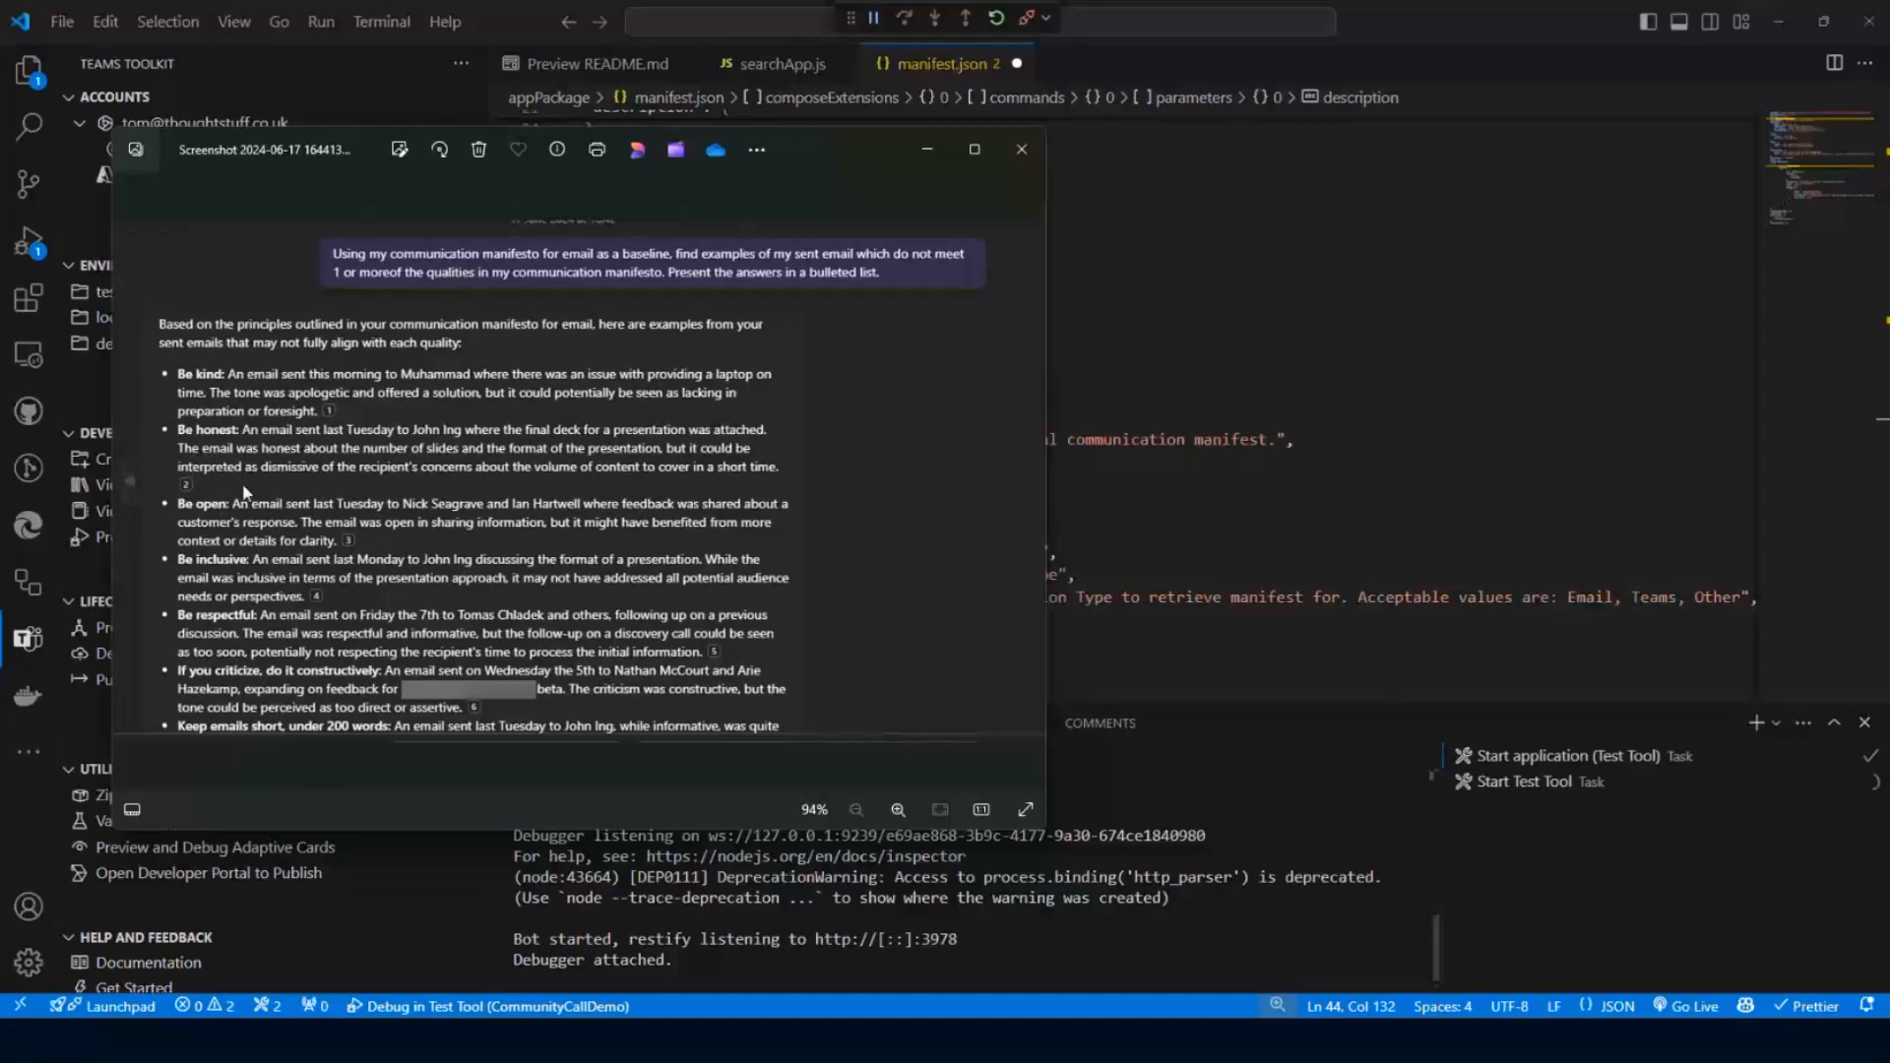
mouse_move(822, 492)
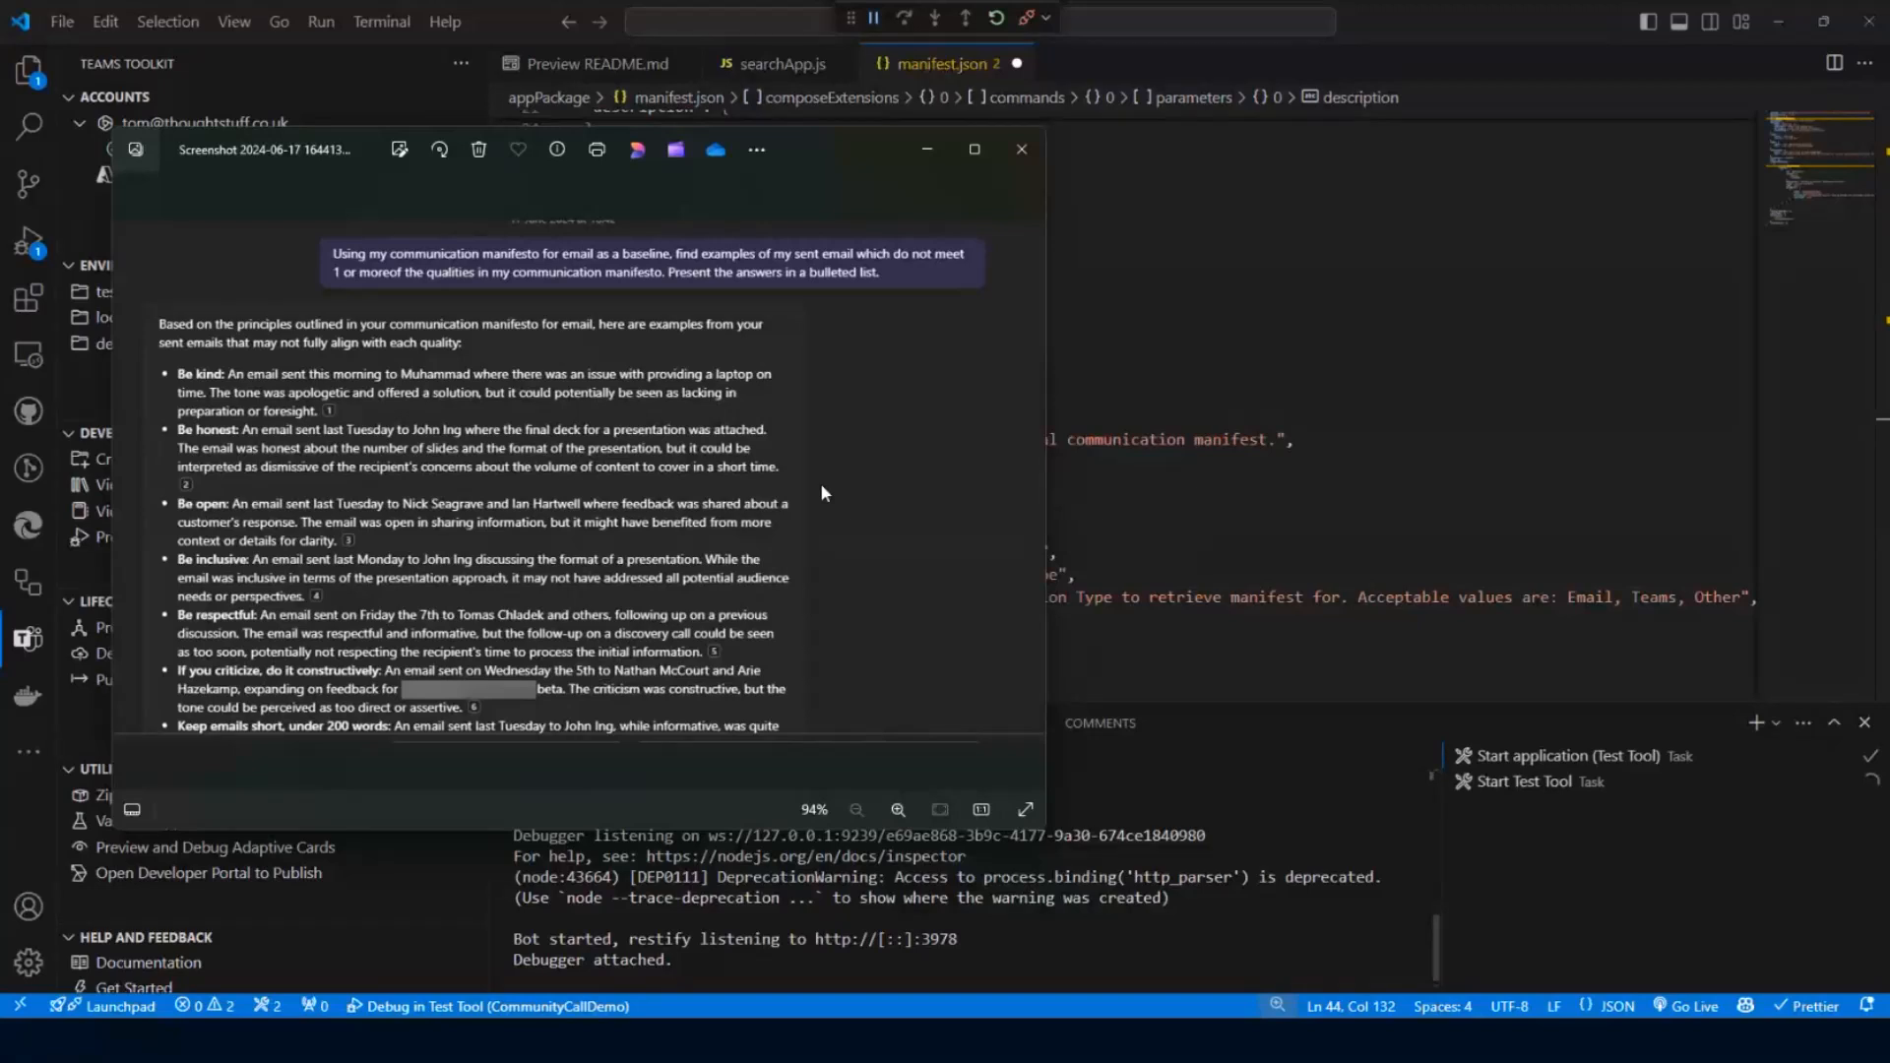
mouse_move(415, 459)
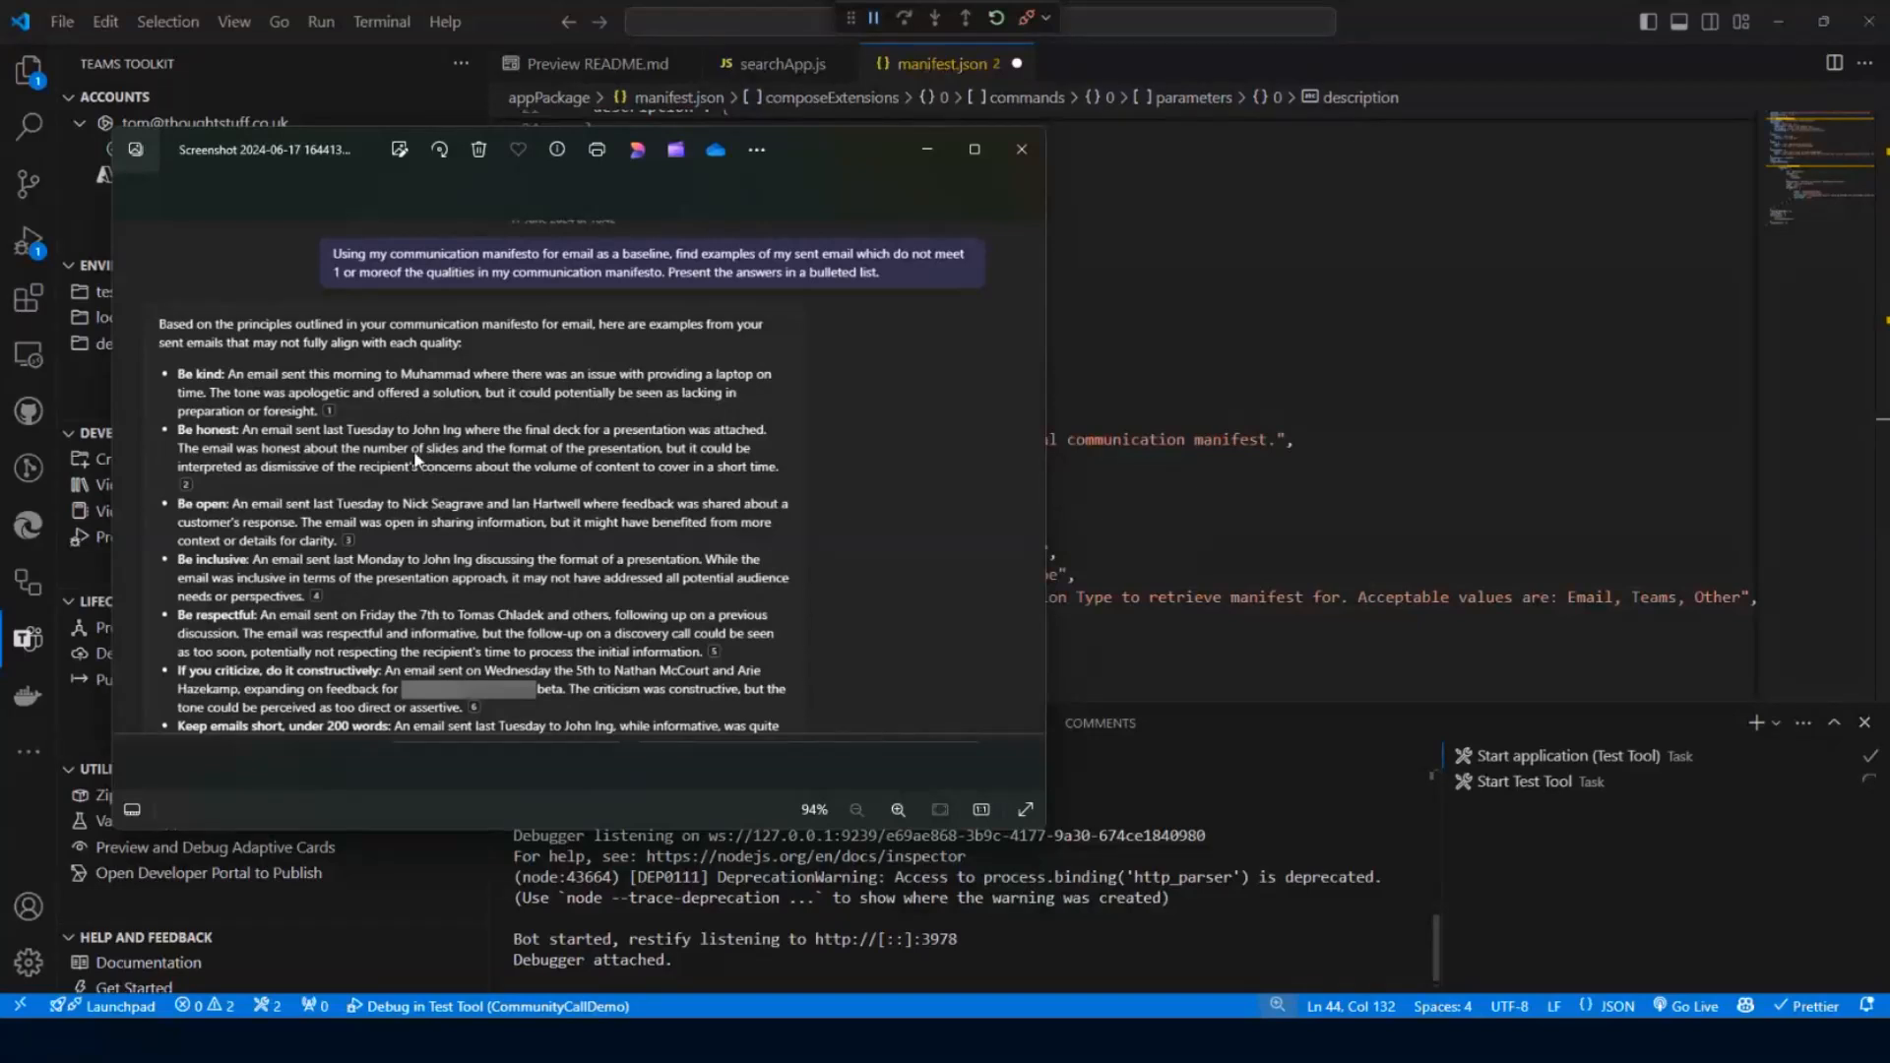
mouse_move(250, 543)
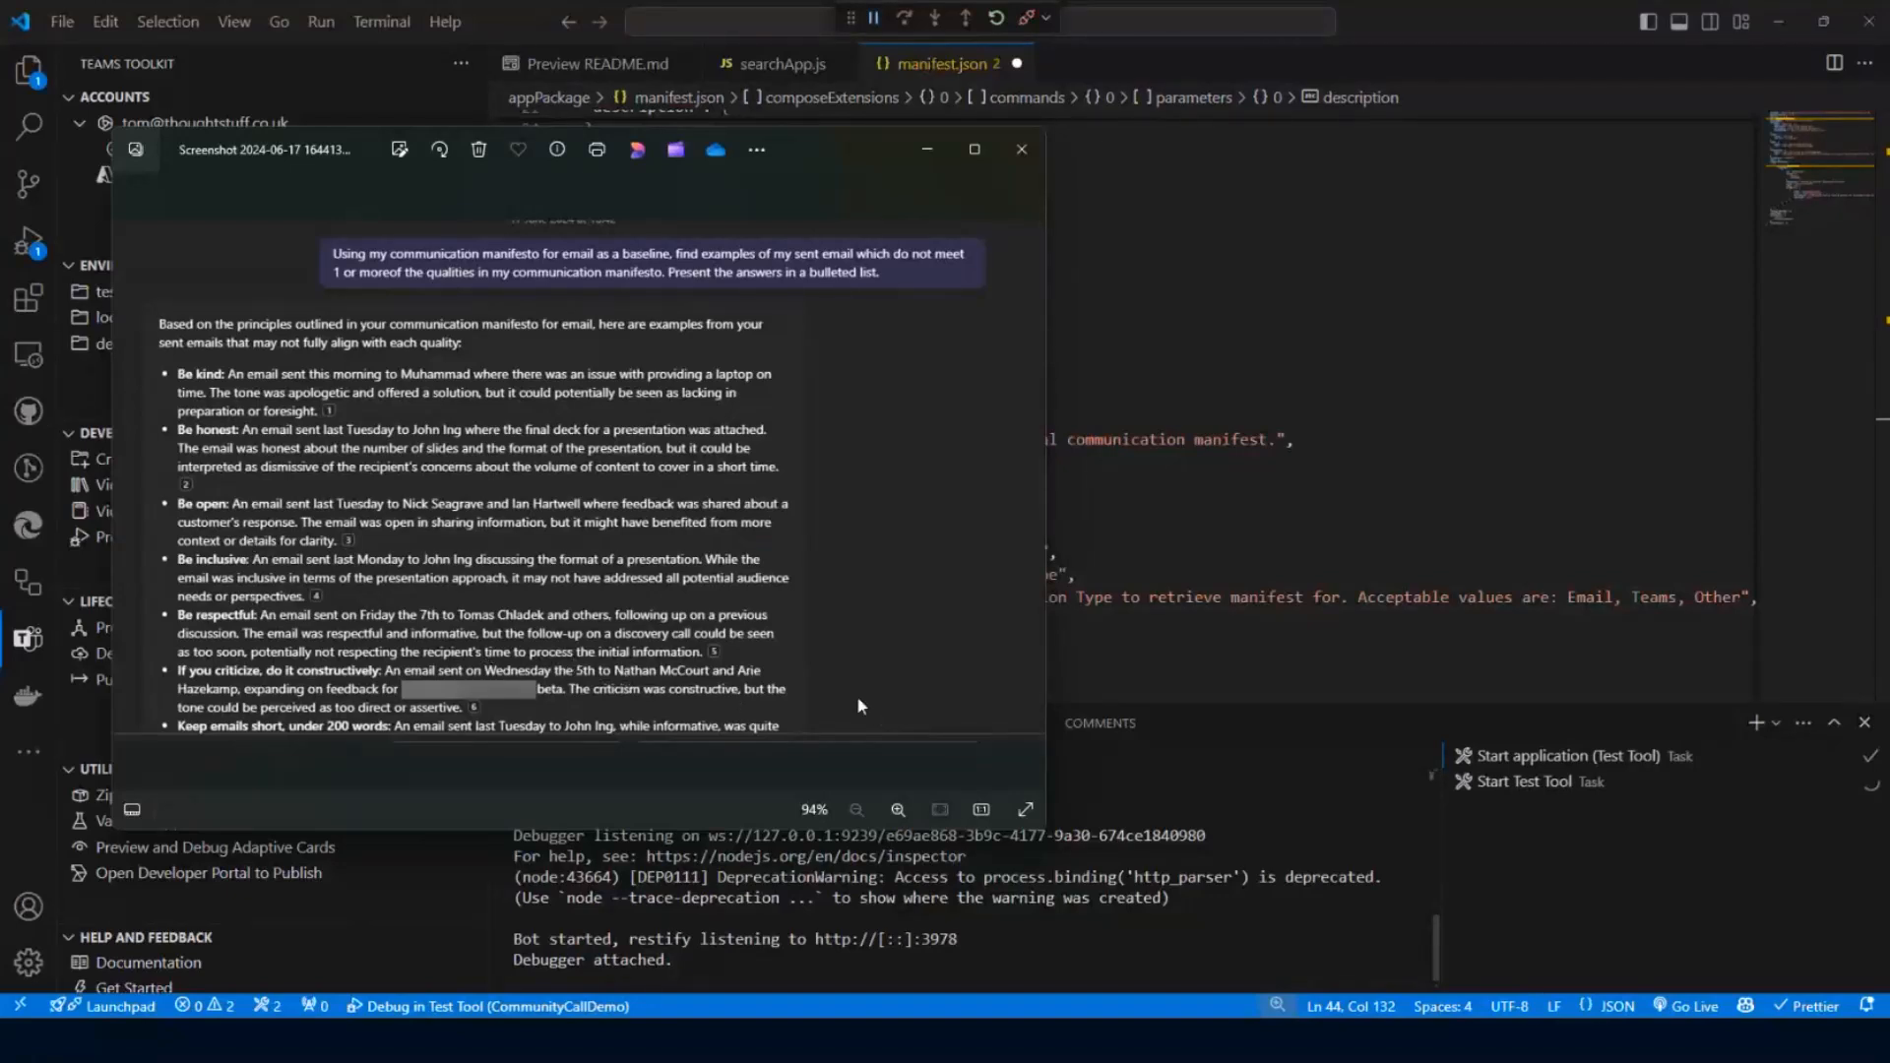
mouse_move(844, 706)
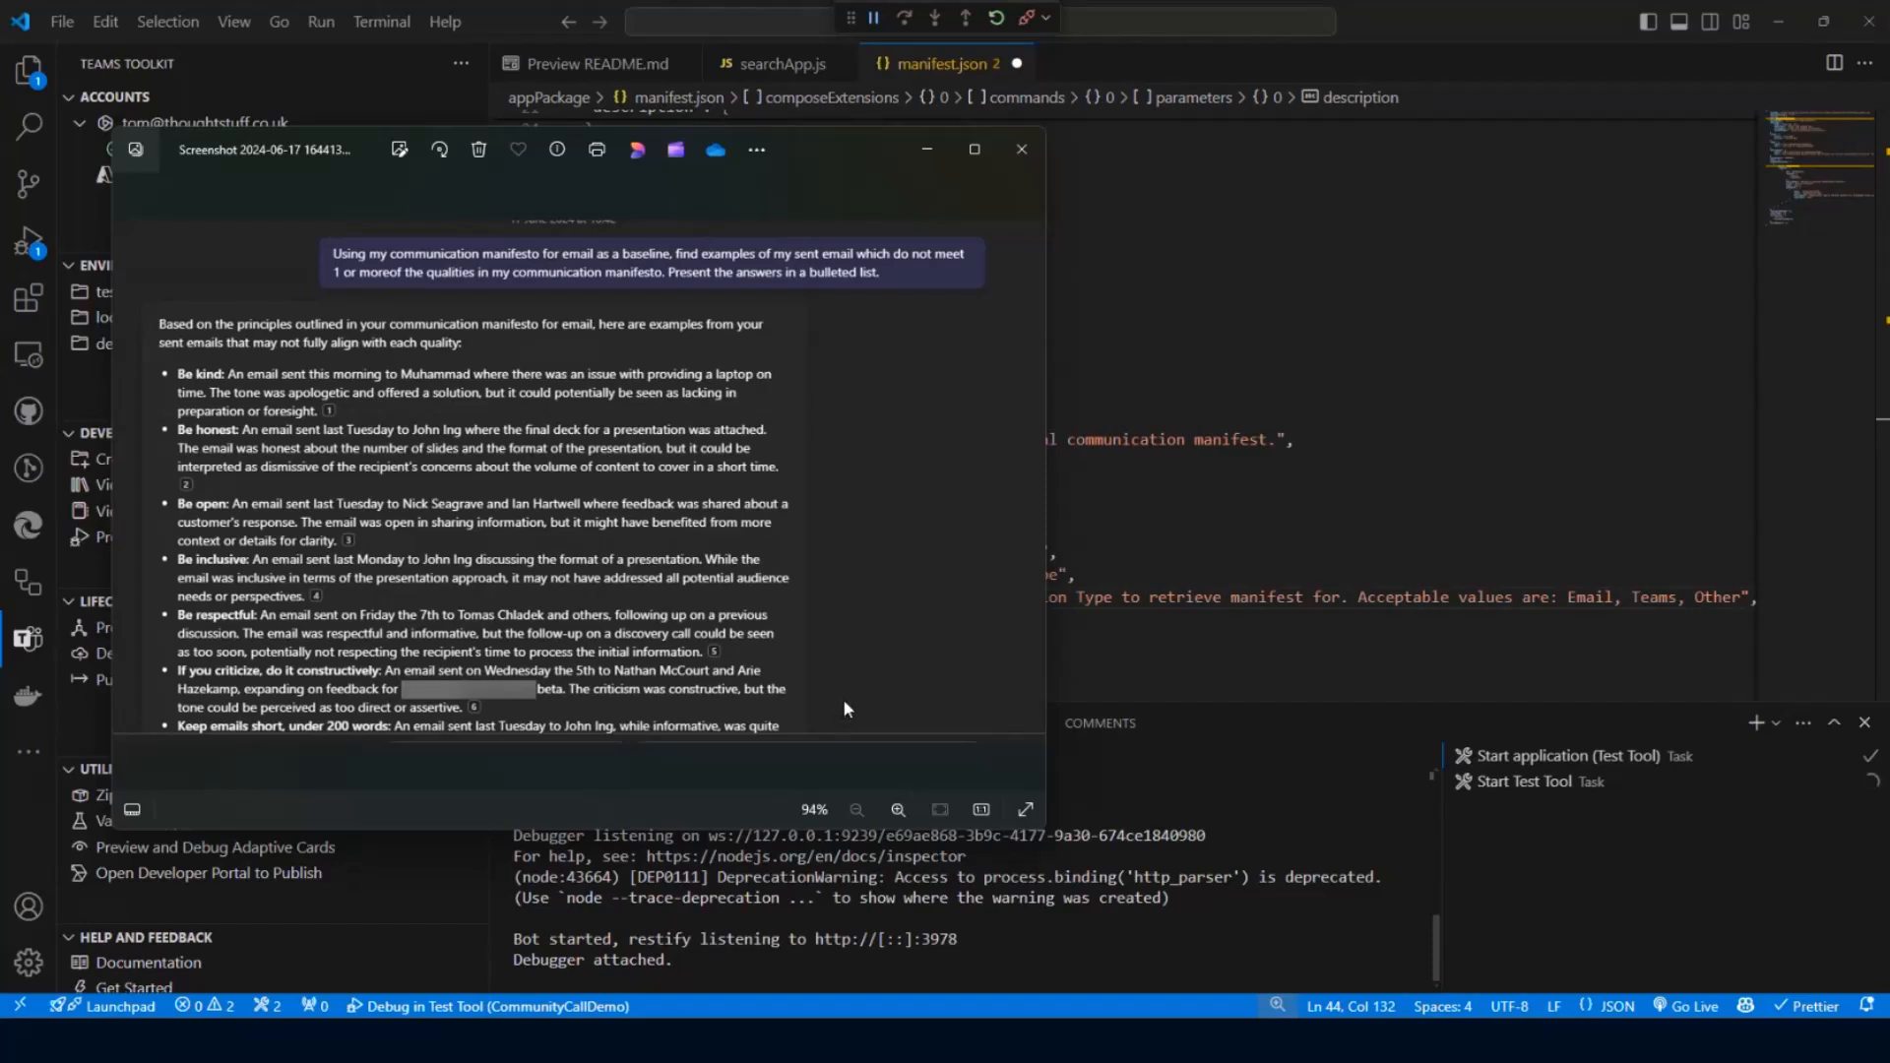